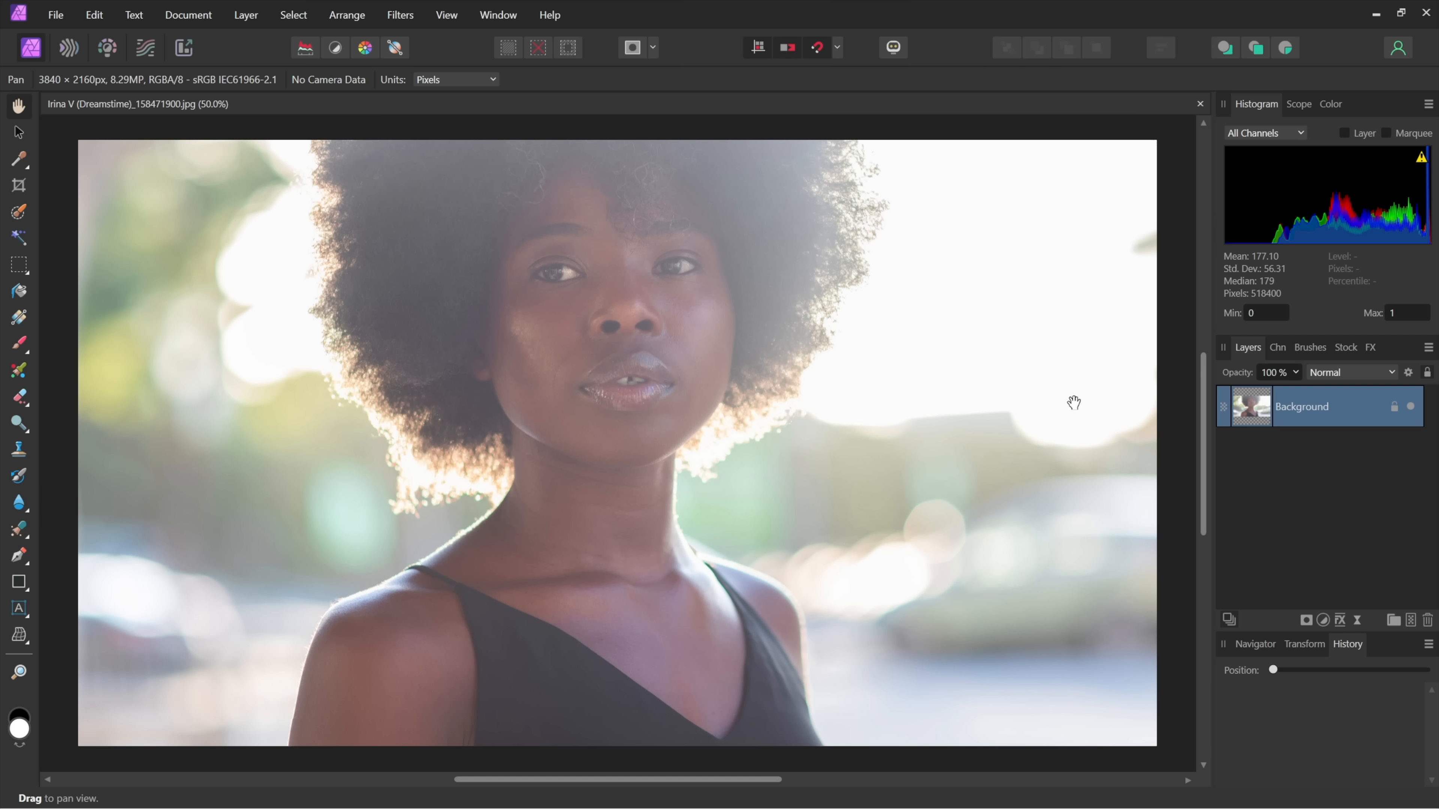
pyautogui.moveTo(867, 407)
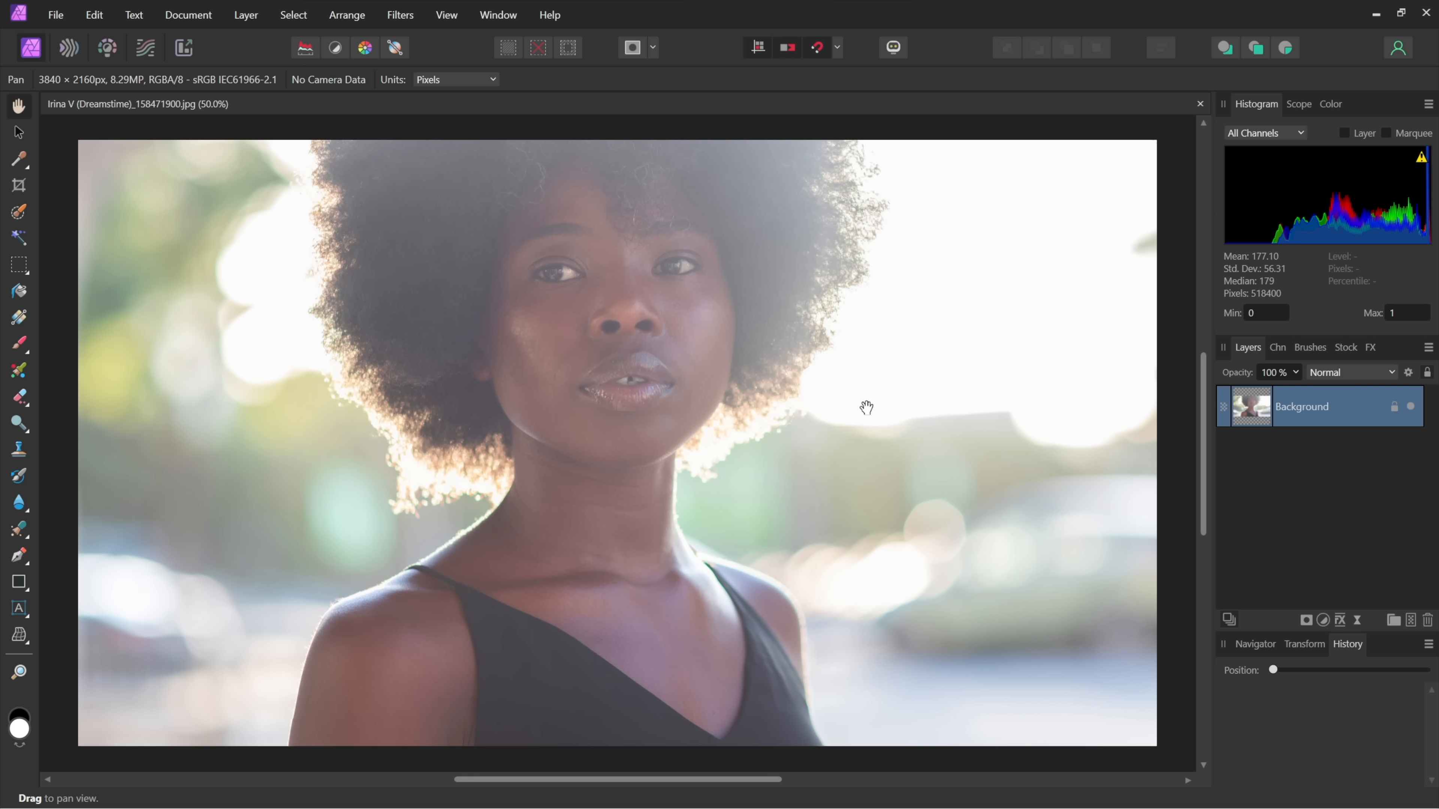
pyautogui.moveTo(1308, 478)
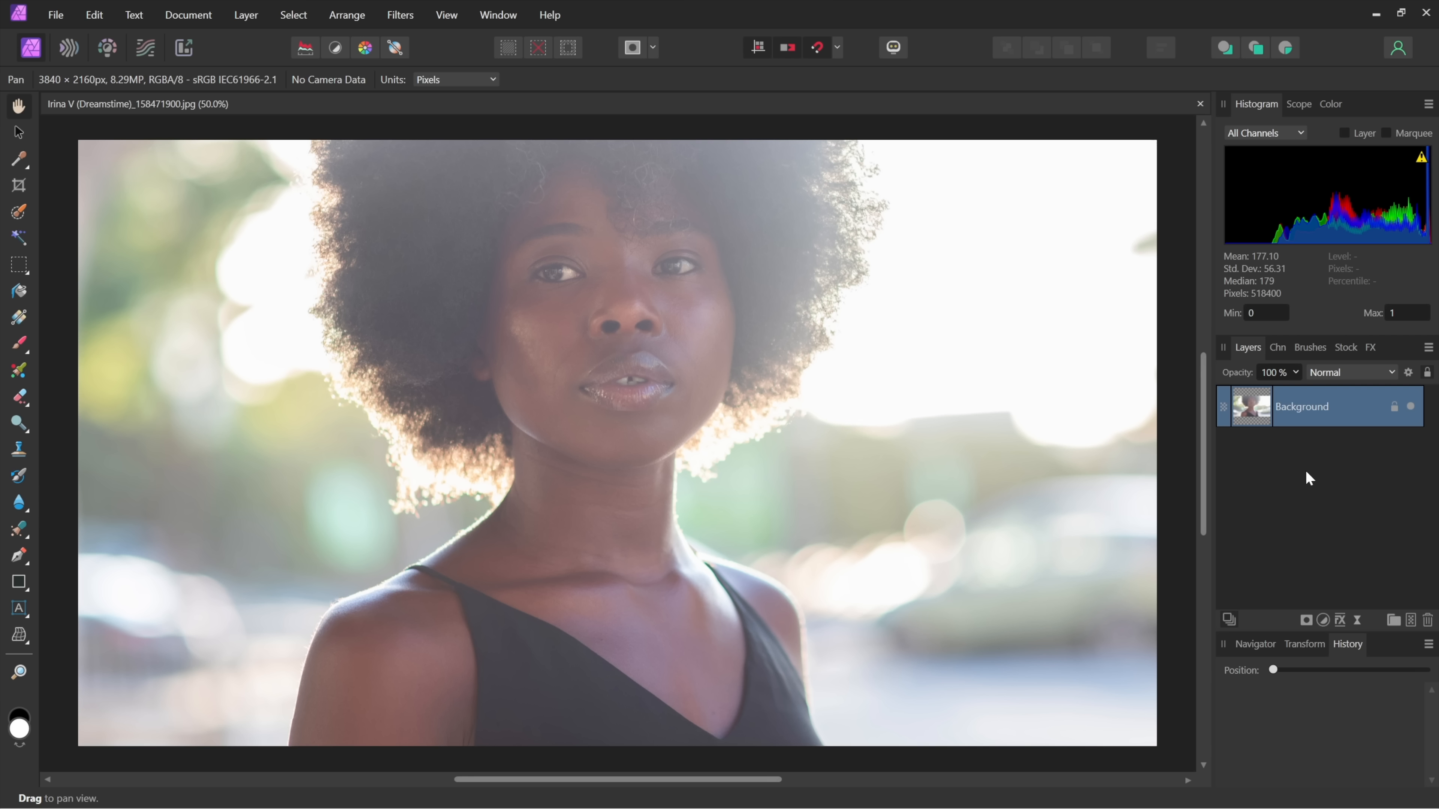
pyautogui.moveTo(1363, 433)
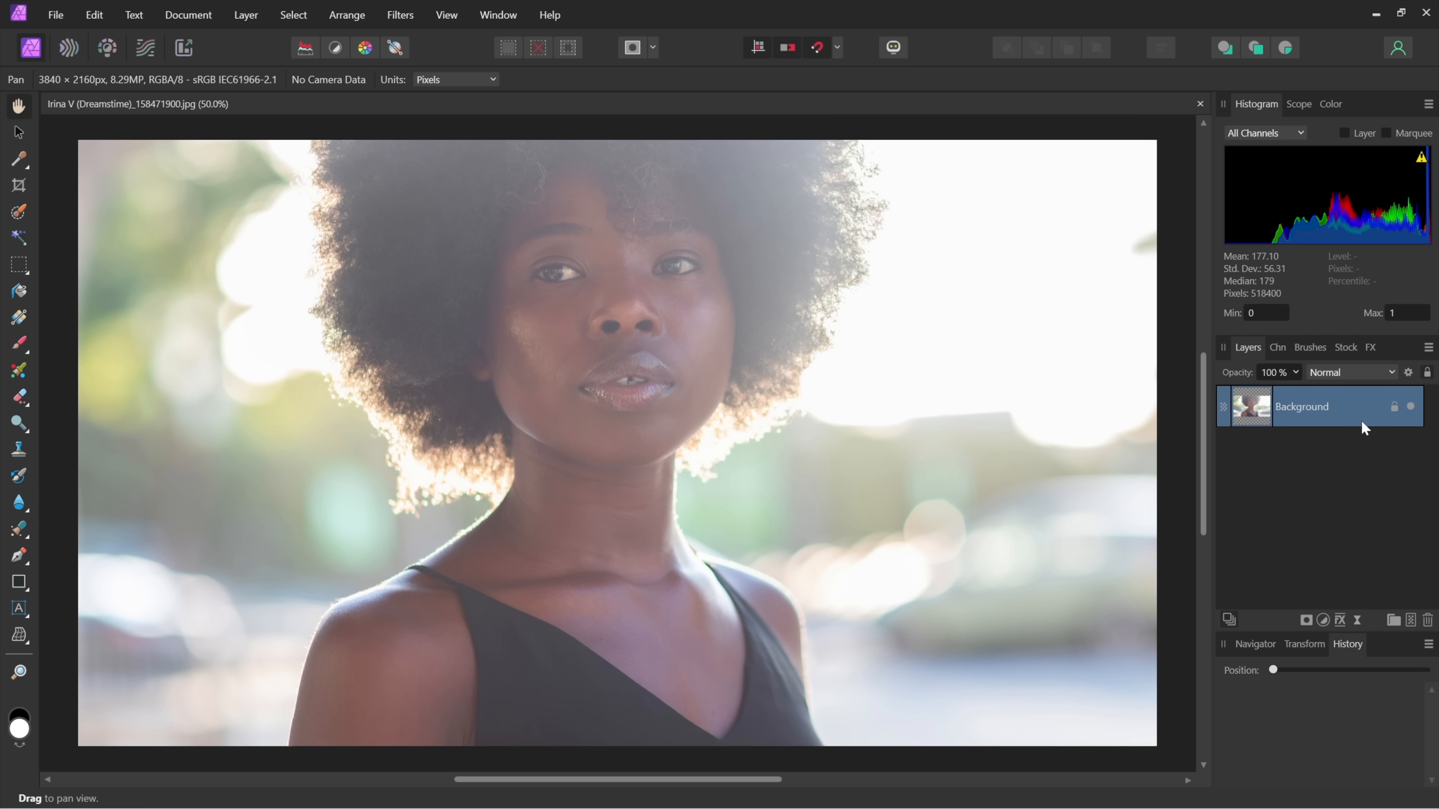
pyautogui.moveTo(1394, 407)
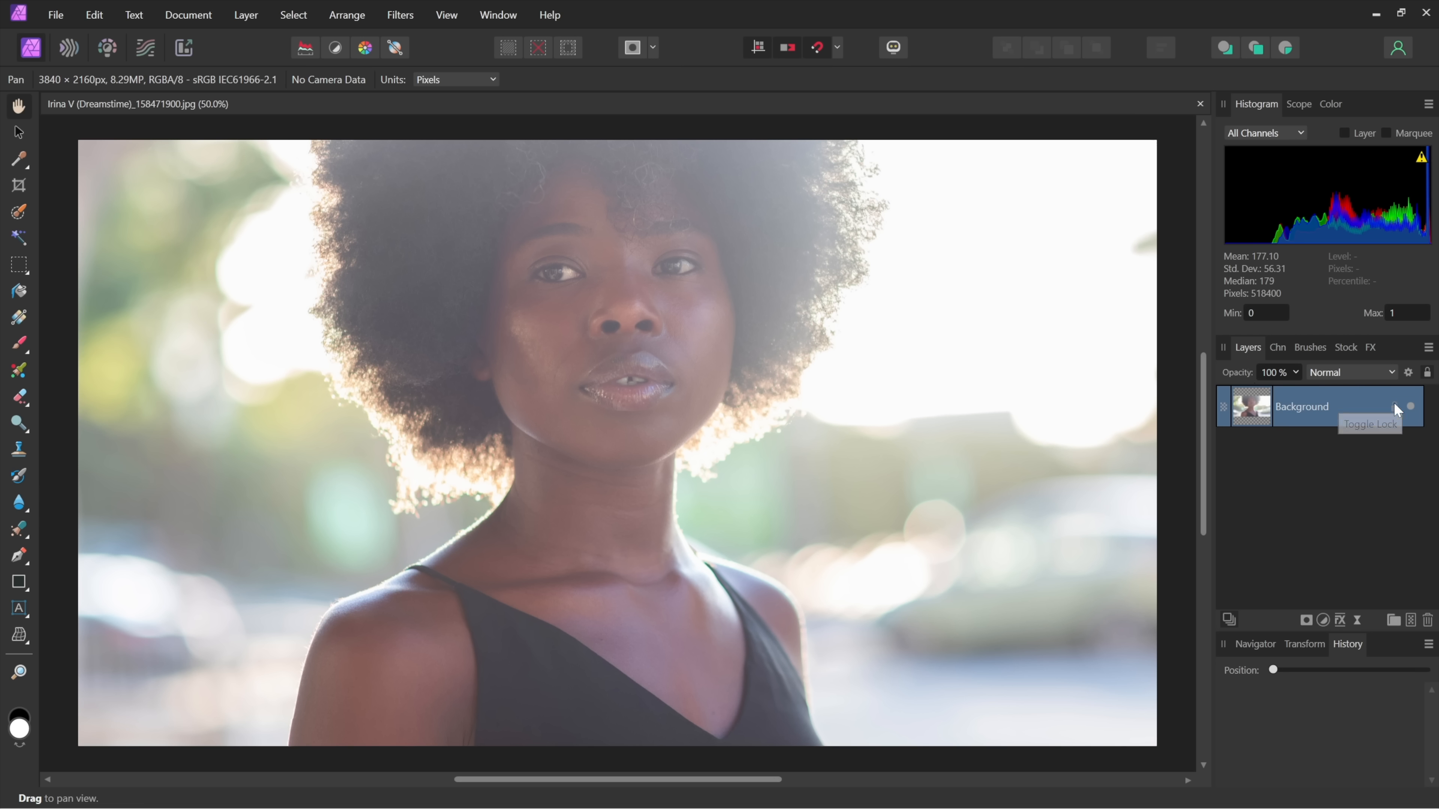
# Unlock the portrait's Background layer in the Layers panel.
pyautogui.click(1396, 407)
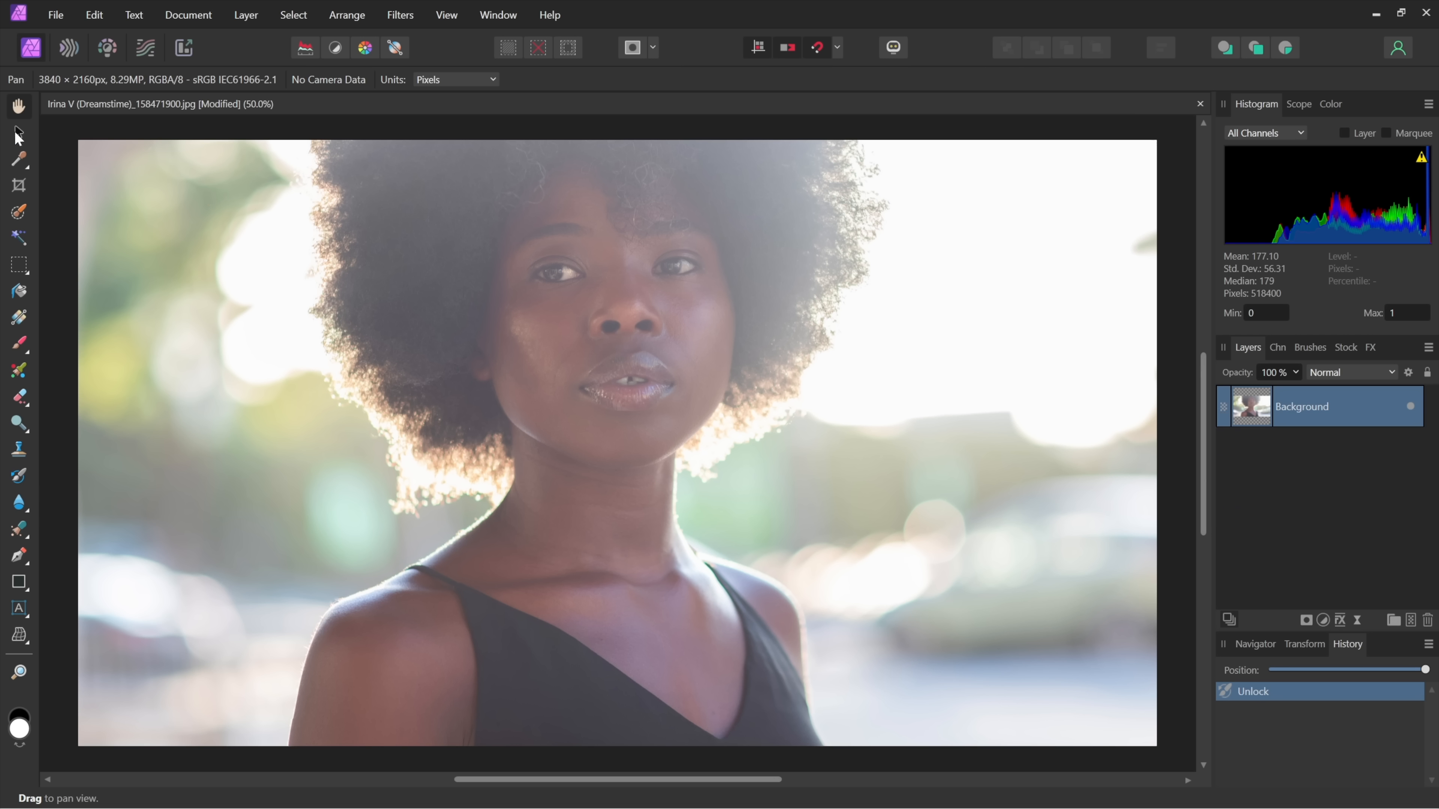
pyautogui.moveTo(18, 131)
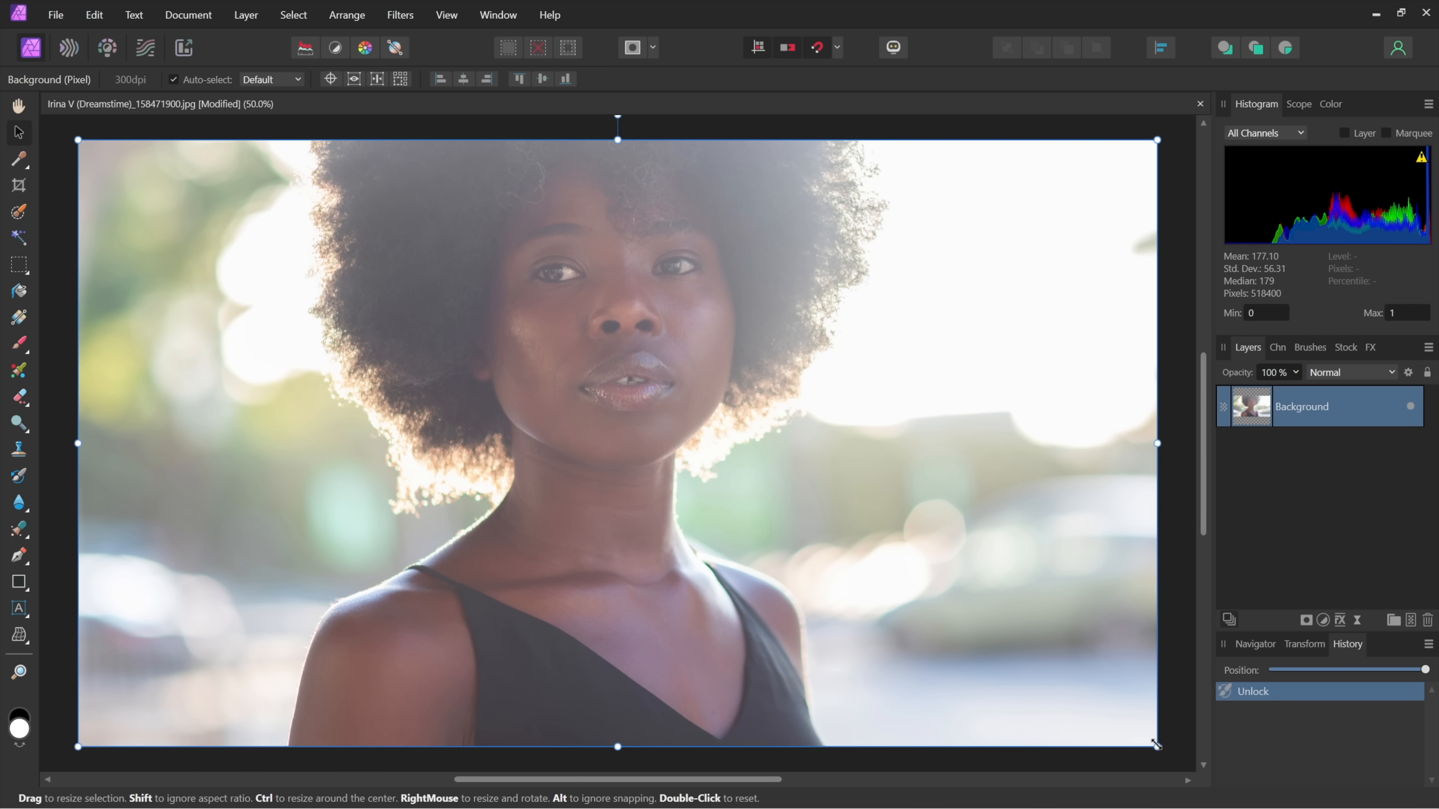
pyautogui.moveTo(1156, 745); pyautogui.dragTo(704, 491)
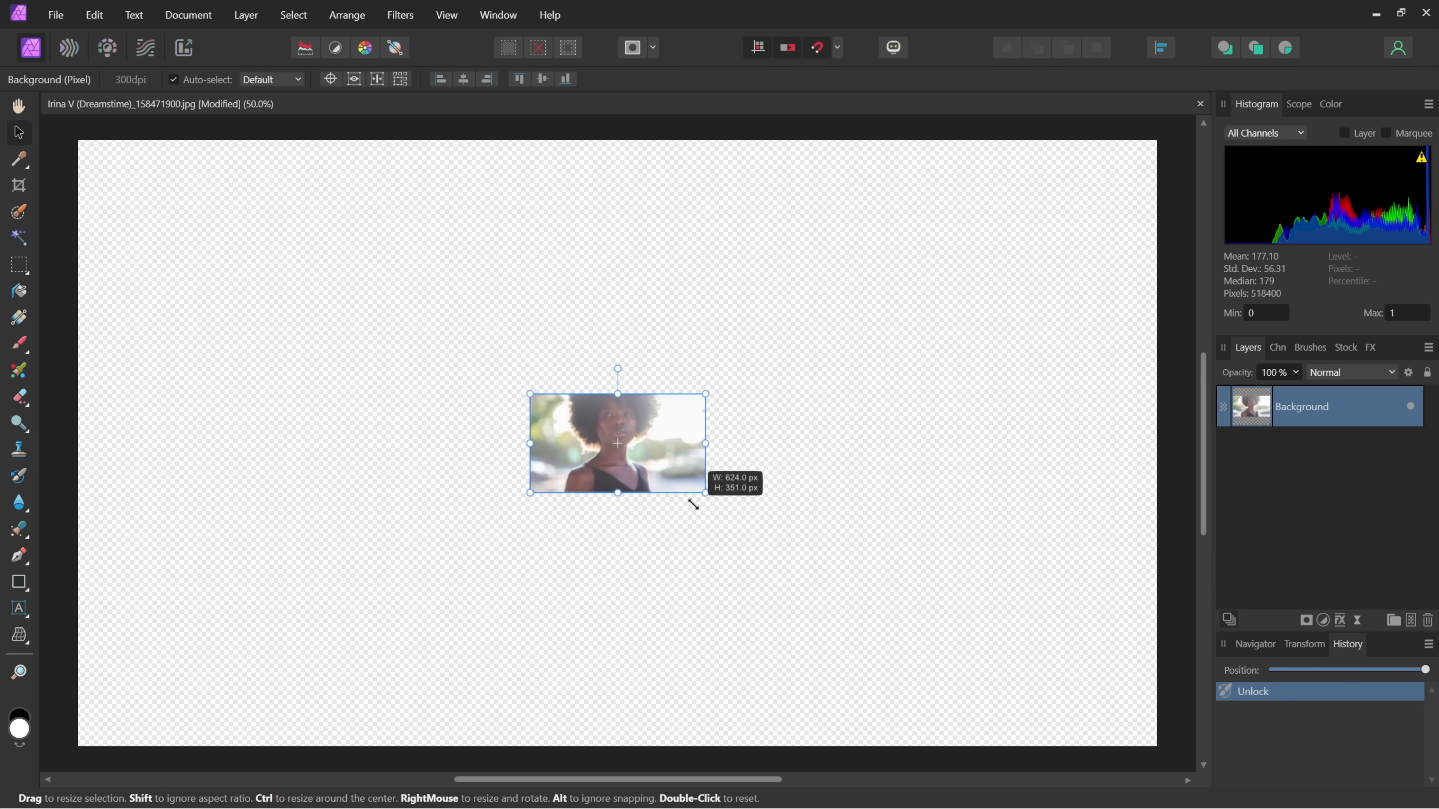
pyautogui.moveTo(705, 493); pyautogui.dragTo(666, 468)
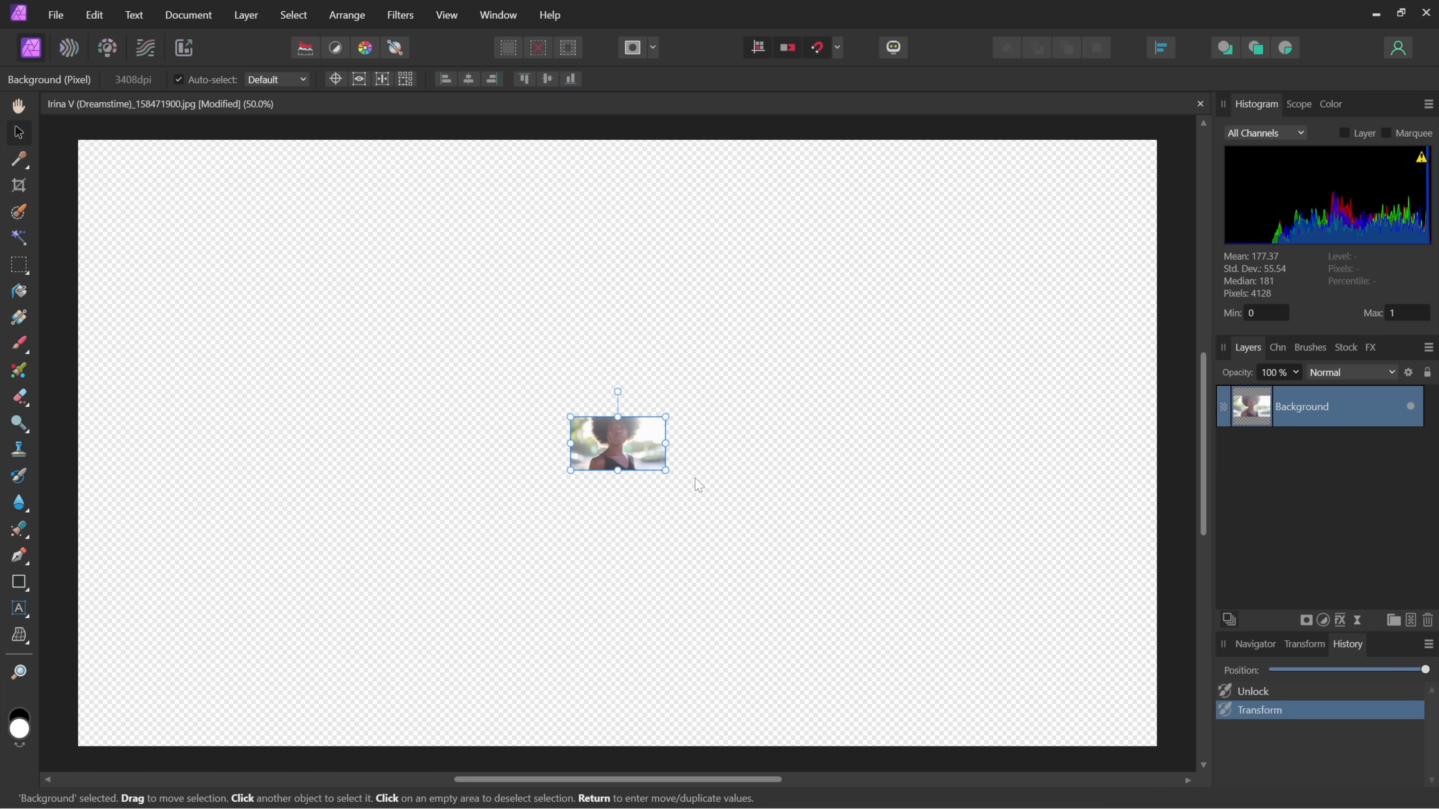
pyautogui.moveTo(114, 95)
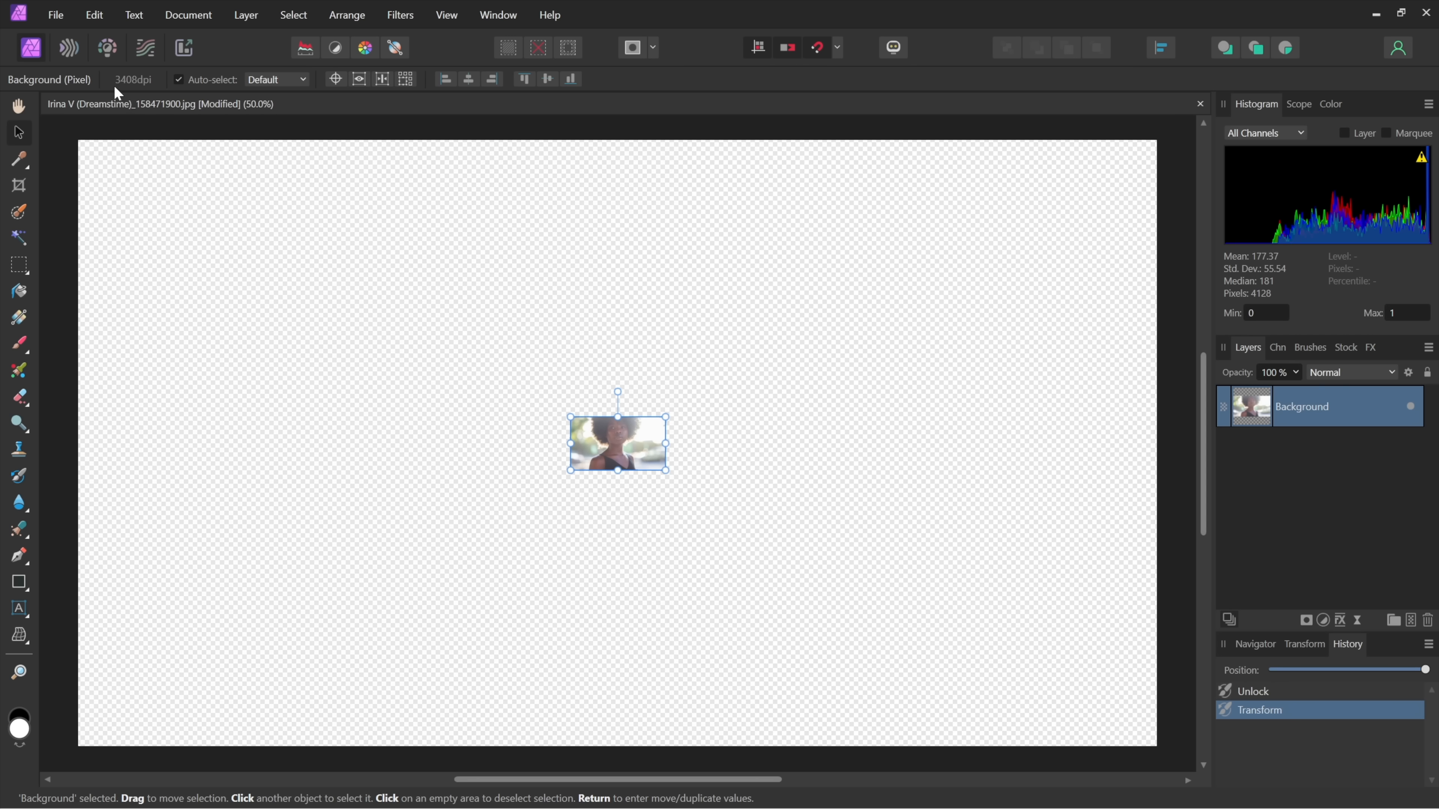
pyautogui.moveTo(152, 92)
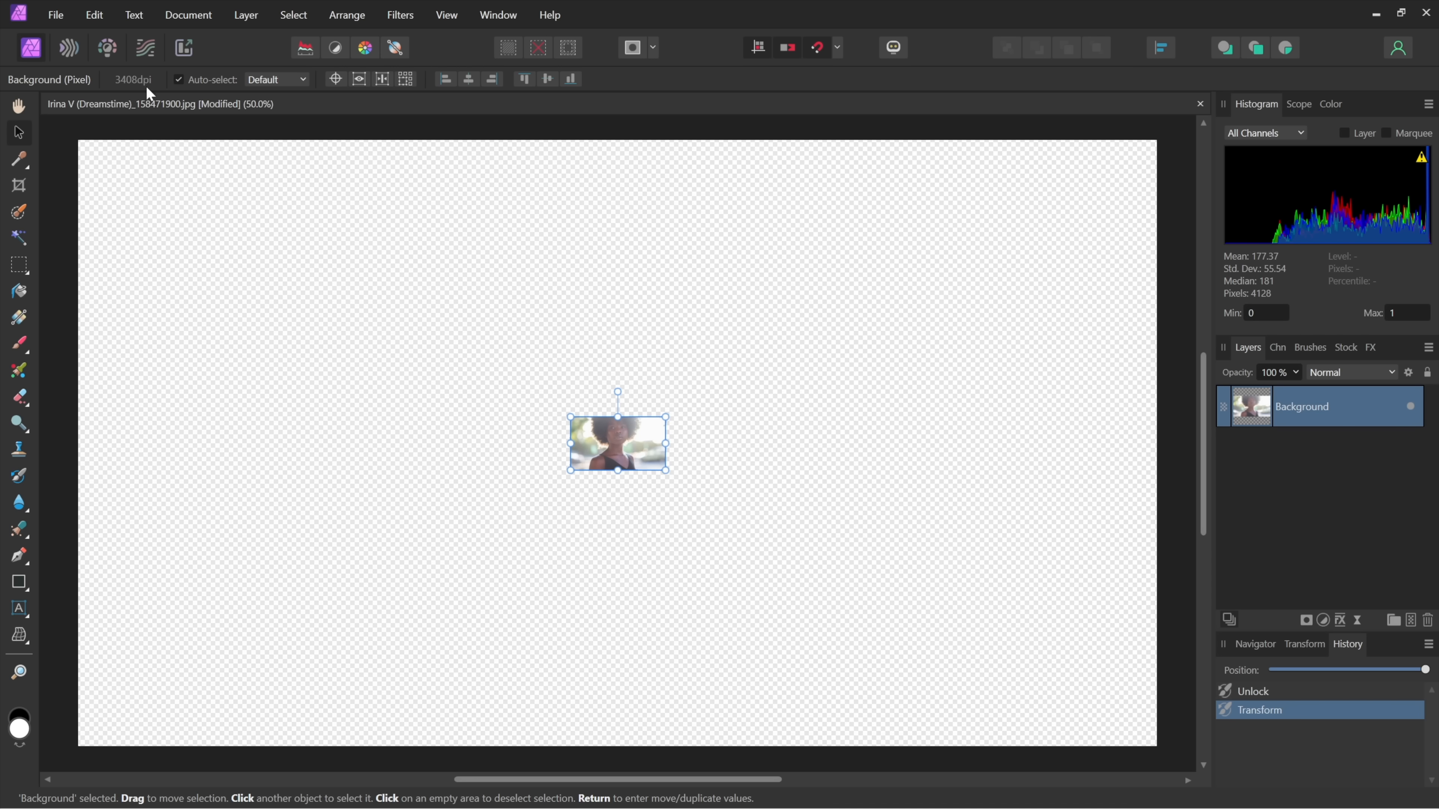
pyautogui.moveTo(312, 509)
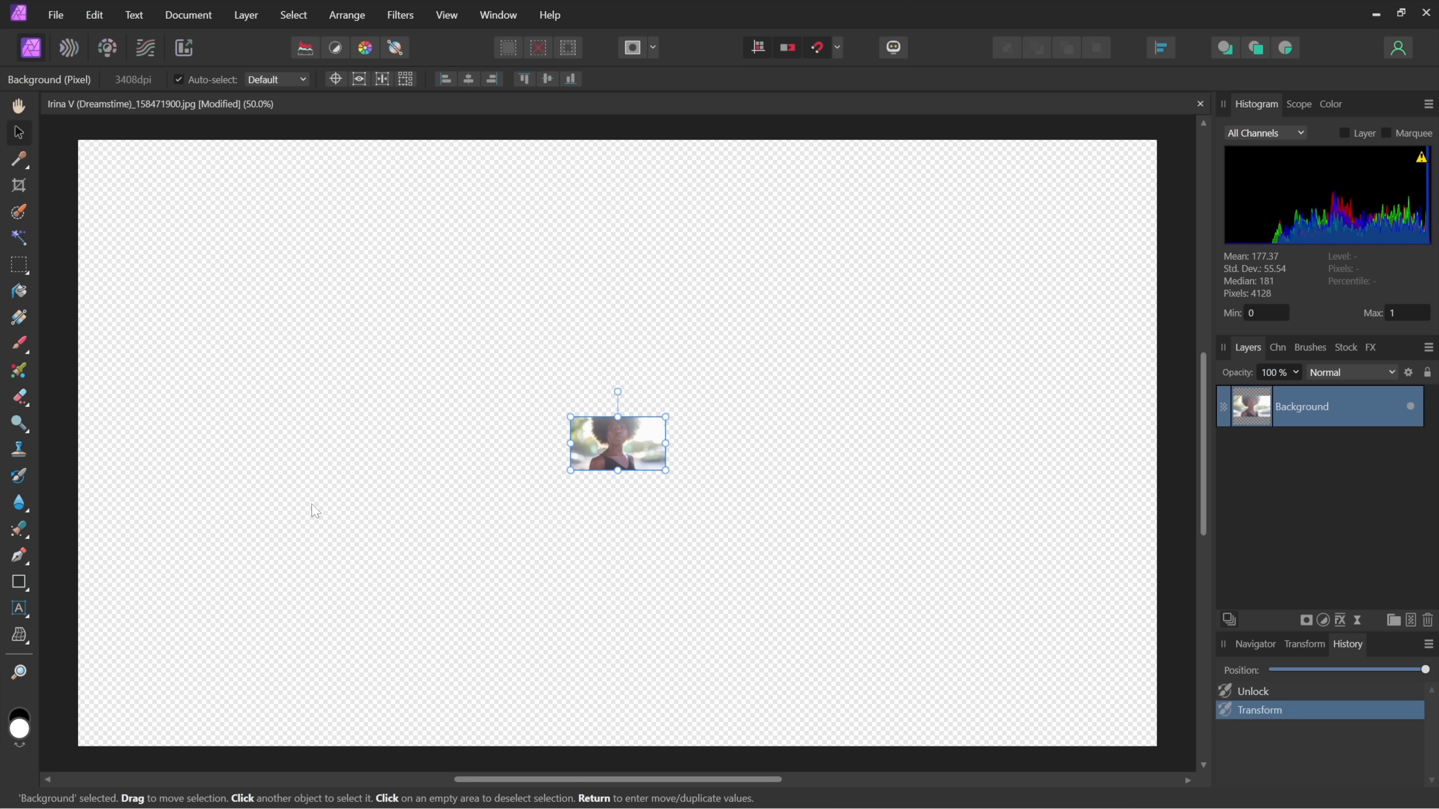
pyautogui.moveTo(18, 673)
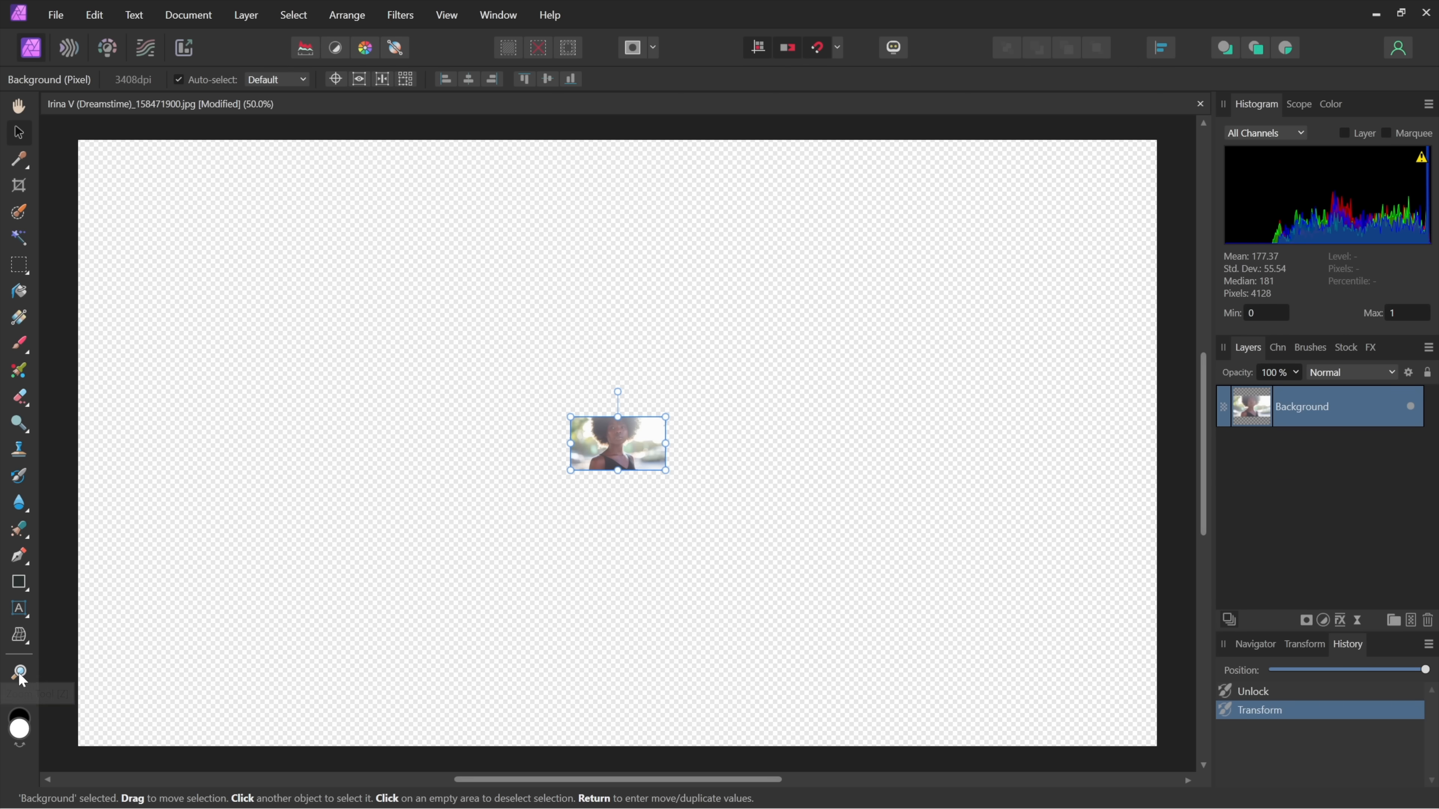
pyautogui.click(19, 673)
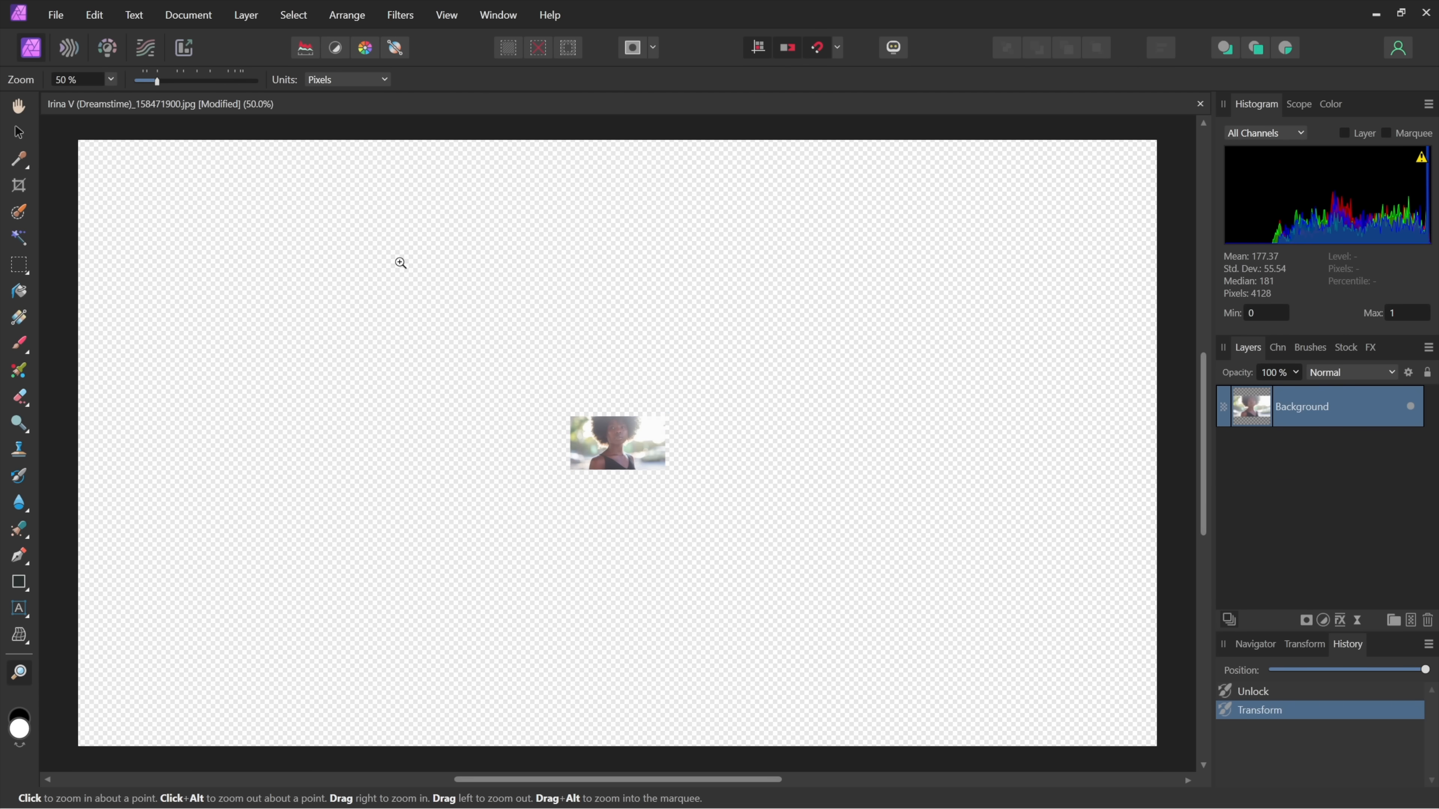
pyautogui.moveTo(150, 81); pyautogui.dragTo(177, 81)
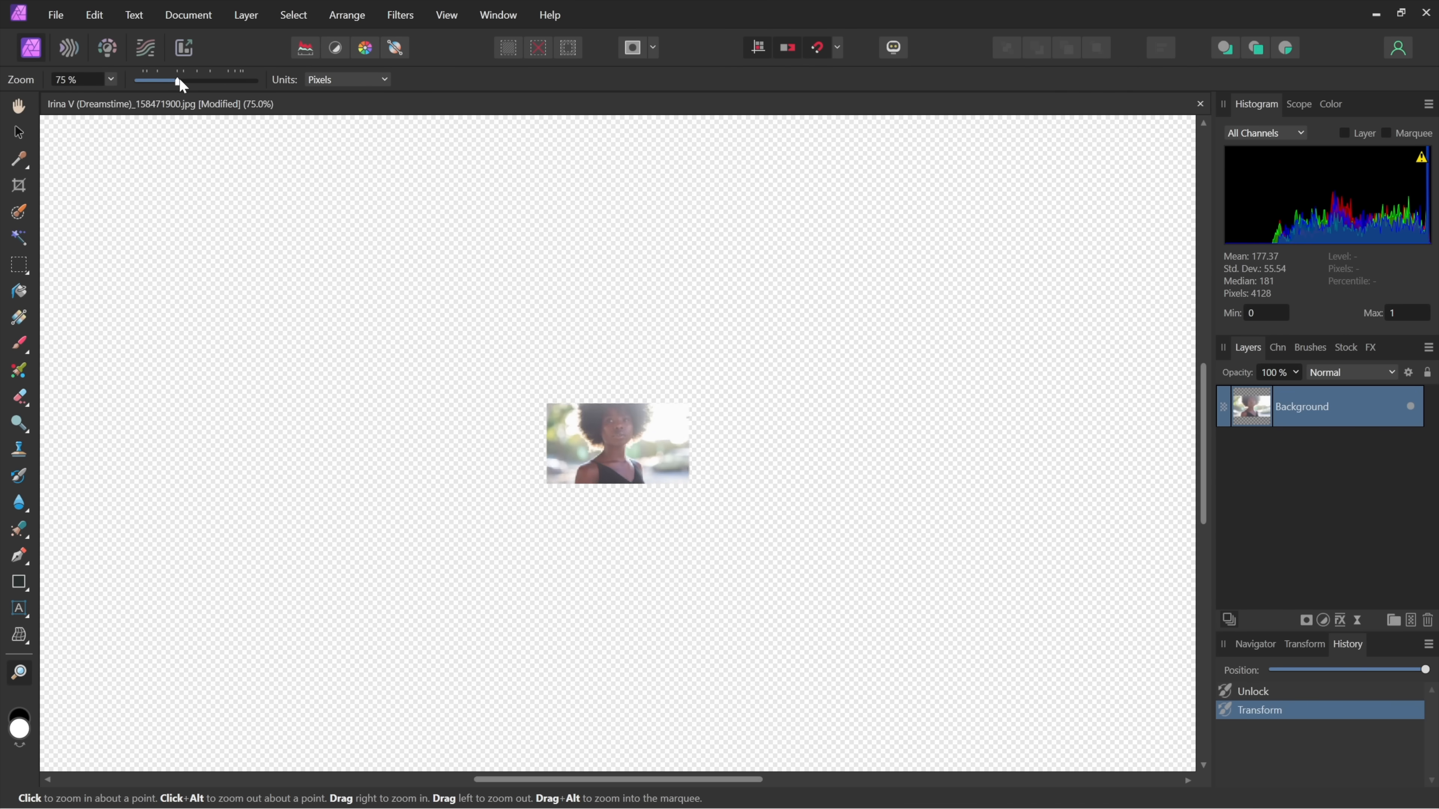
pyautogui.moveTo(179, 81); pyautogui.dragTo(255, 81)
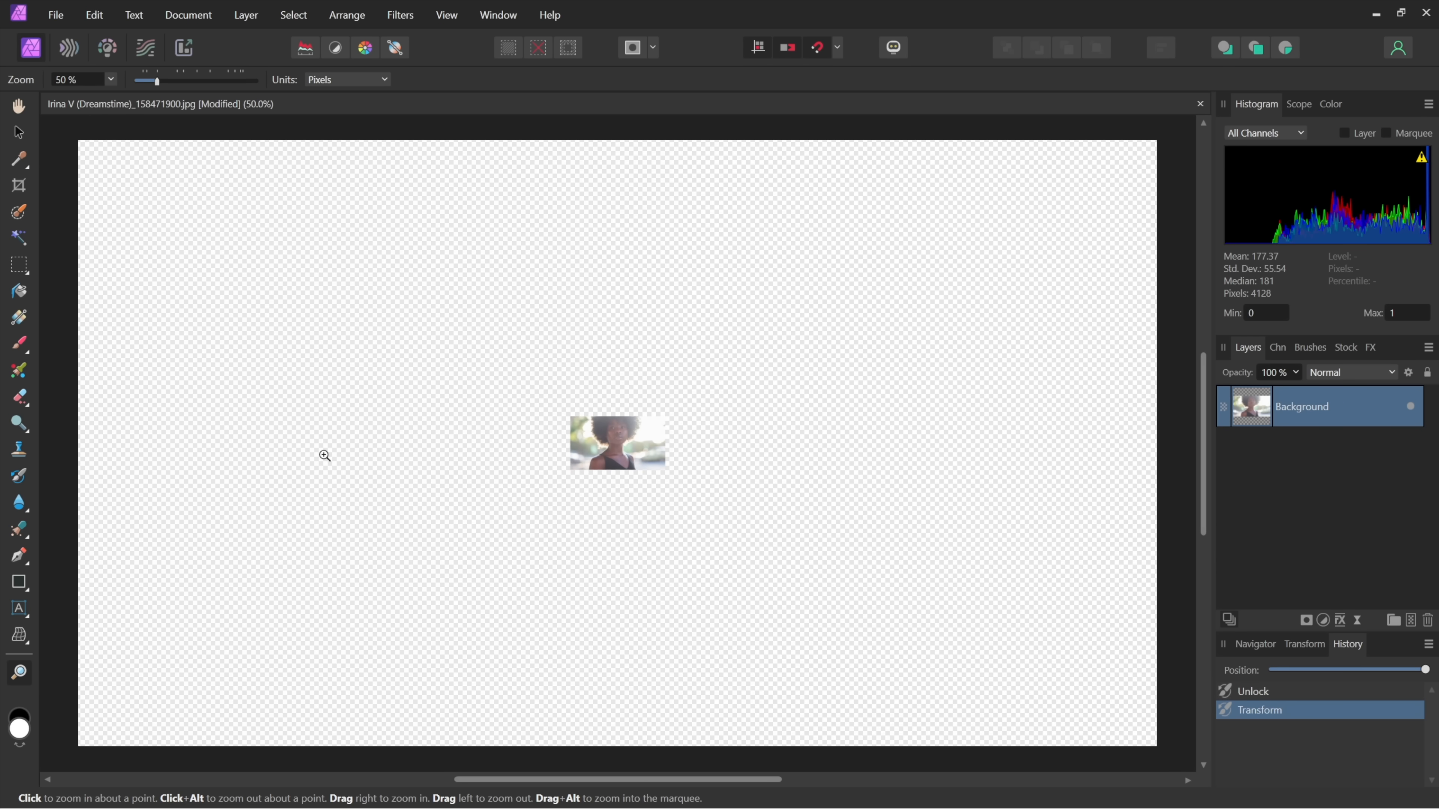
pyautogui.moveTo(144, 236)
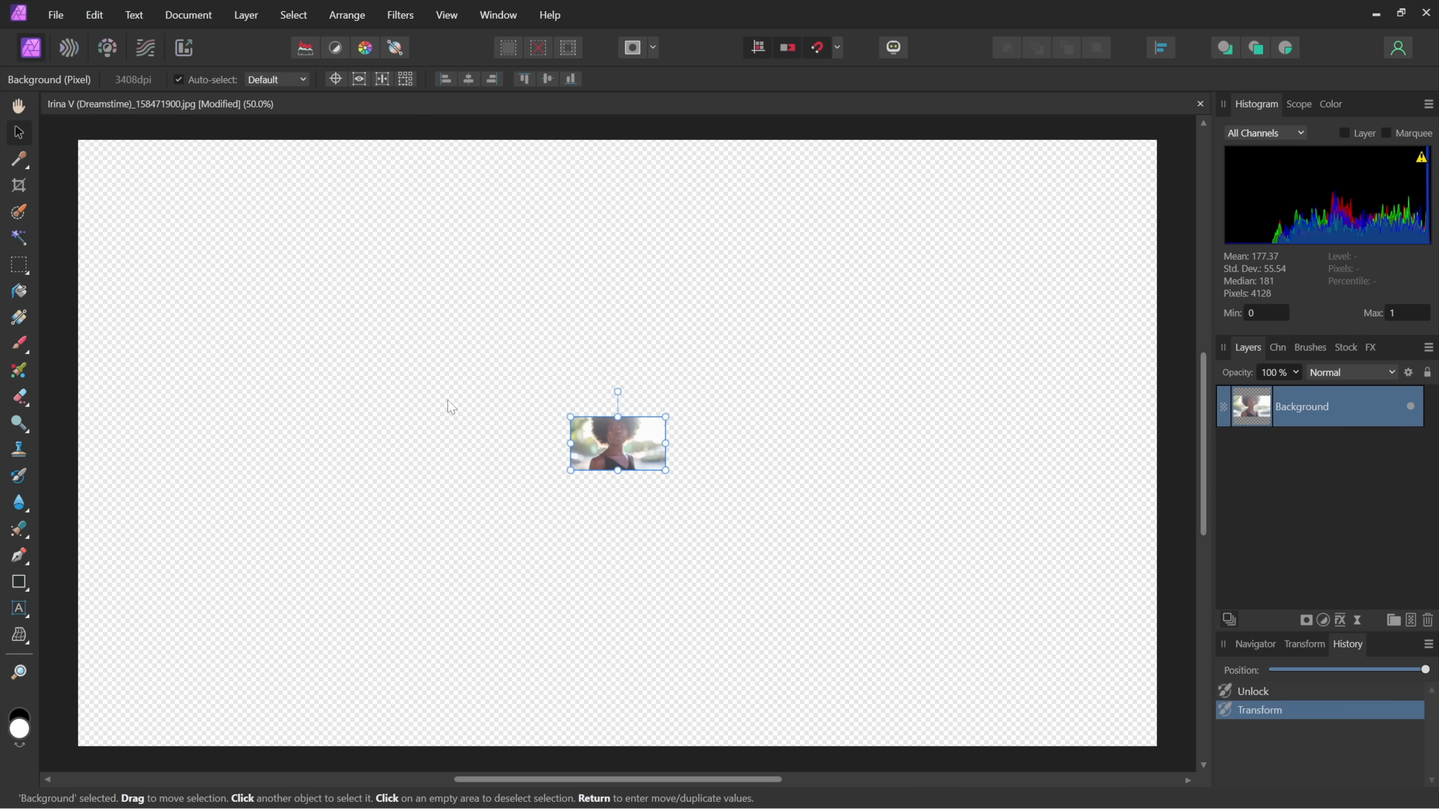
pyautogui.moveTo(667, 474); pyautogui.dragTo(924, 617)
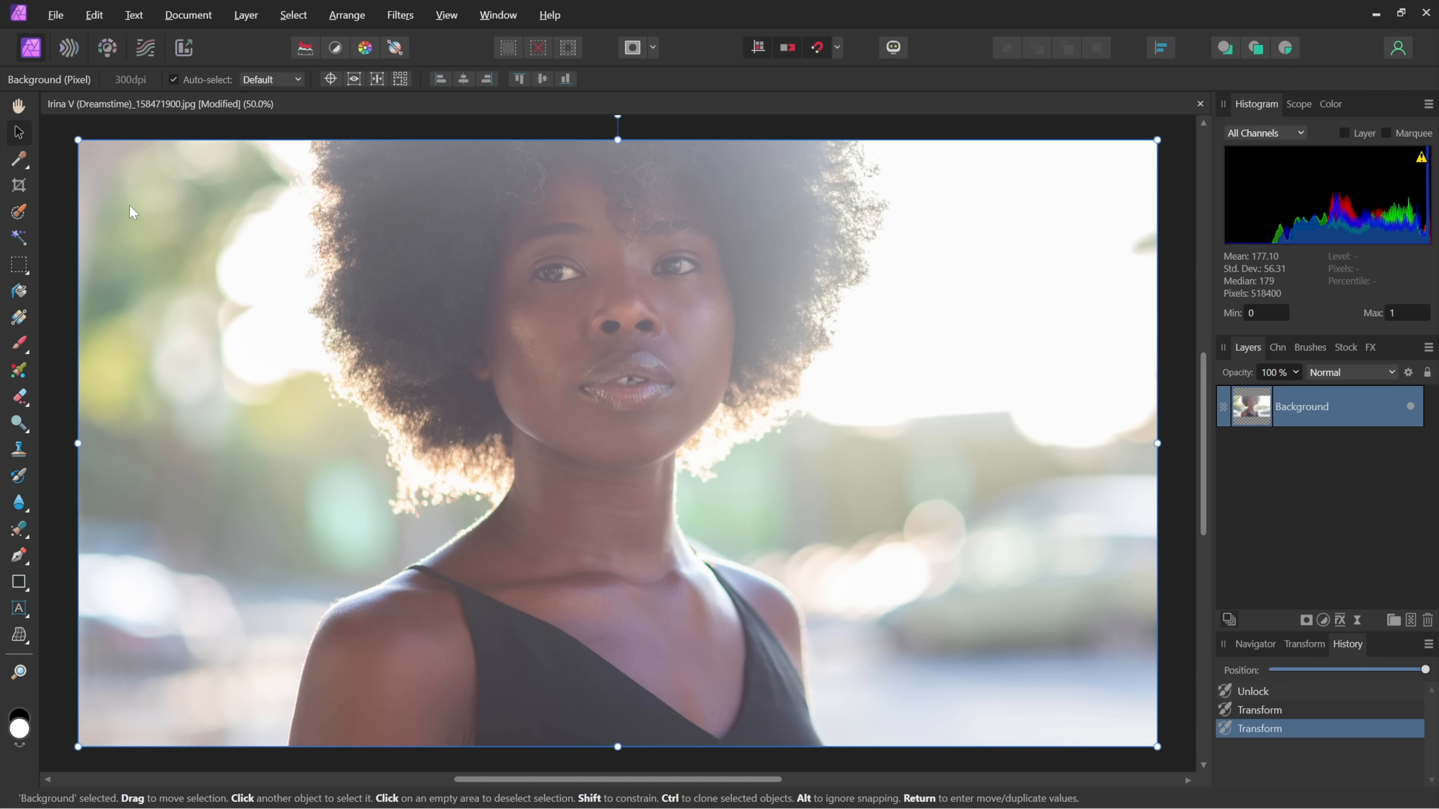
pyautogui.moveTo(162, 569)
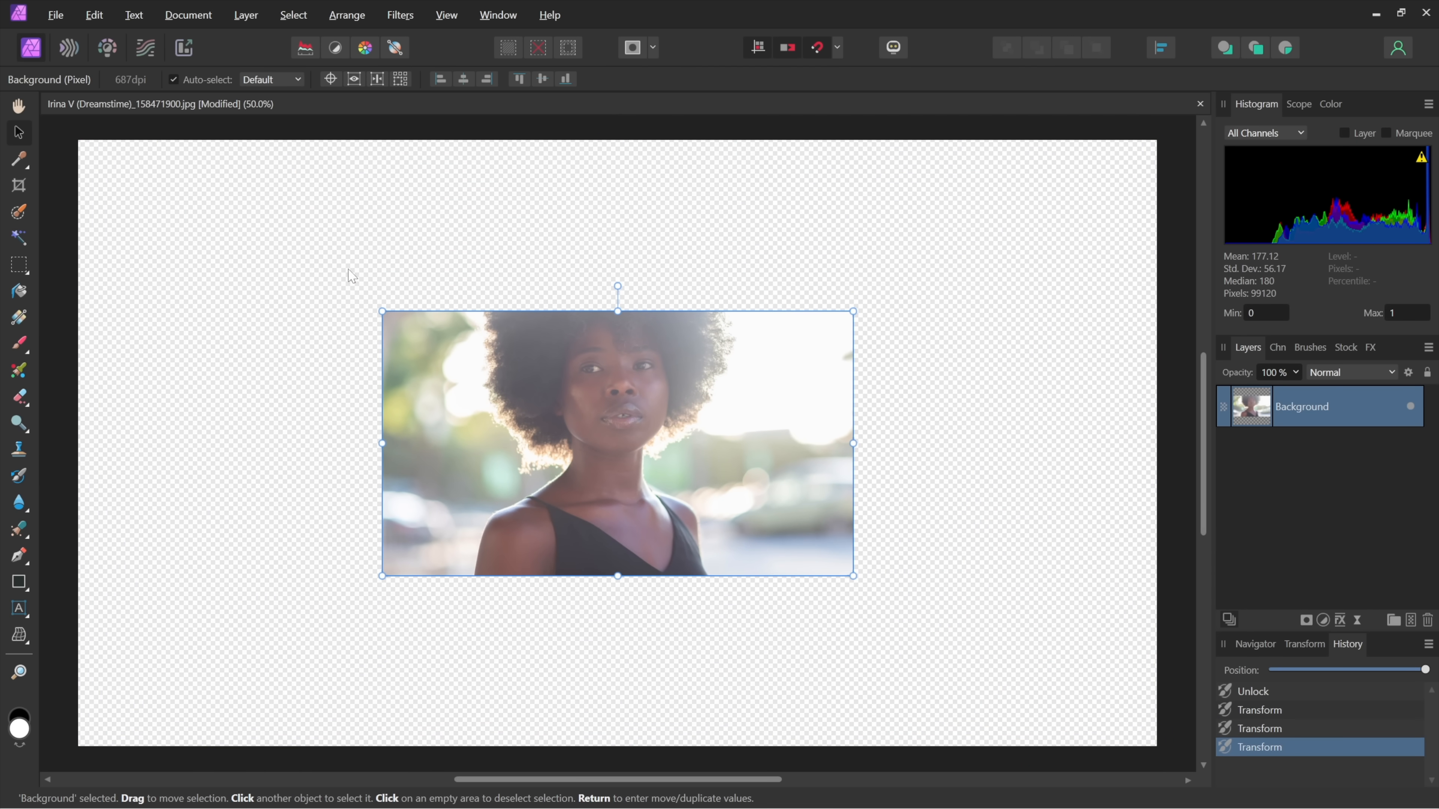
pyautogui.moveTo(113, 91)
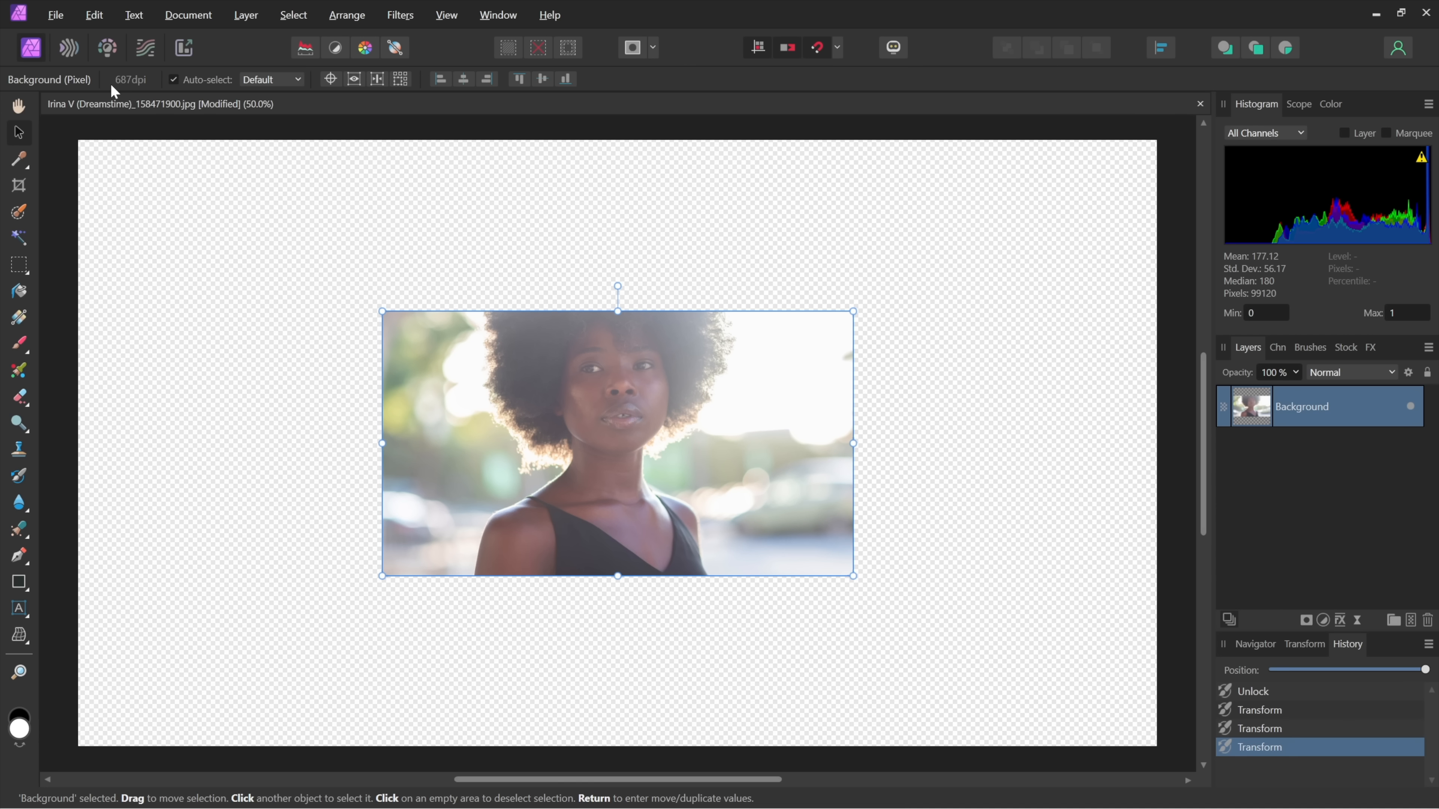
pyautogui.moveTo(149, 86)
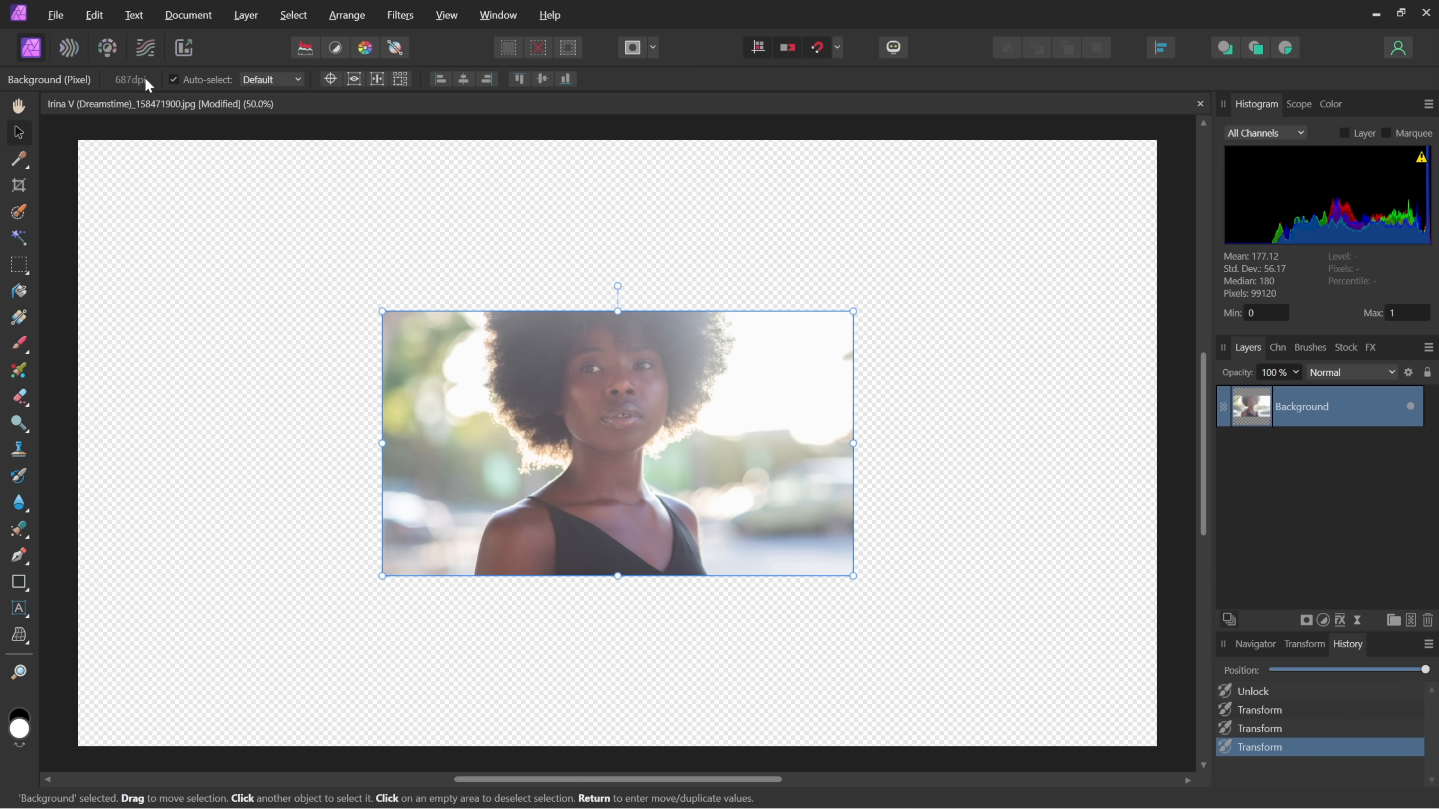
pyautogui.moveTo(502, 409)
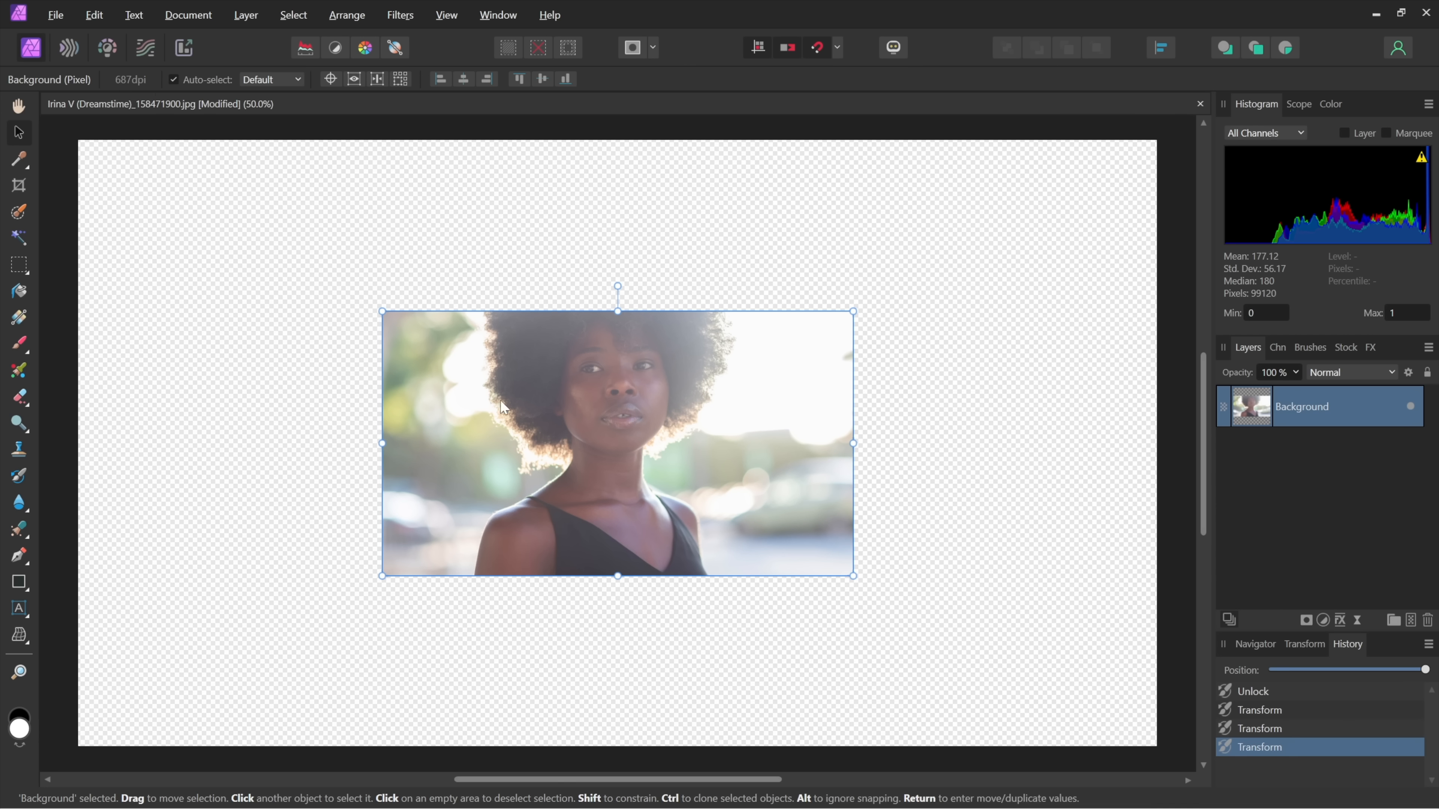
pyautogui.moveTo(548, 367)
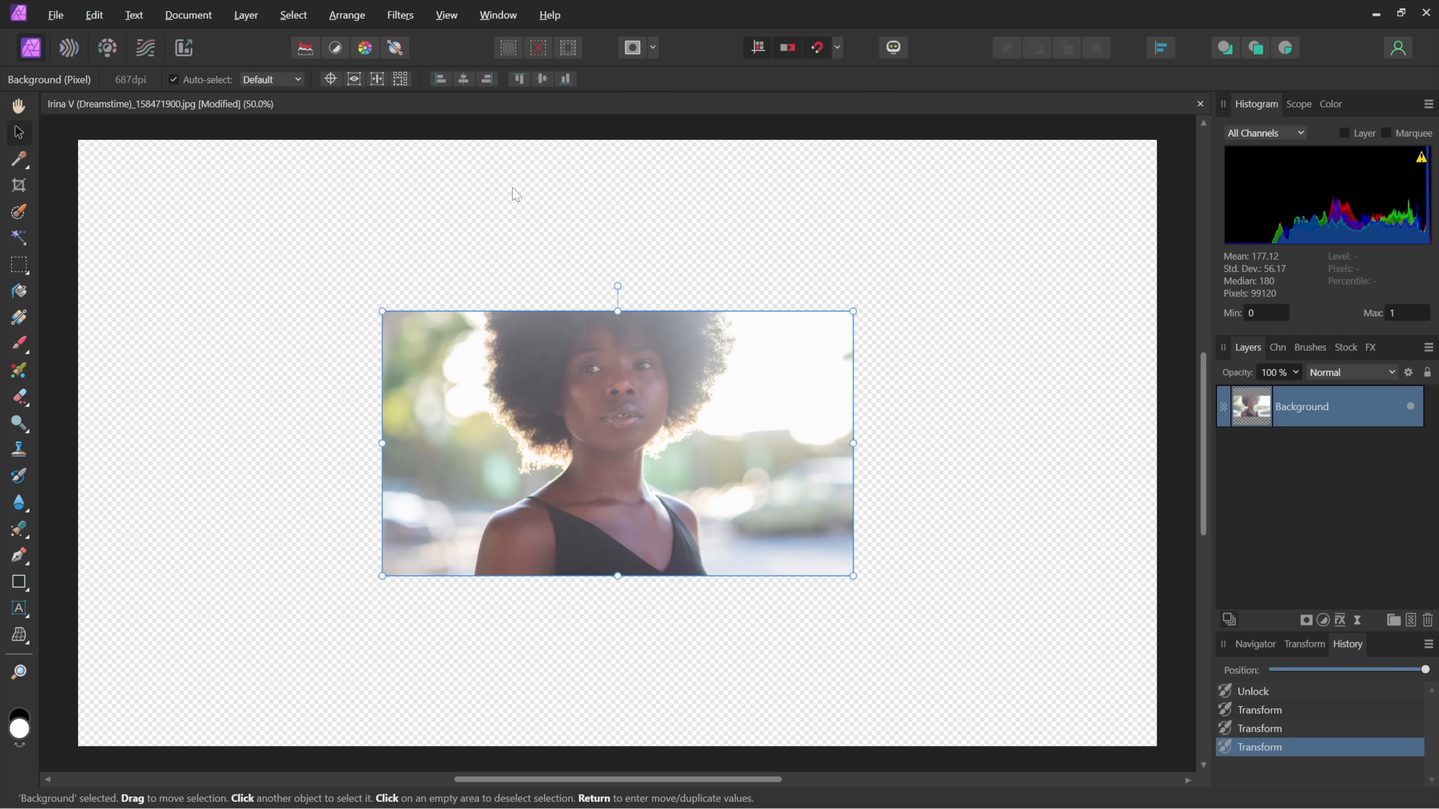
# Bring up the Filters menu to reach the image filters.
pyautogui.click(400, 15)
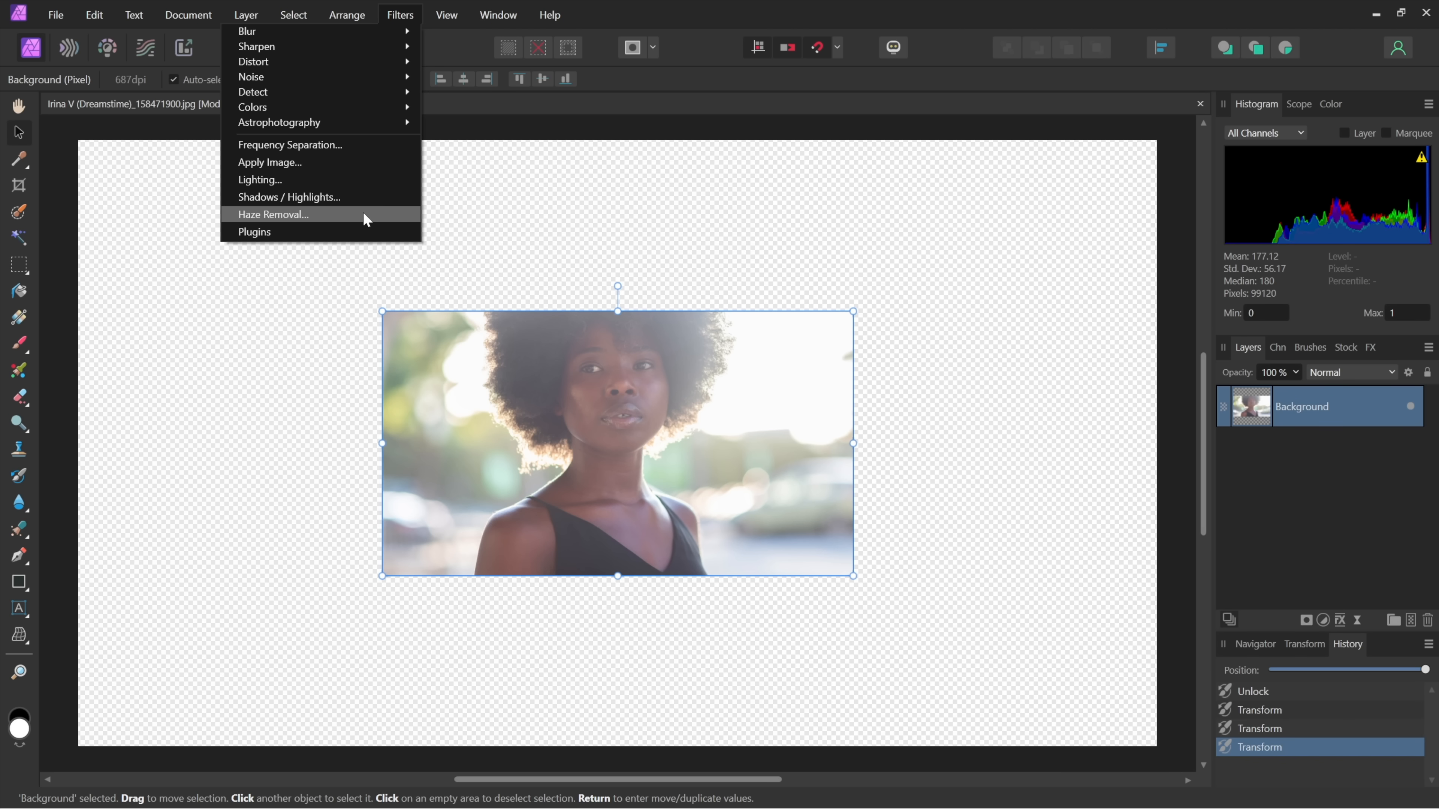
# Apply Haze Removal to the portrait after a split-view comparison, then enlarge it toward the canvas edges.
pyautogui.click(273, 215)
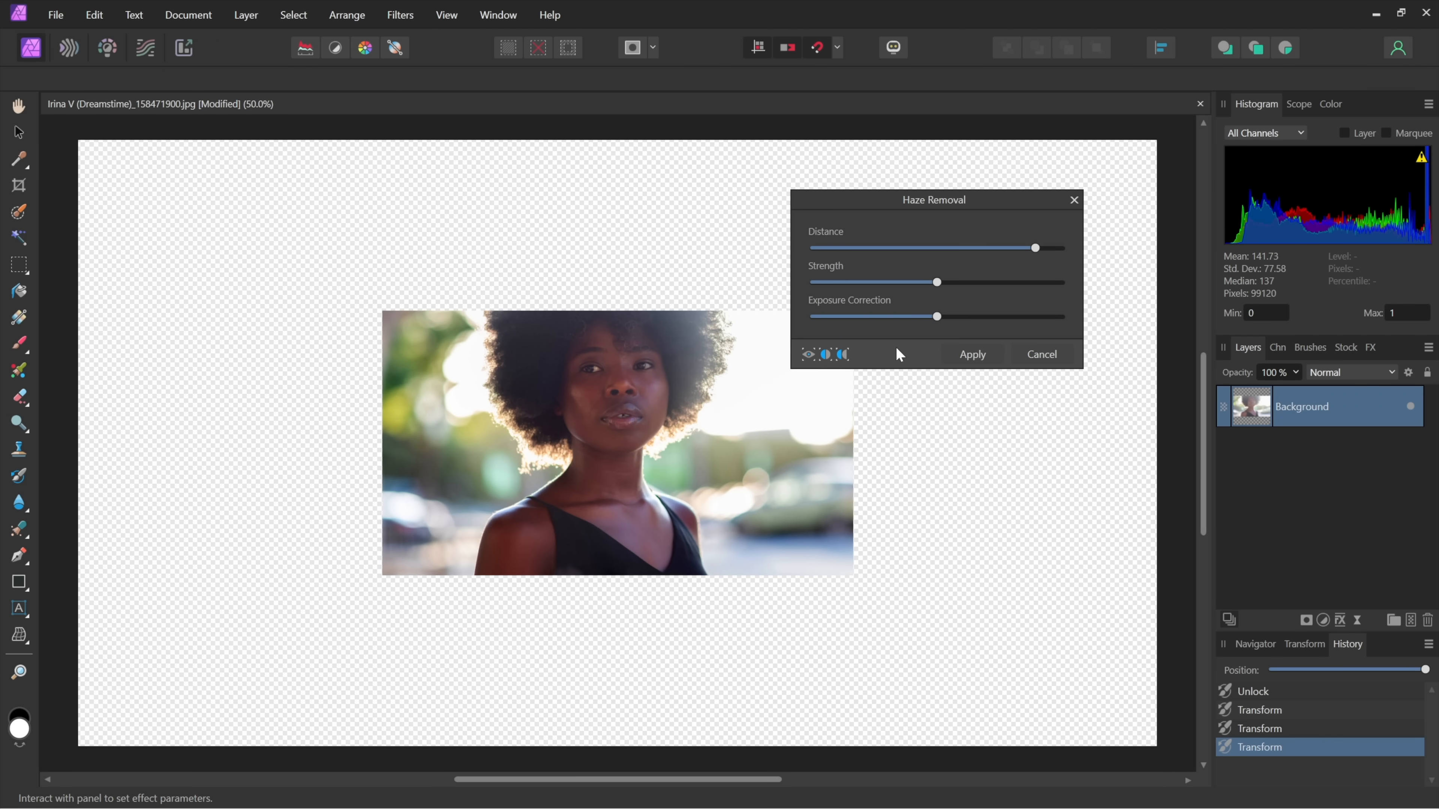
pyautogui.moveTo(825, 354)
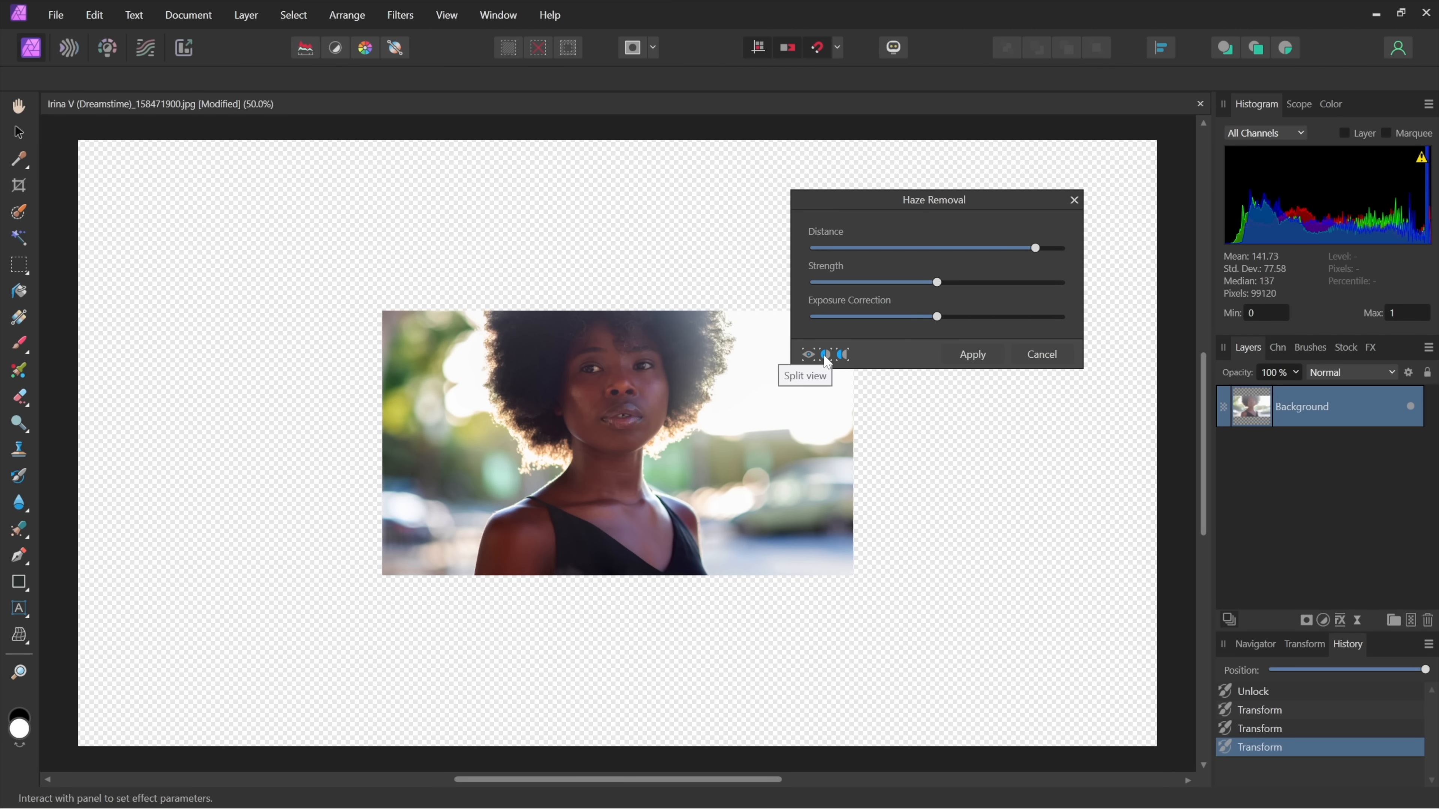
pyautogui.click(824, 355)
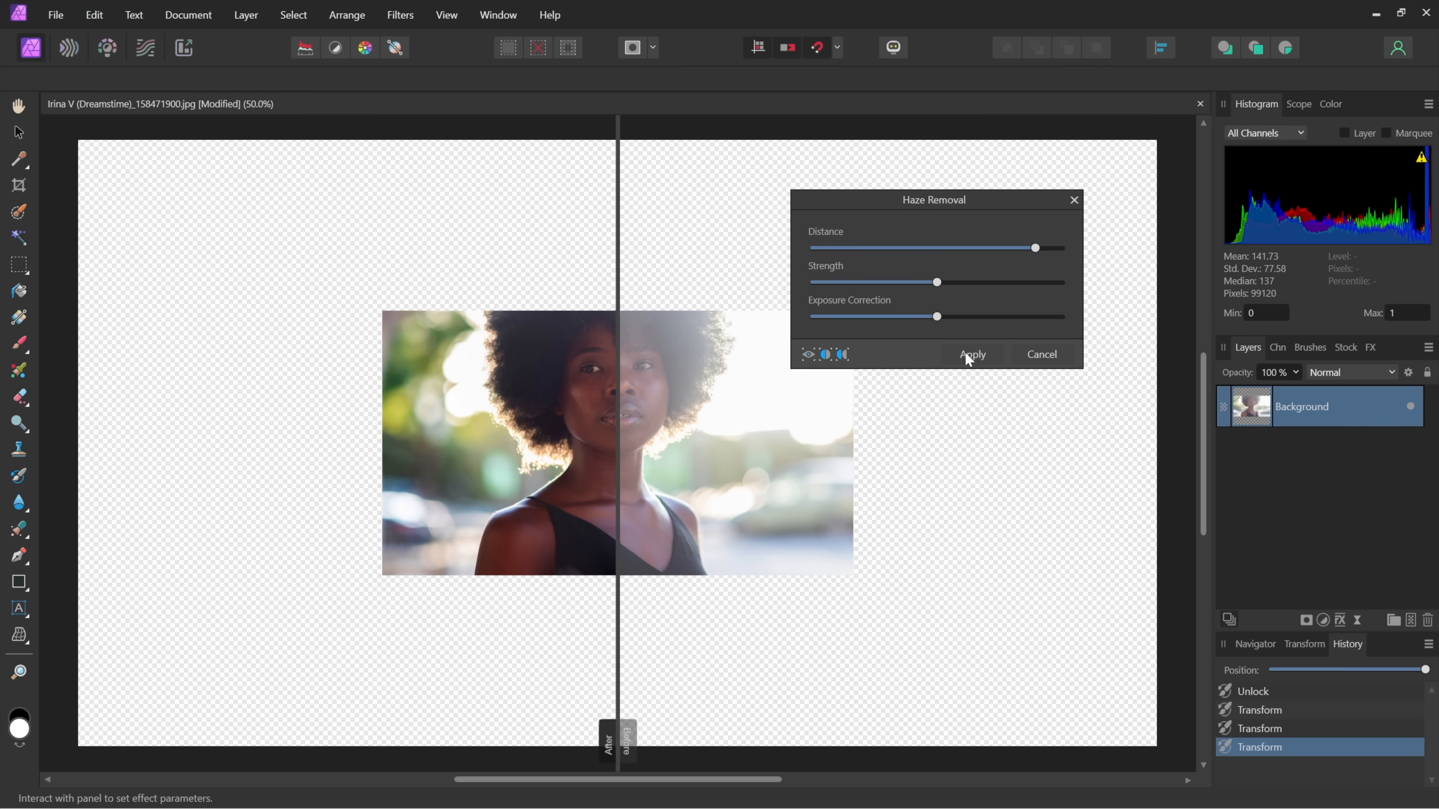
pyautogui.click(973, 353)
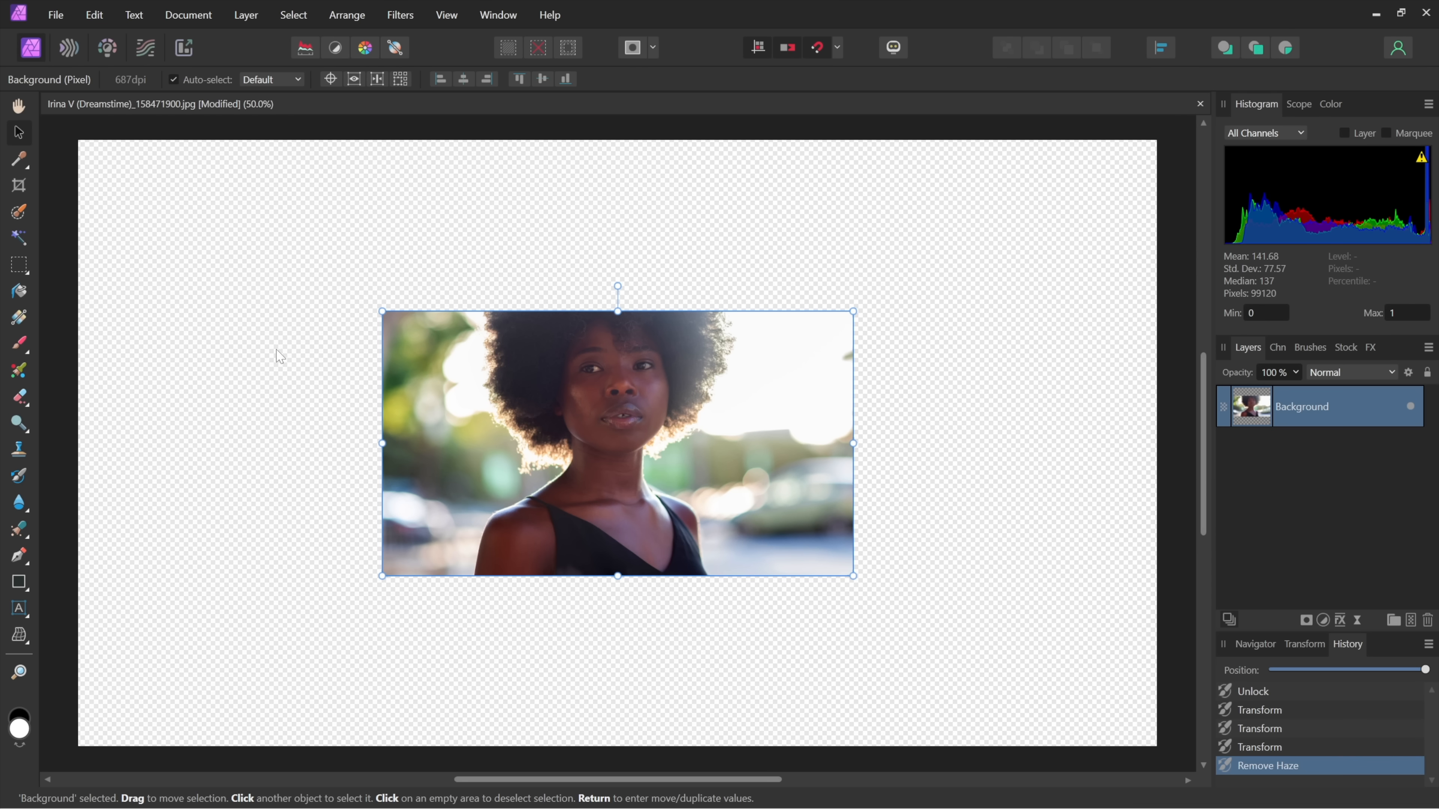
pyautogui.moveTo(145, 123)
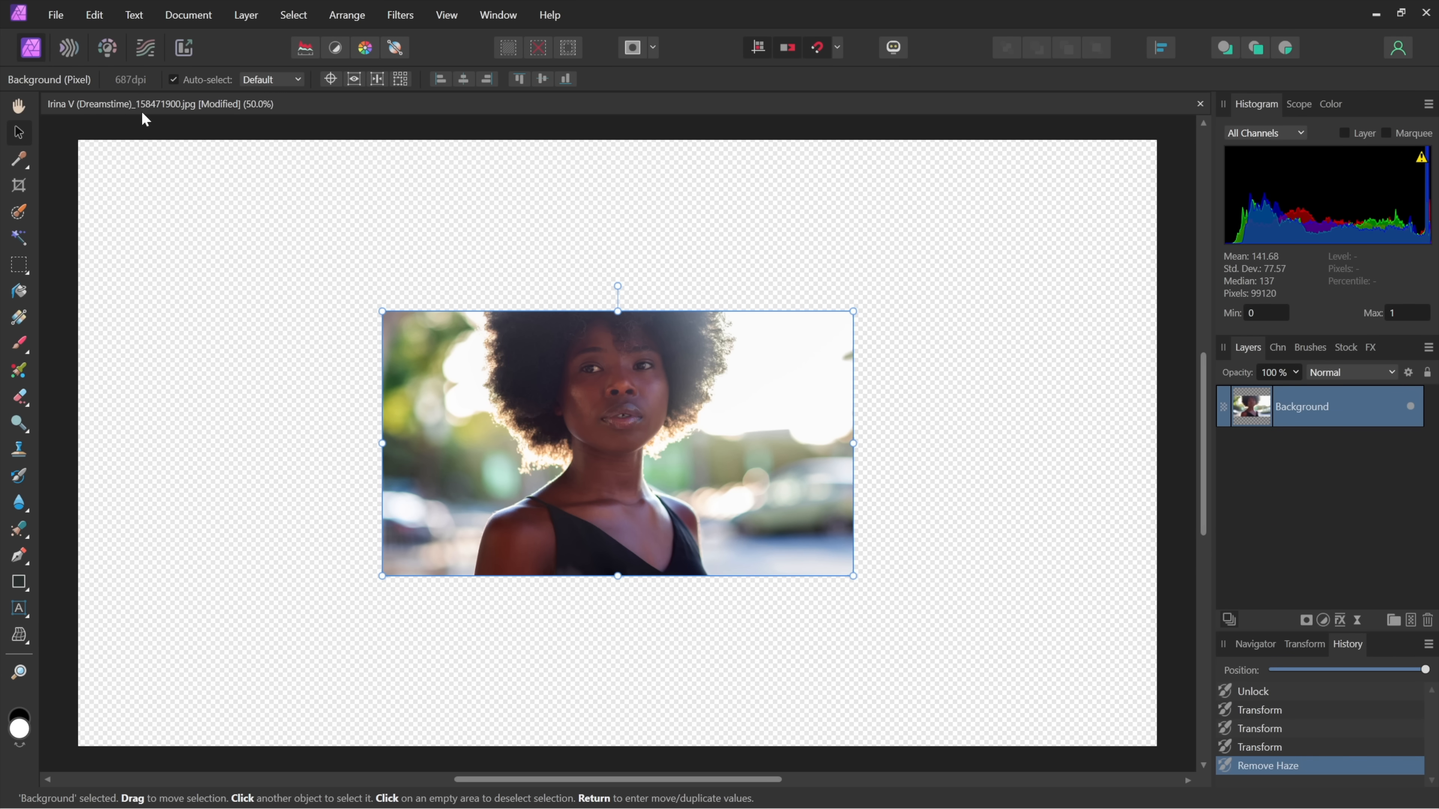
pyautogui.moveTo(382, 577)
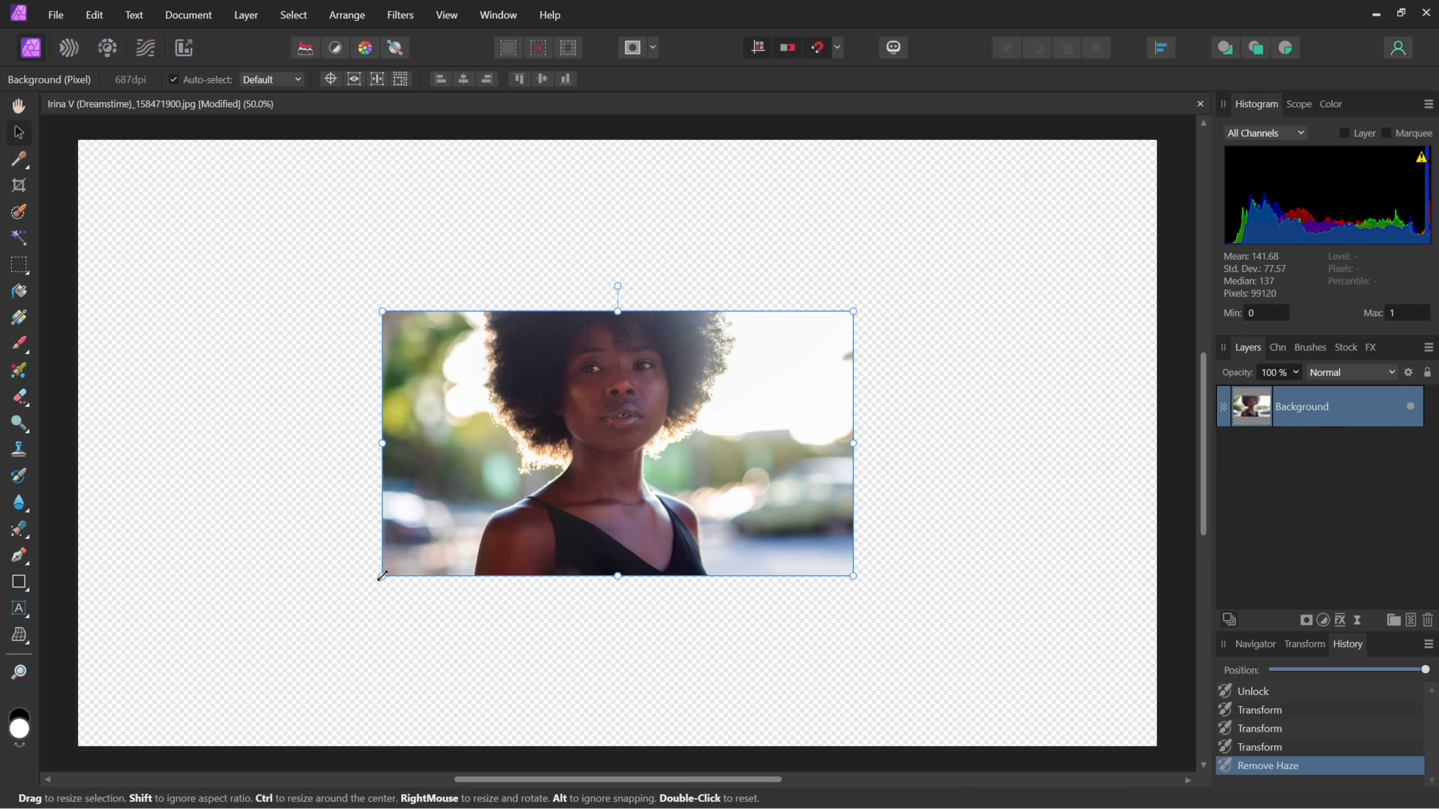
pyautogui.moveTo(382, 575); pyautogui.dragTo(78, 747)
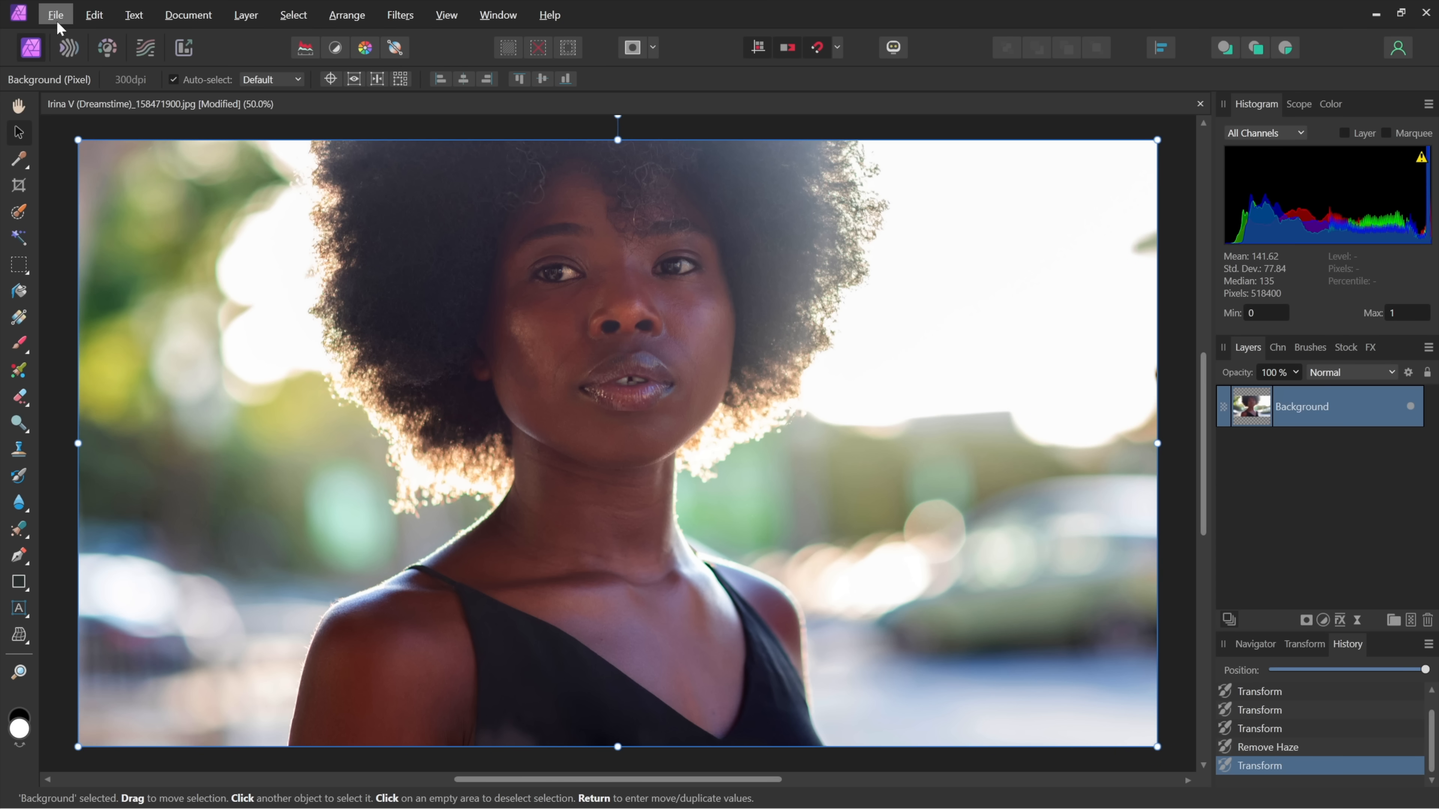
# Bring up the File menu to start a new document.
pyautogui.click(55, 15)
pyautogui.write('30')
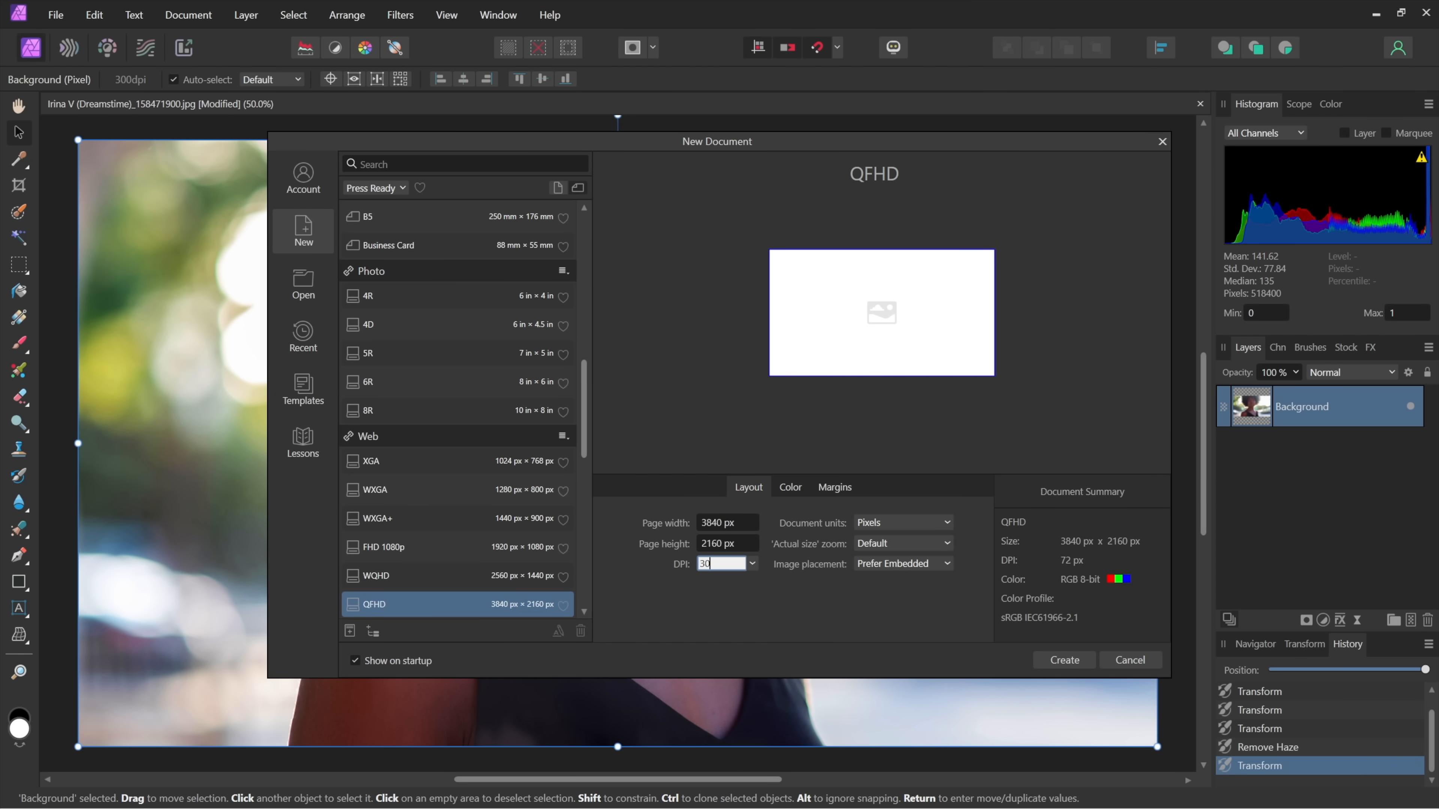
# Create the new 3840 × 2160 document and place the portrait into it at full size.
pyautogui.click(1064, 660)
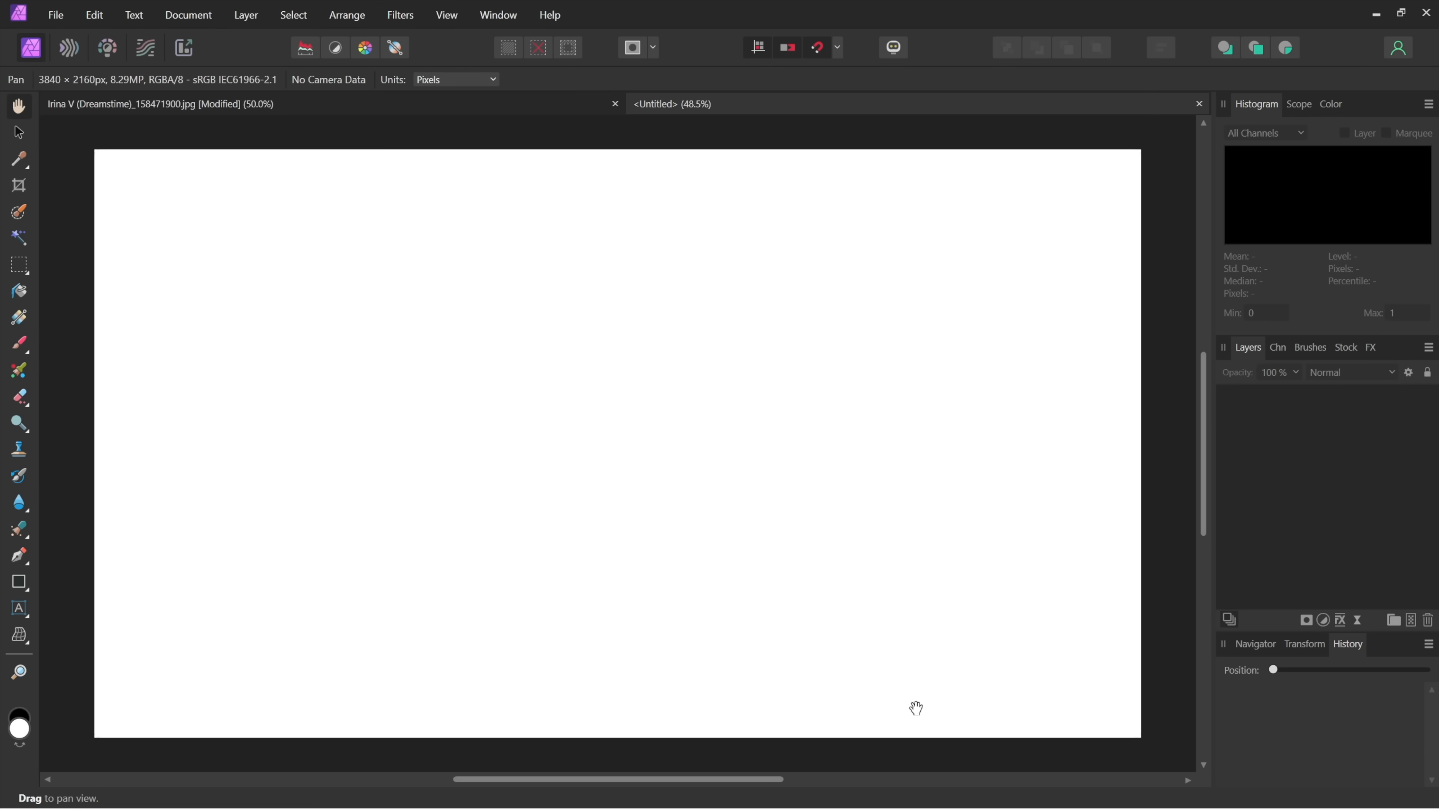
pyautogui.click(56, 15)
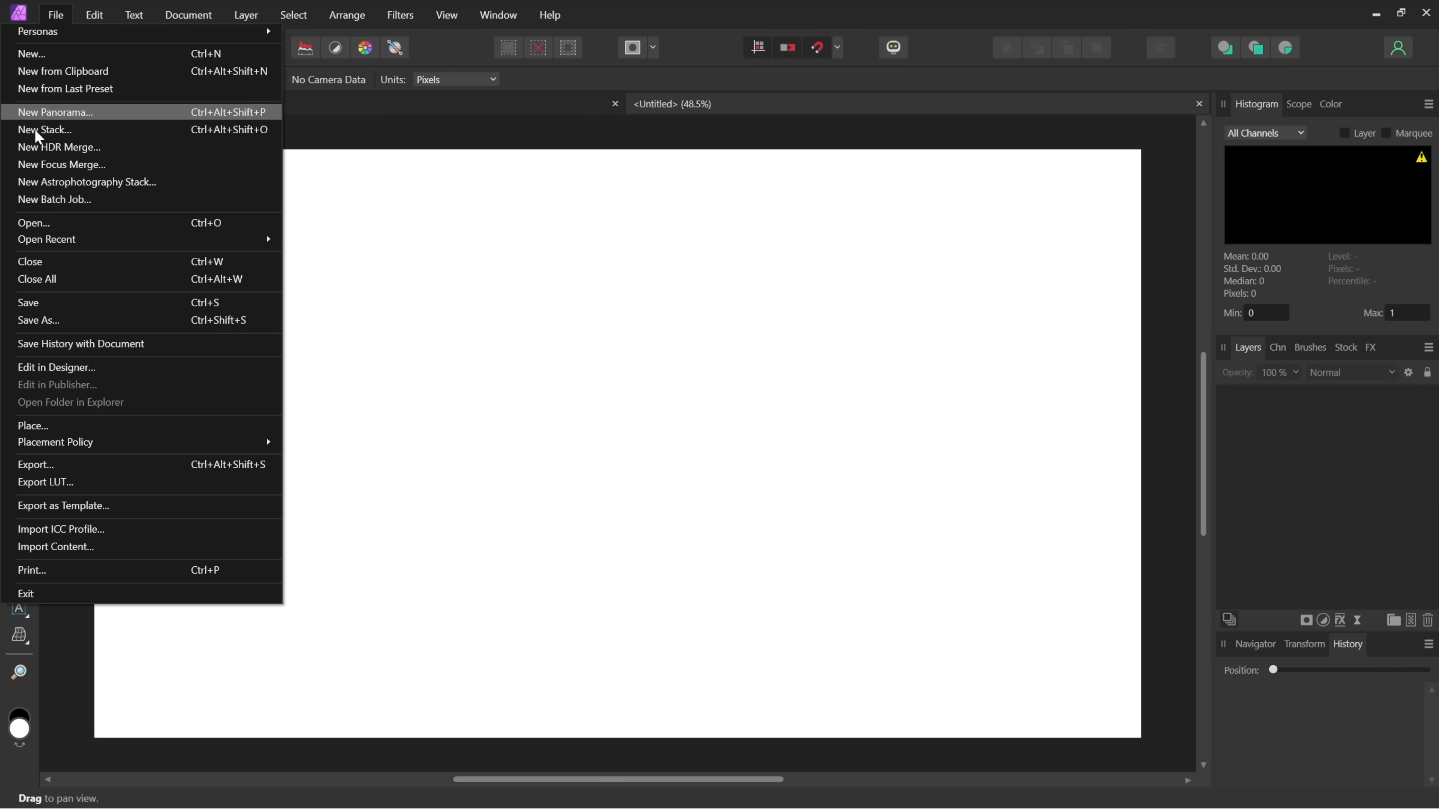
pyautogui.click(34, 222)
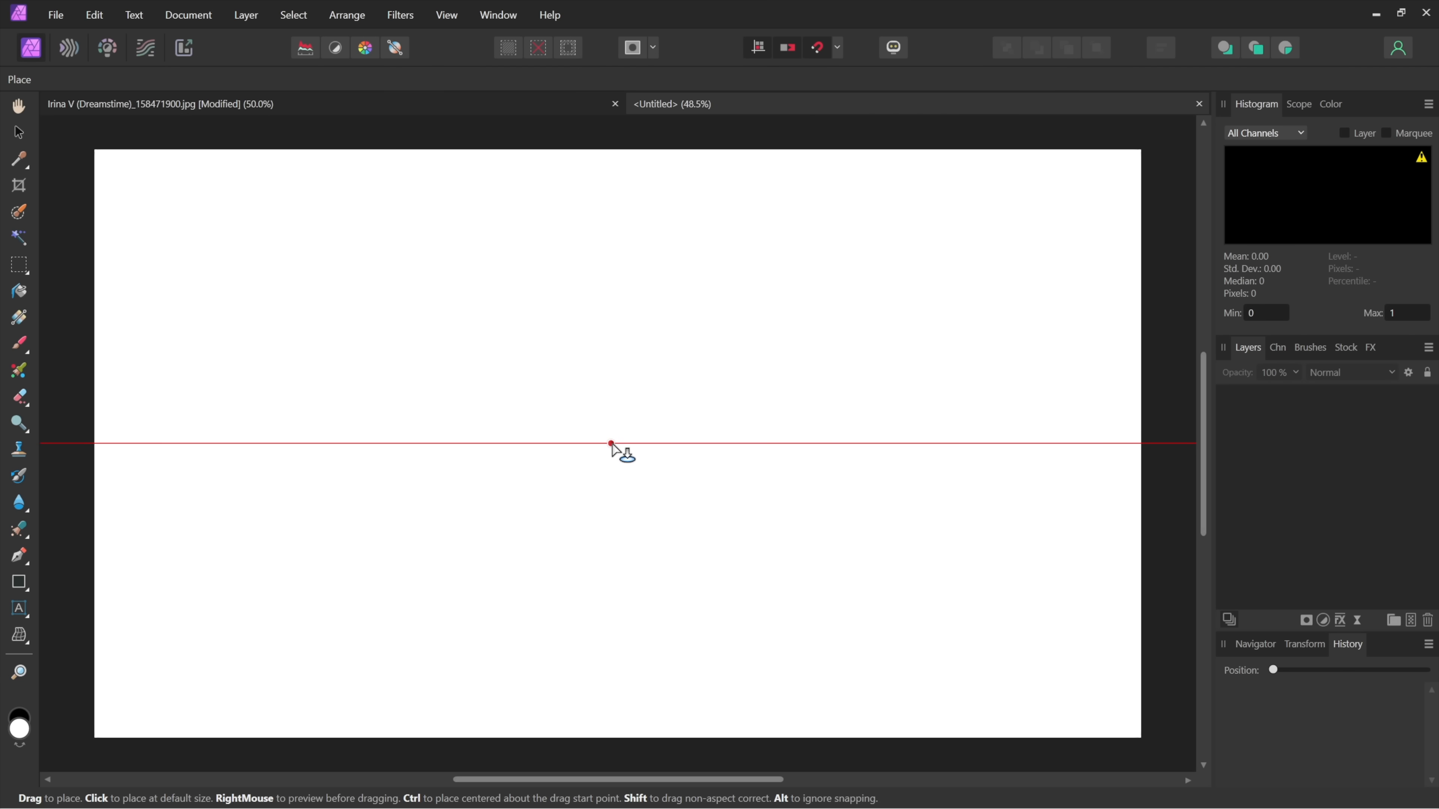
pyautogui.click(611, 442)
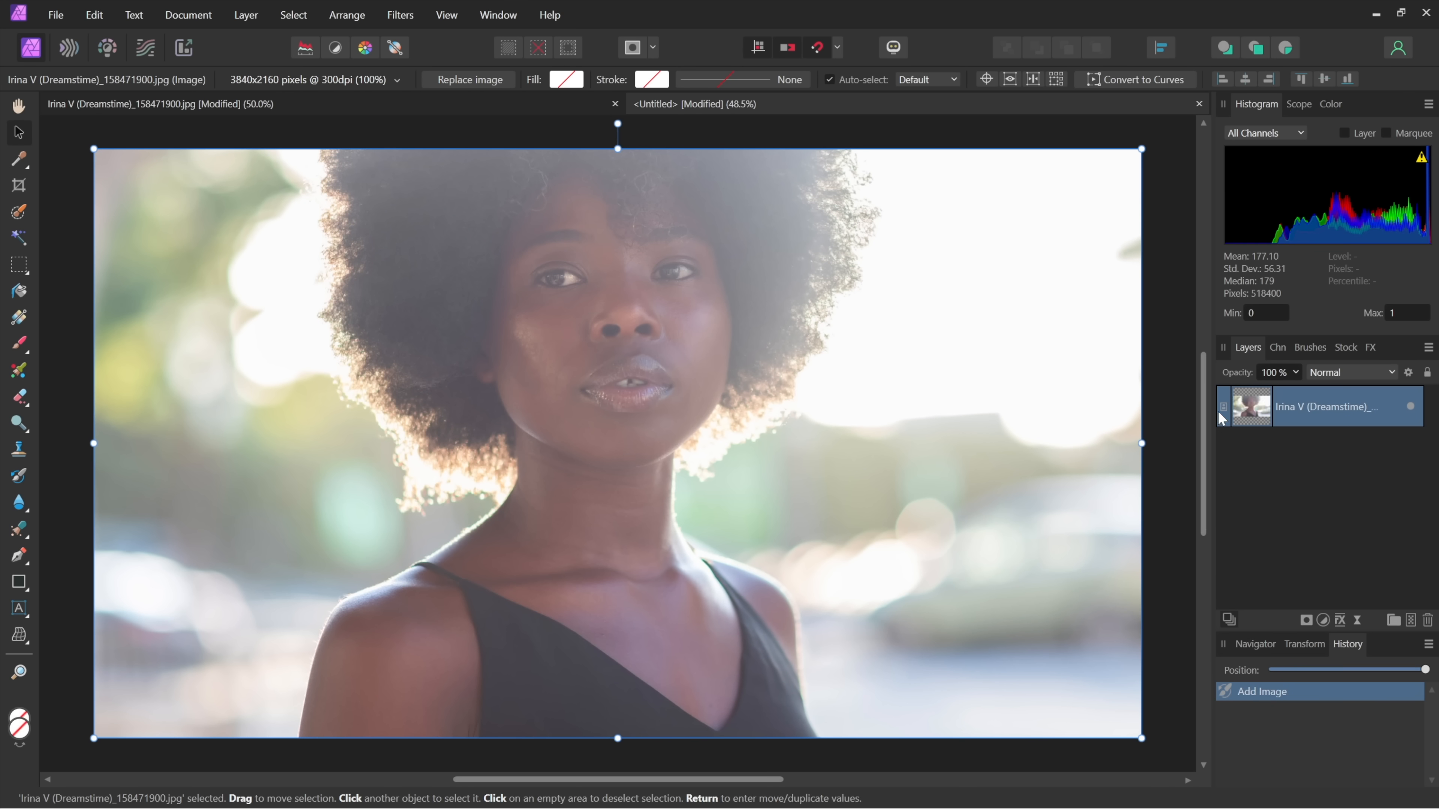
pyautogui.moveTo(1224, 407)
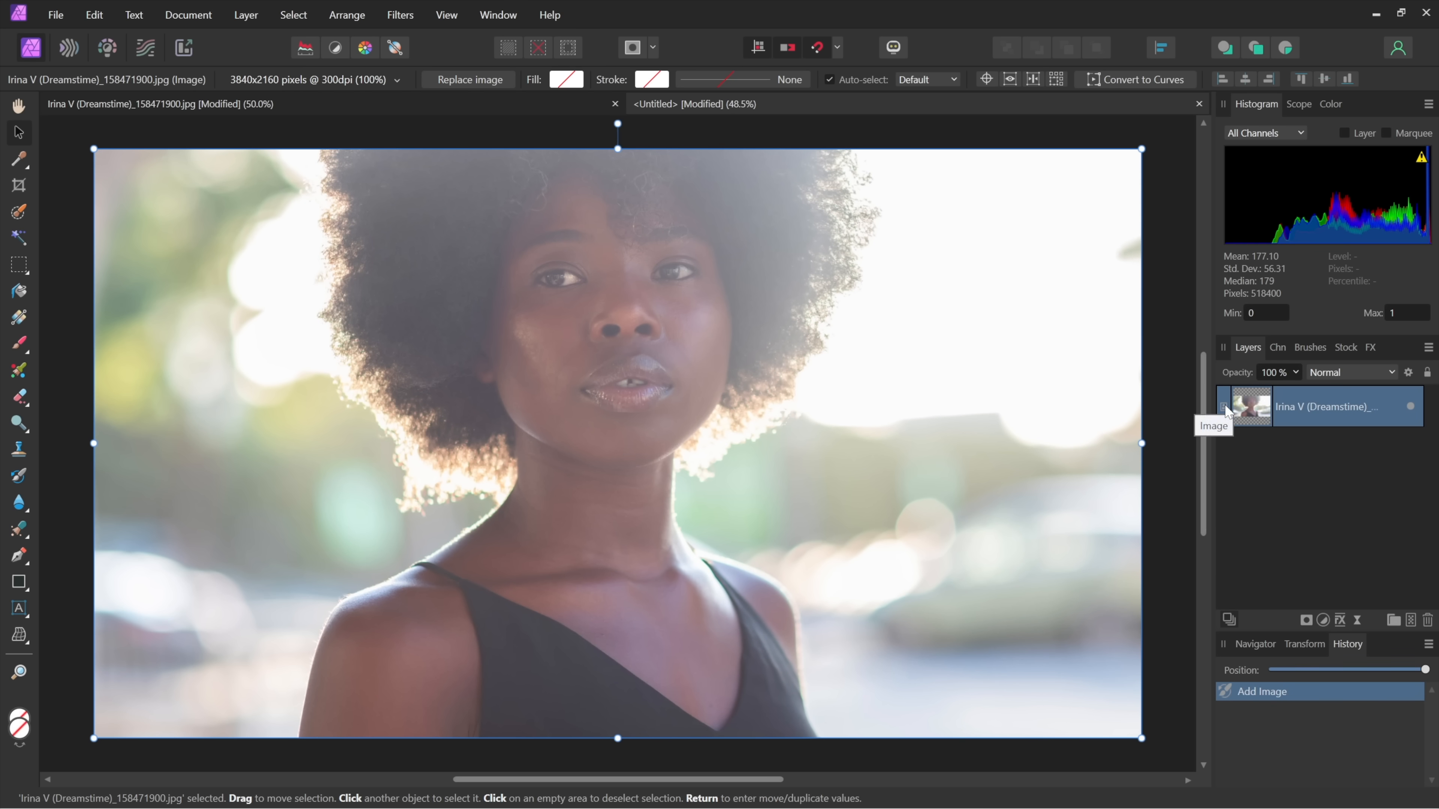
pyautogui.moveTo(1206, 429)
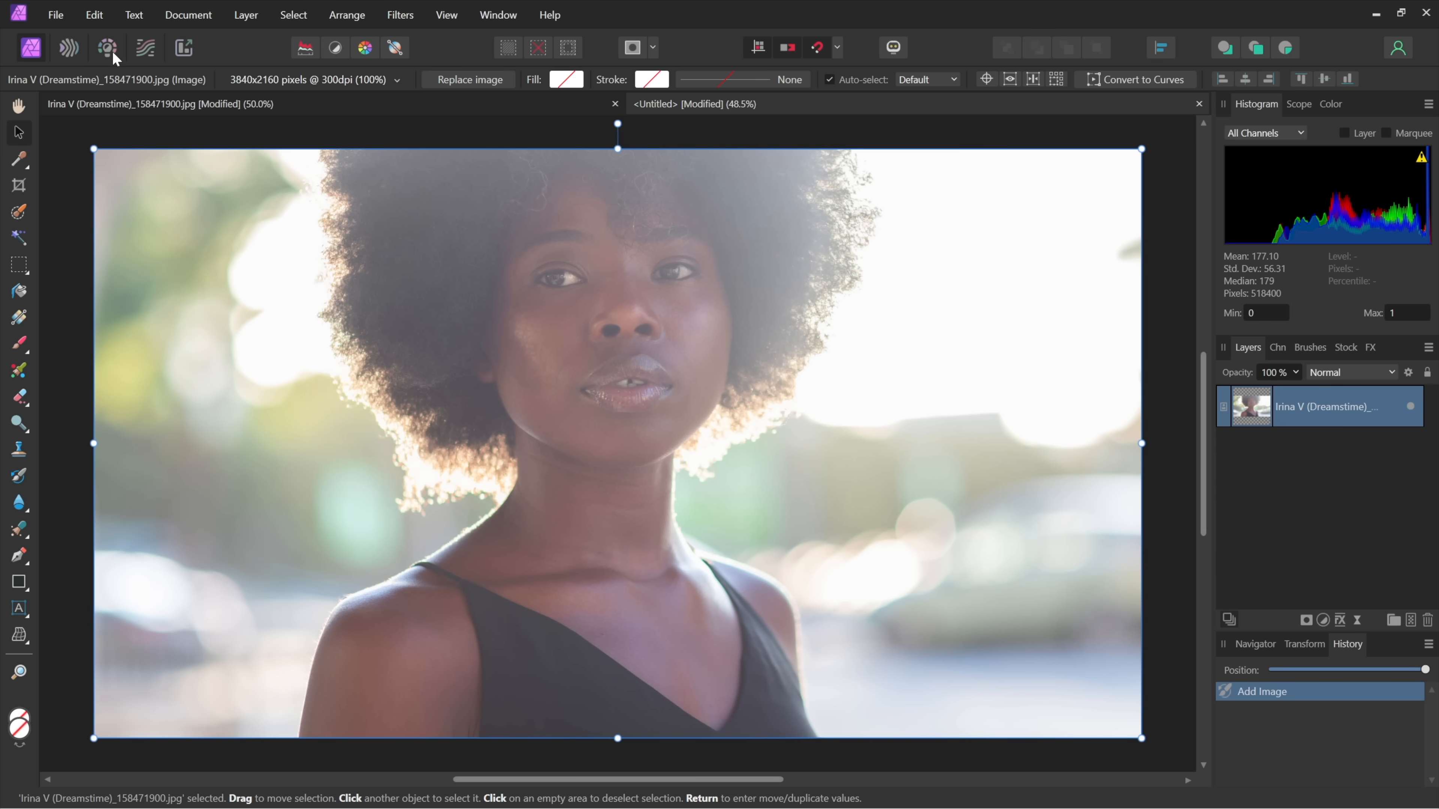
pyautogui.moveTo(107, 47)
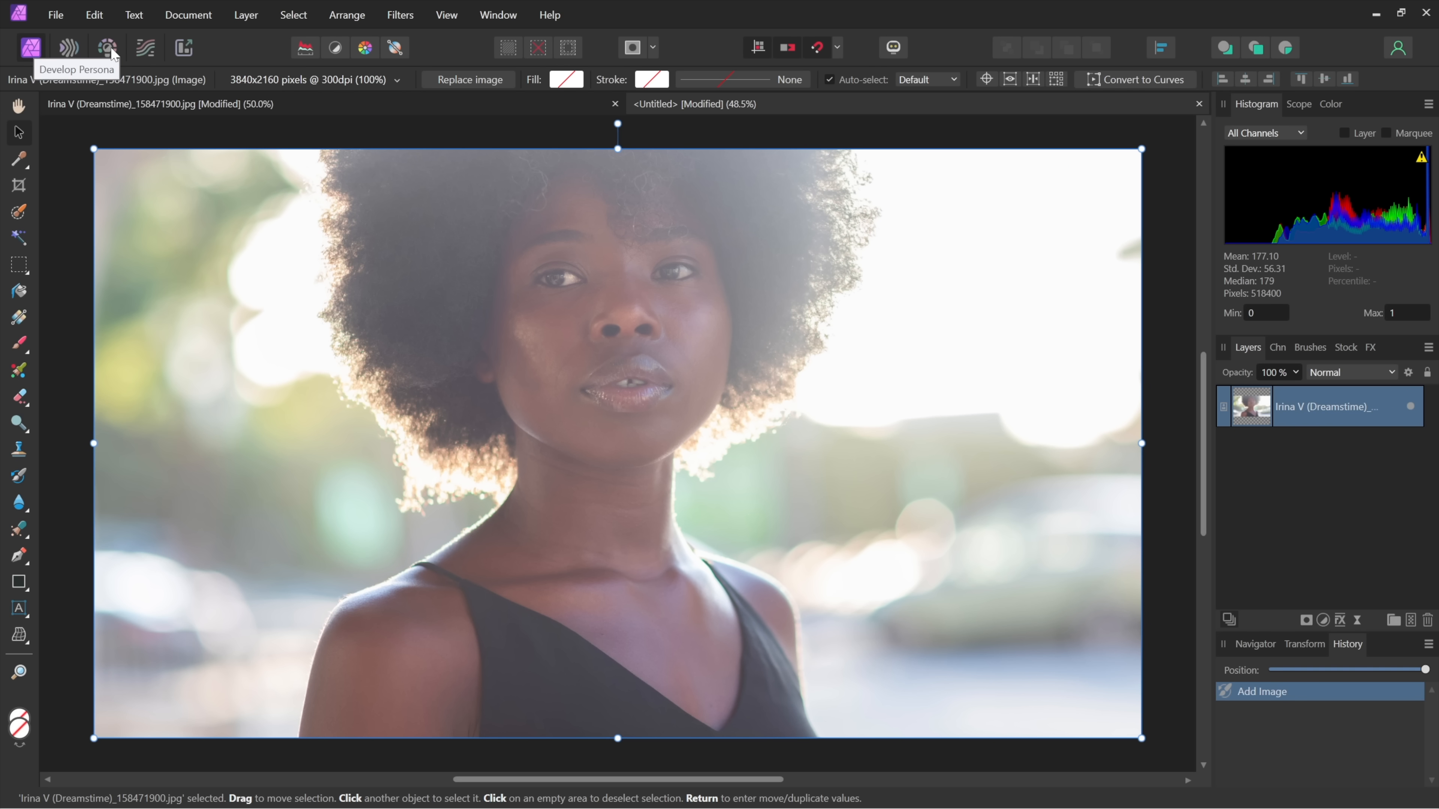
# Attempt Develop Persona on the placed portrait and dismiss the pixel-layer warning.
pyautogui.click(106, 47)
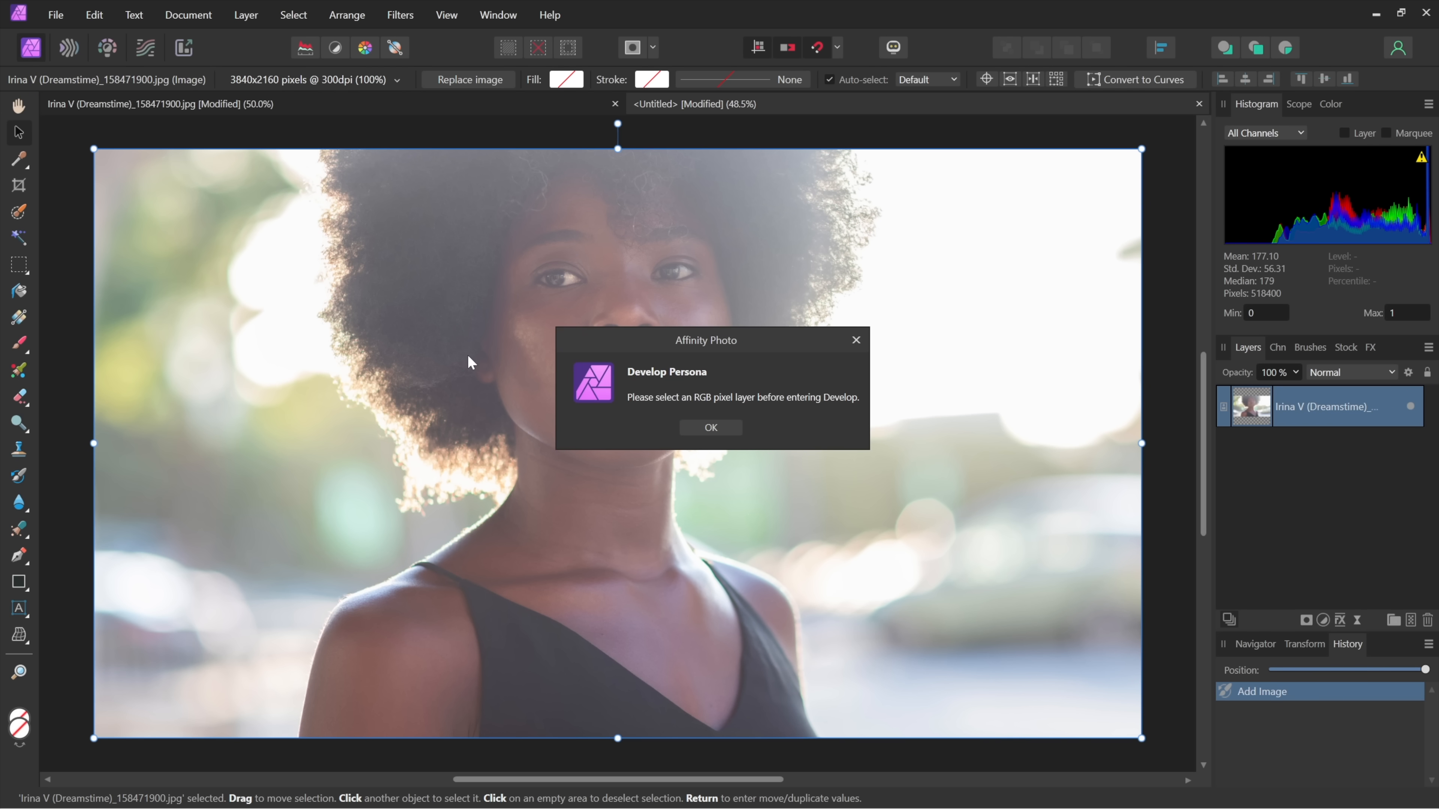
pyautogui.moveTo(725, 510)
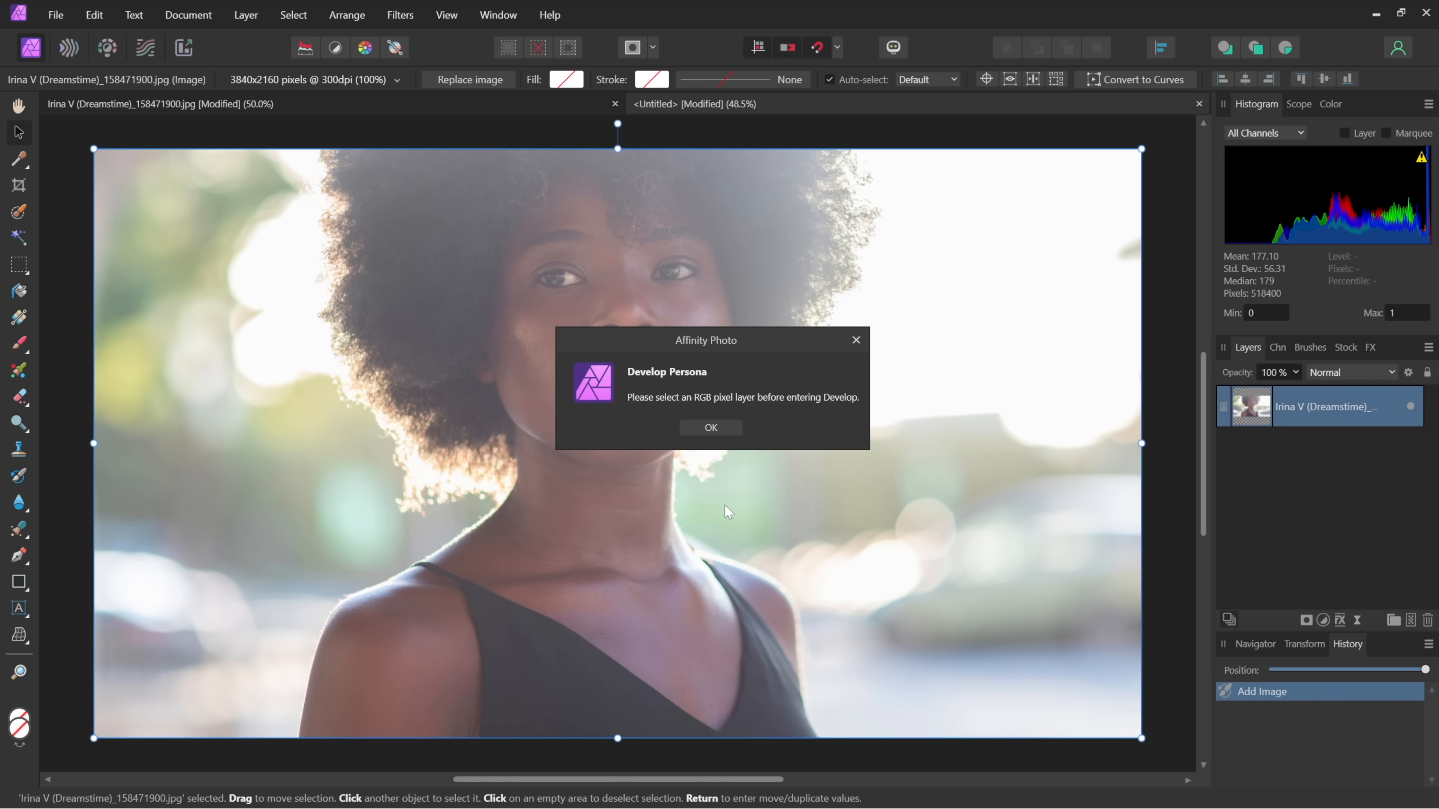
pyautogui.click(710, 428)
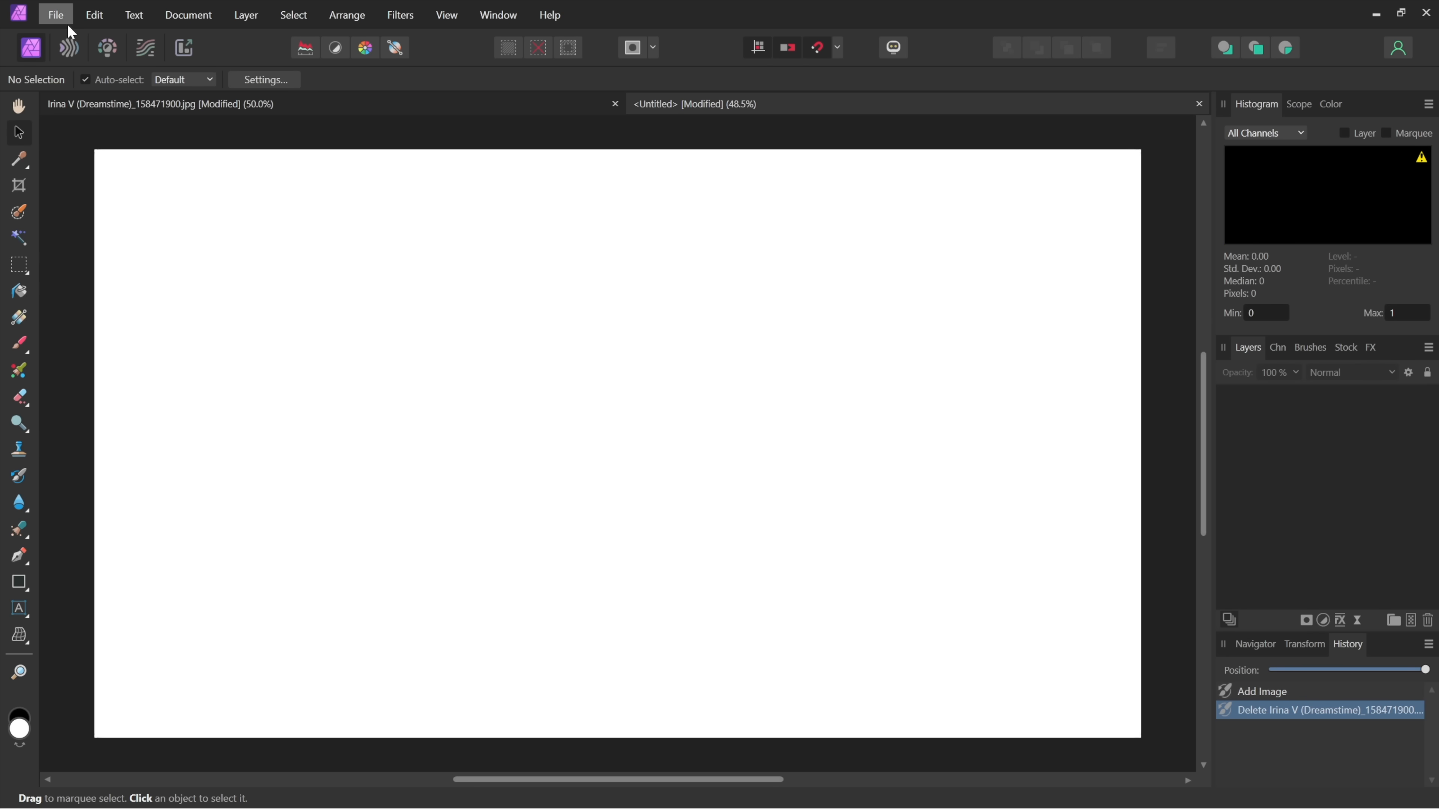
# Place the DNG raw photo of the woman with painted arms into the document.
pyautogui.click(55, 15)
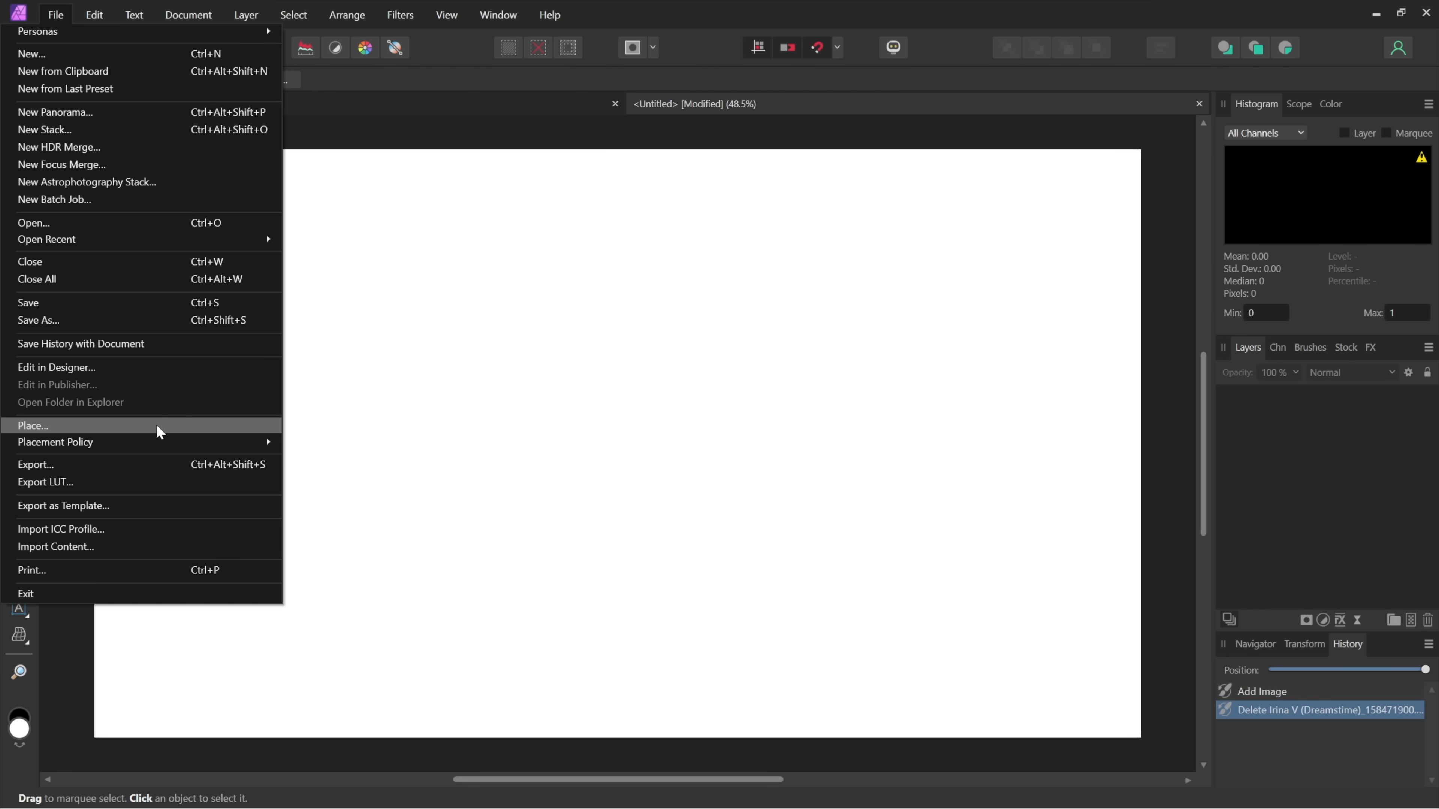
pyautogui.click(29, 427)
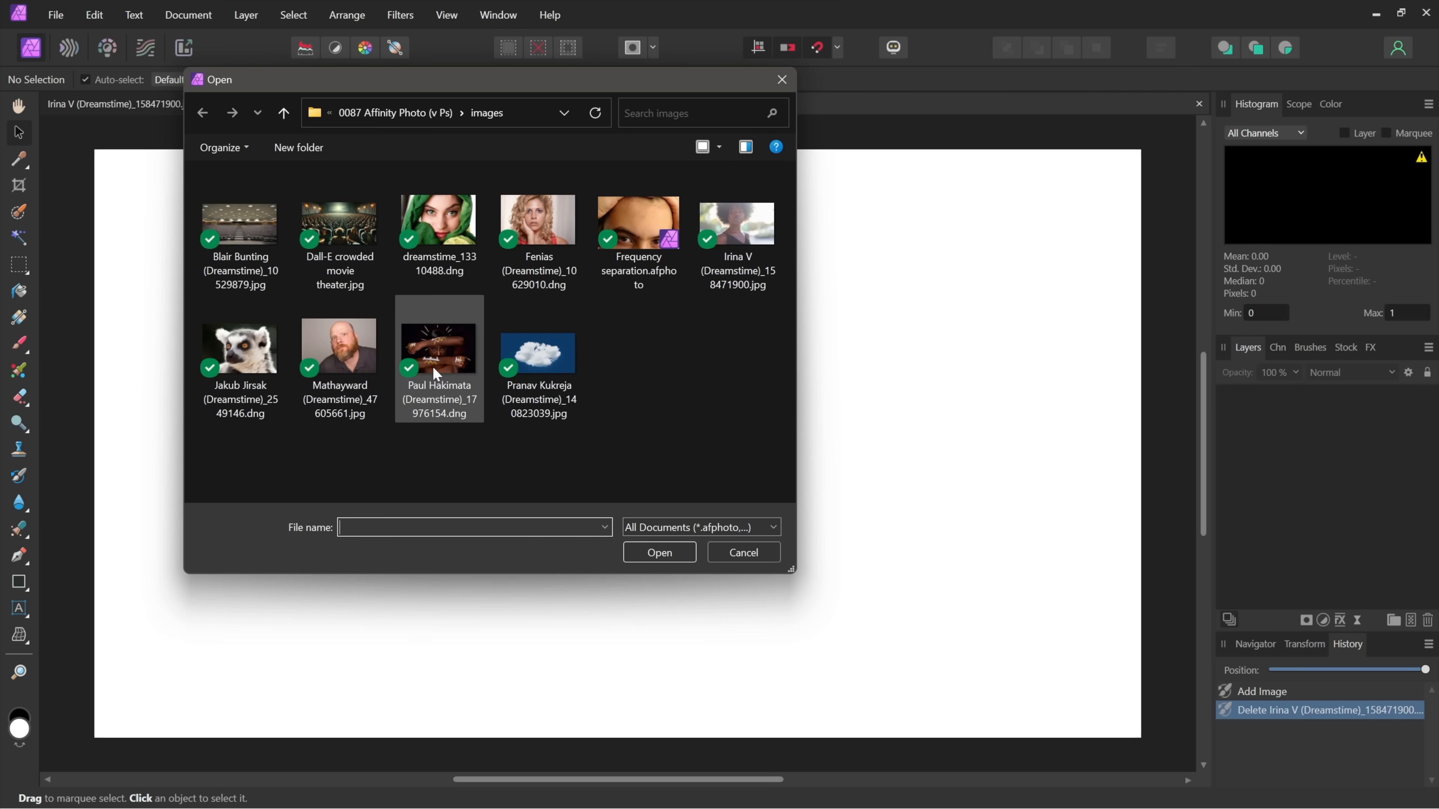
pyautogui.click(439, 348)
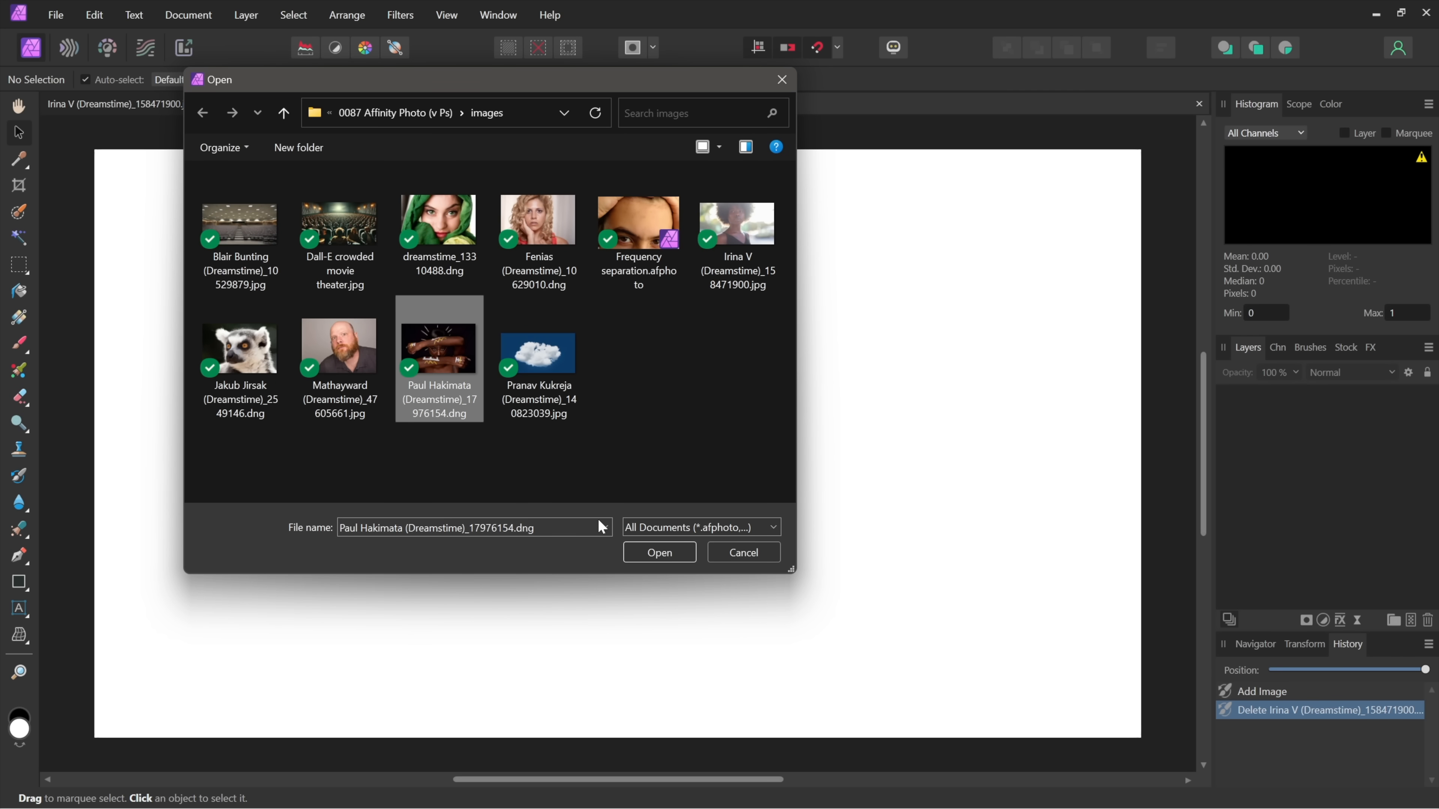
pyautogui.click(660, 552)
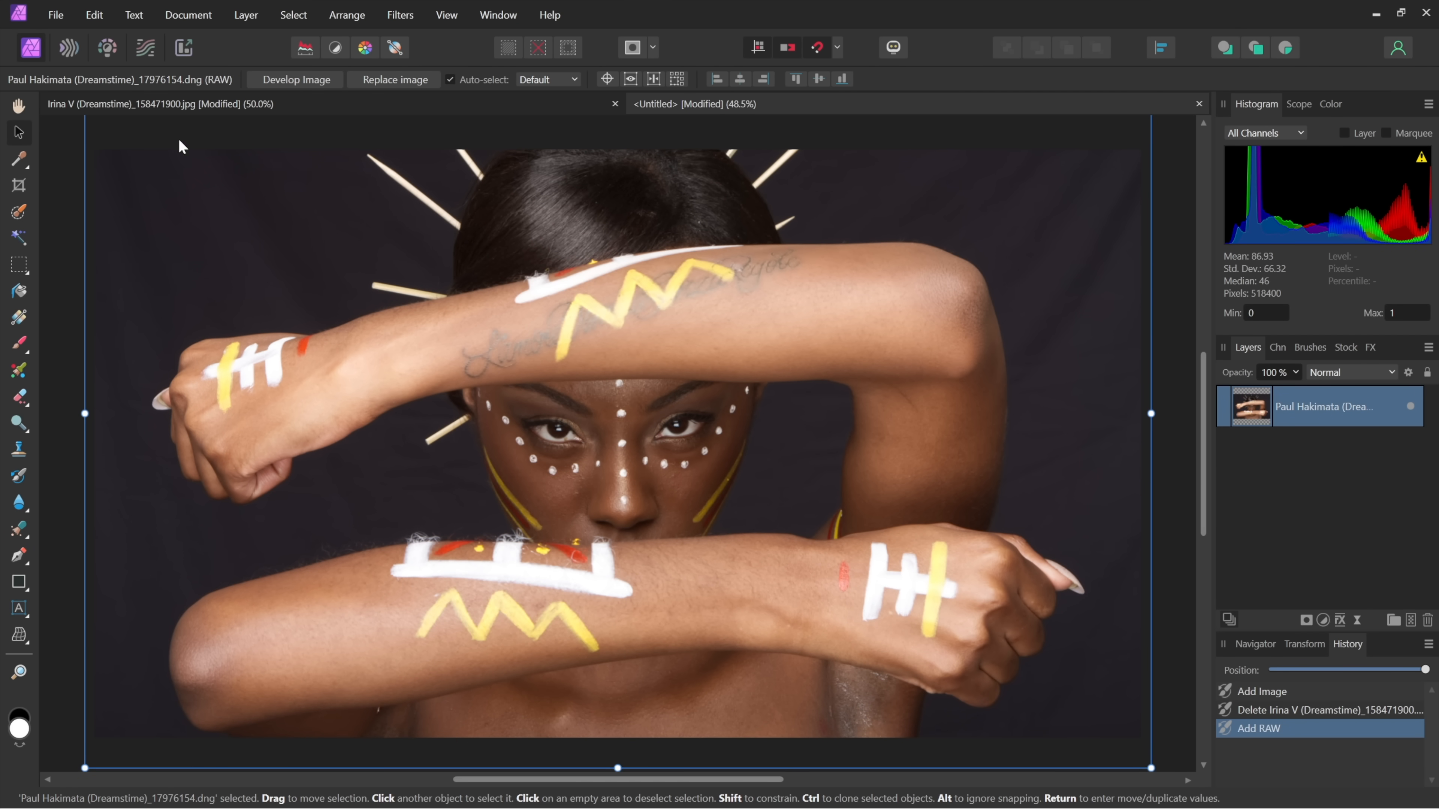
pyautogui.moveTo(108, 51)
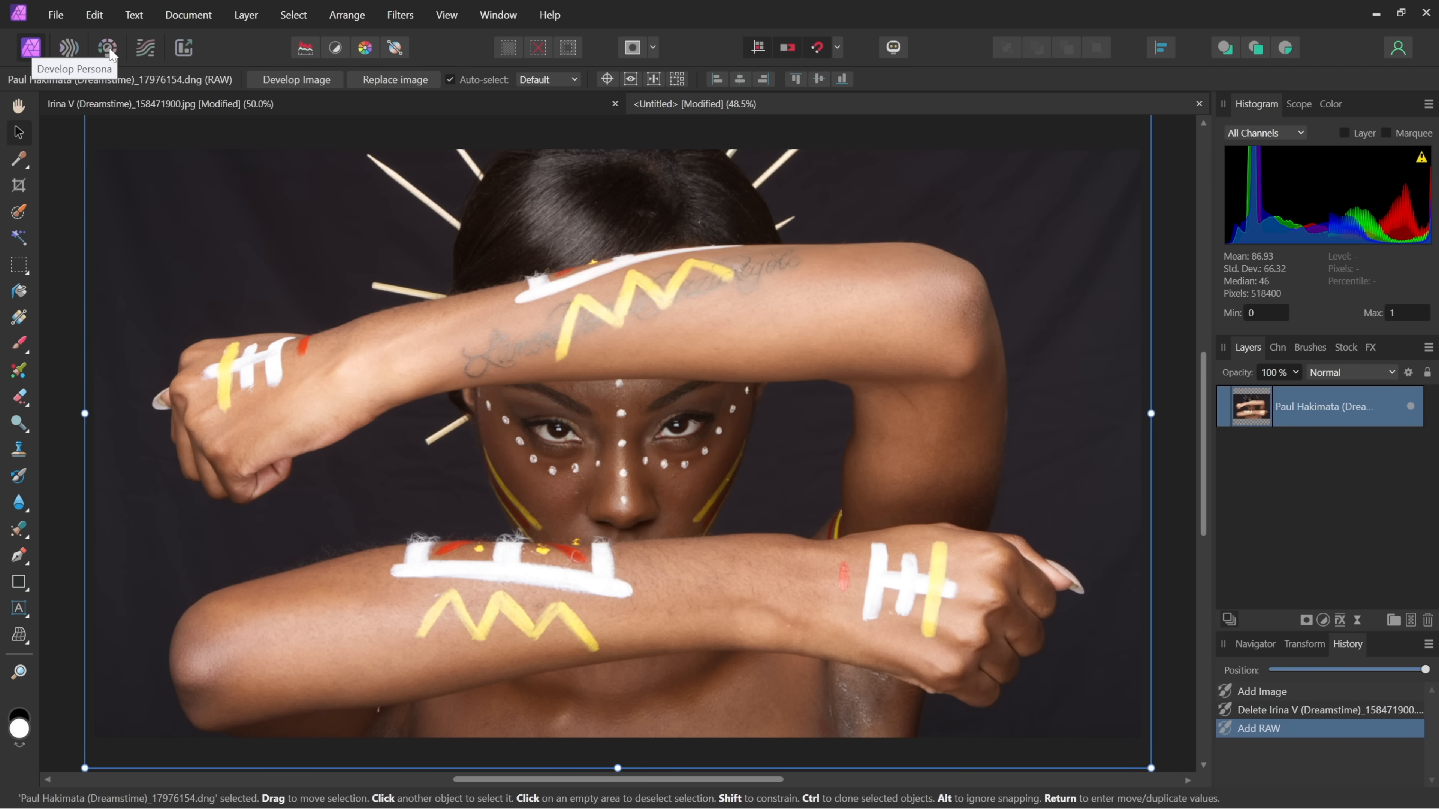
# Enter Develop Persona for the raw photo and raise Saturation to 20% and Vibrance to 40%.
pyautogui.click(106, 47)
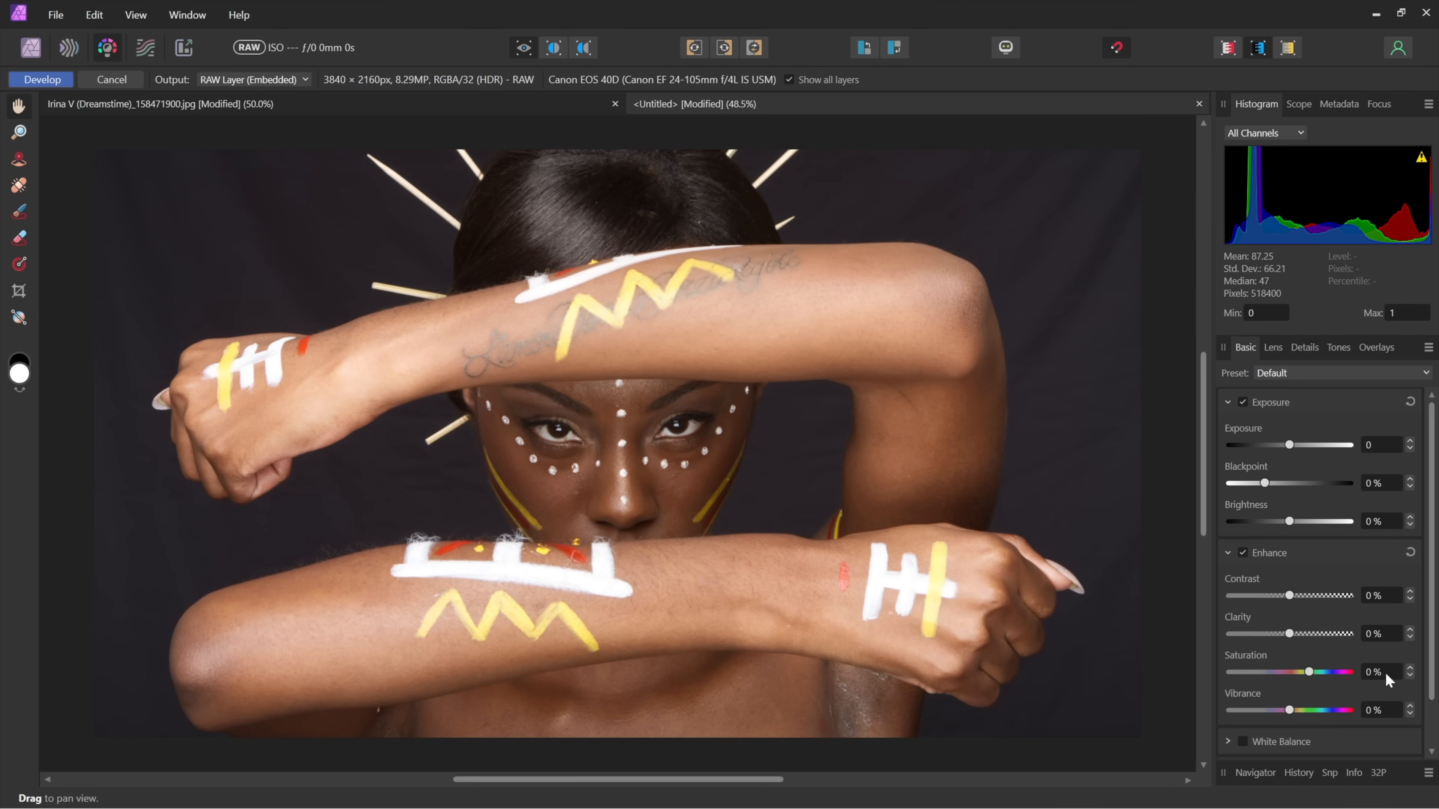
pyautogui.click(1381, 671)
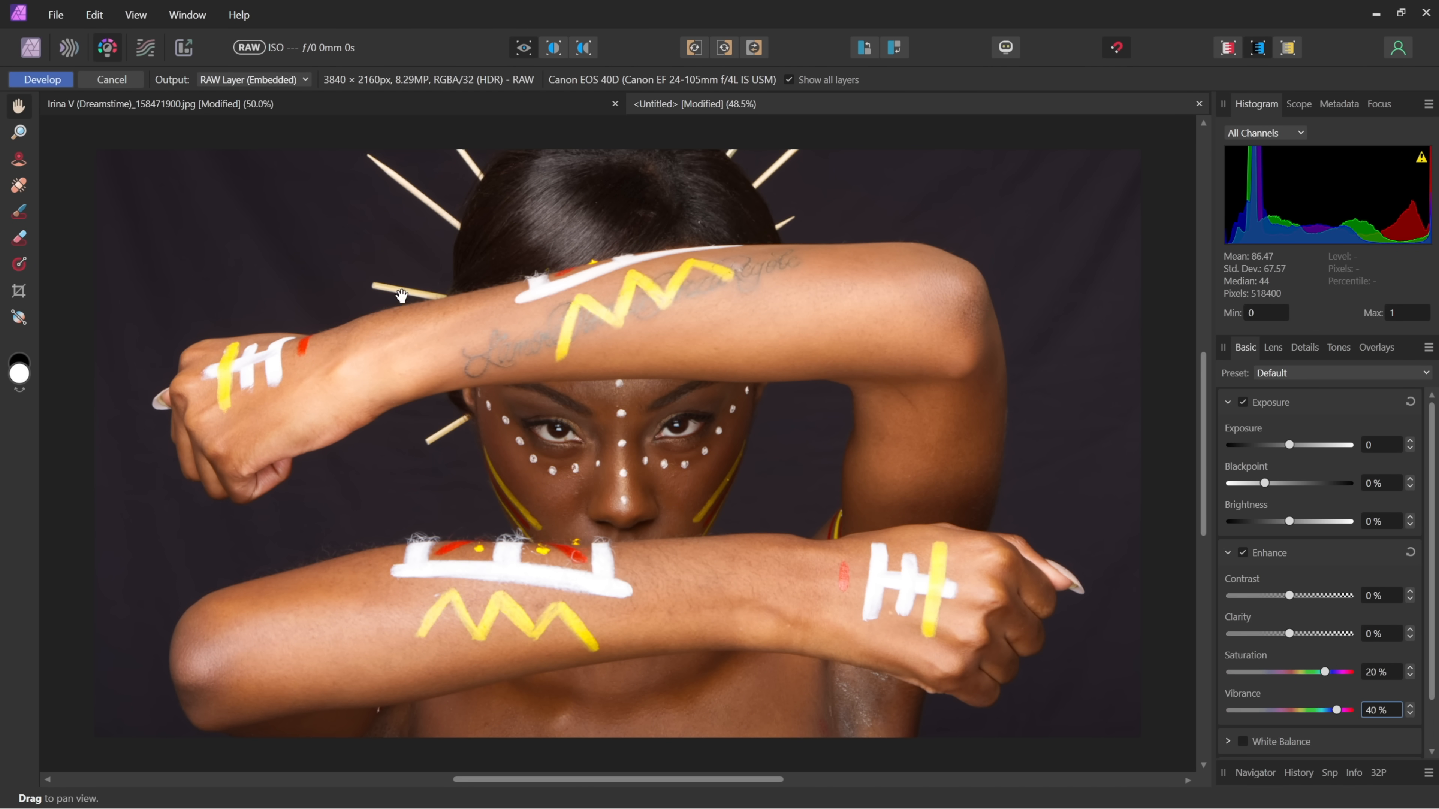
pyautogui.moveTo(18, 317)
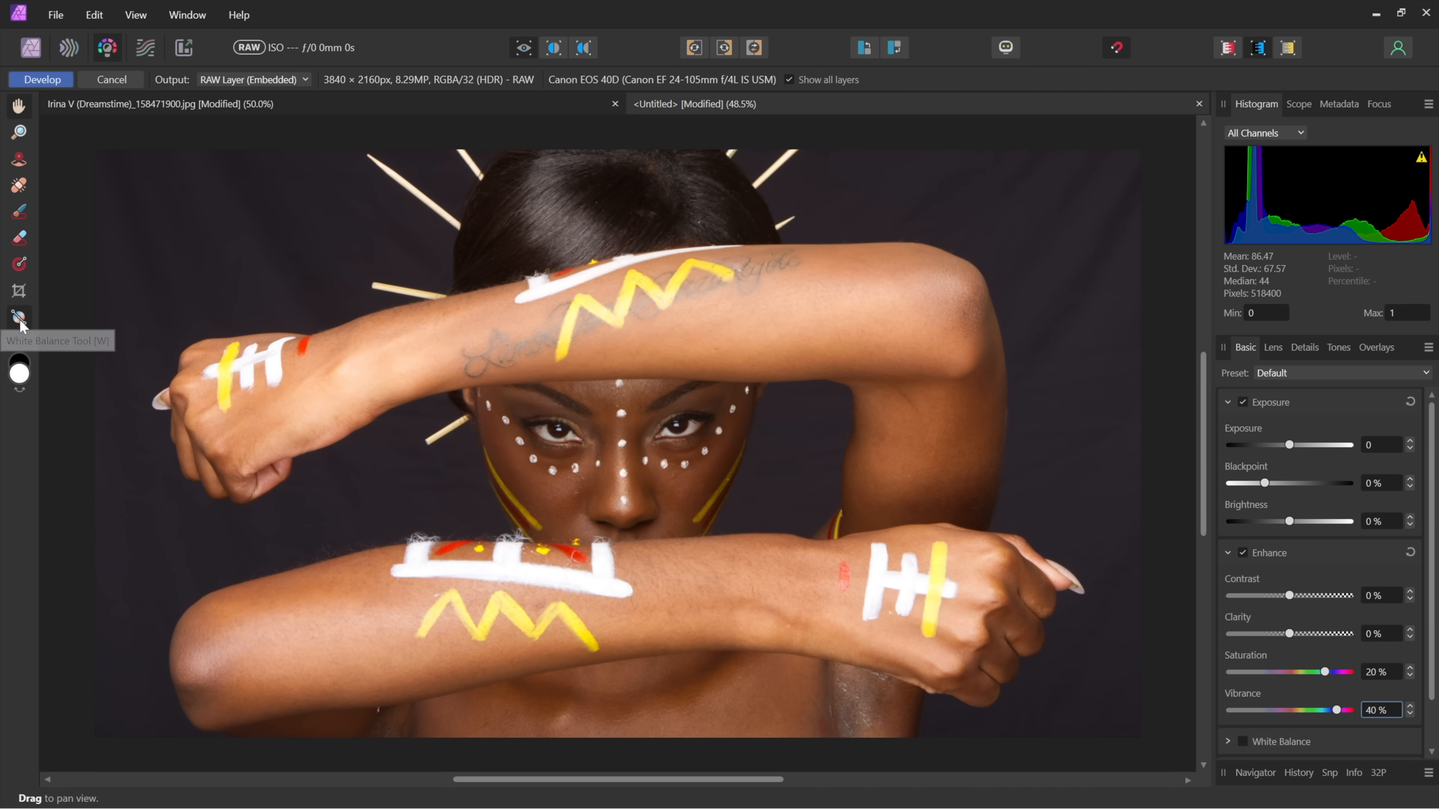
# Sample the backdrop with the White Balance Tool and review the Temperature and Tint values.
pyautogui.click(19, 317)
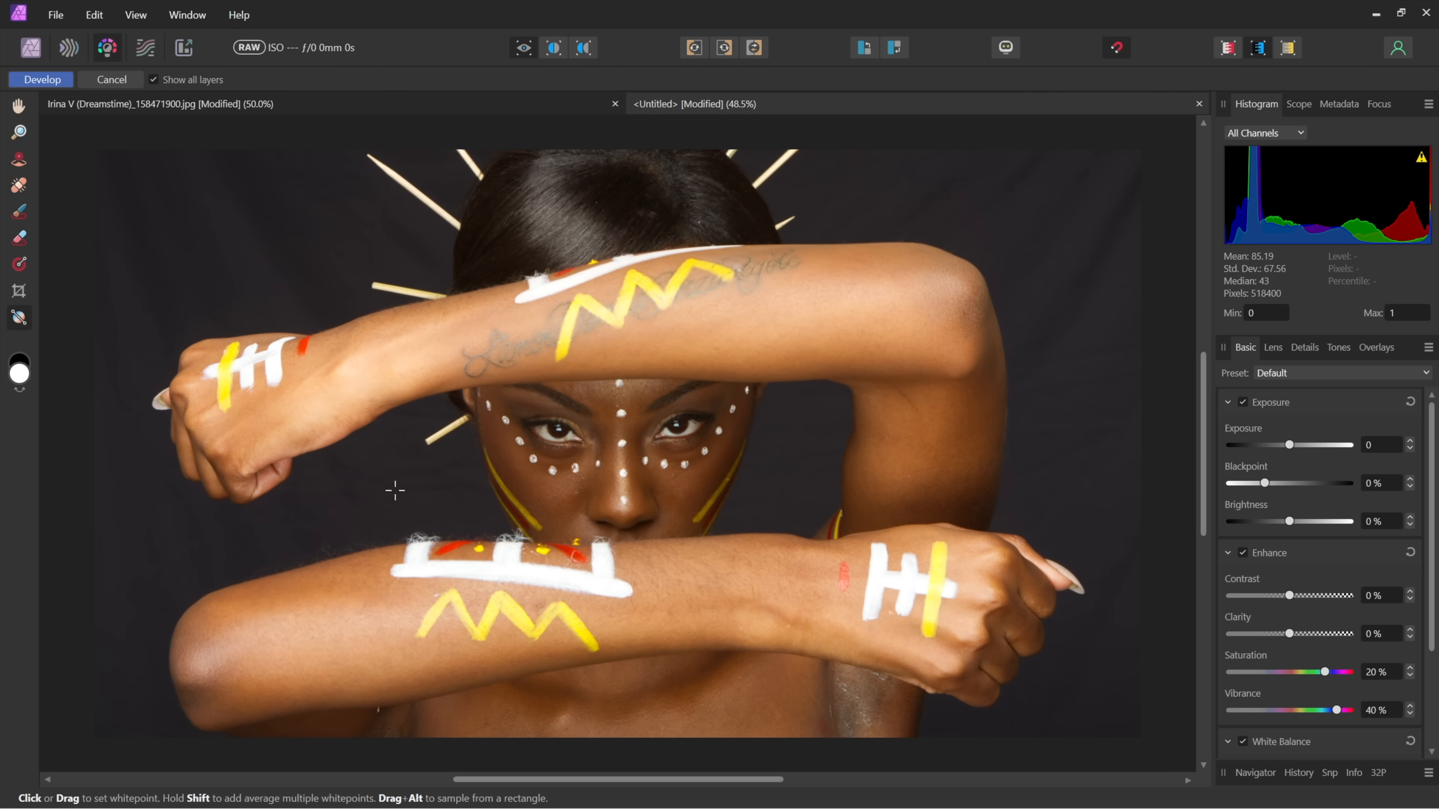
pyautogui.moveTo(348, 470); pyautogui.dragTo(465, 521)
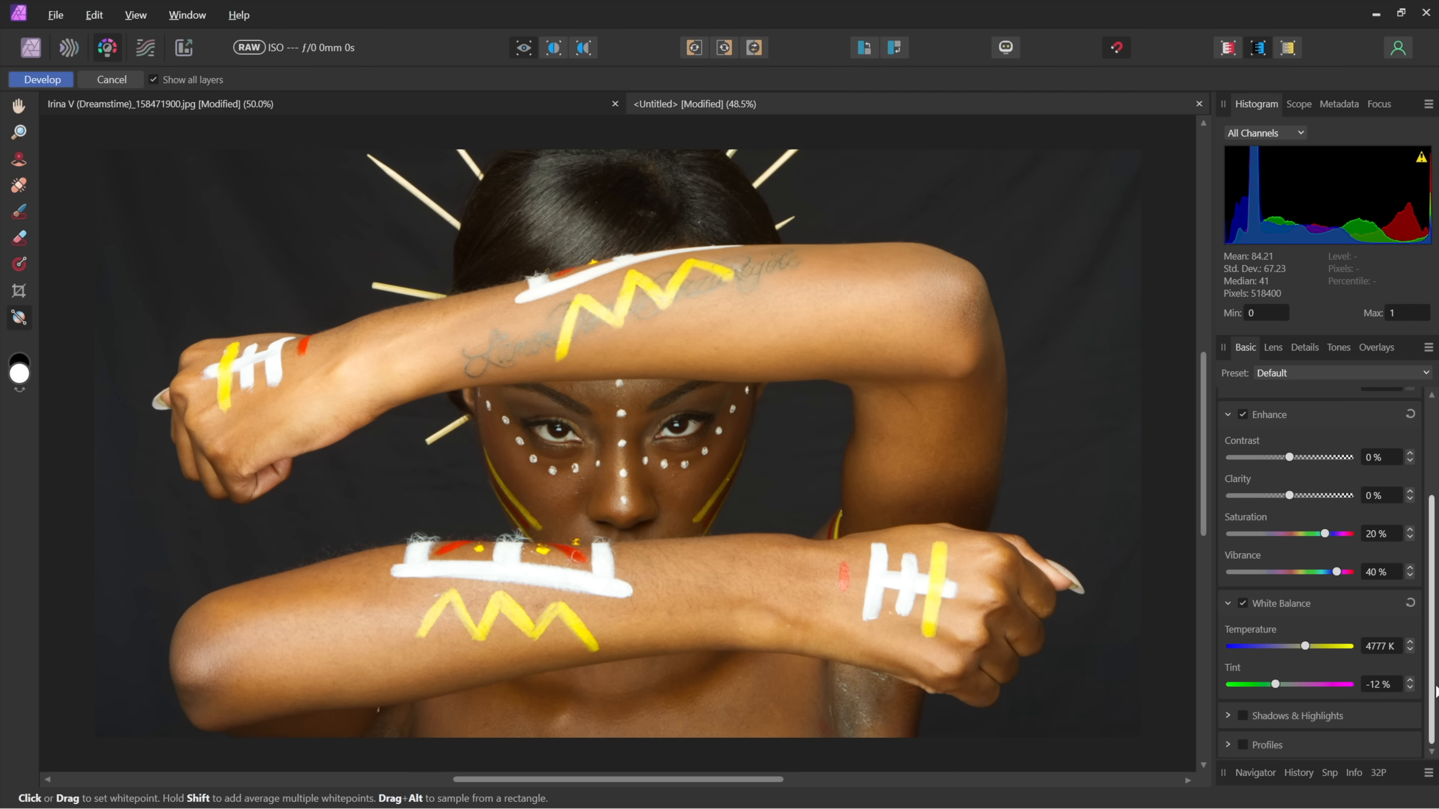
pyautogui.tripleClick(1381, 646)
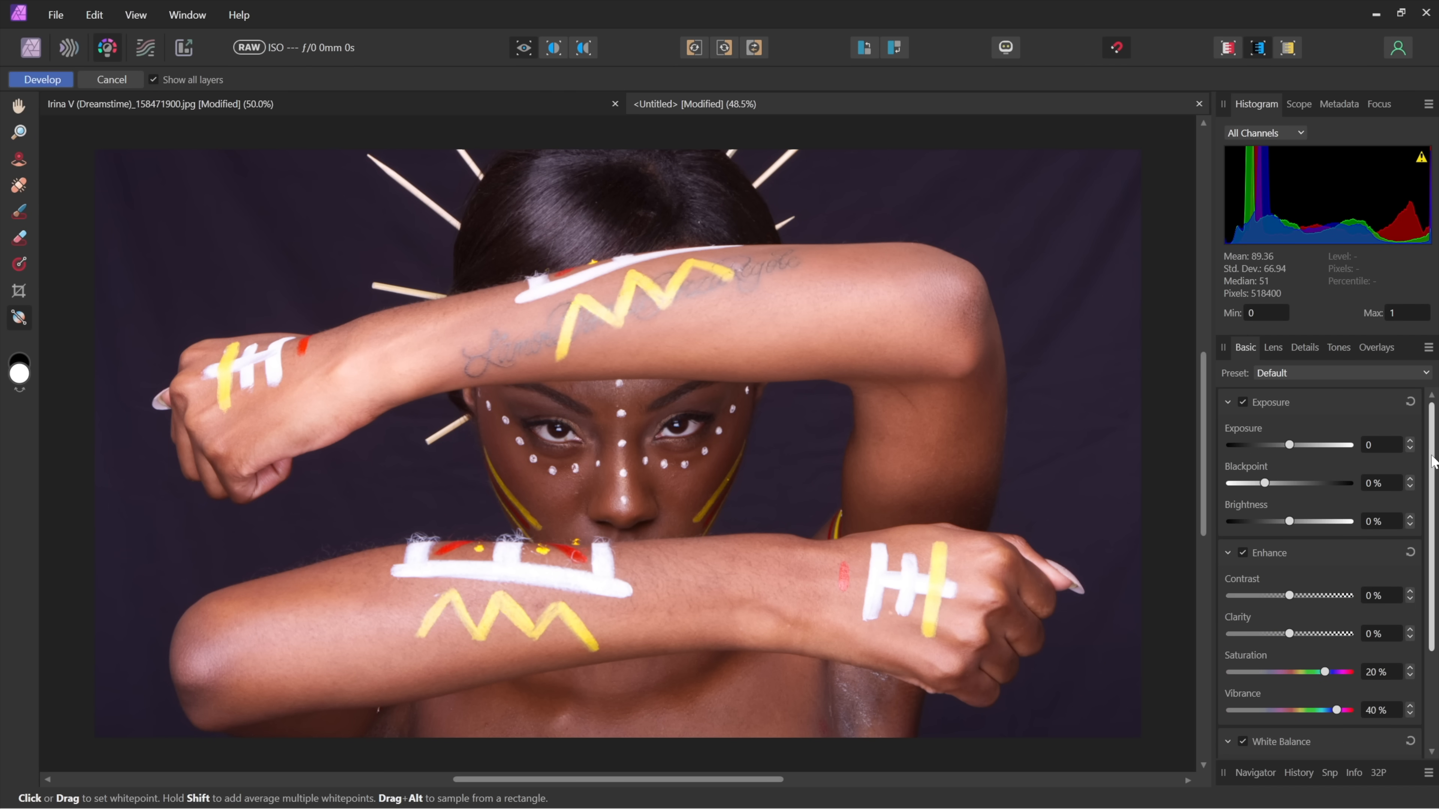
# Lower the Exposure to about −0.8 and commit the development with Develop.
pyautogui.click(1382, 443)
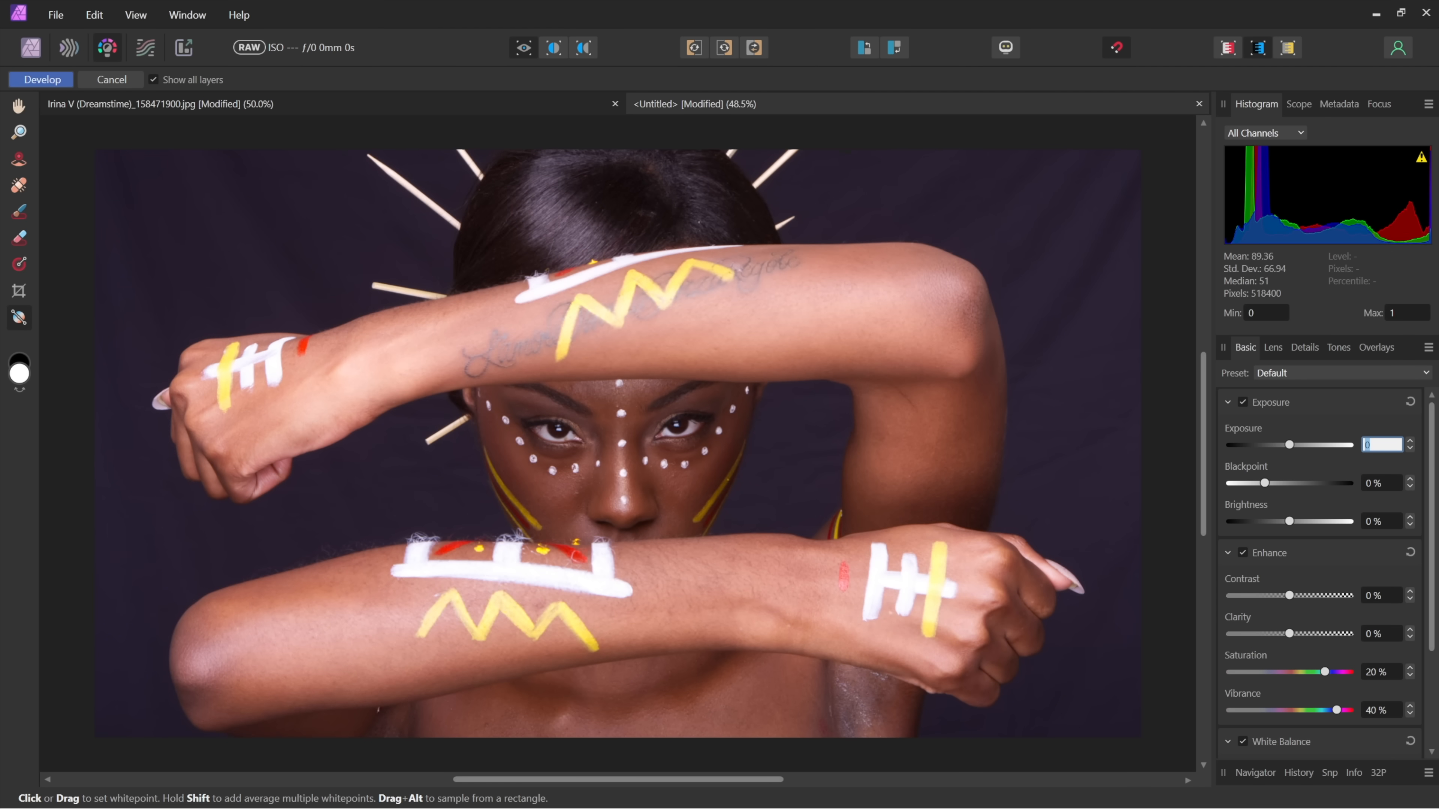
pyautogui.write('-0.2')
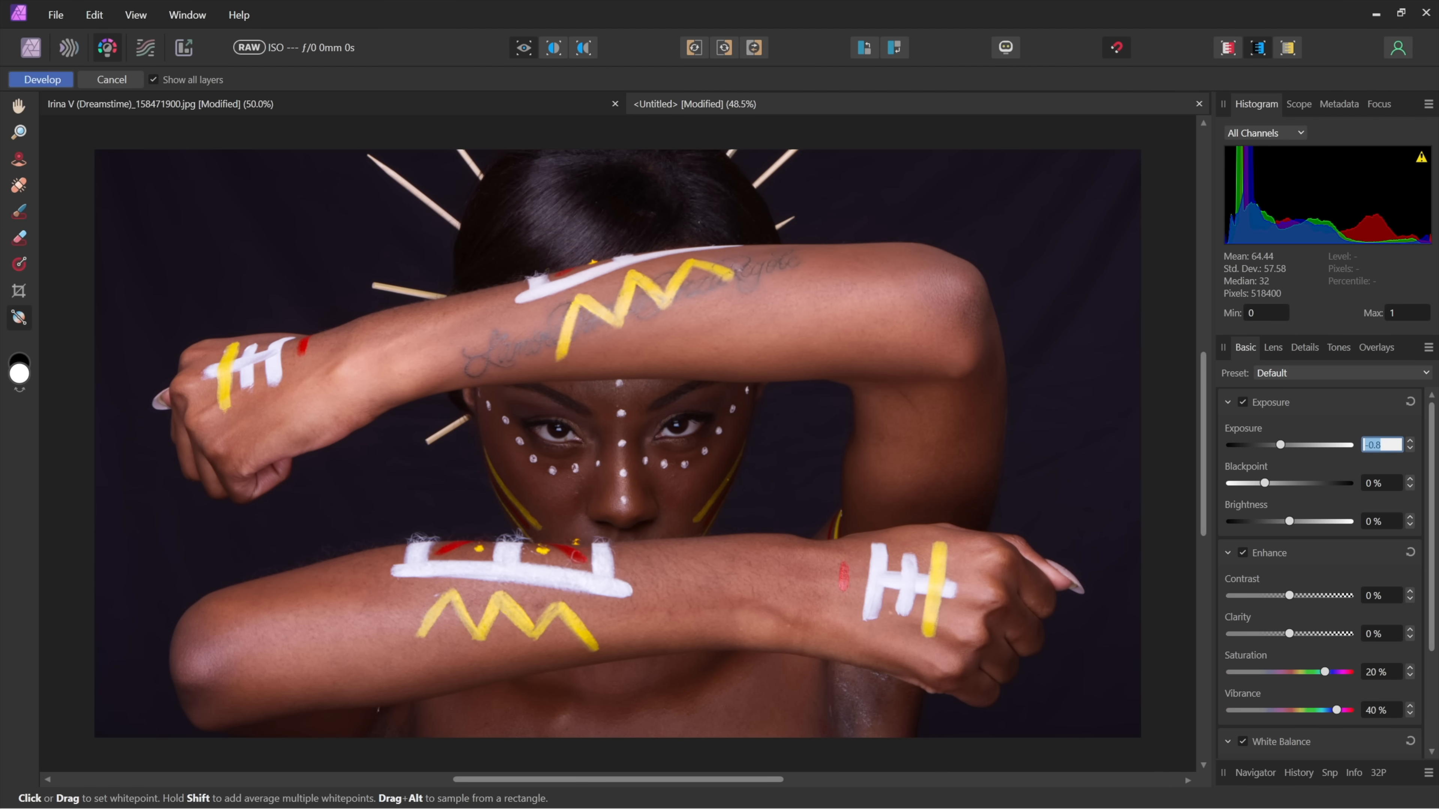
pyautogui.click(1380, 483)
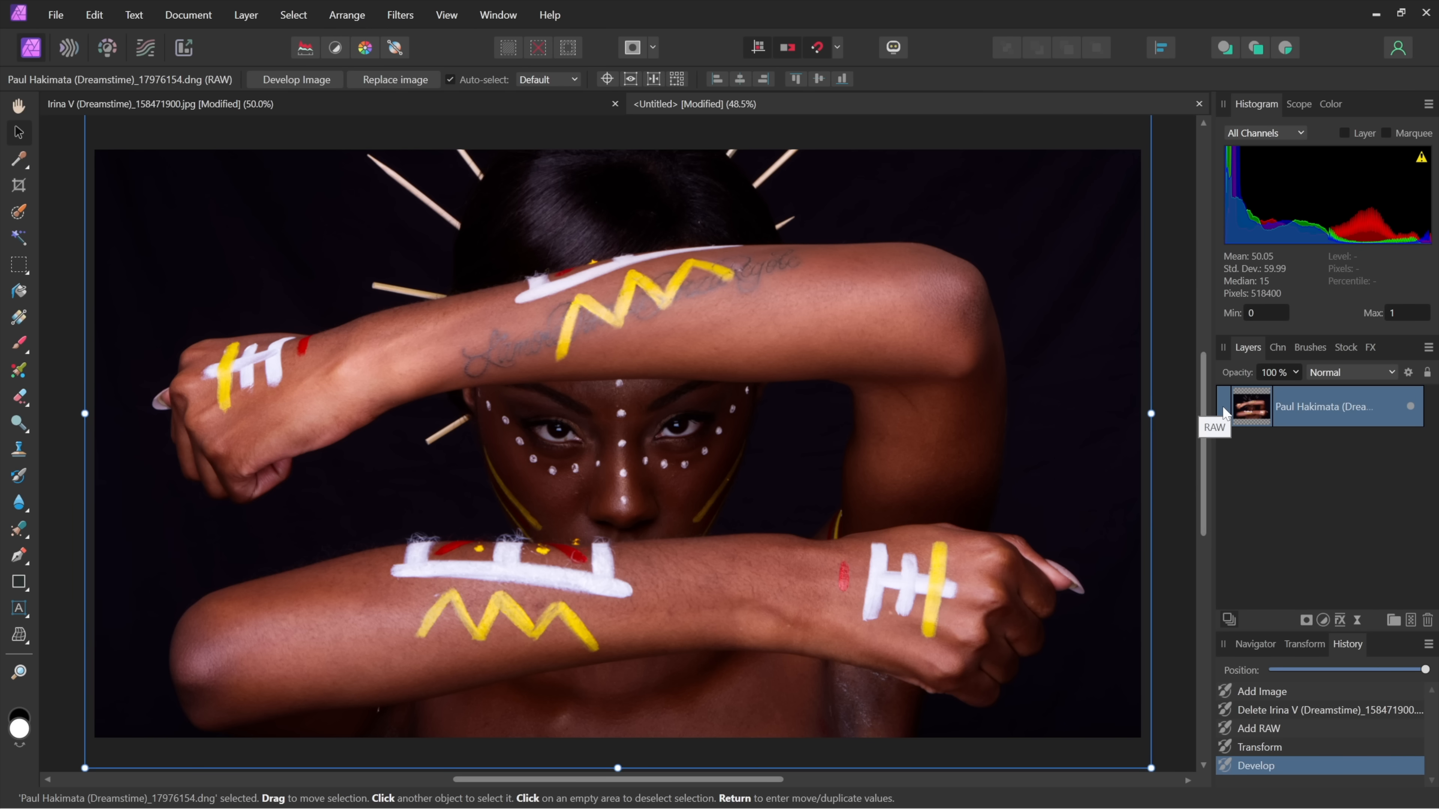
pyautogui.moveTo(1249, 415)
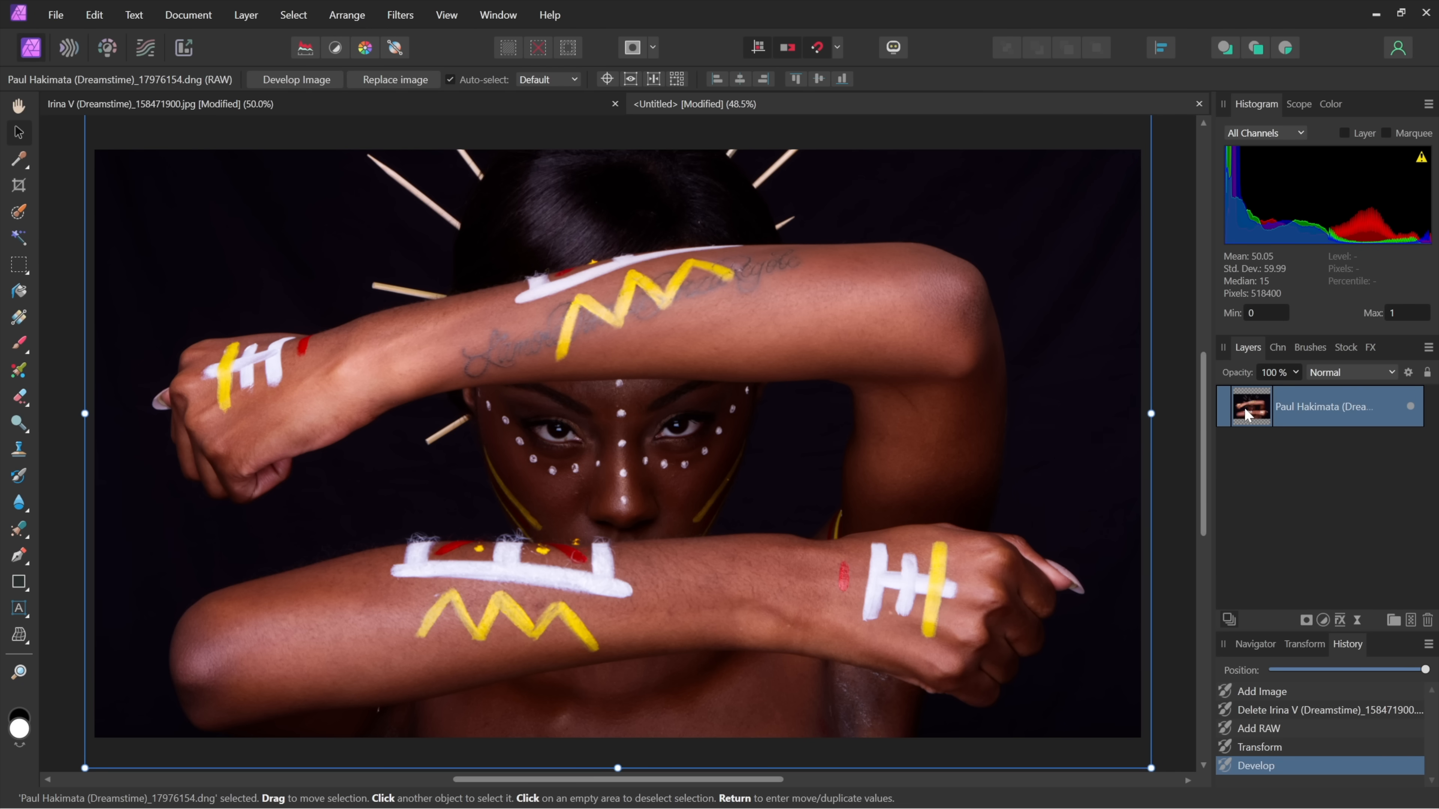
# Re-enter Develop Persona on the embedded RAW layer, keeping exposure −0.8, blackpoint 5%, brightness 2%.
pyautogui.click(294, 79)
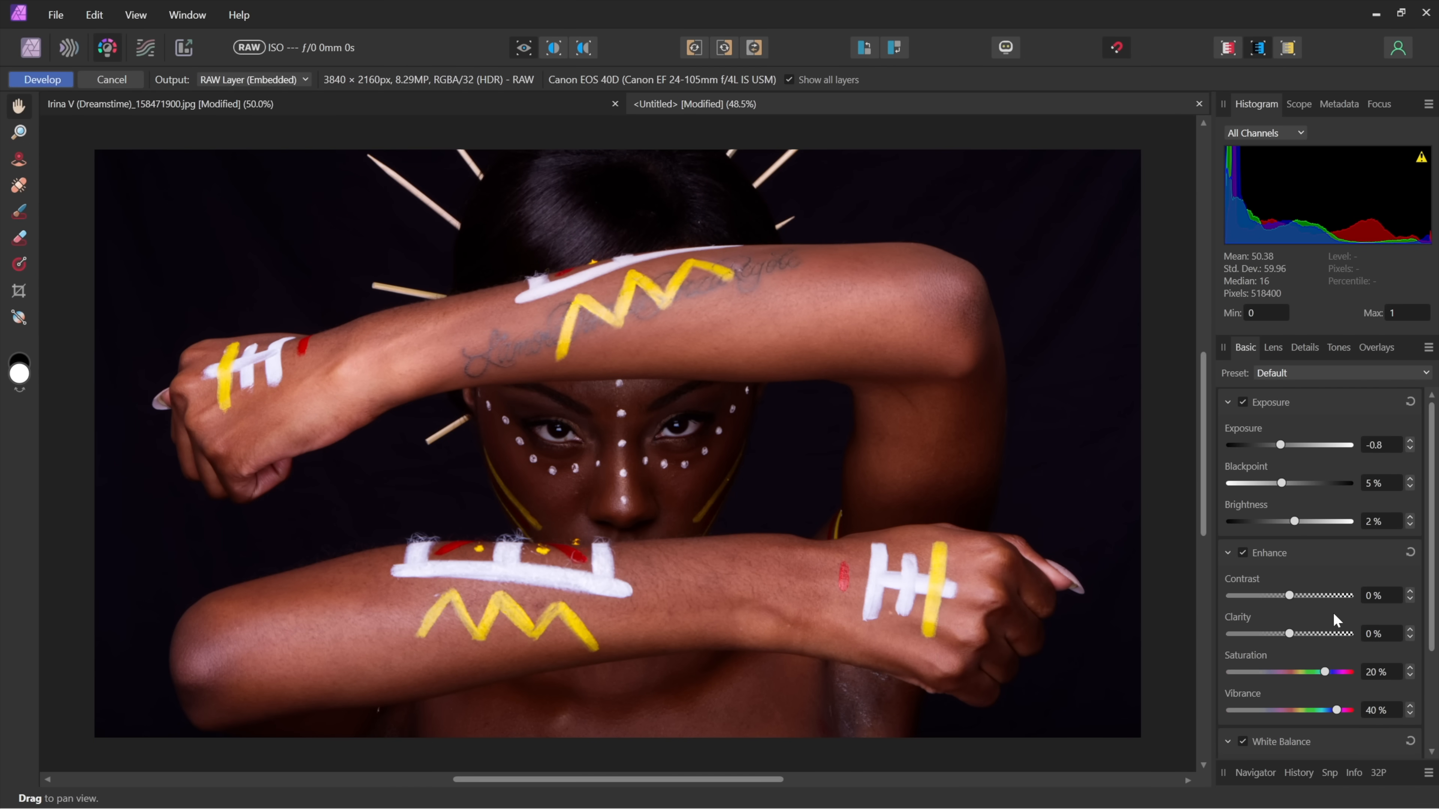
pyautogui.moveTo(475, 424)
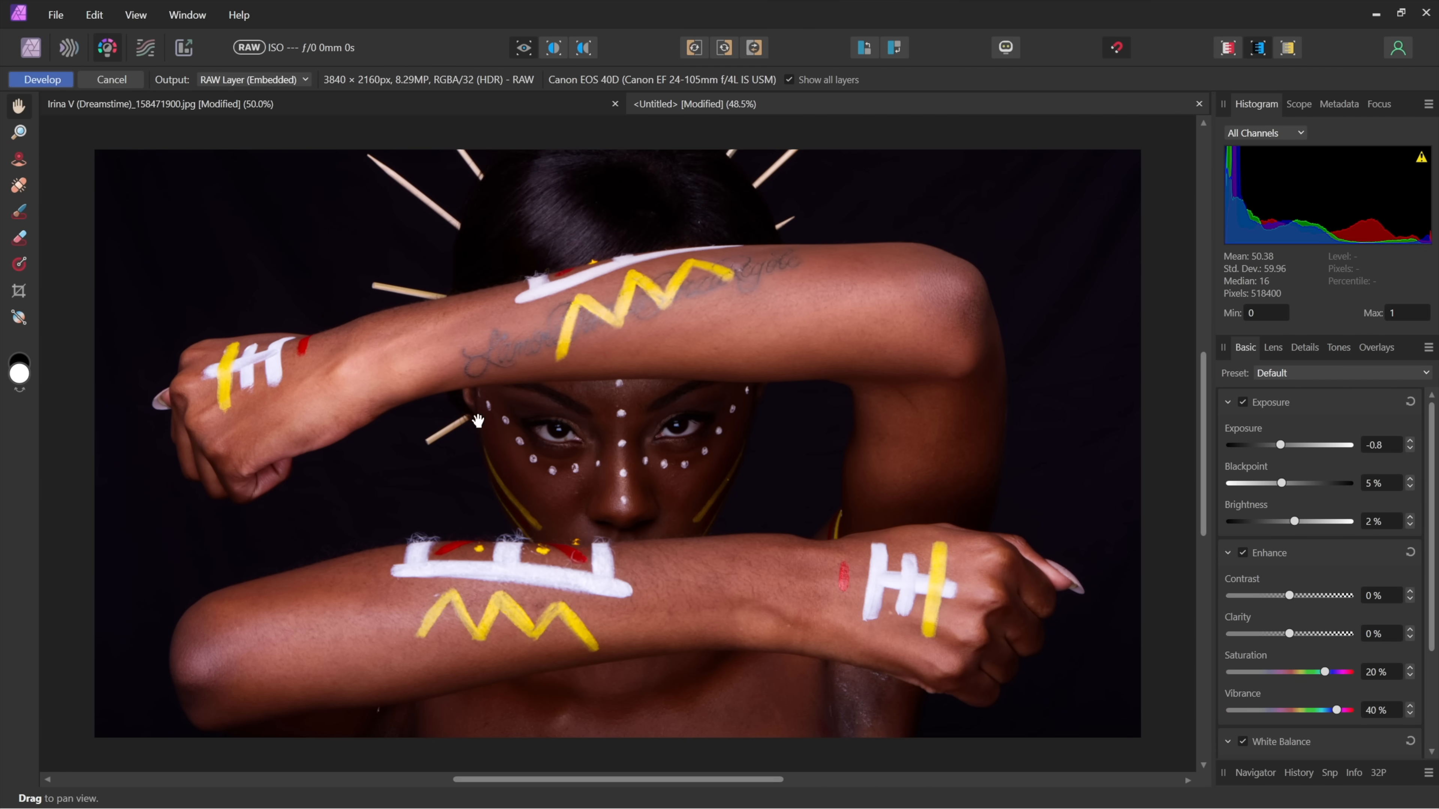
pyautogui.moveTo(88, 83)
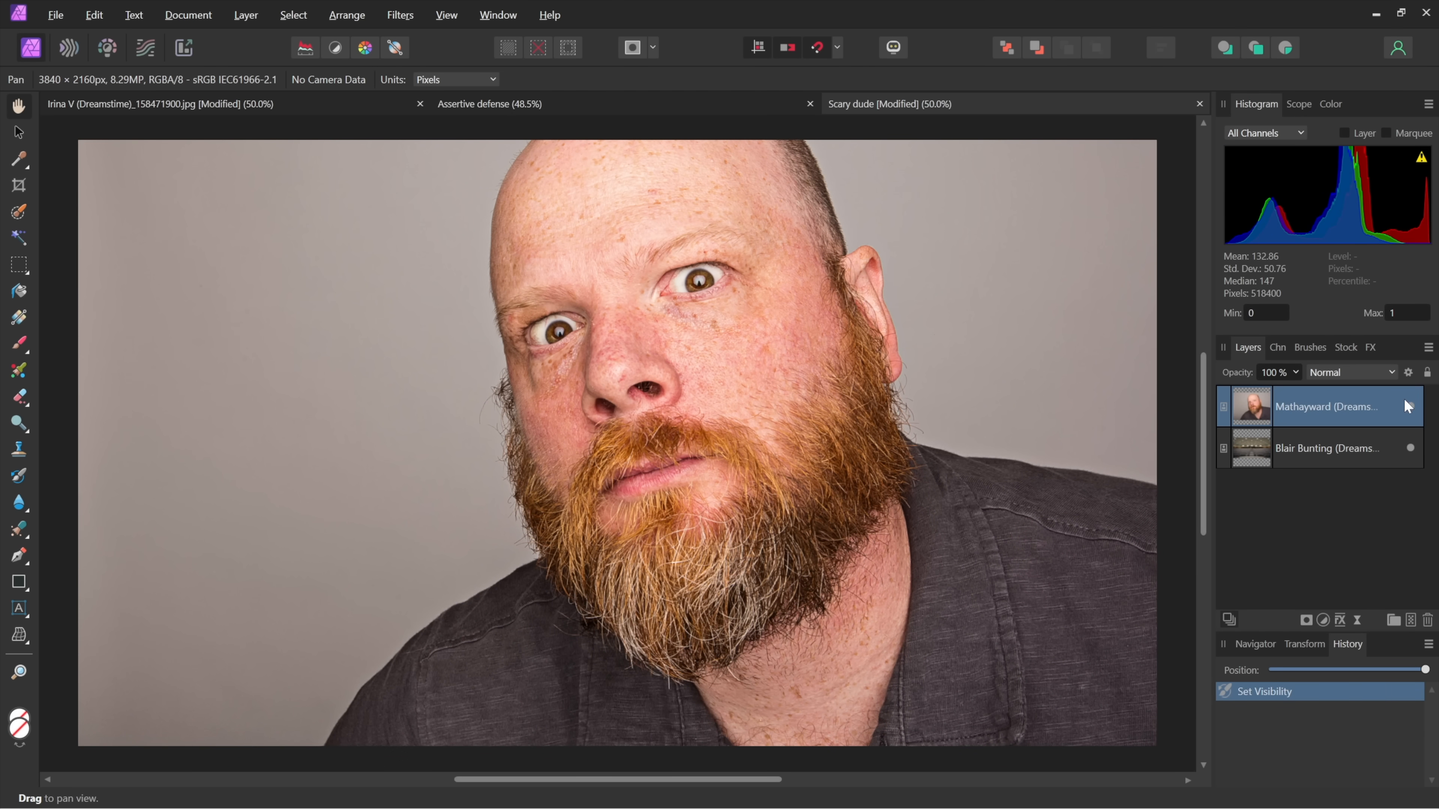
pyautogui.click(1411, 407)
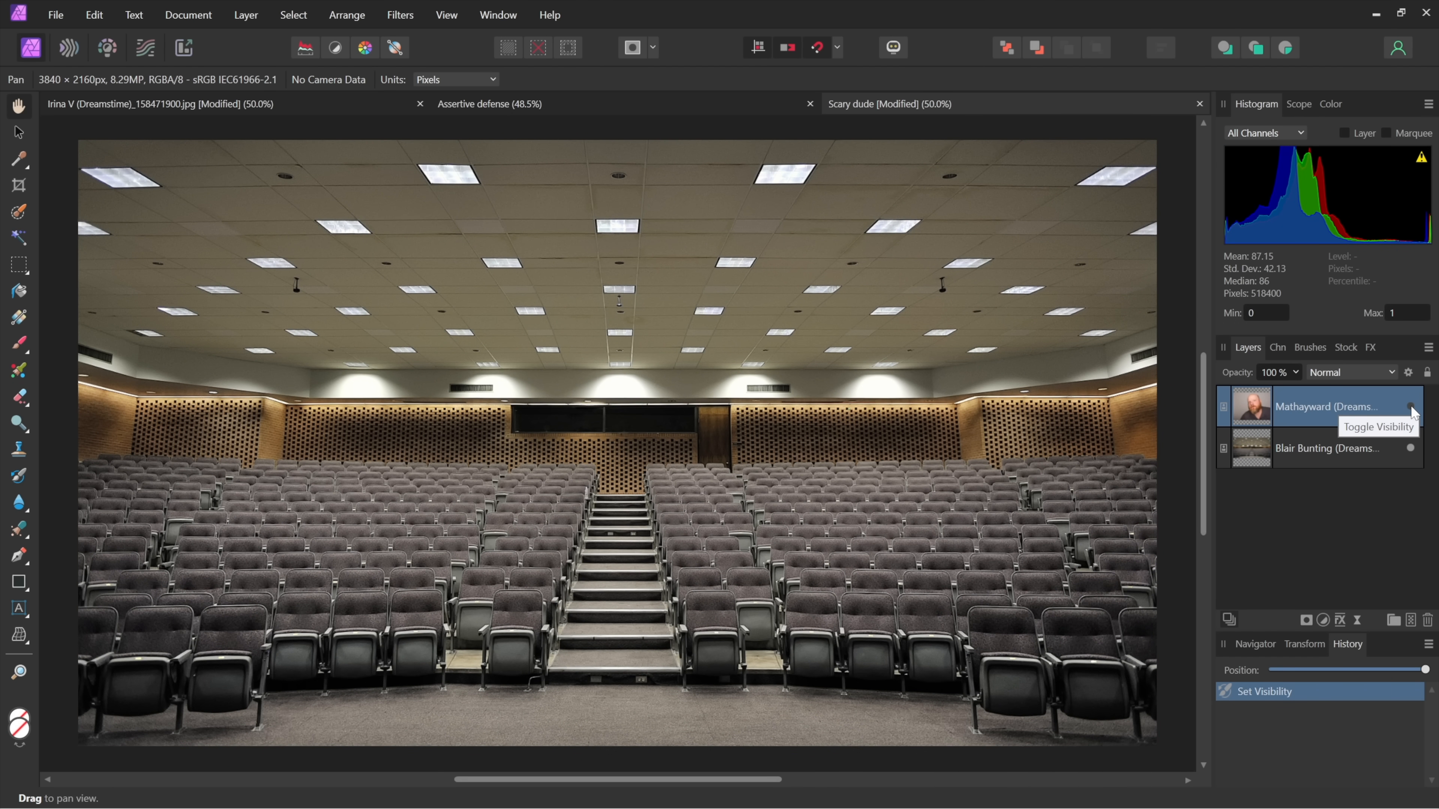
pyautogui.click(1410, 406)
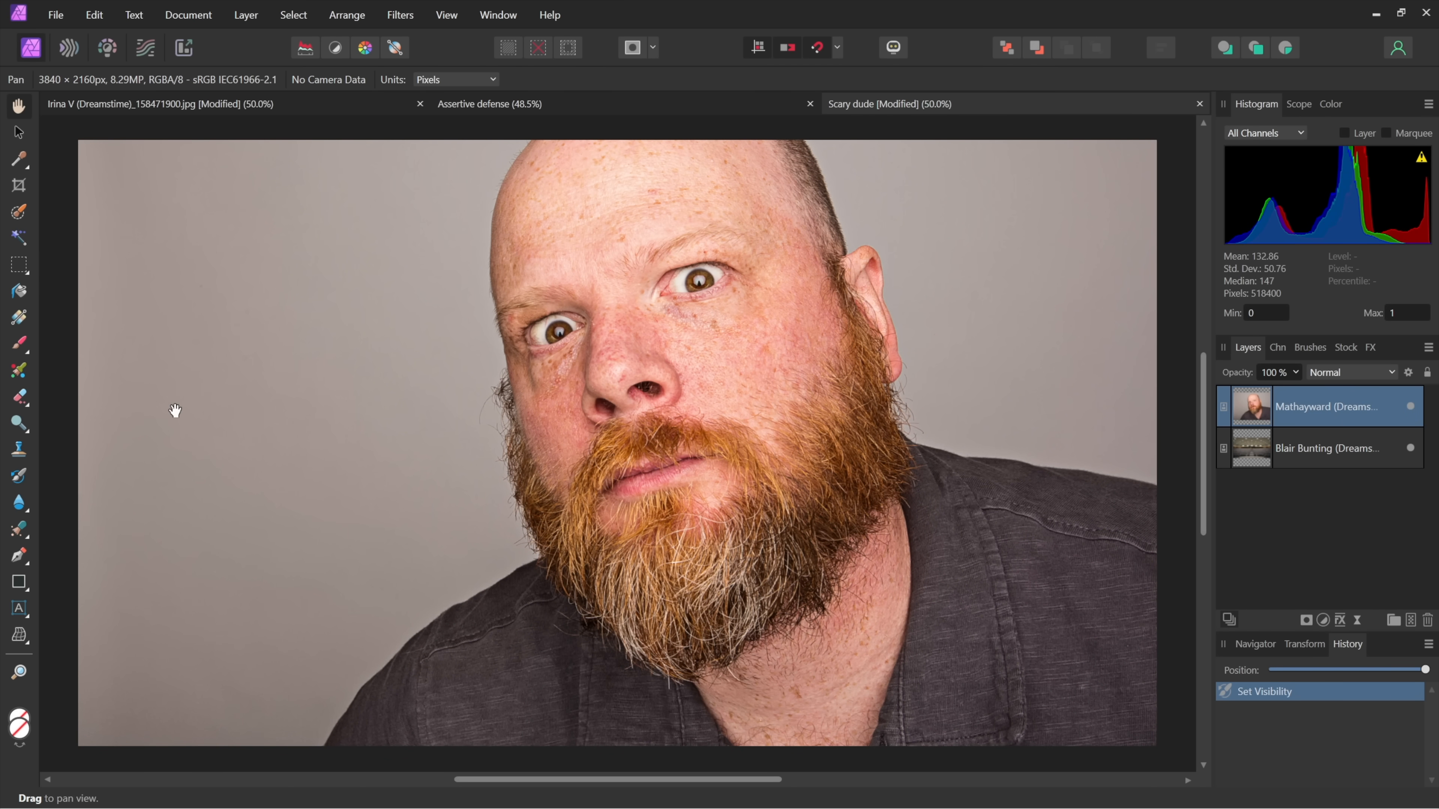
pyautogui.moveTo(338, 406)
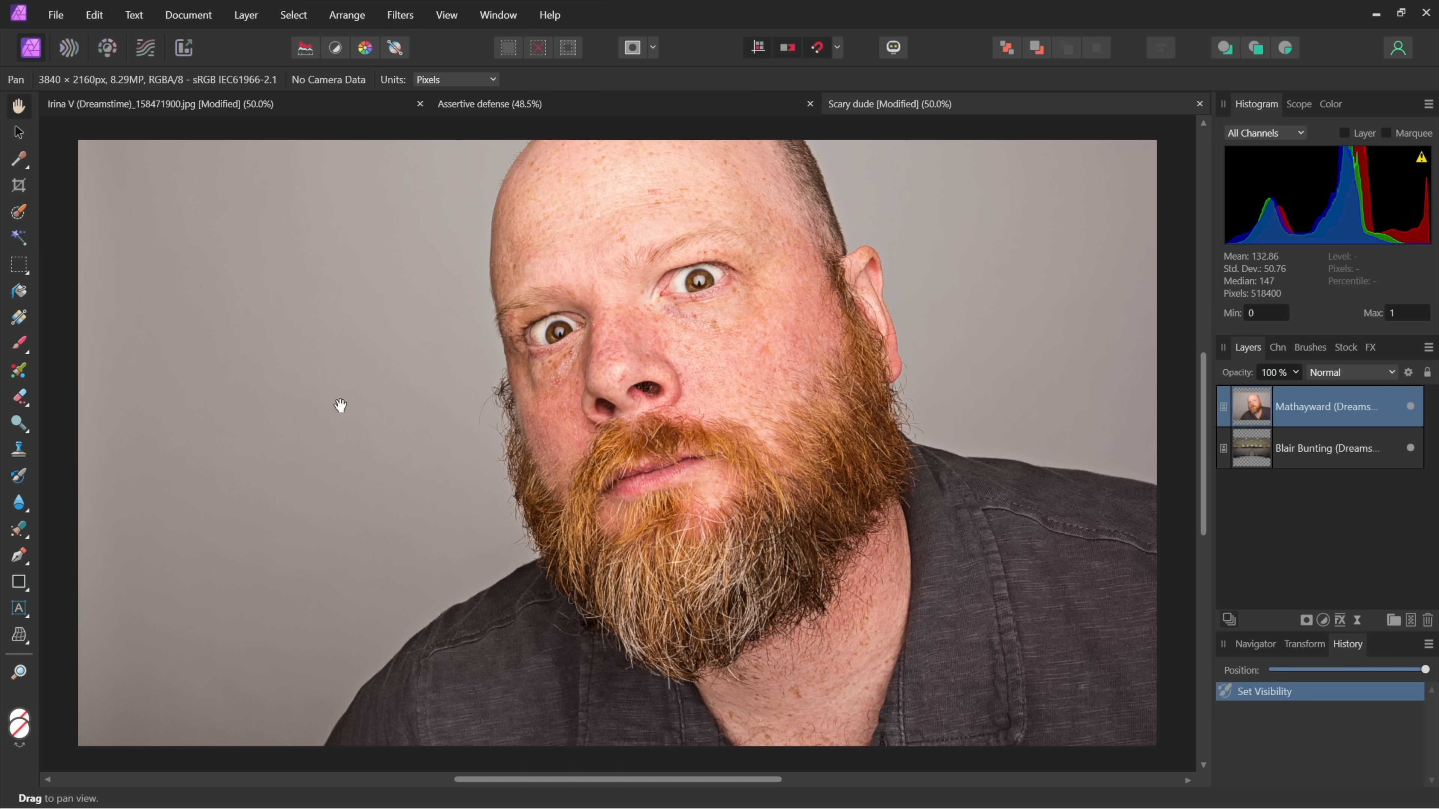
pyautogui.moveTo(47, 328)
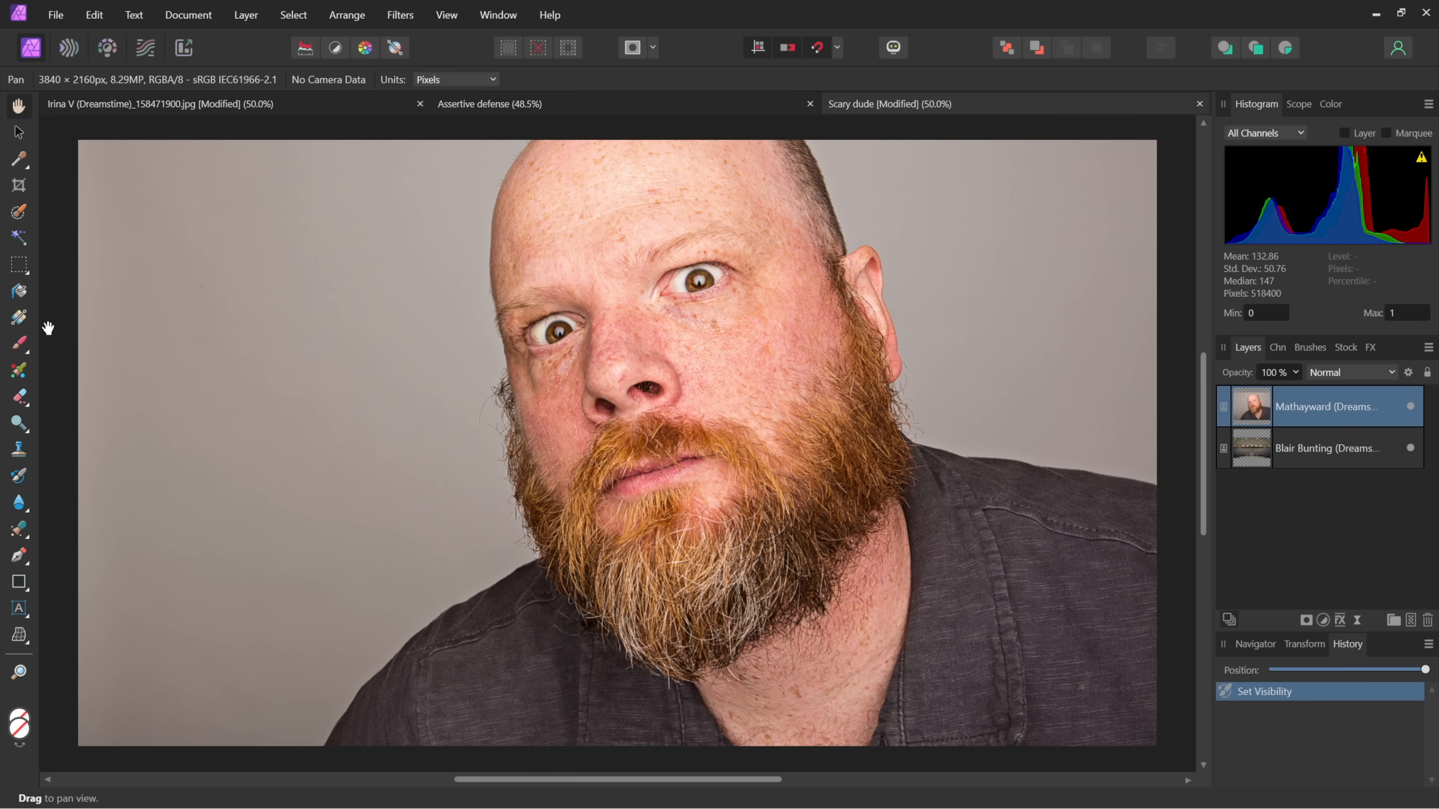
pyautogui.moveTo(19, 214)
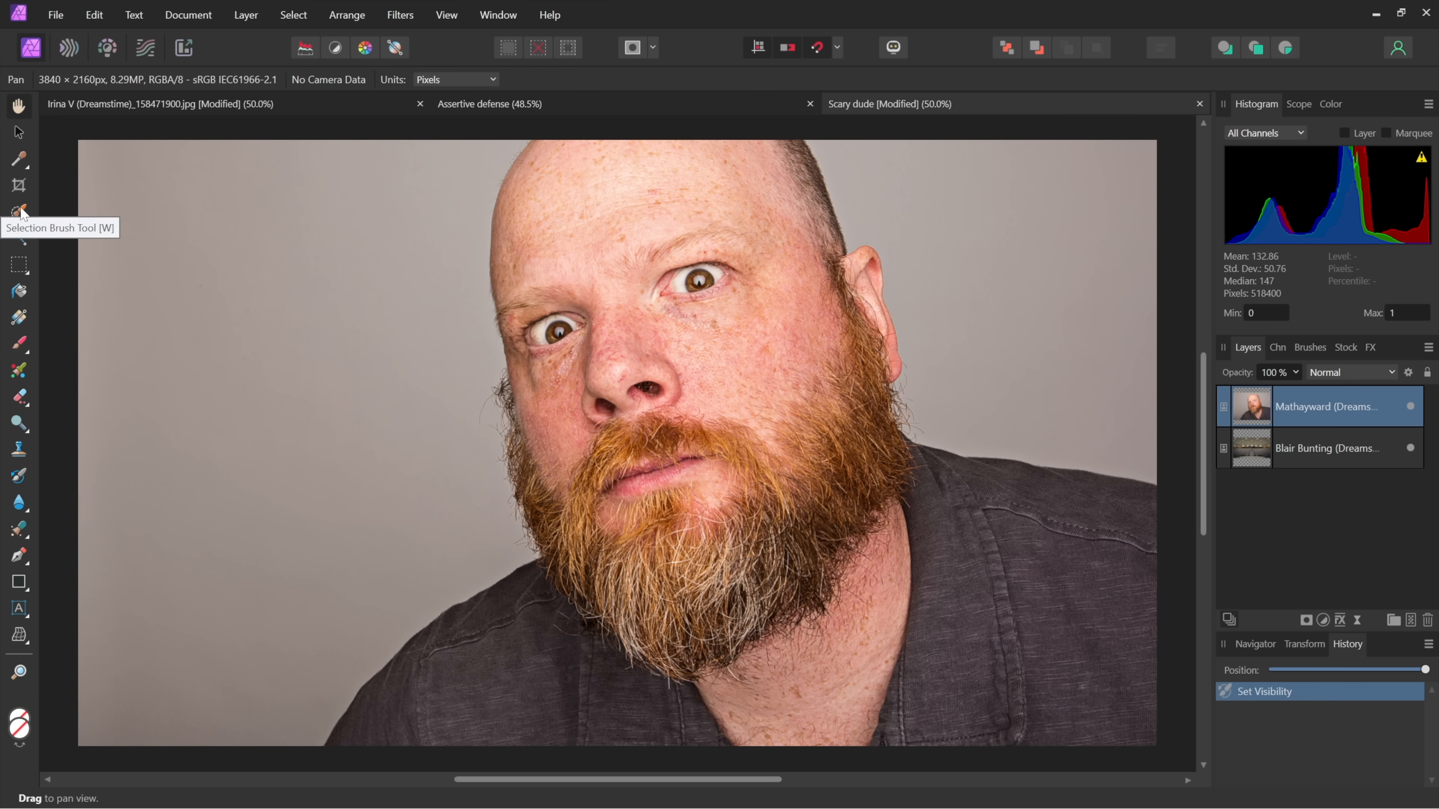
# Select the gray background left of the man's head with the Selection Brush.
pyautogui.click(18, 211)
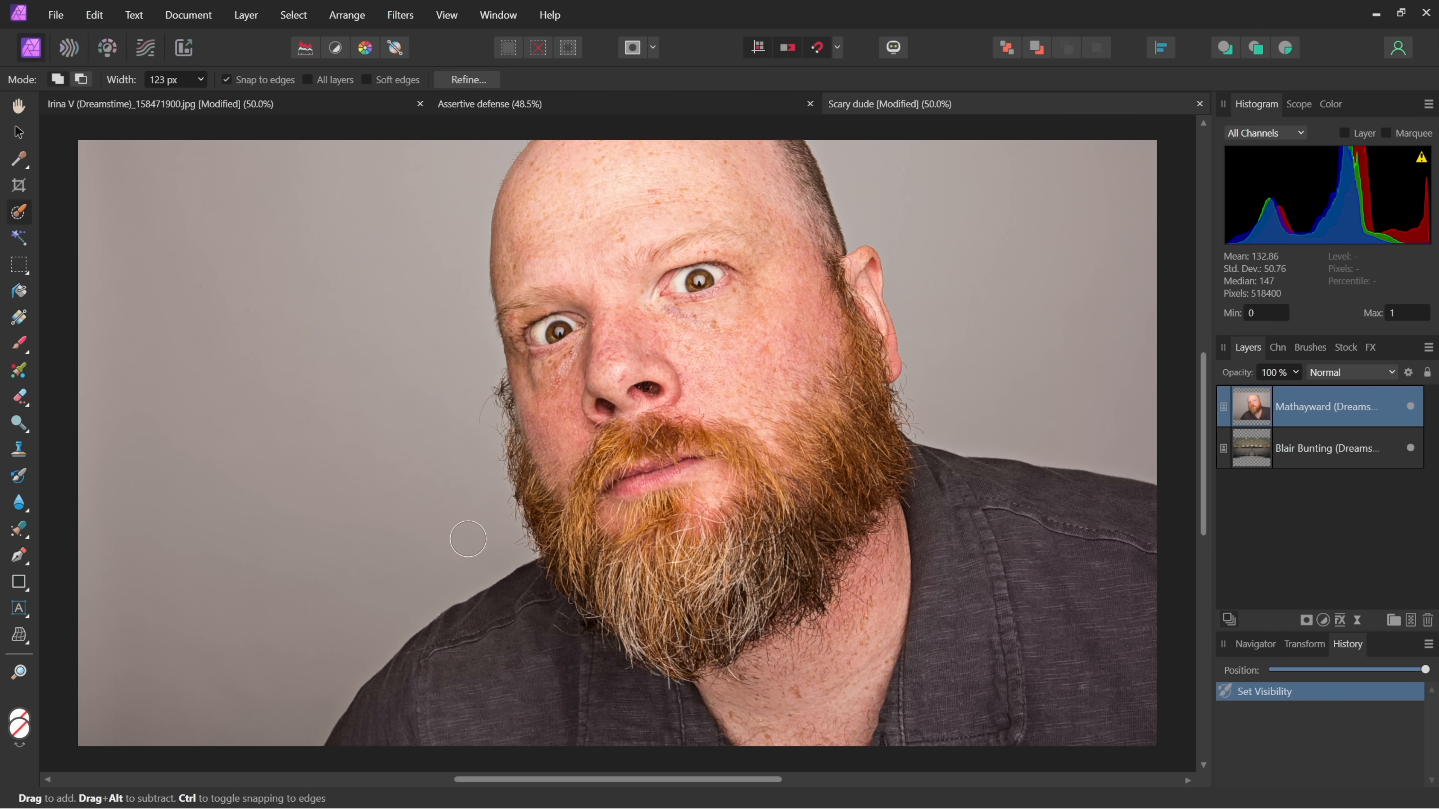
pyautogui.moveTo(468, 539); pyautogui.dragTo(429, 367)
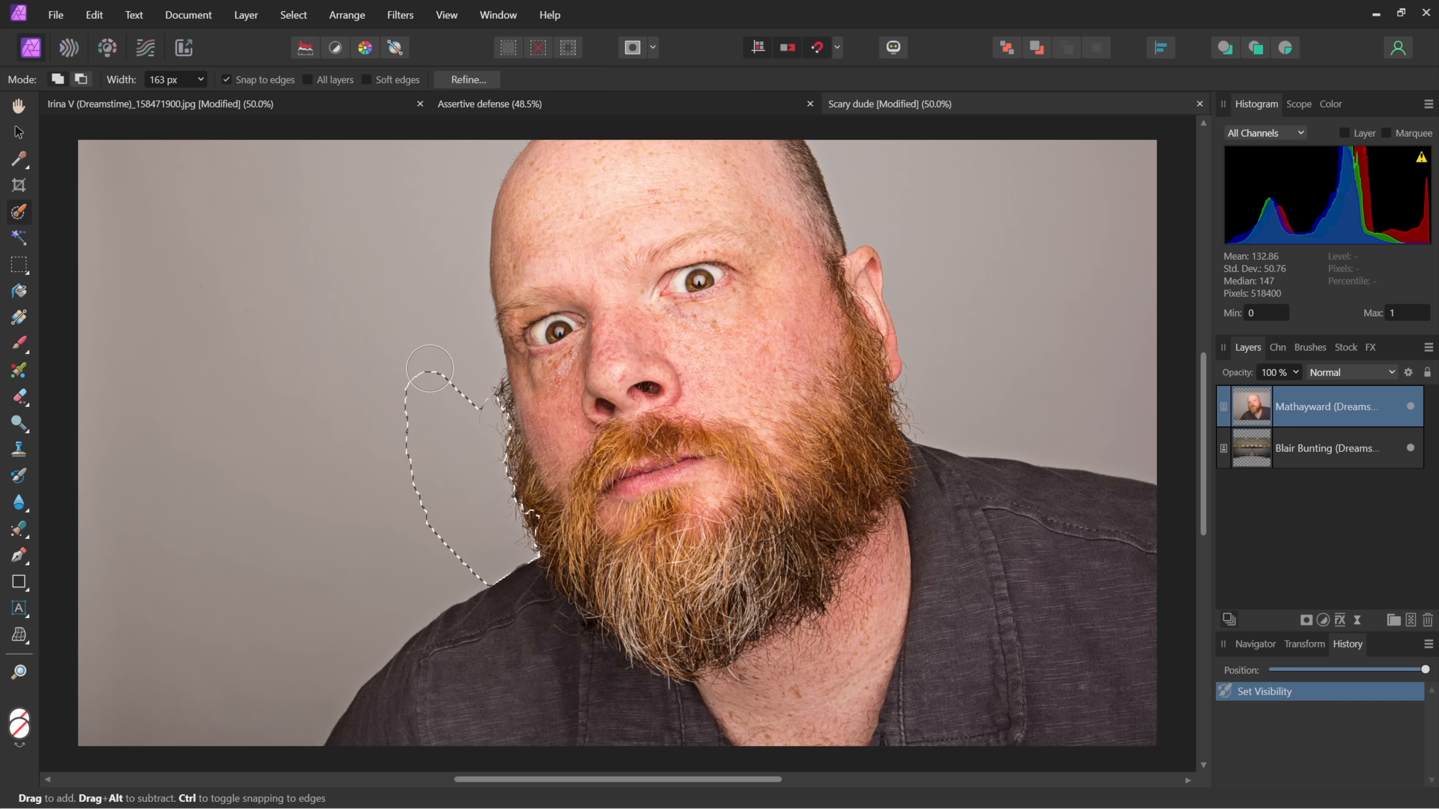
pyautogui.moveTo(430, 368); pyautogui.dragTo(422, 532)
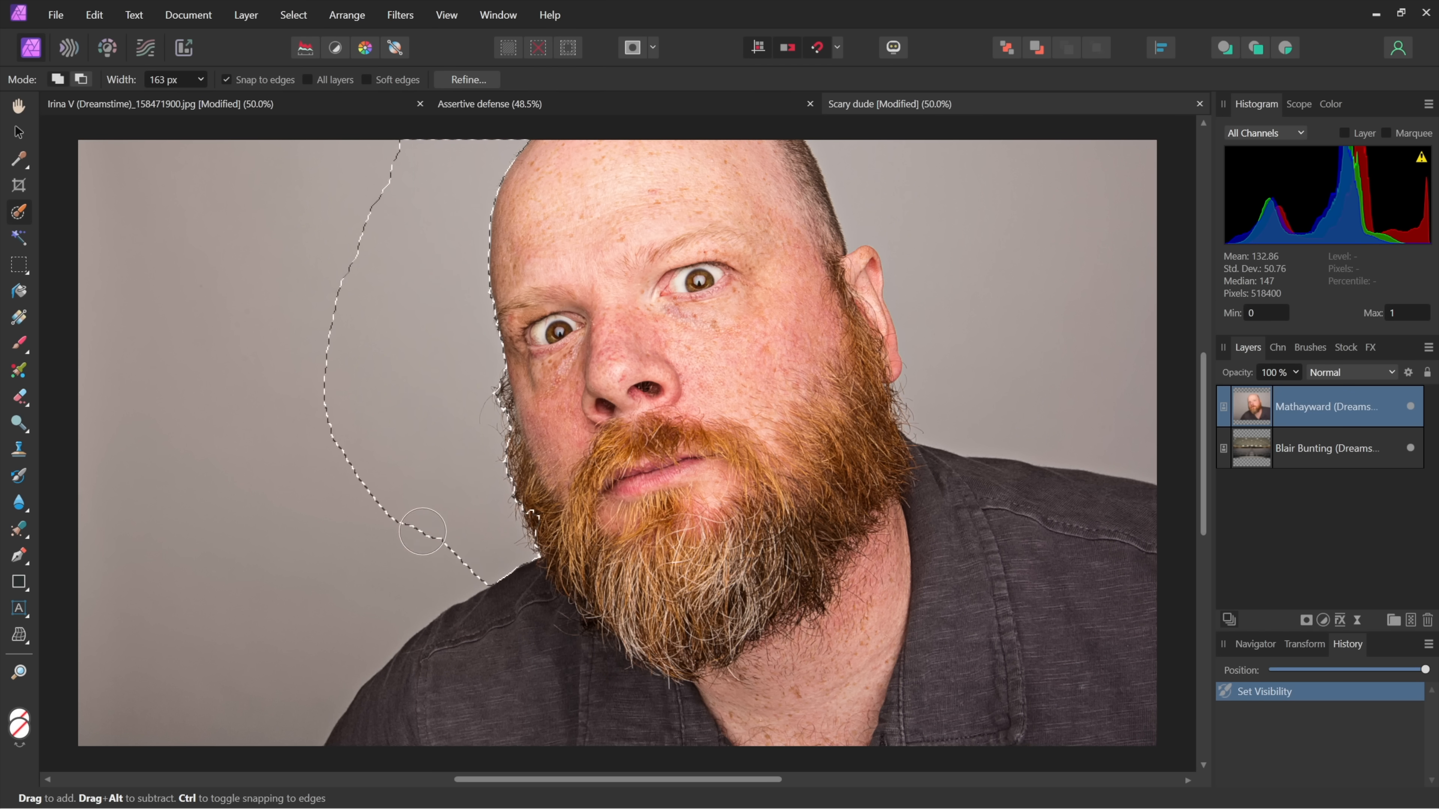
pyautogui.moveTo(422, 532); pyautogui.dragTo(319, 469)
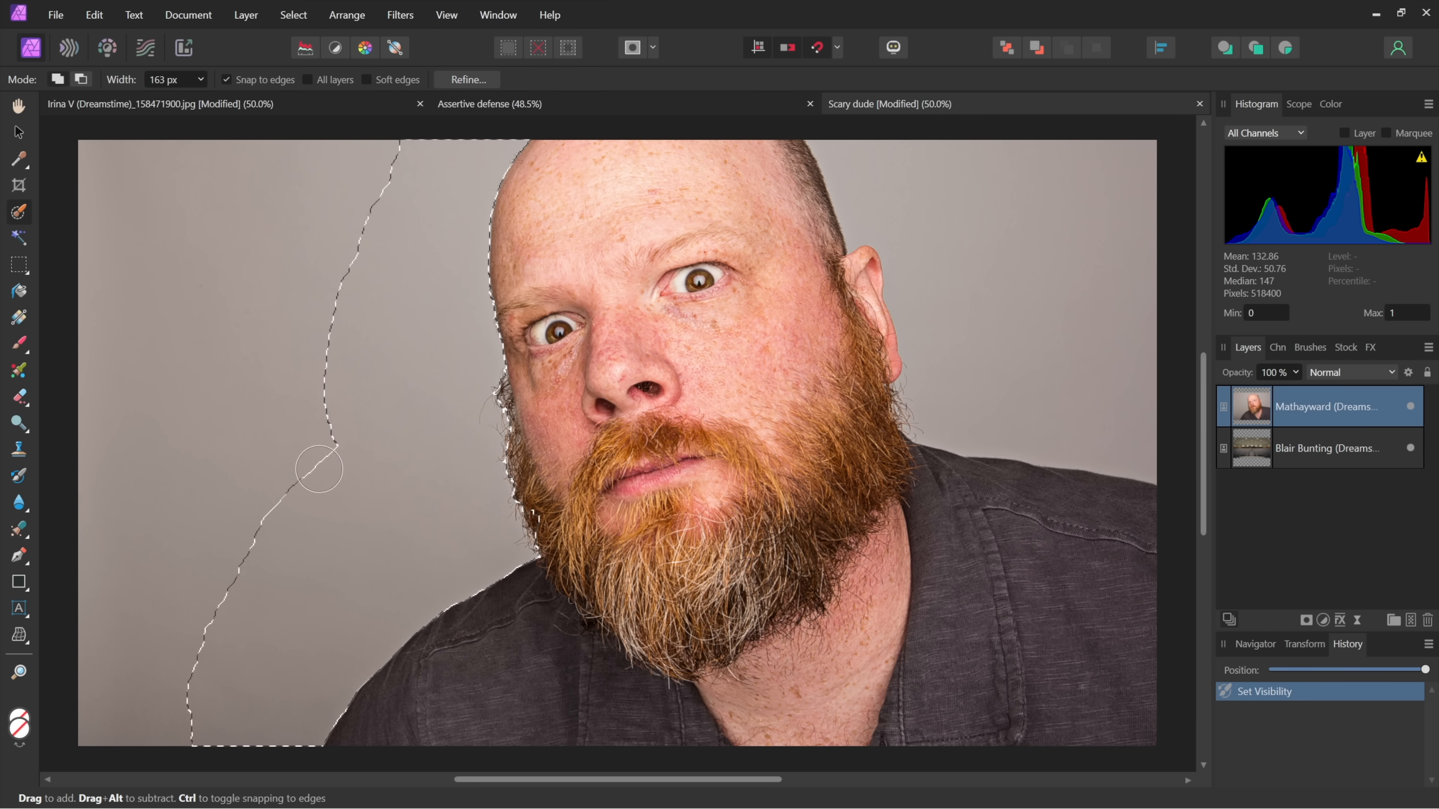
pyautogui.moveTo(318, 469); pyautogui.dragTo(184, 187)
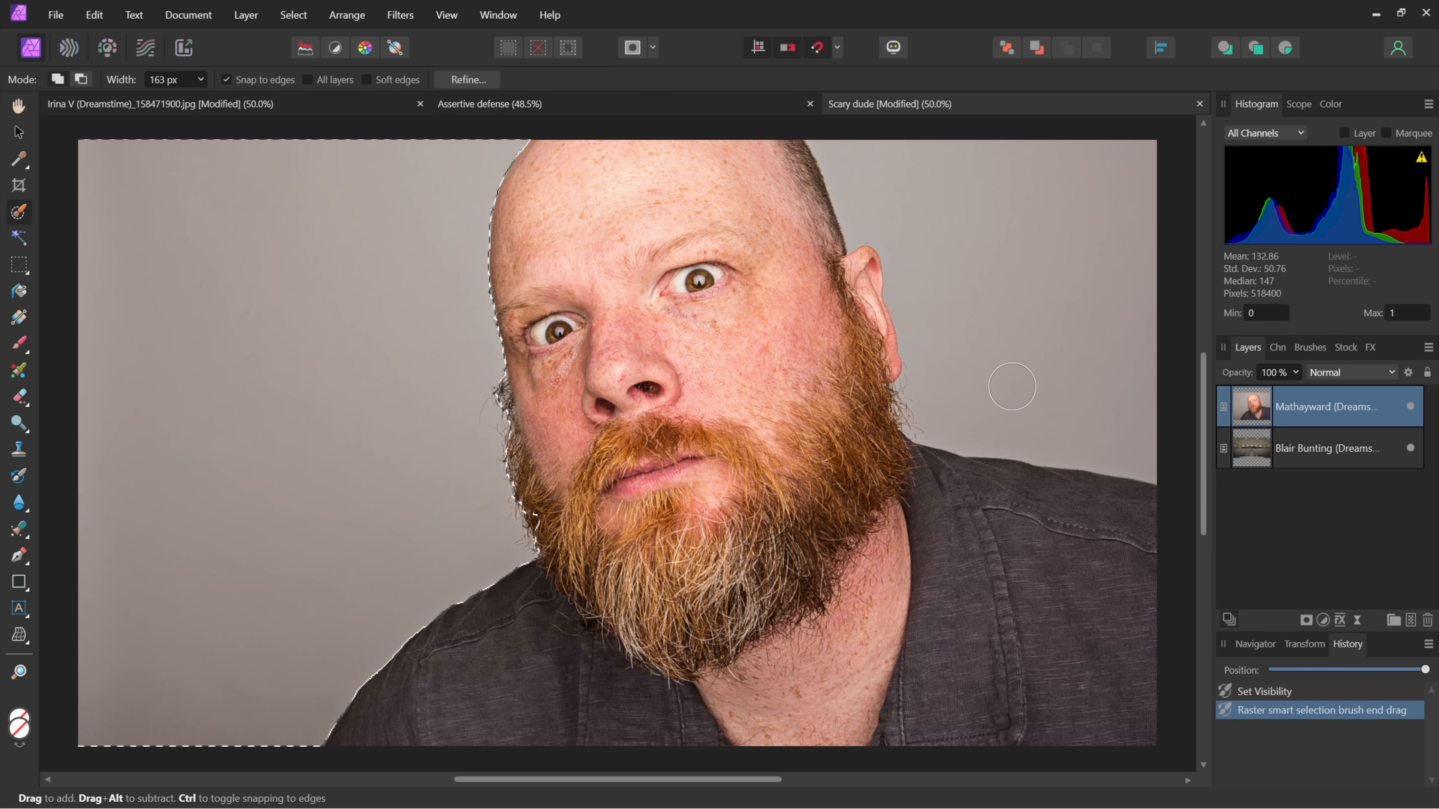
# Add the background right of the head and along the beard, then invert to select the man.
pyautogui.moveTo(1010, 385); pyautogui.dragTo(928, 280)
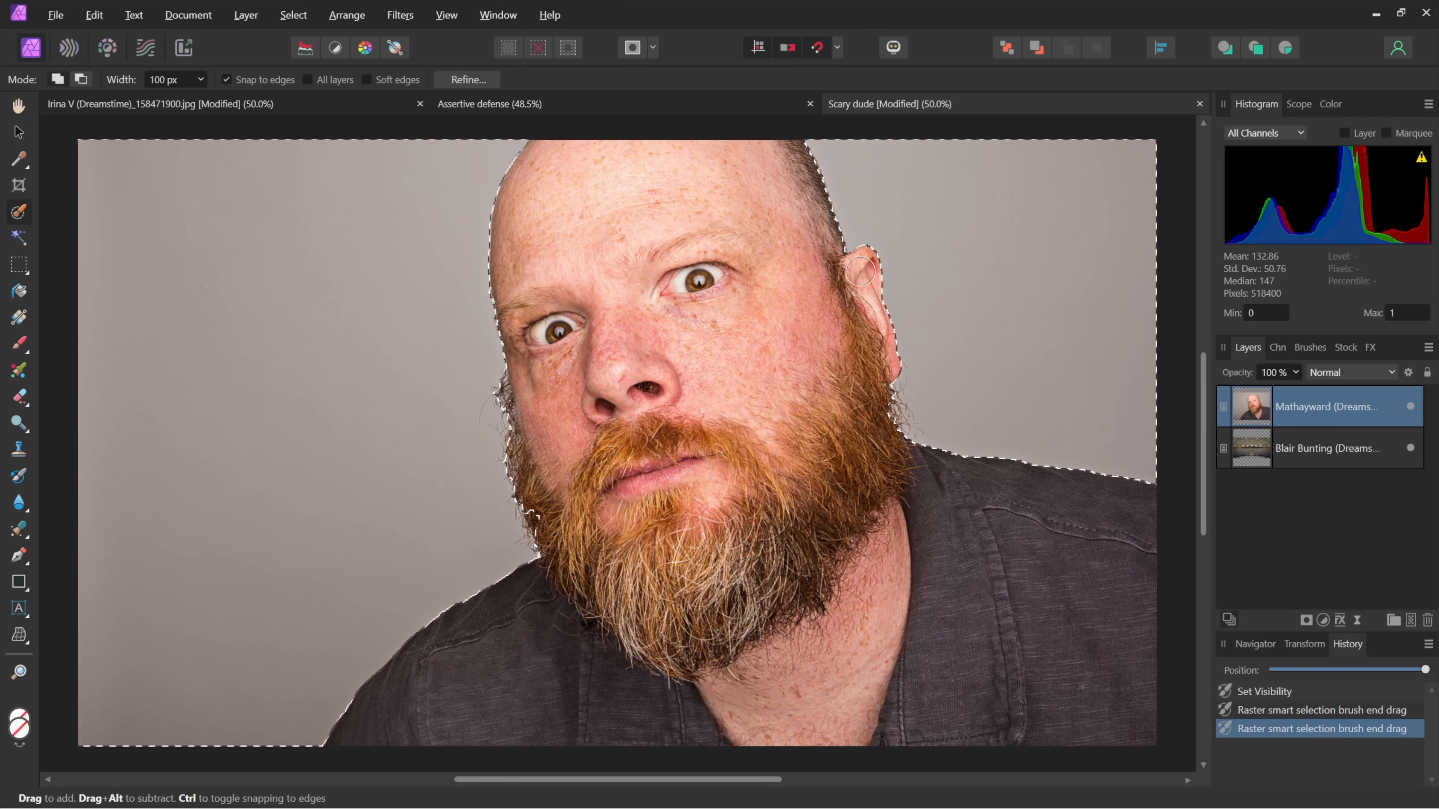
pyautogui.moveTo(853, 266); pyautogui.dragTo(551, 526)
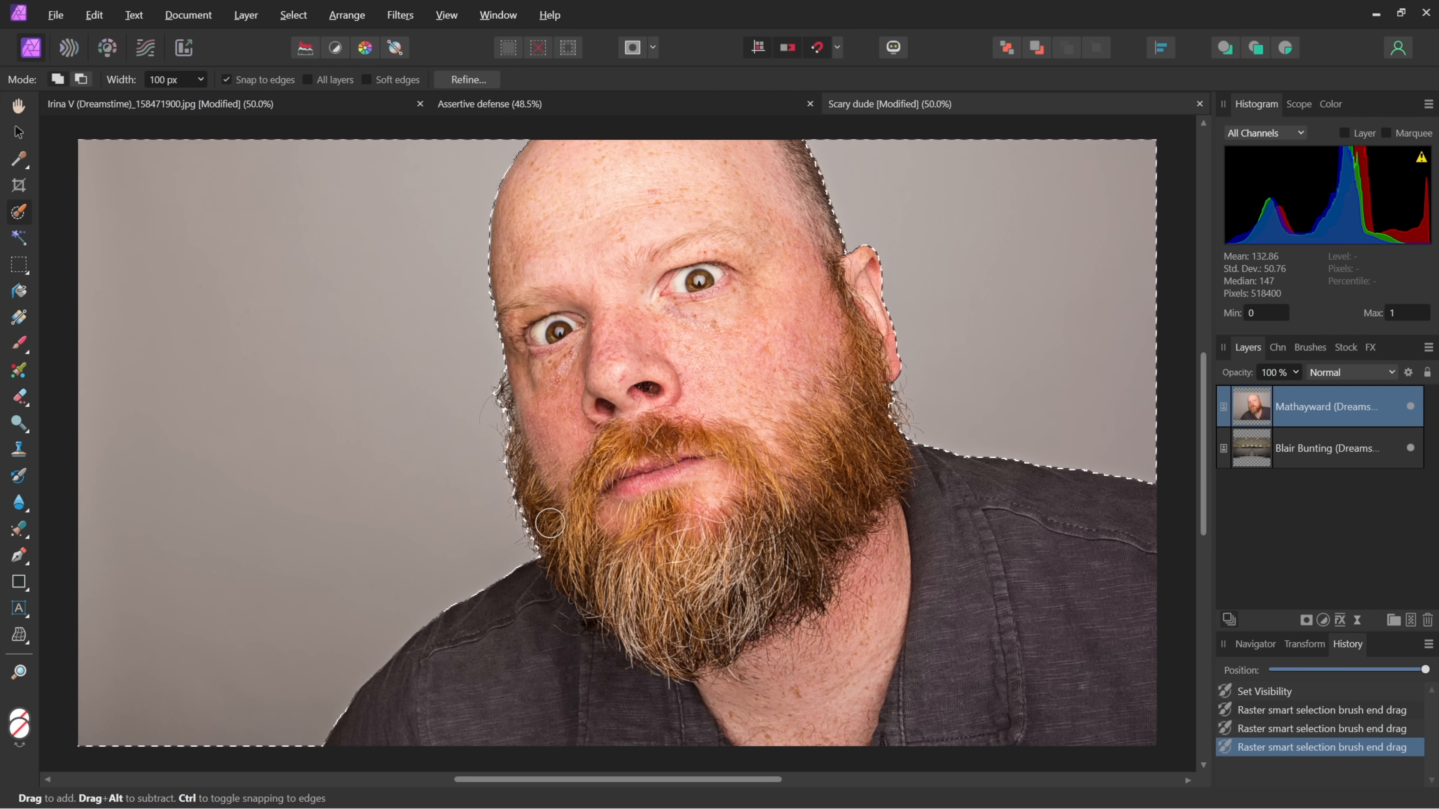
pyautogui.moveTo(551, 525); pyautogui.dragTo(663, 202)
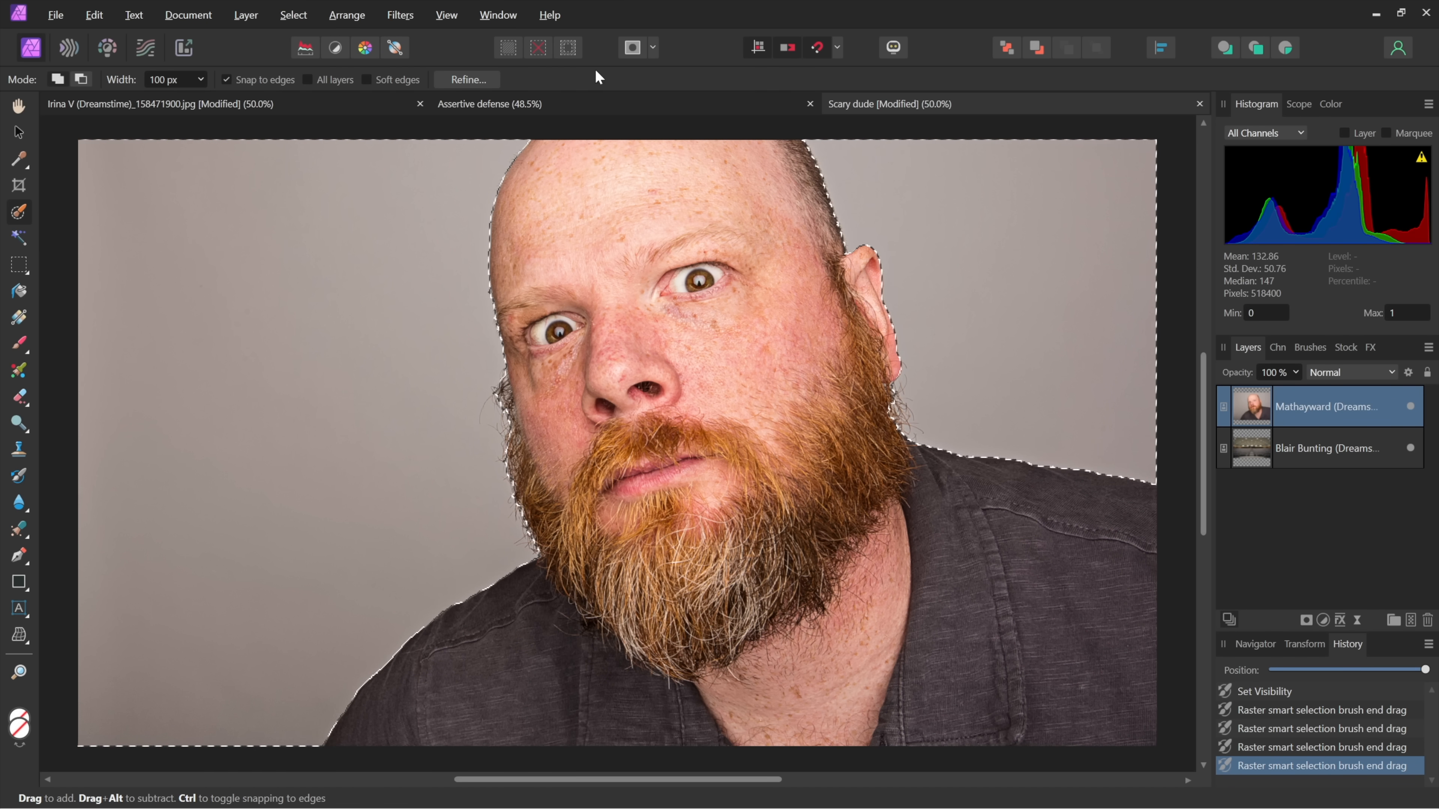
pyautogui.click(566, 48)
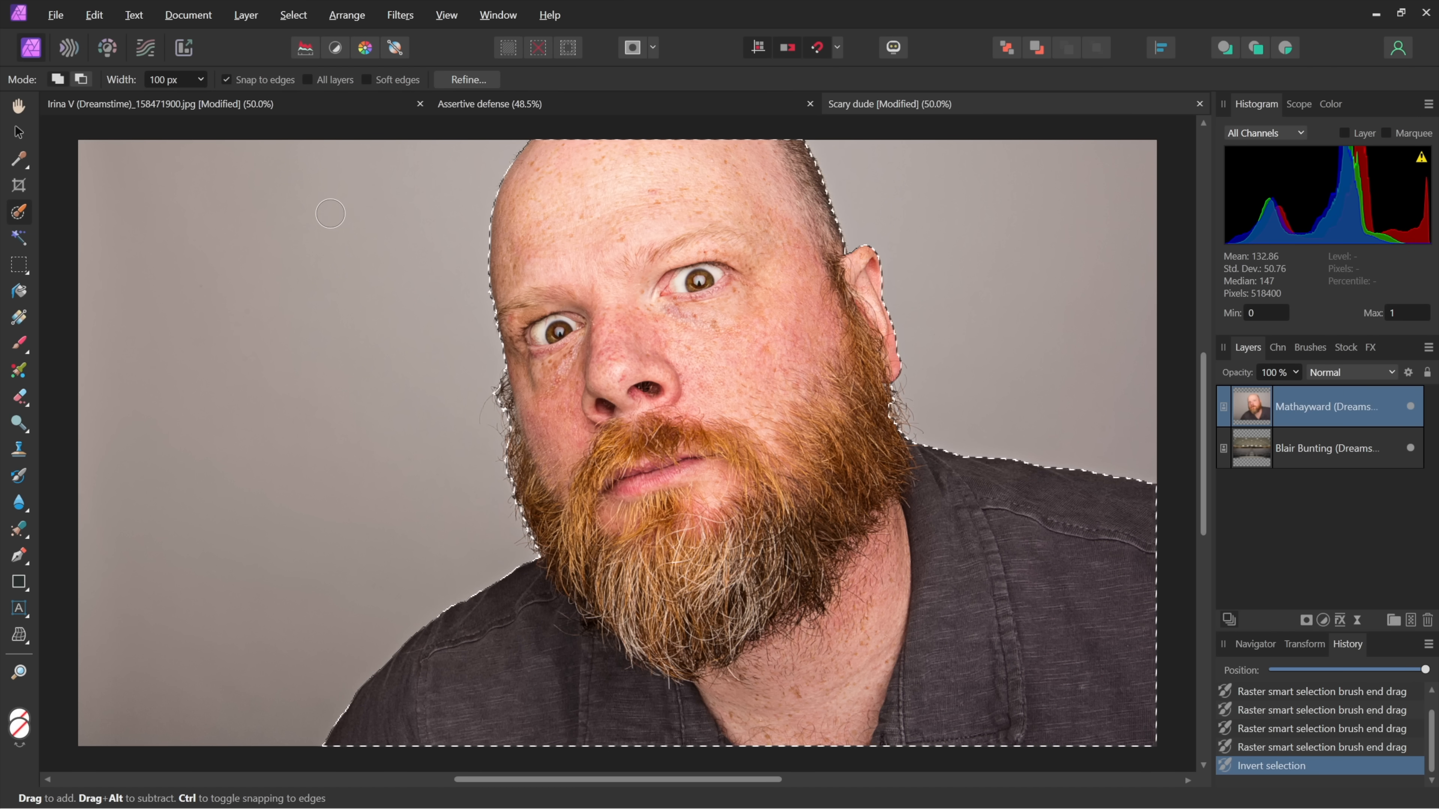
pyautogui.moveTo(203, 138)
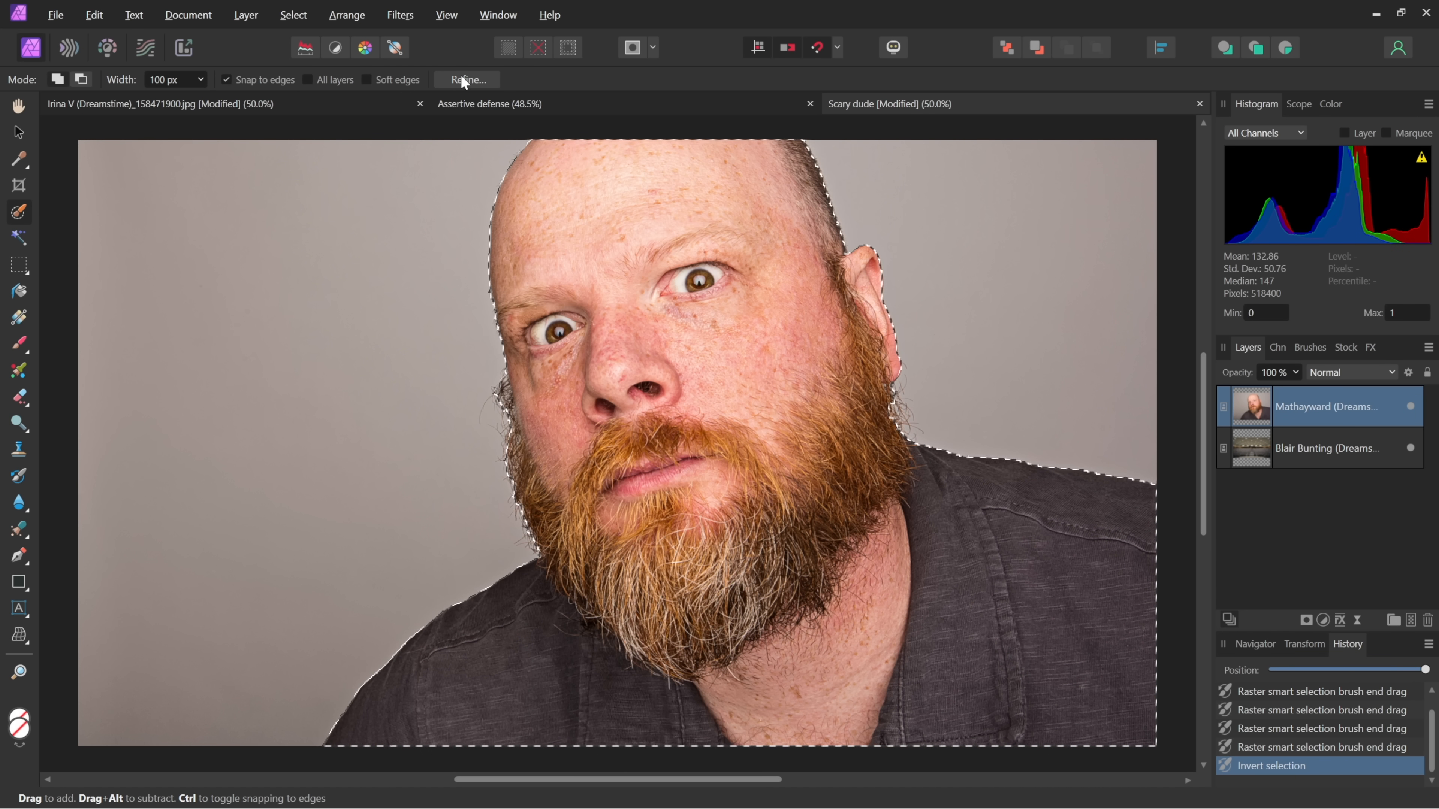
# Refine the selection with Transparent preview, soften beard and head edges, and output as a mask.
pyautogui.click(464, 79)
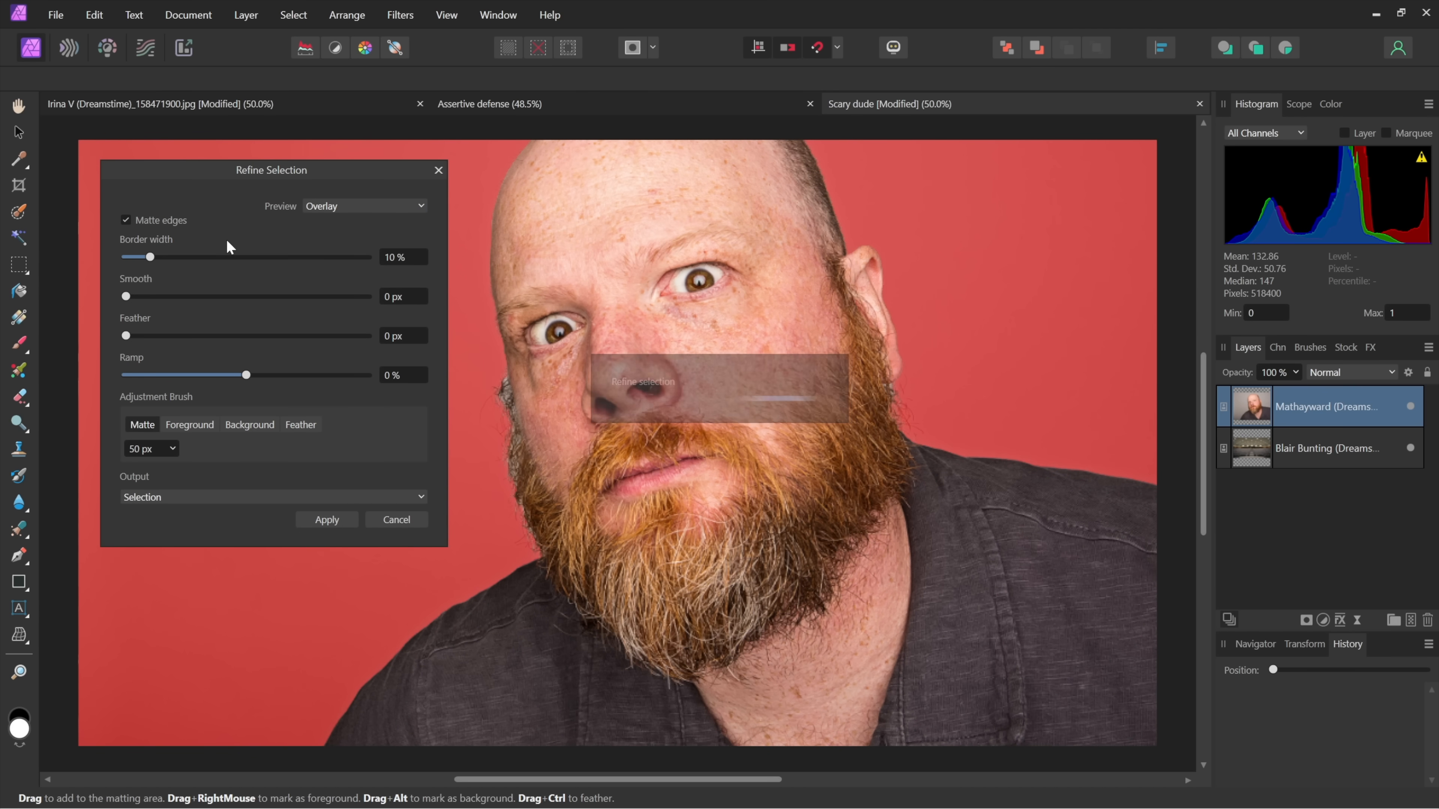
pyautogui.click(364, 206)
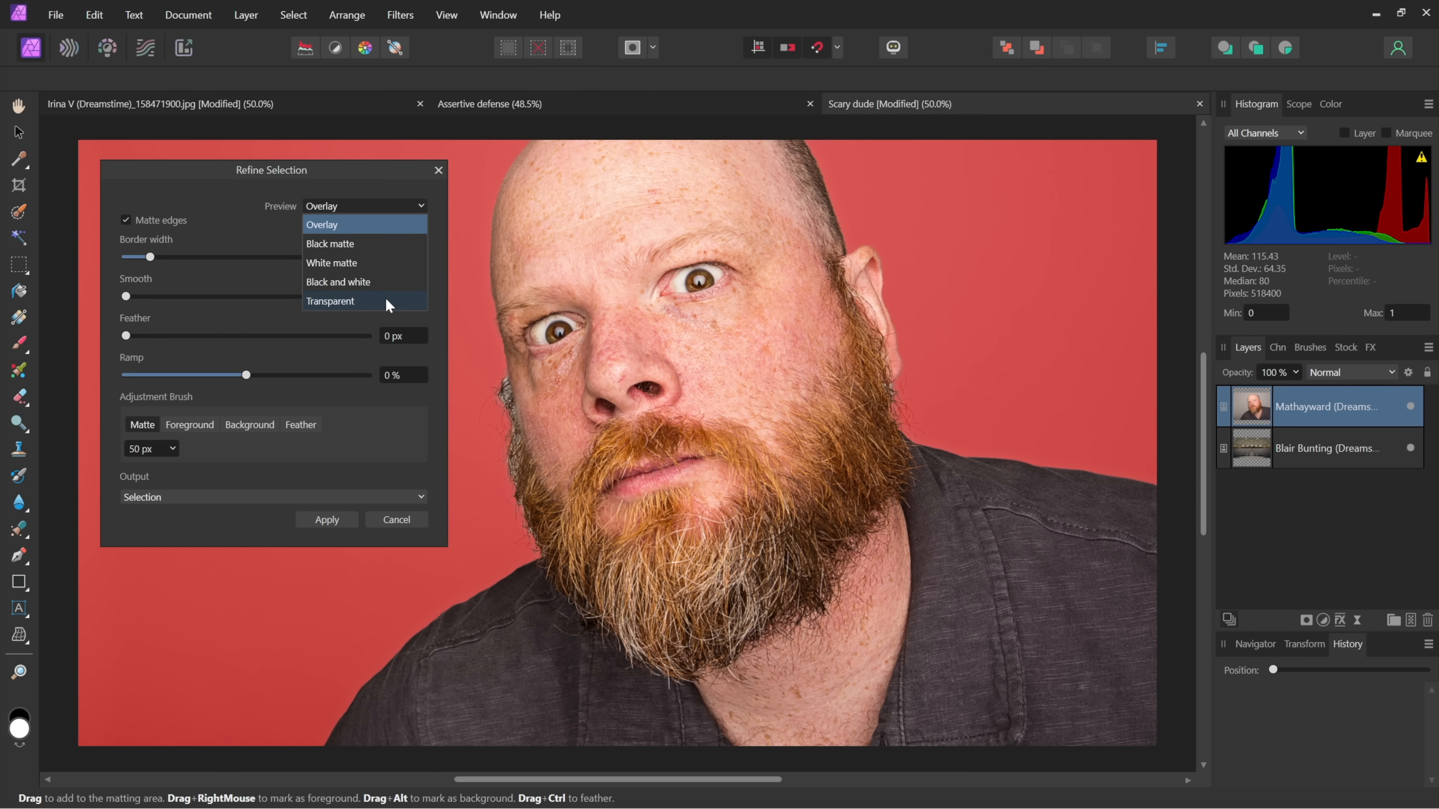
pyautogui.click(329, 302)
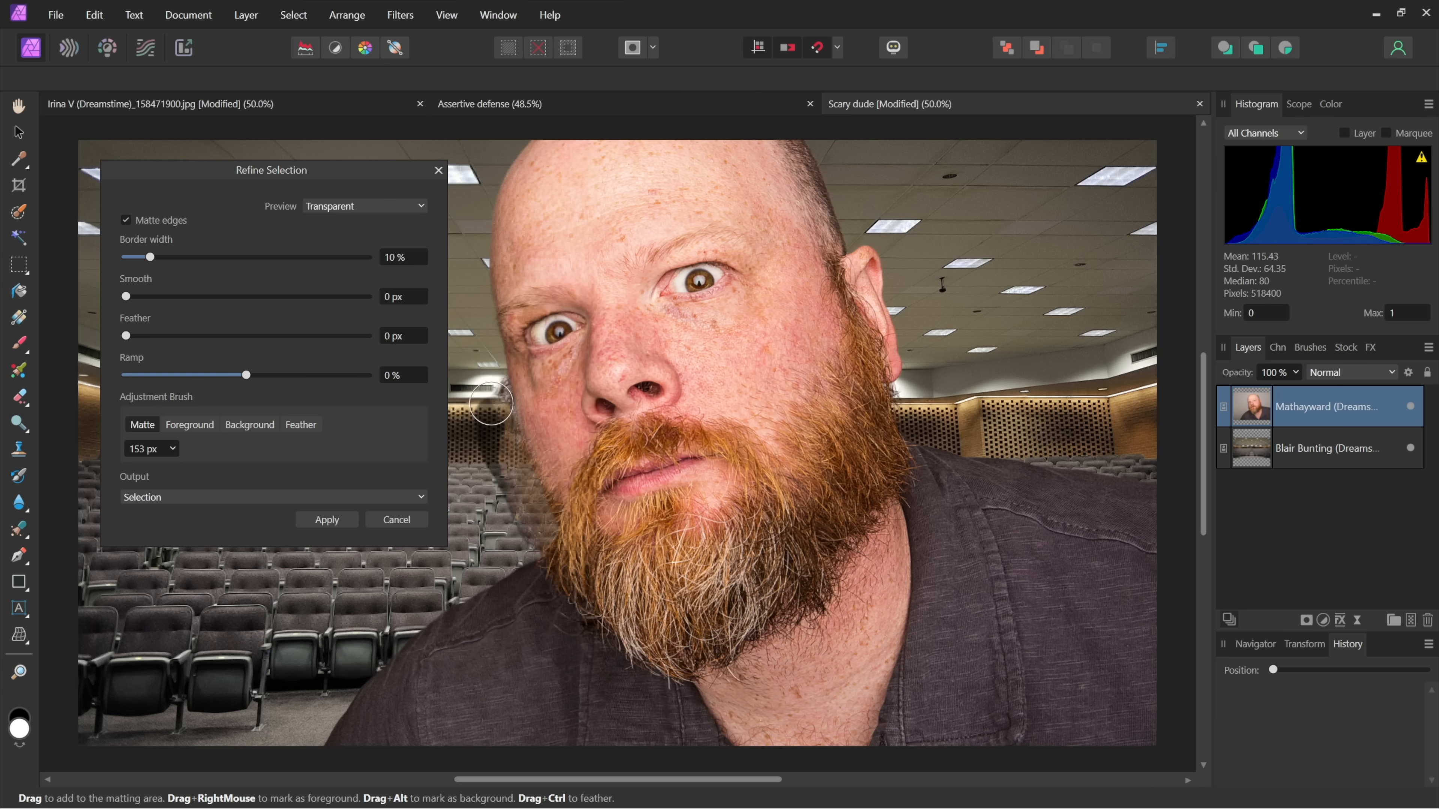
pyautogui.moveTo(490, 402); pyautogui.dragTo(909, 414)
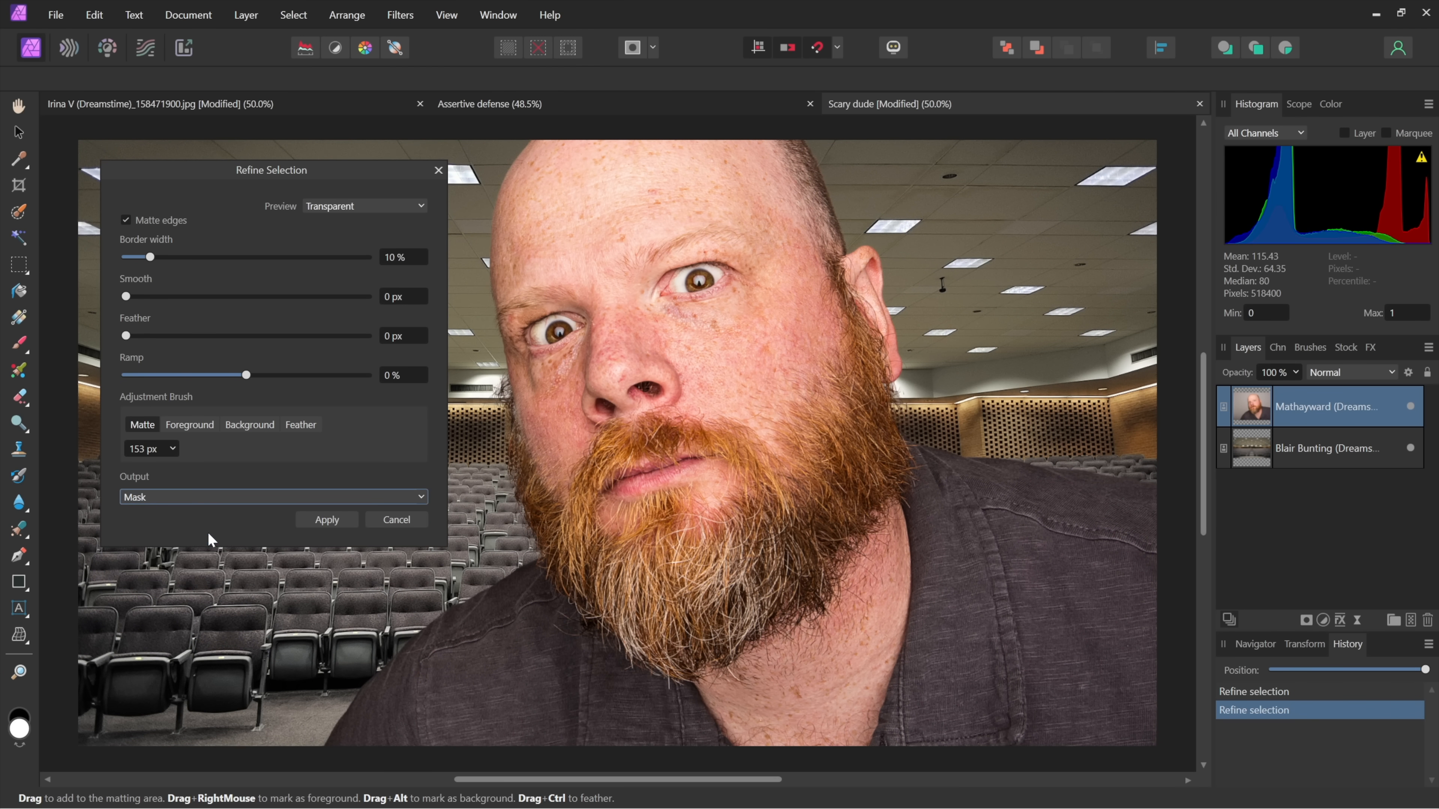
pyautogui.click(327, 520)
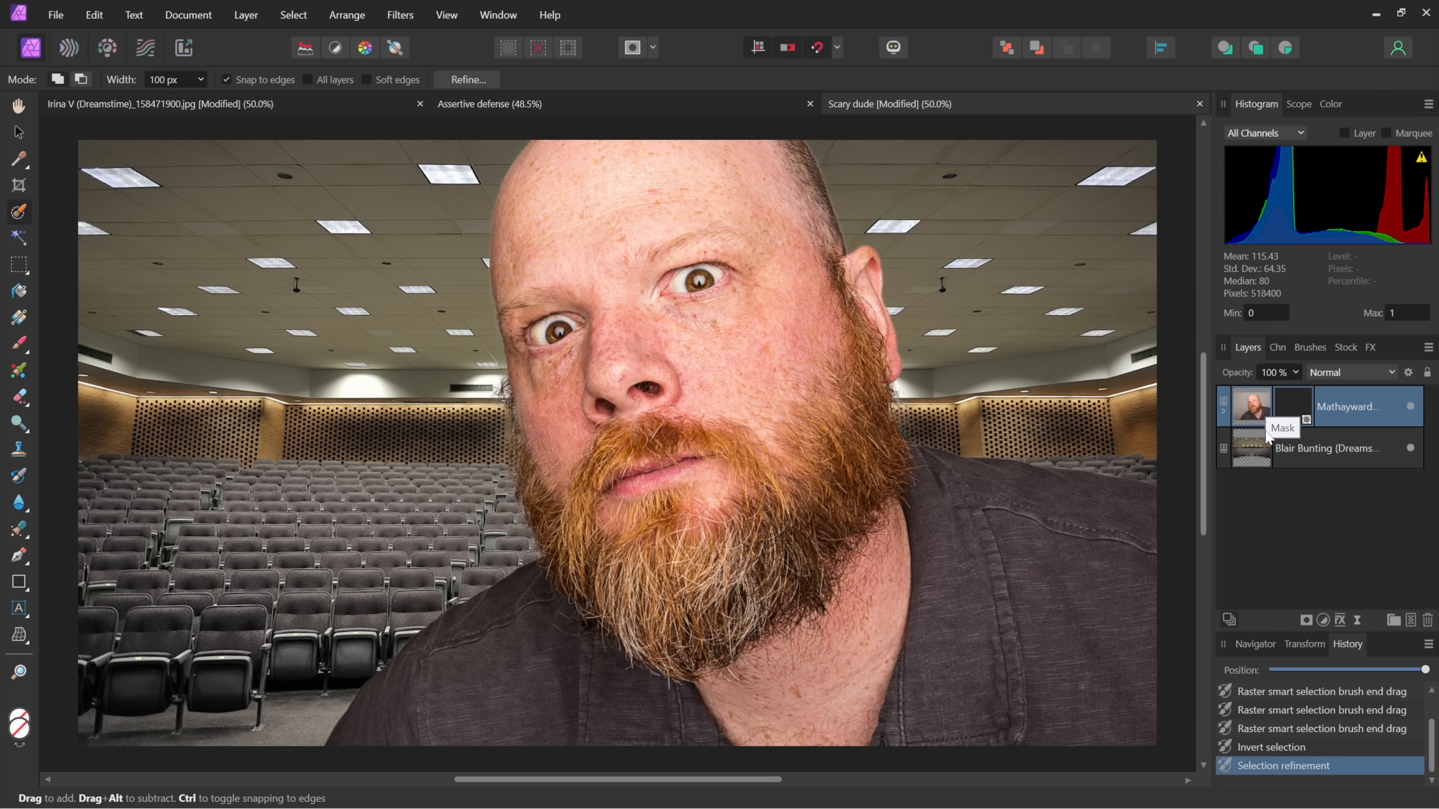
pyautogui.moveTo(303, 193)
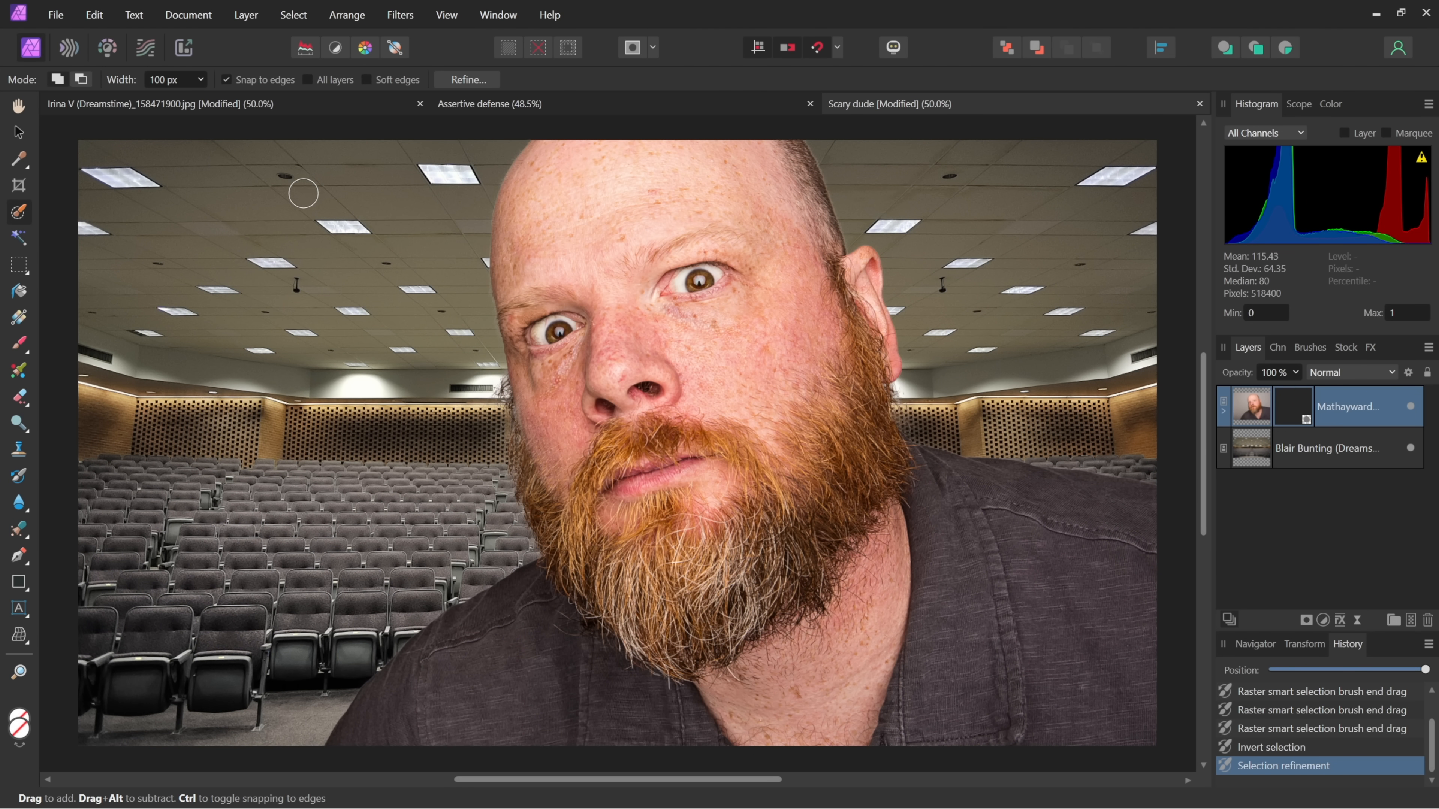
pyautogui.click(55, 14)
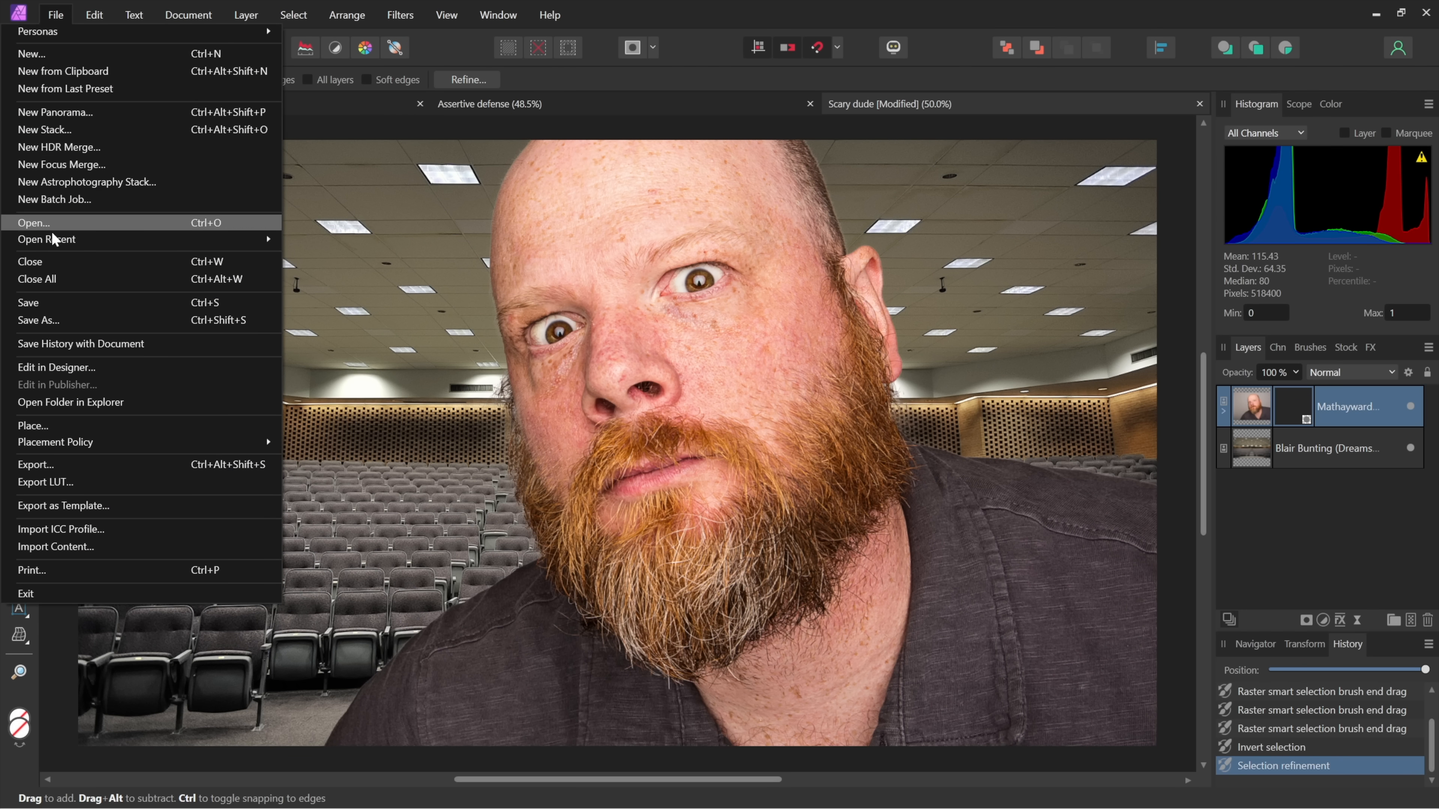
pyautogui.moveTo(119, 325)
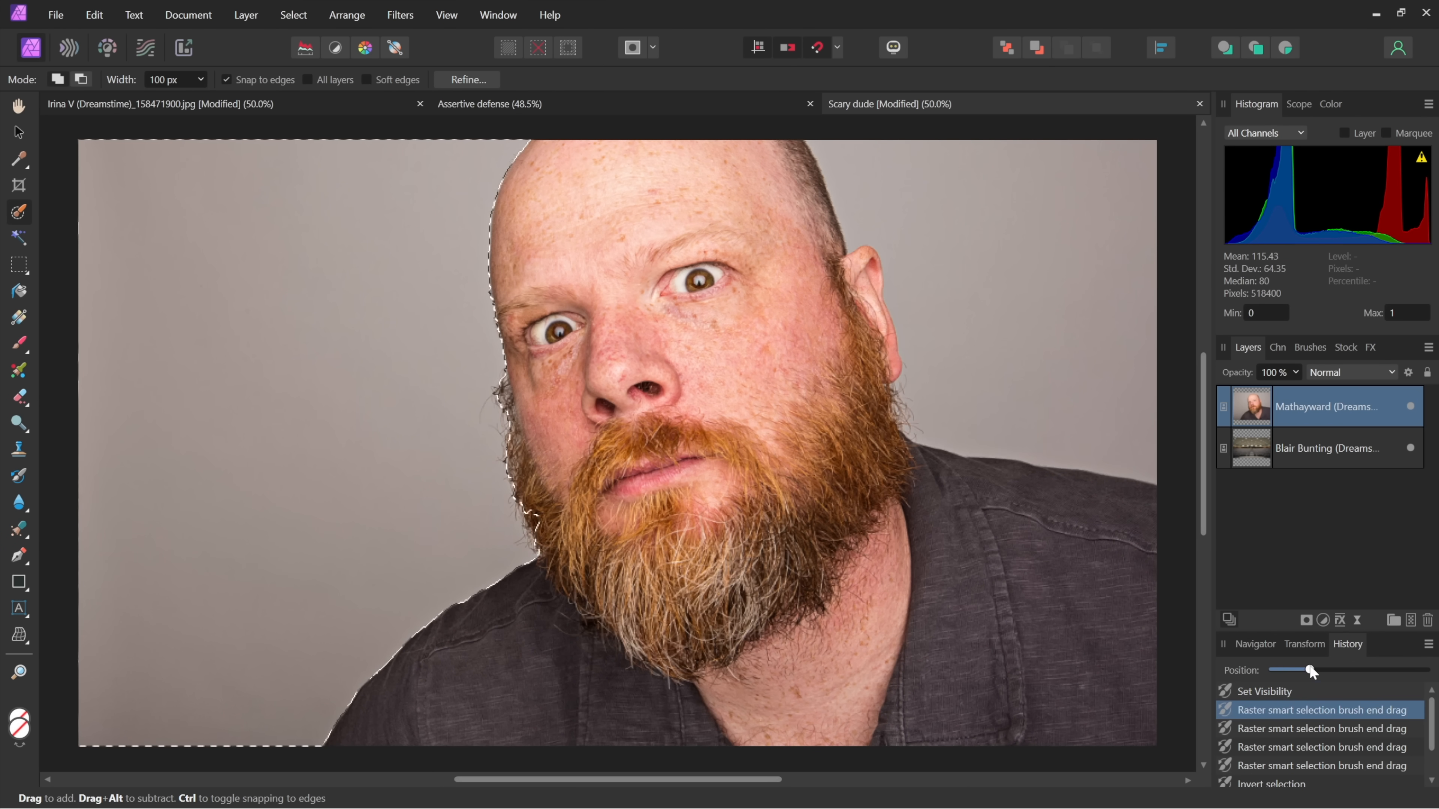
# Drag the History slider forward to restore the masked cutout over the auditorium.
pyautogui.moveTo(1312, 670); pyautogui.dragTo(1423, 670)
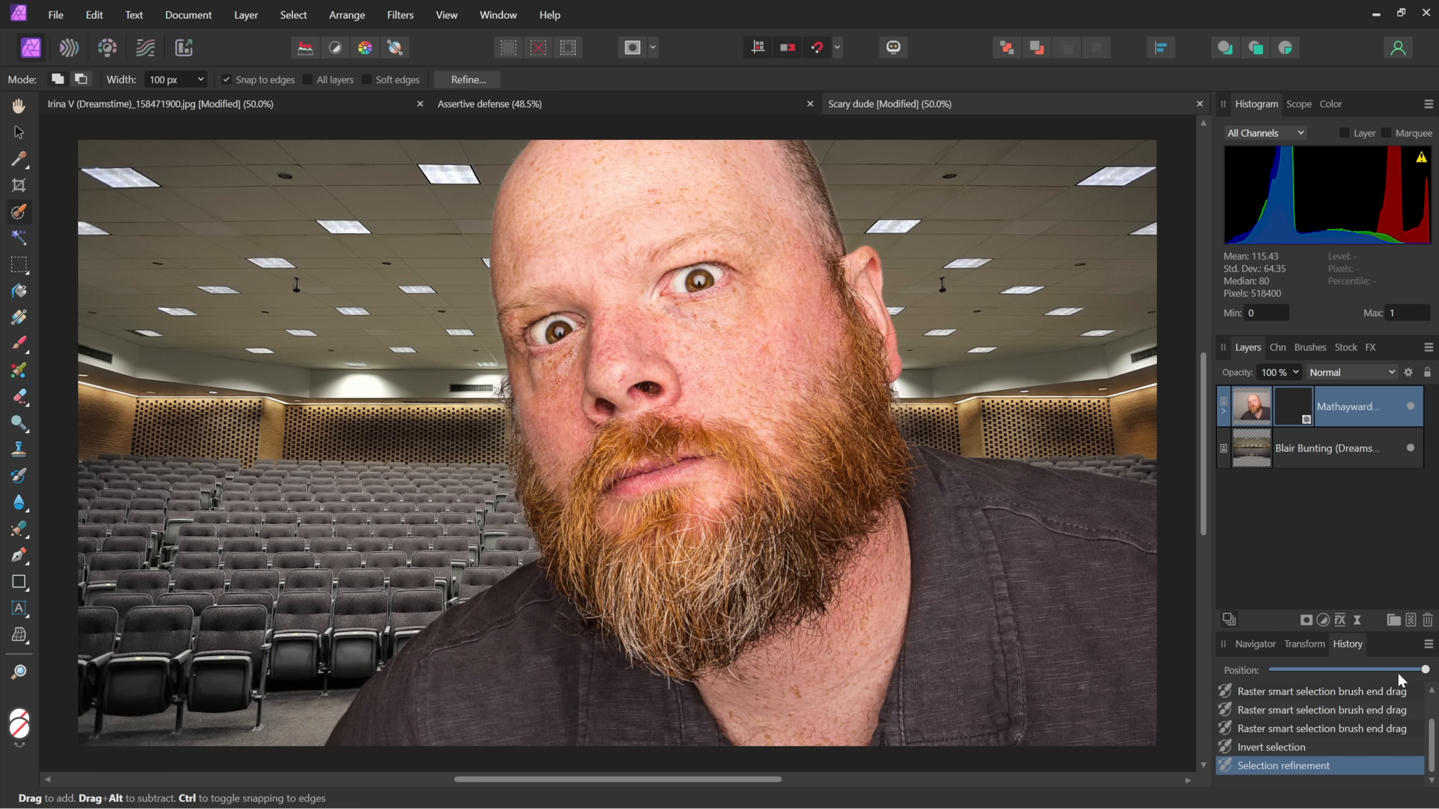
pyautogui.moveTo(299, 440)
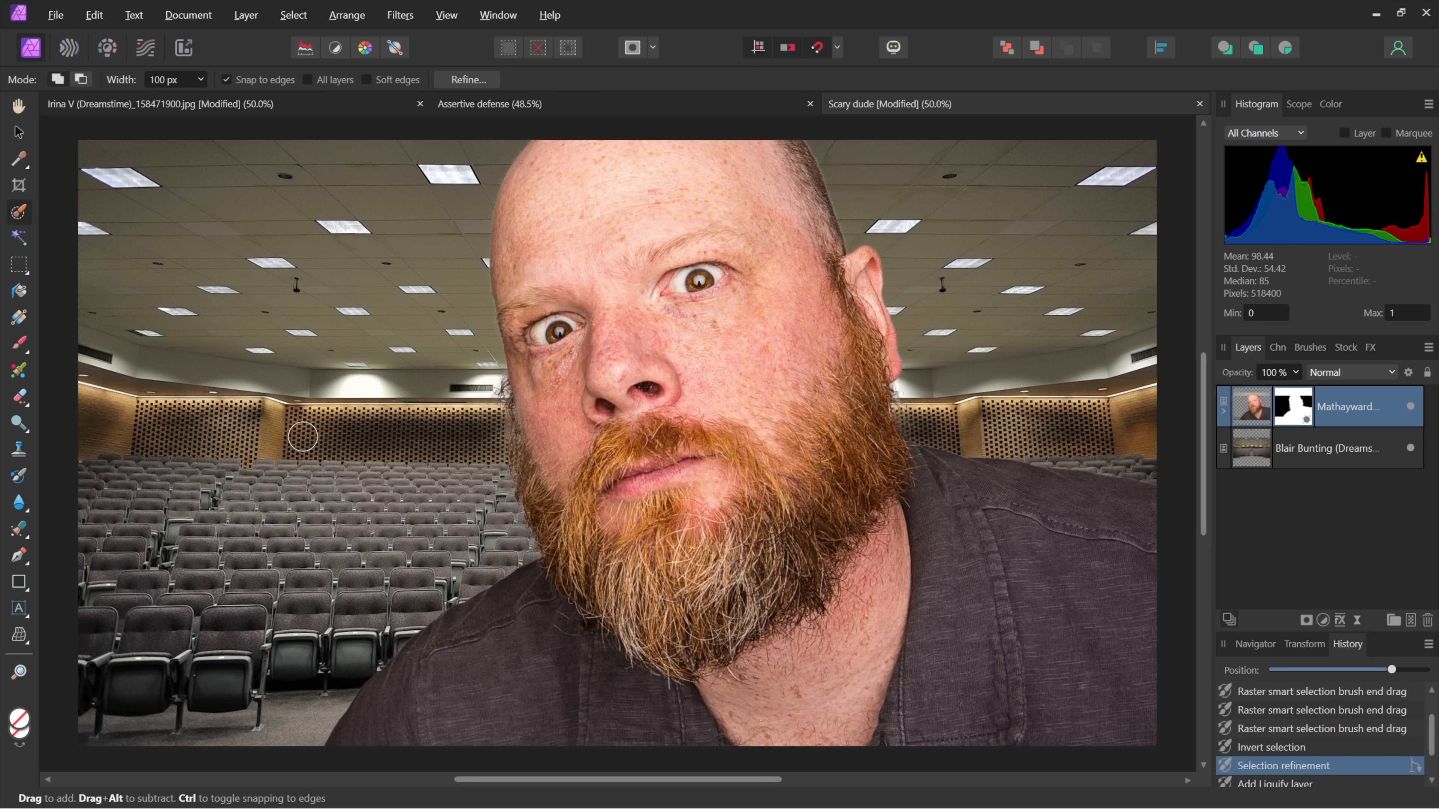
pyautogui.moveTo(903, 404)
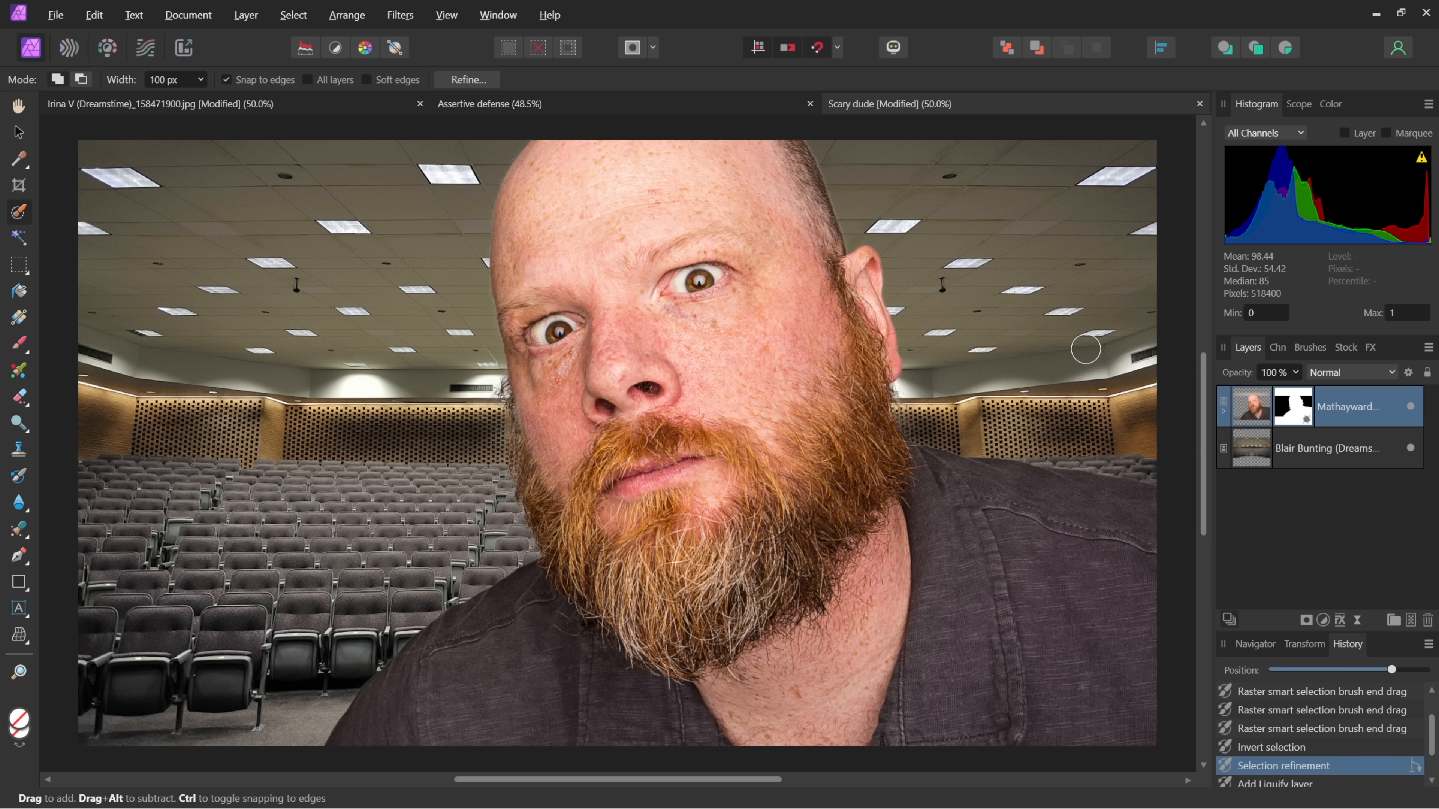
pyautogui.moveTo(1145, 401)
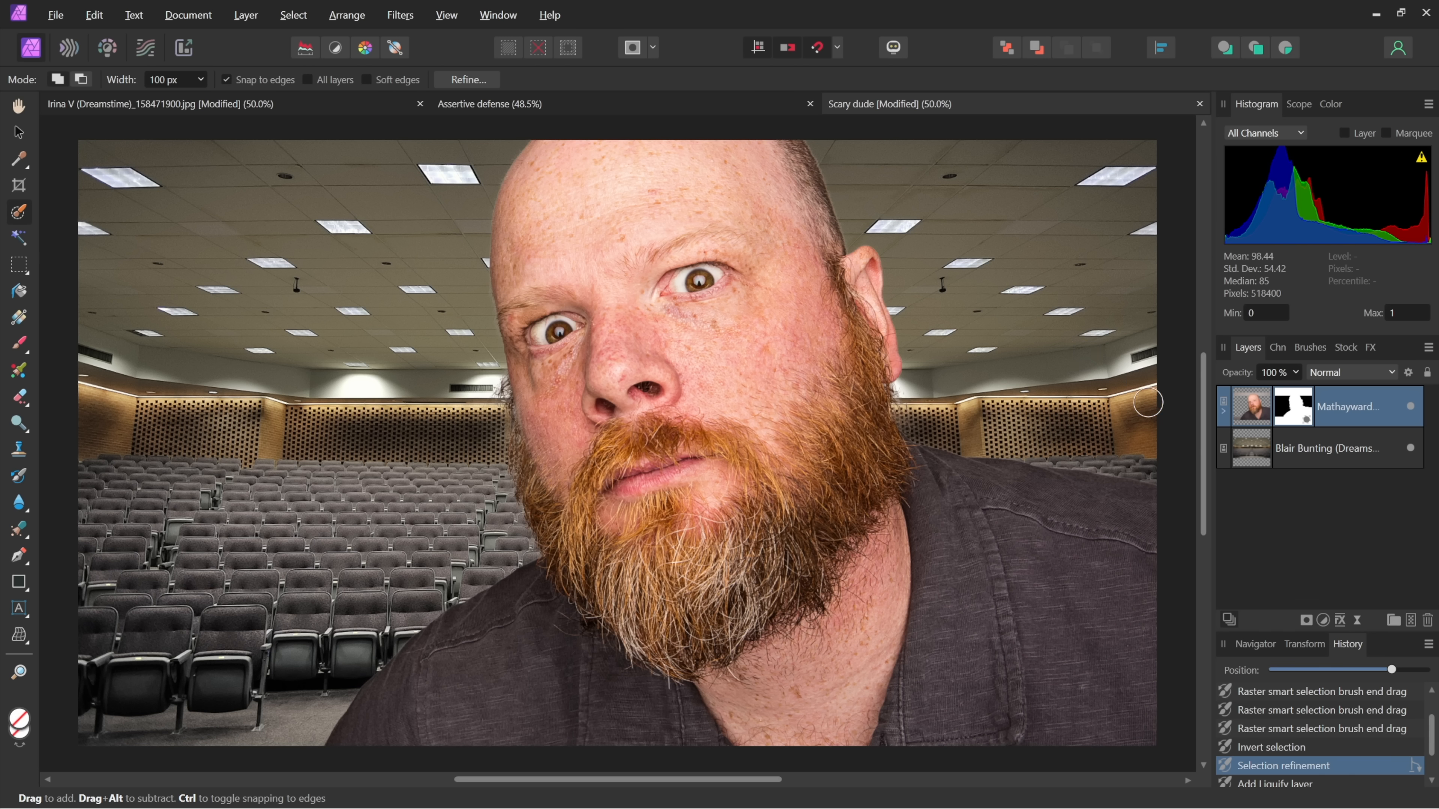
pyautogui.moveTo(1225, 415)
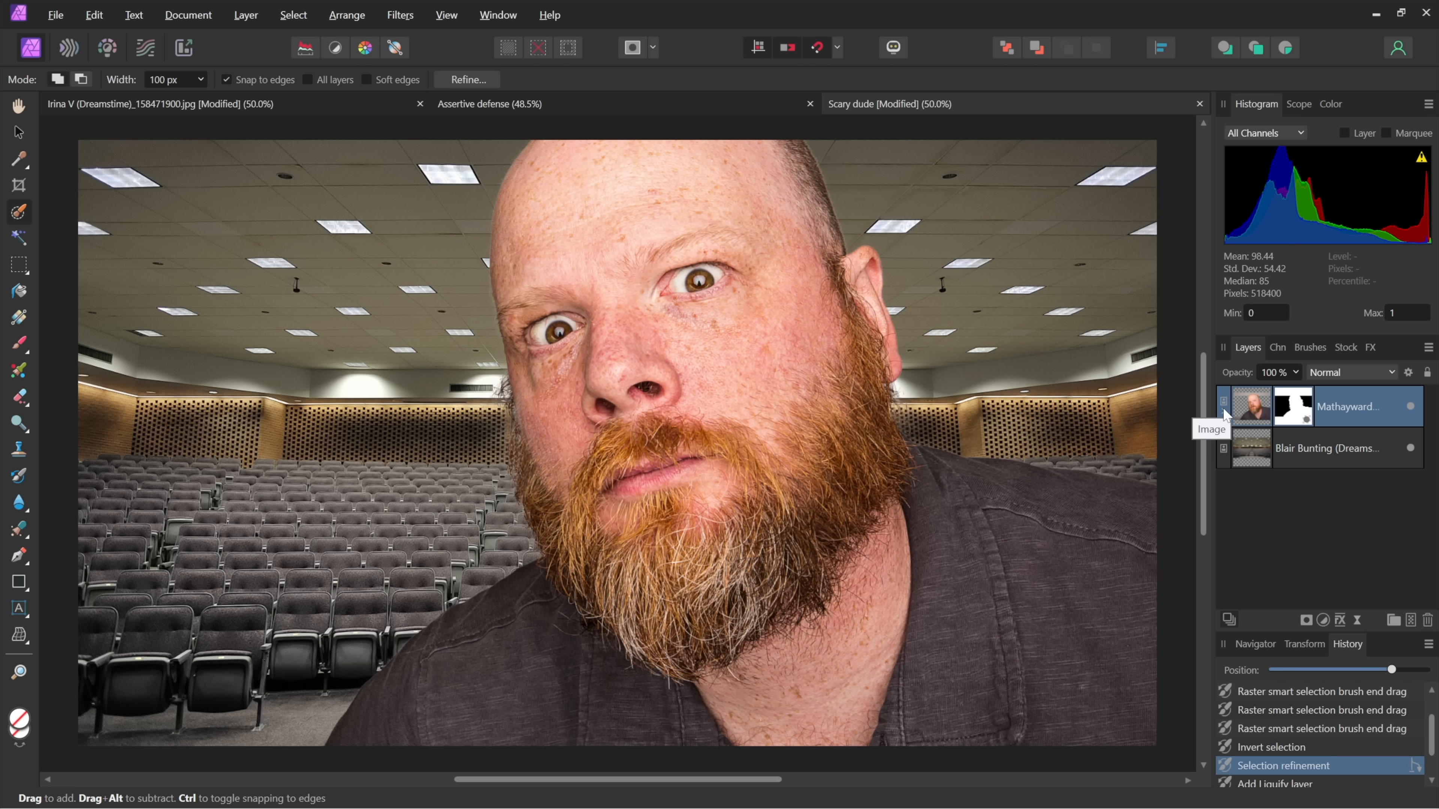
pyautogui.moveTo(1218, 424)
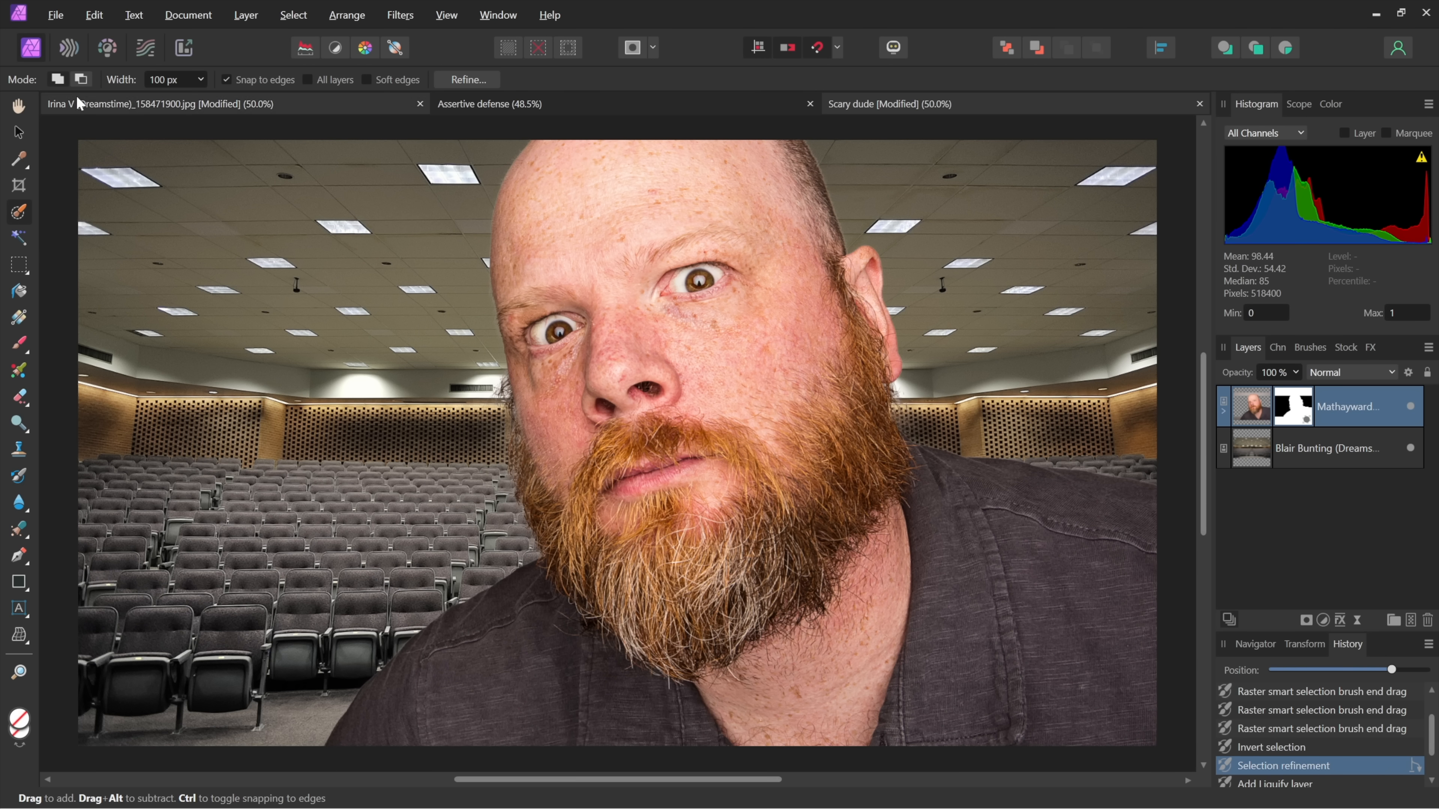
pyautogui.moveTo(69, 48)
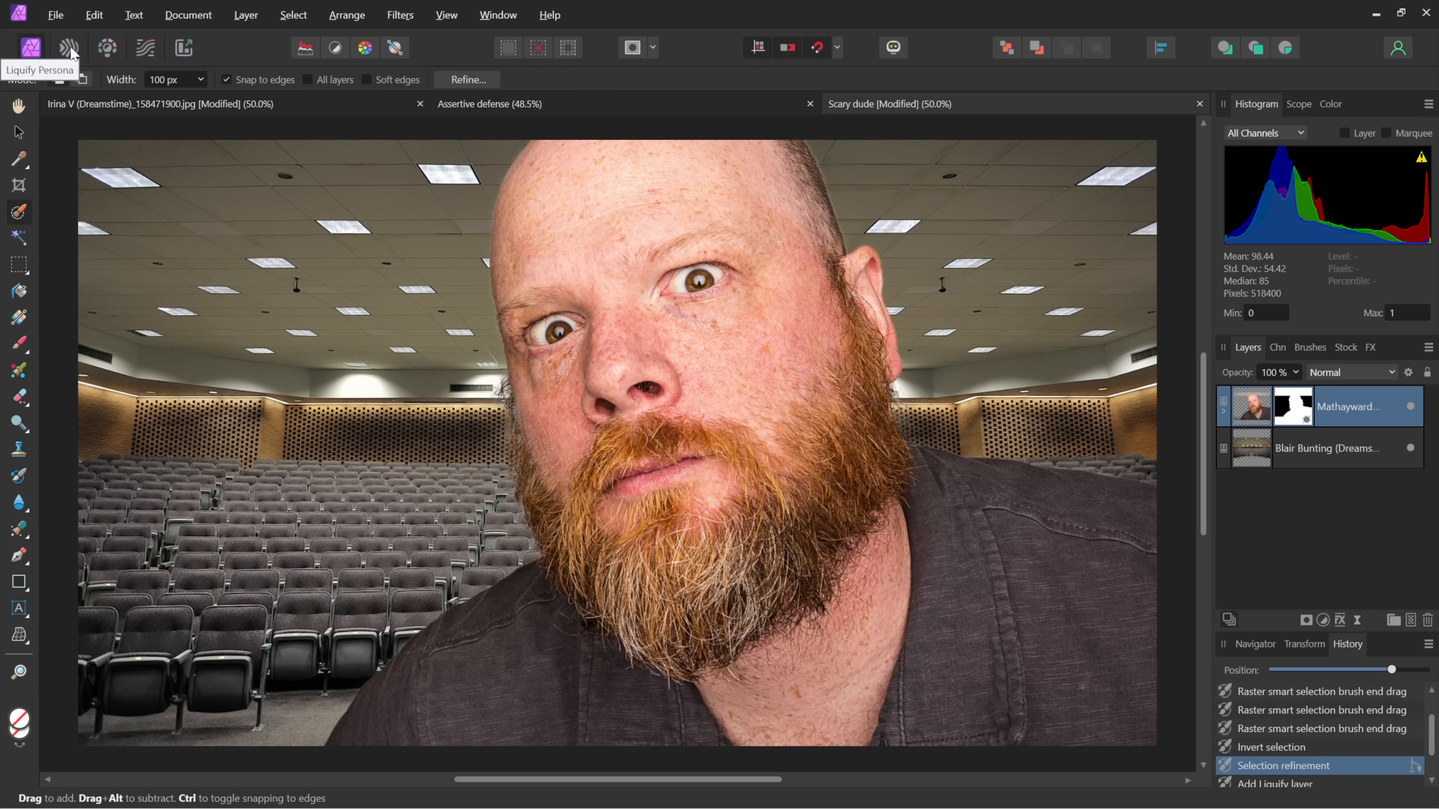
pyautogui.click(69, 48)
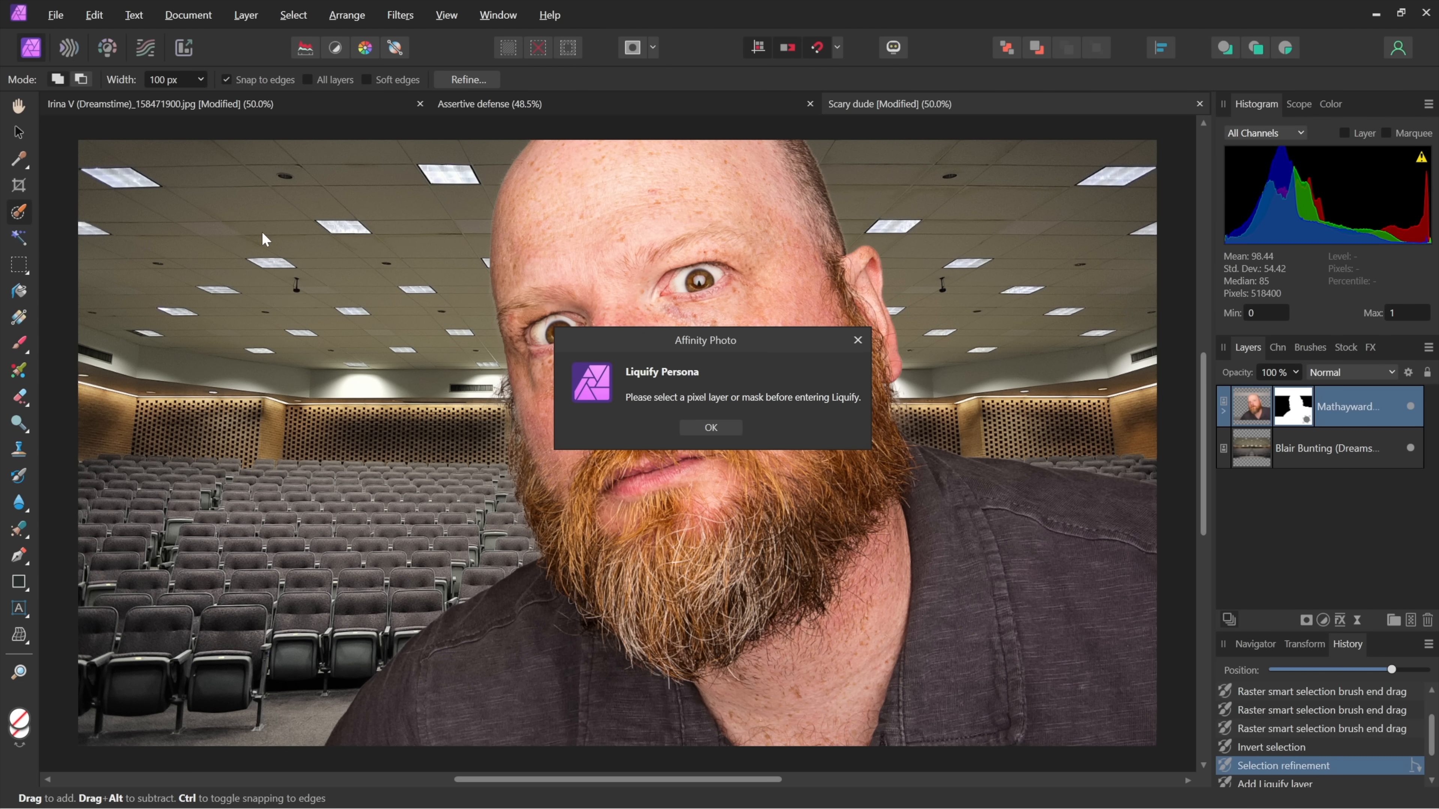
pyautogui.moveTo(750, 517)
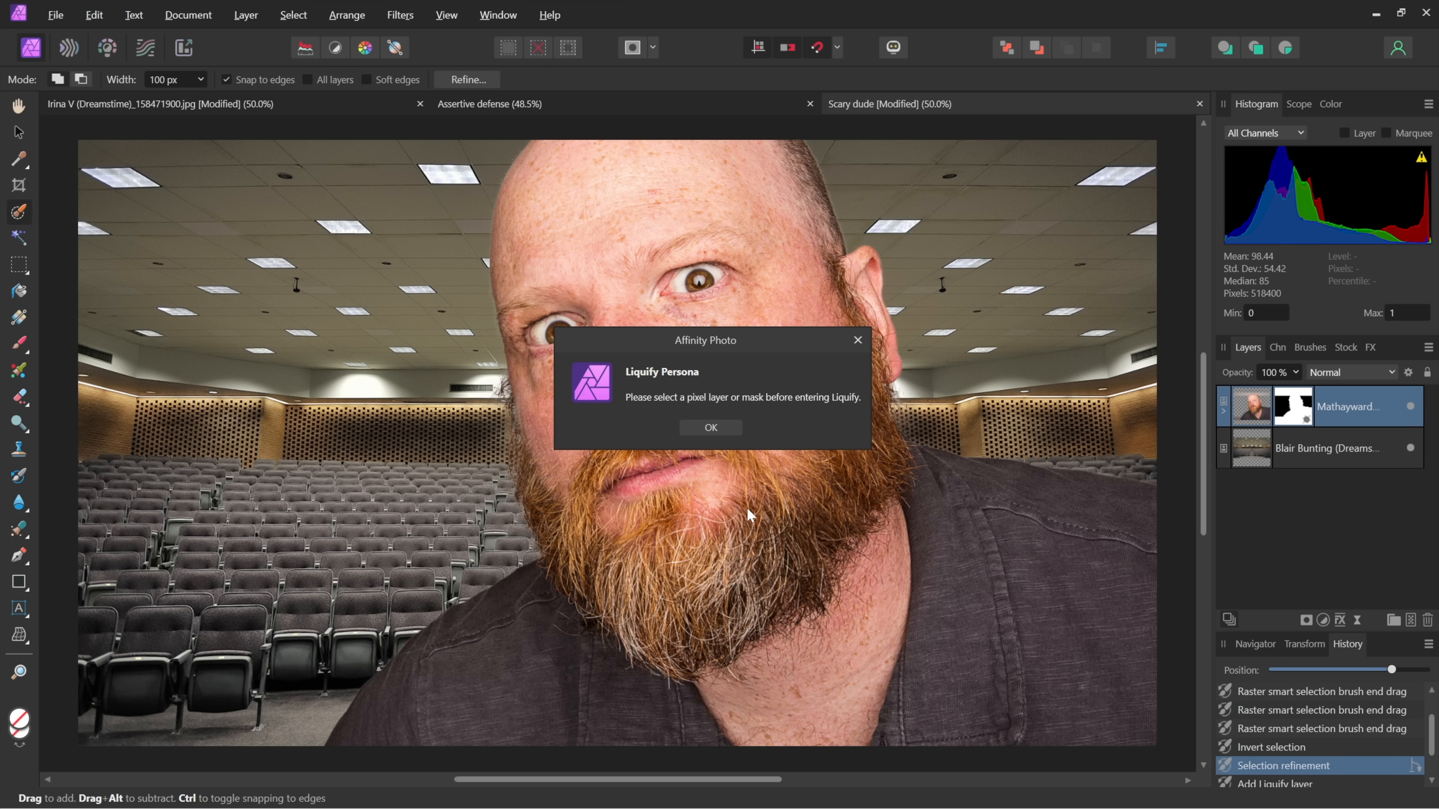
pyautogui.click(712, 427)
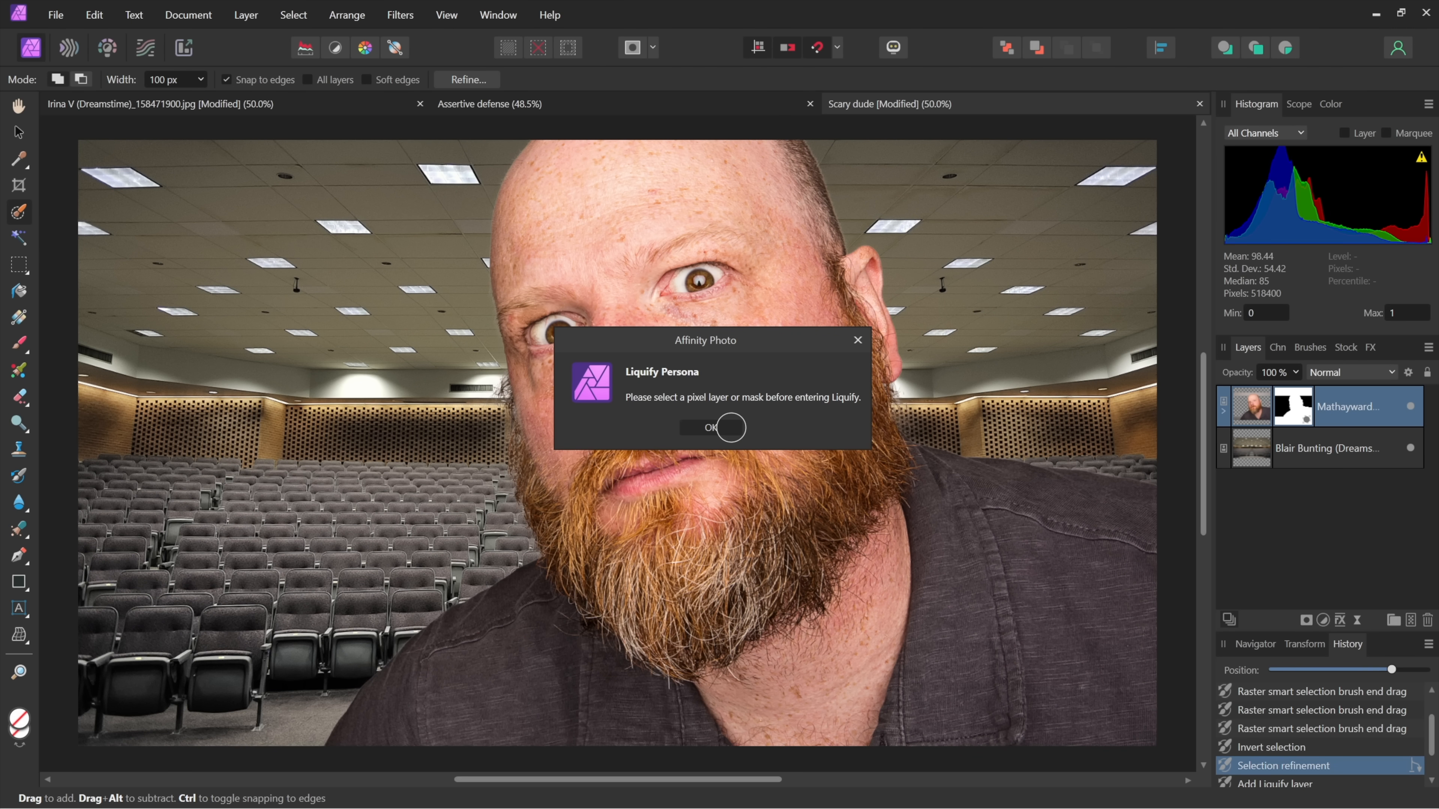
pyautogui.click(713, 428)
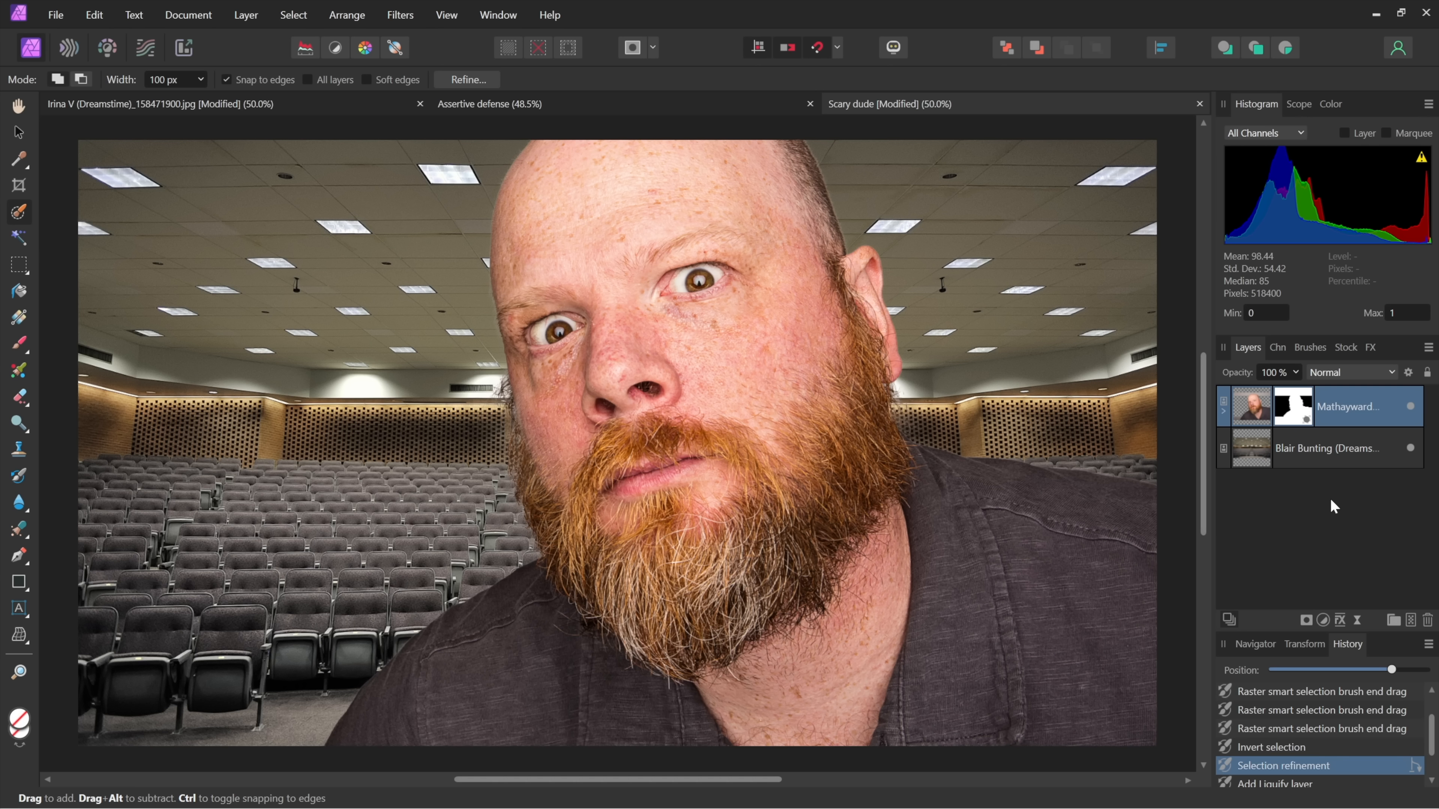
pyautogui.moveTo(1331, 566)
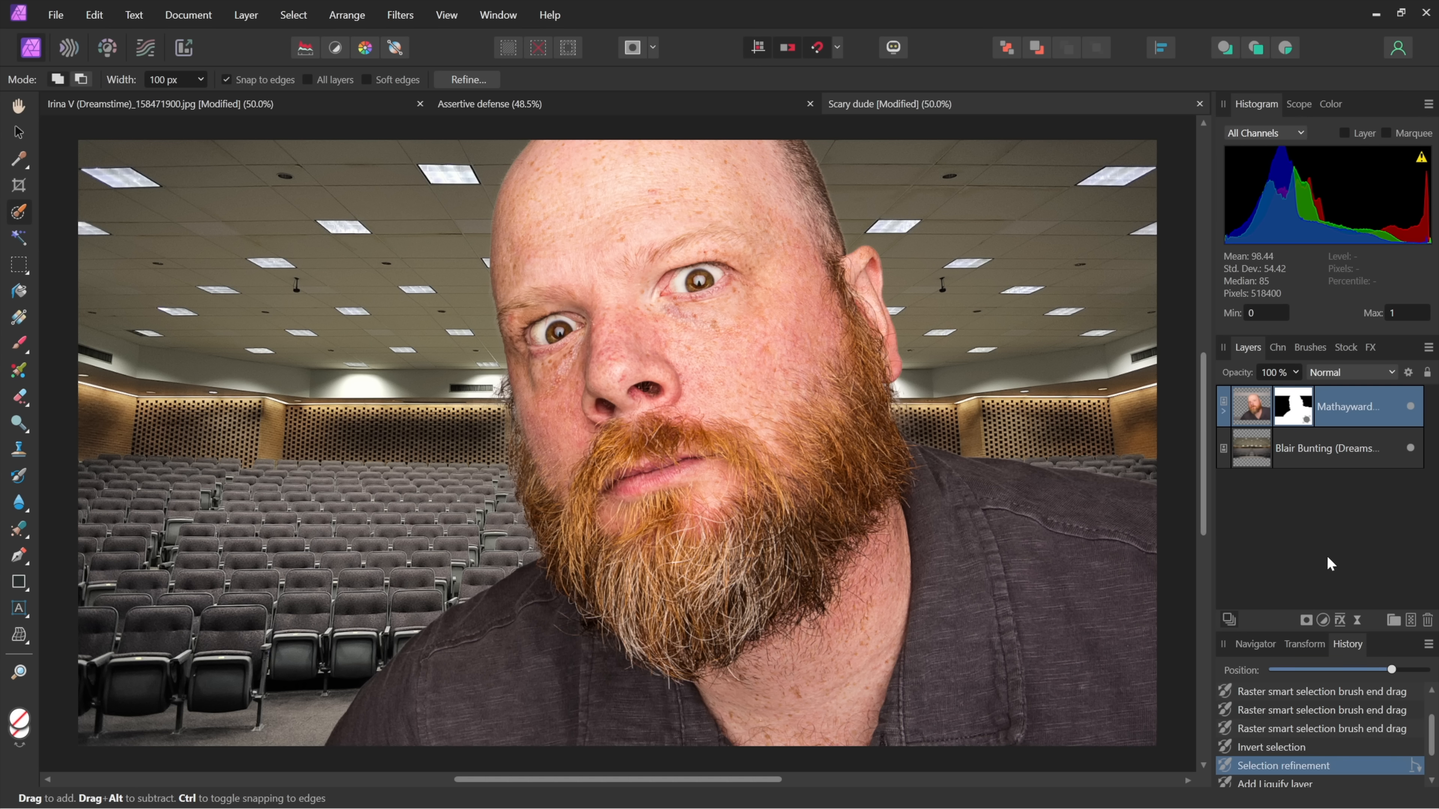
pyautogui.moveTo(1357, 623)
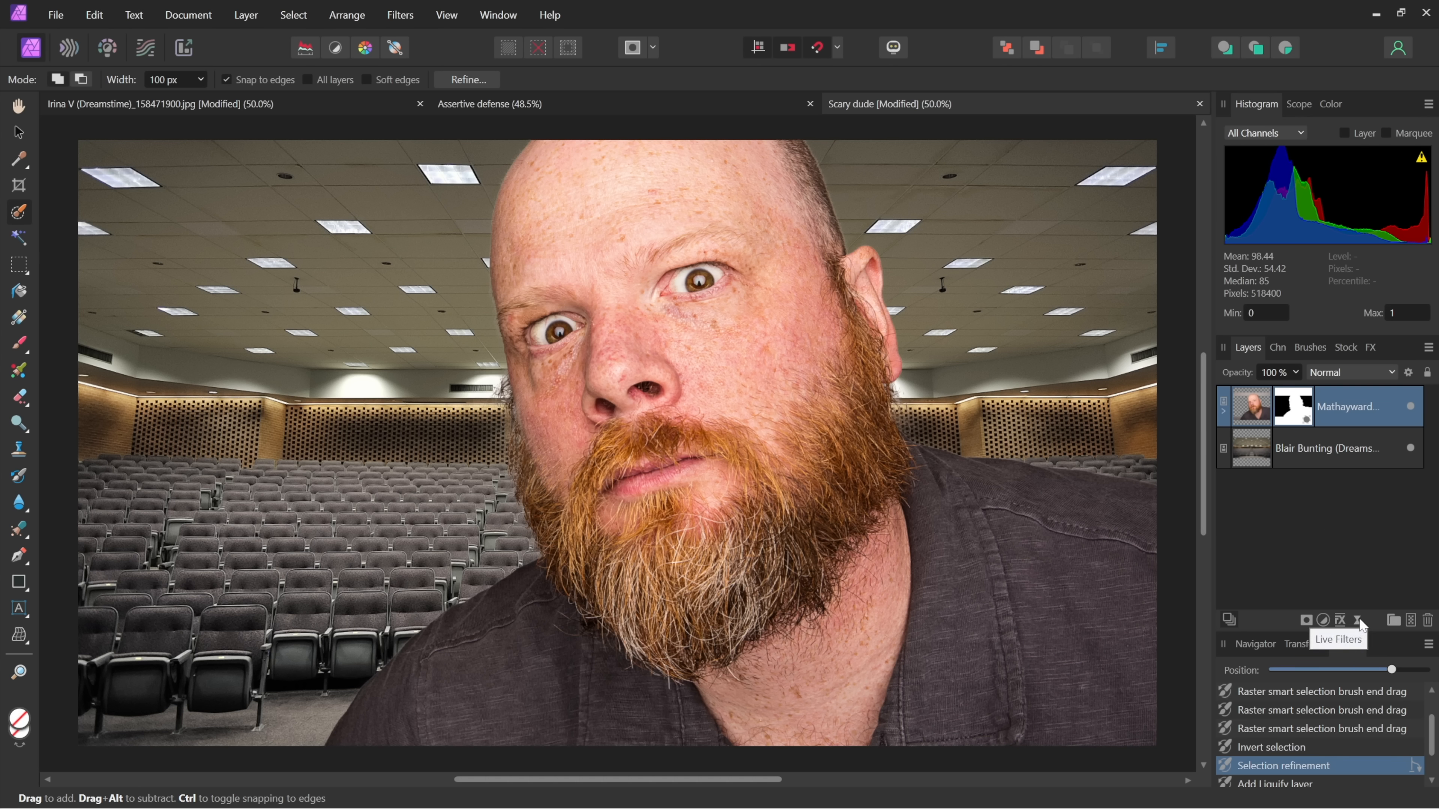
# Add a live Liquify filter to the man's layer from the Live Filters list.
pyautogui.click(1356, 620)
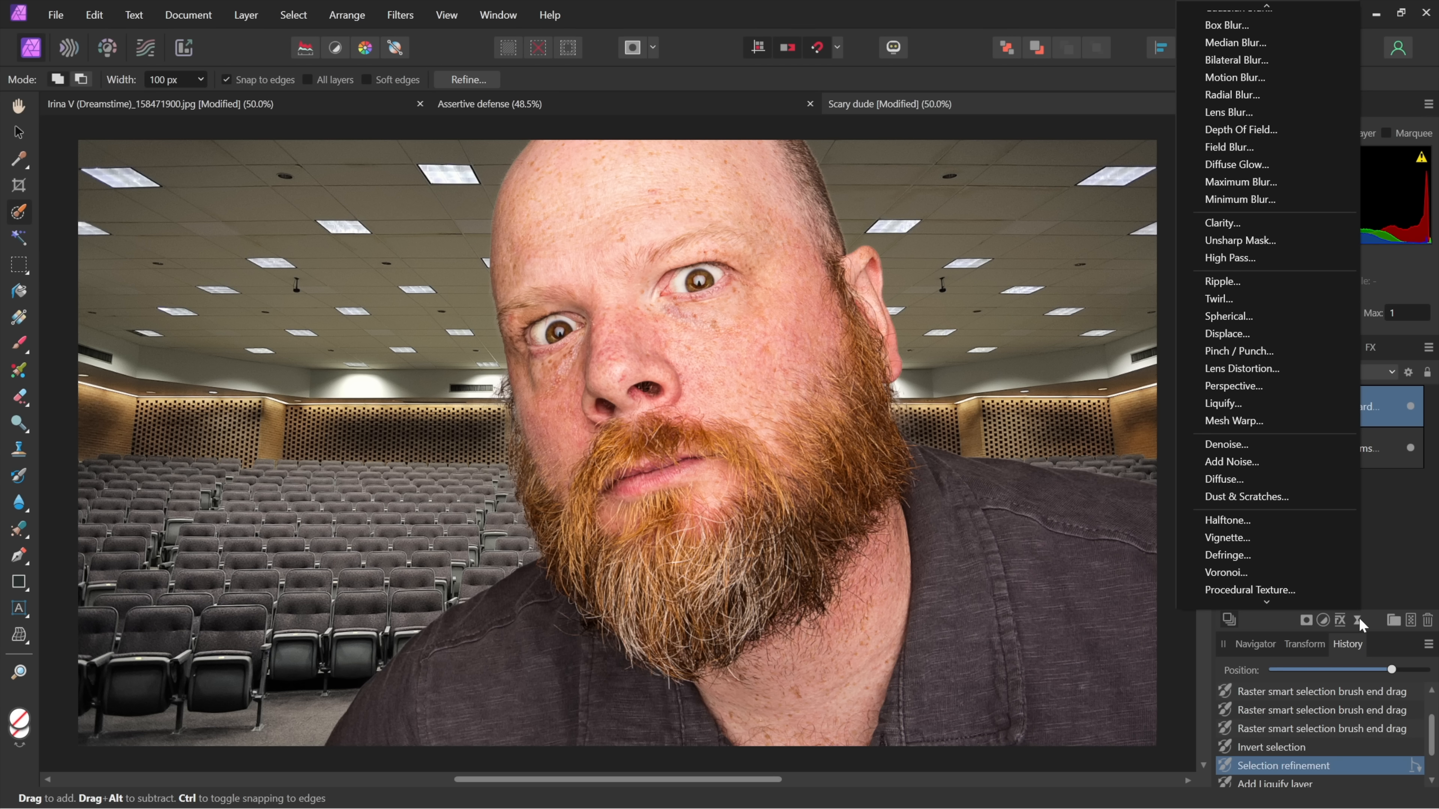
pyautogui.moveTo(1394, 548)
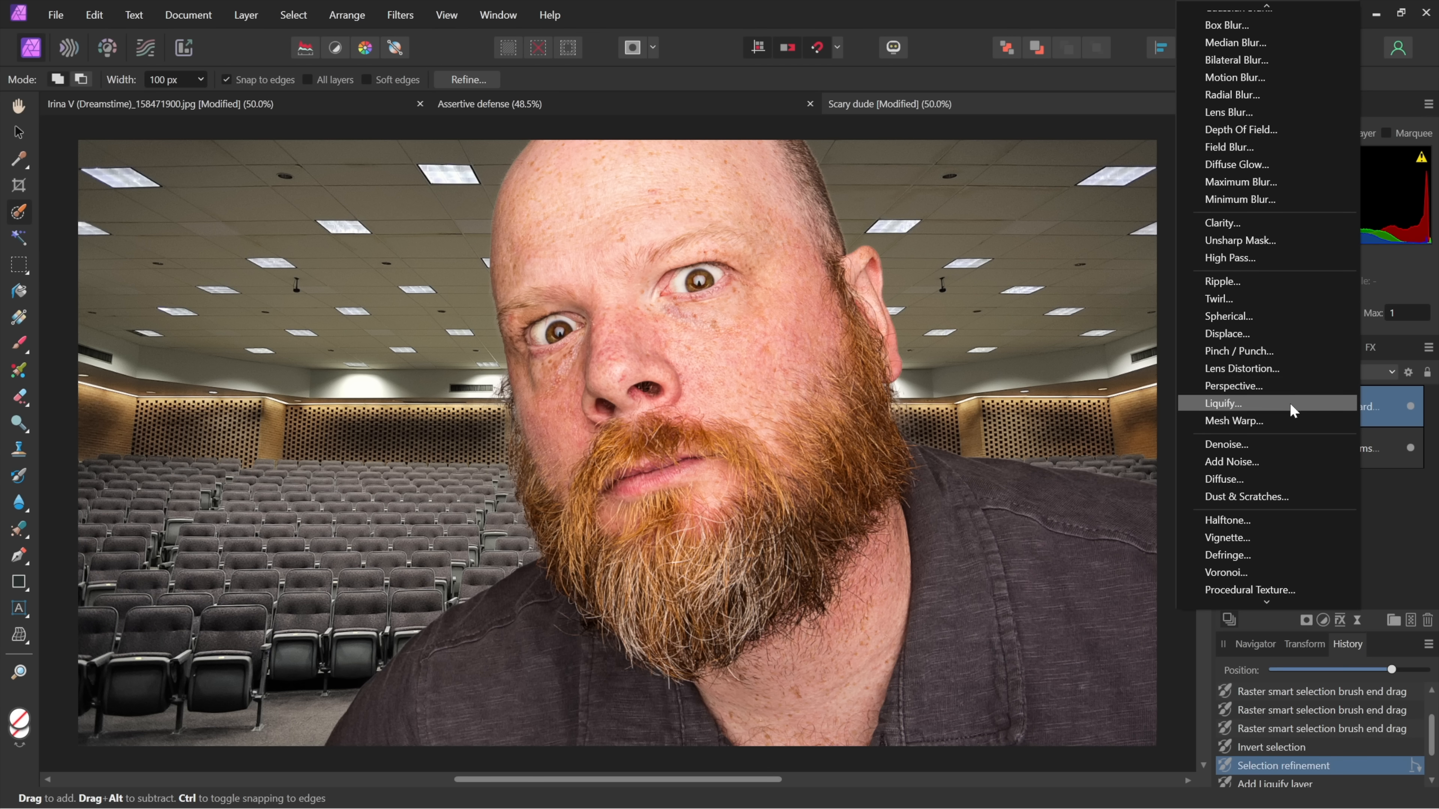
pyautogui.click(1225, 403)
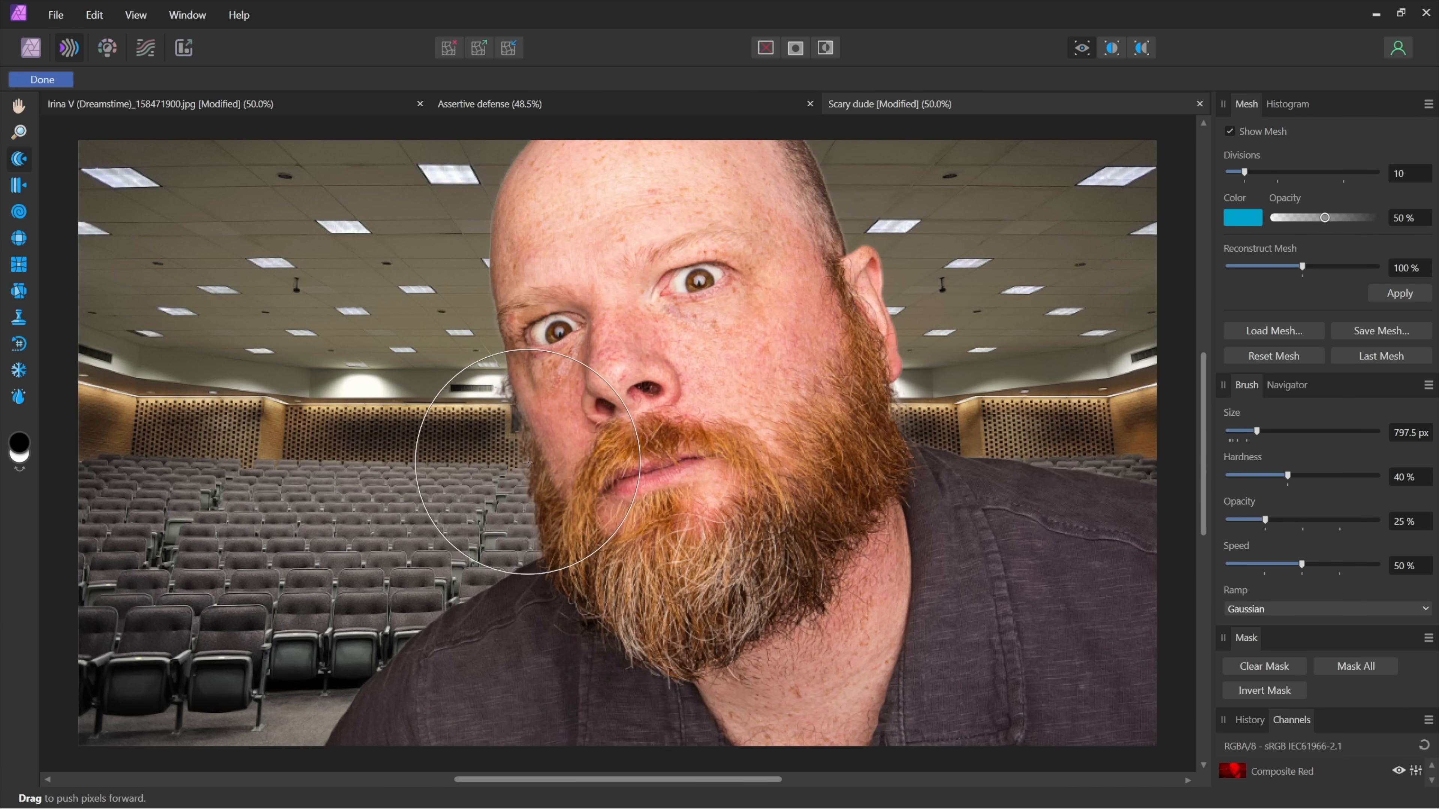
# Push the cheeks, eyes, head side and beard outward, then reshape the mouth with a smaller brush.
pyautogui.moveTo(527, 464); pyautogui.dragTo(512, 383)
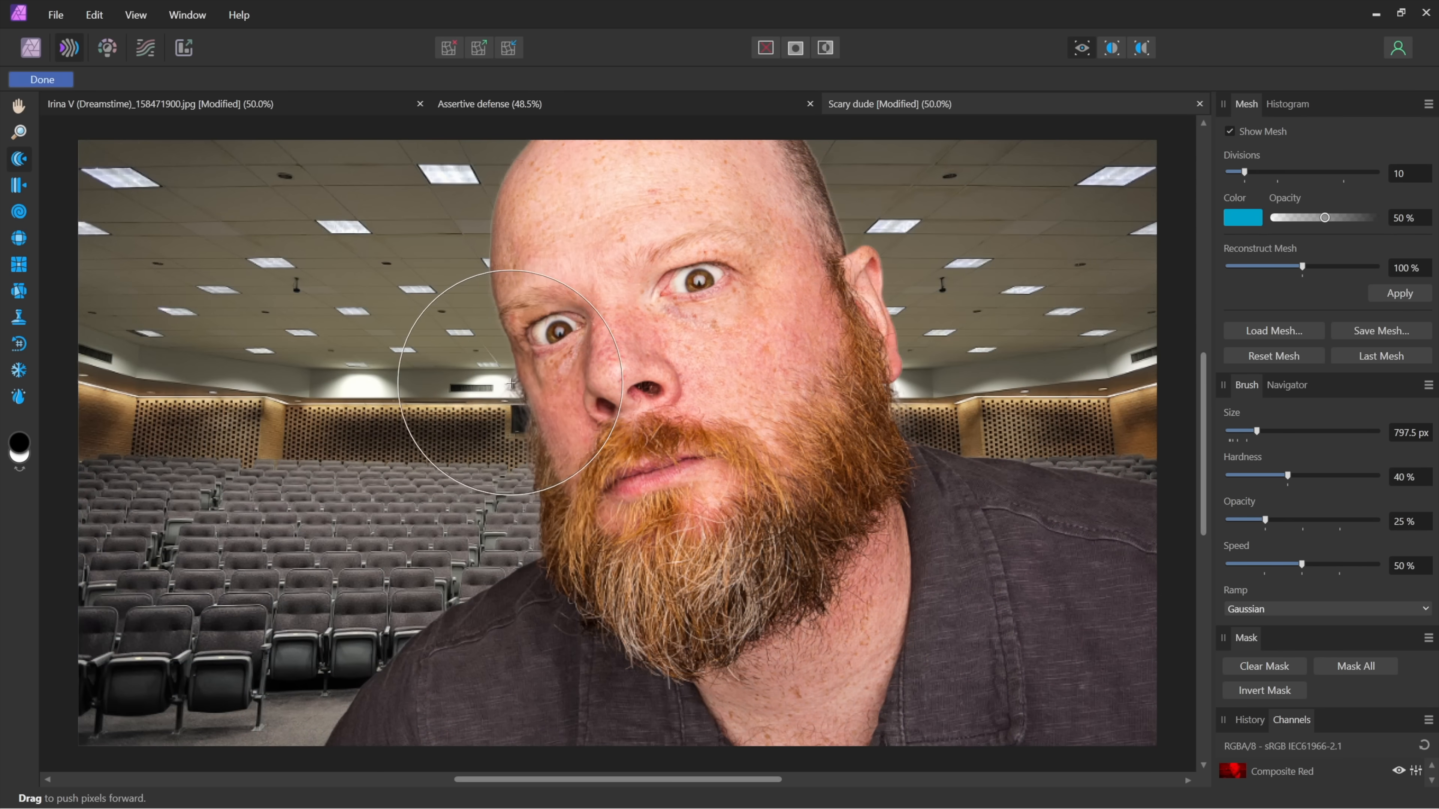
pyautogui.moveTo(512, 385); pyautogui.dragTo(846, 391)
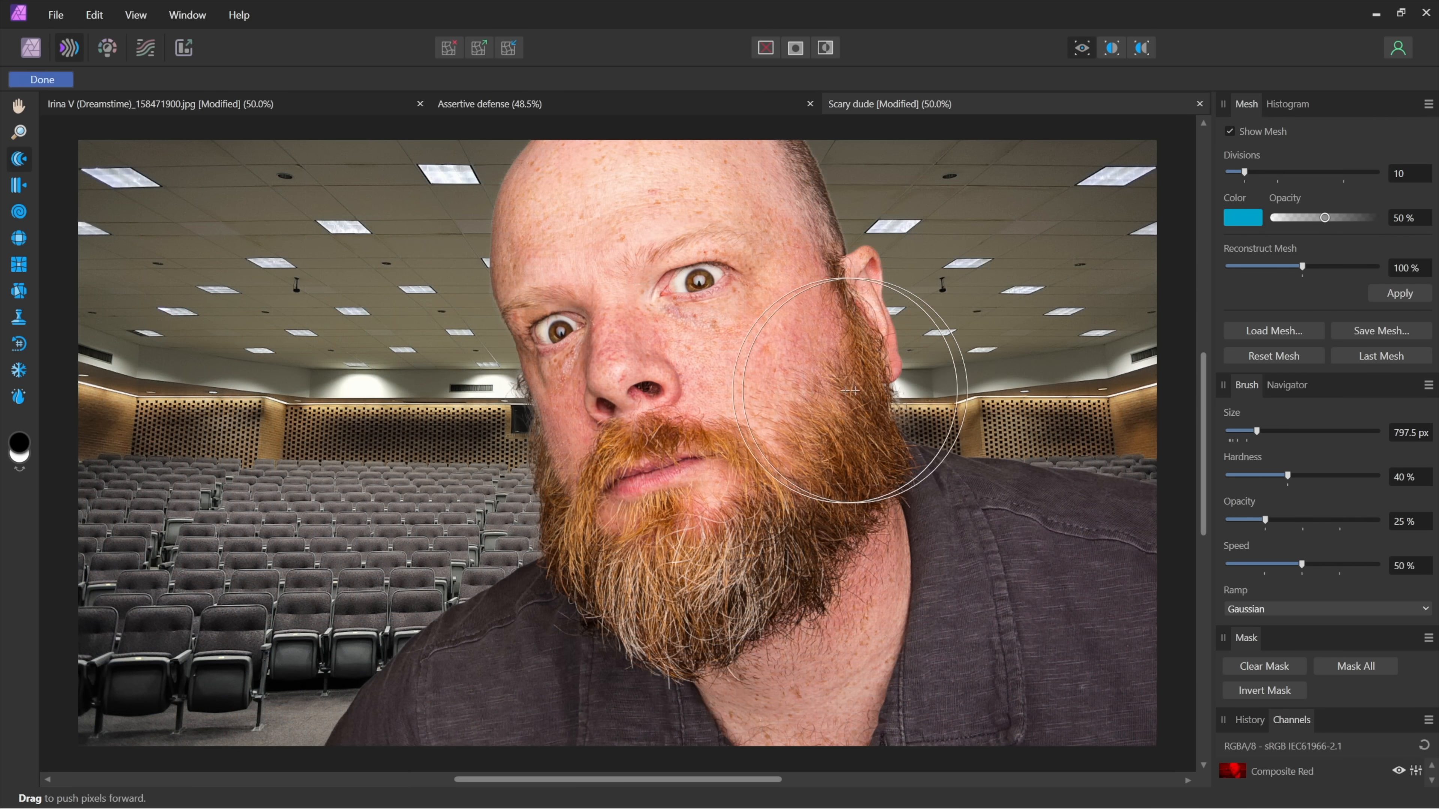
pyautogui.moveTo(846, 392); pyautogui.dragTo(842, 303)
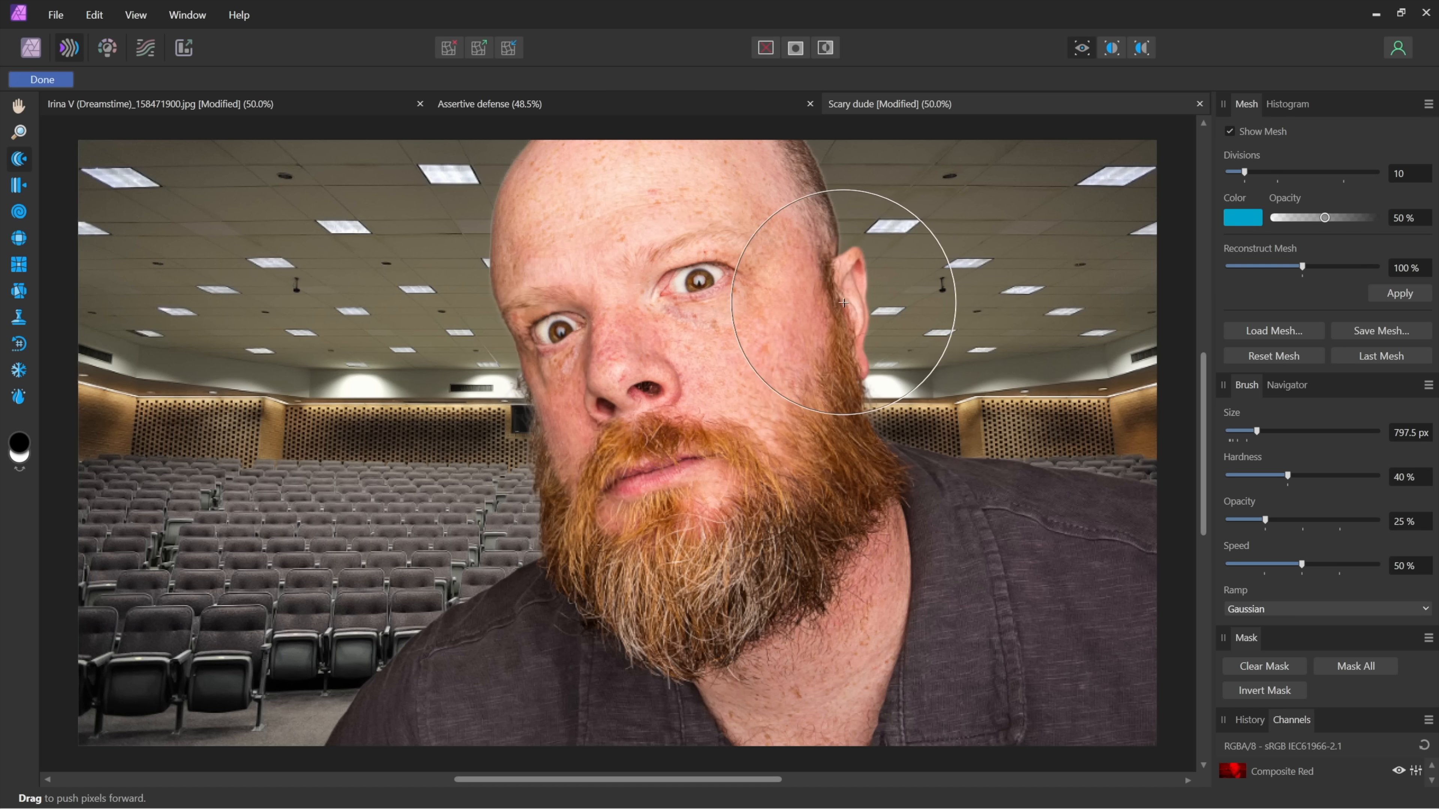
pyautogui.moveTo(842, 303); pyautogui.dragTo(797, 305)
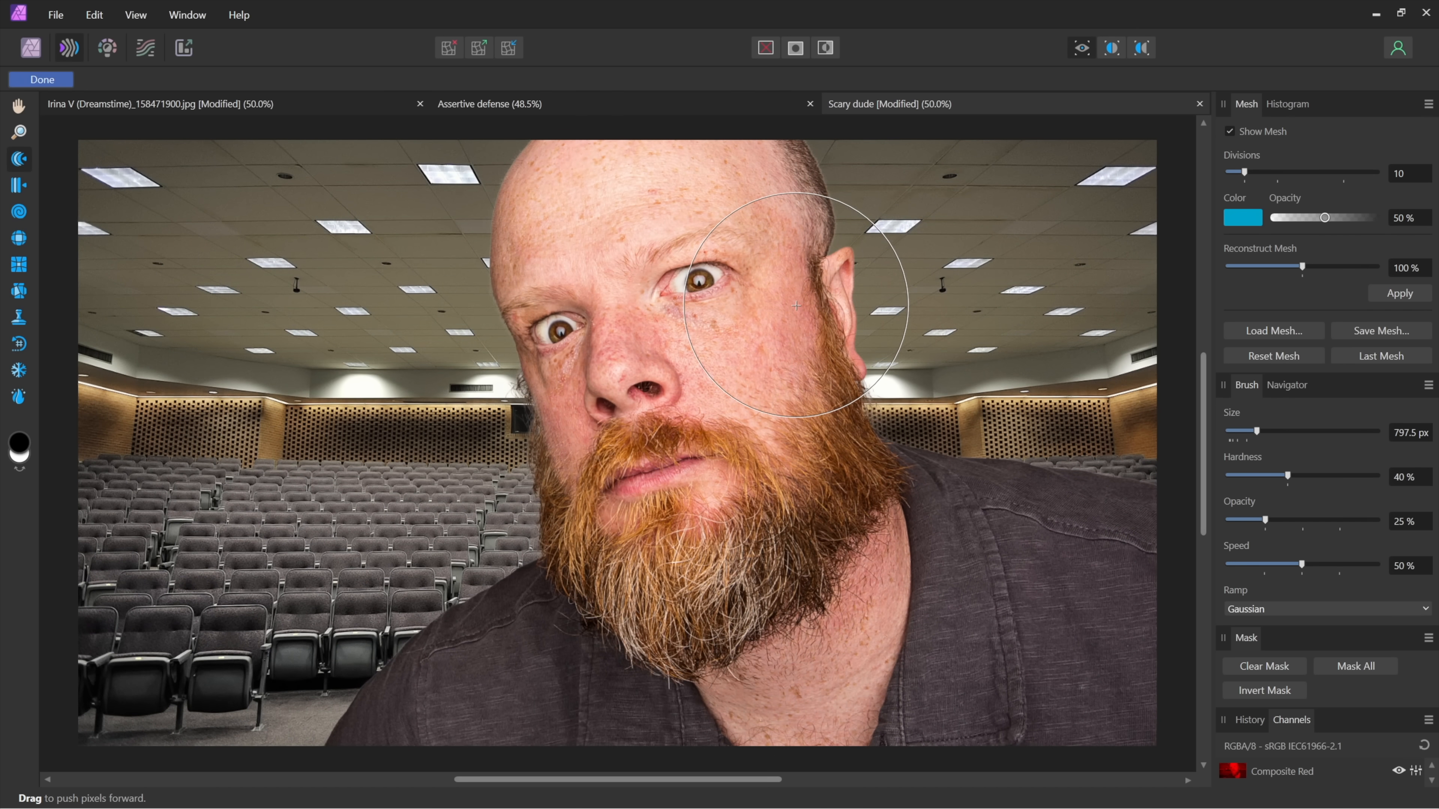
pyautogui.moveTo(795, 304); pyautogui.dragTo(514, 499)
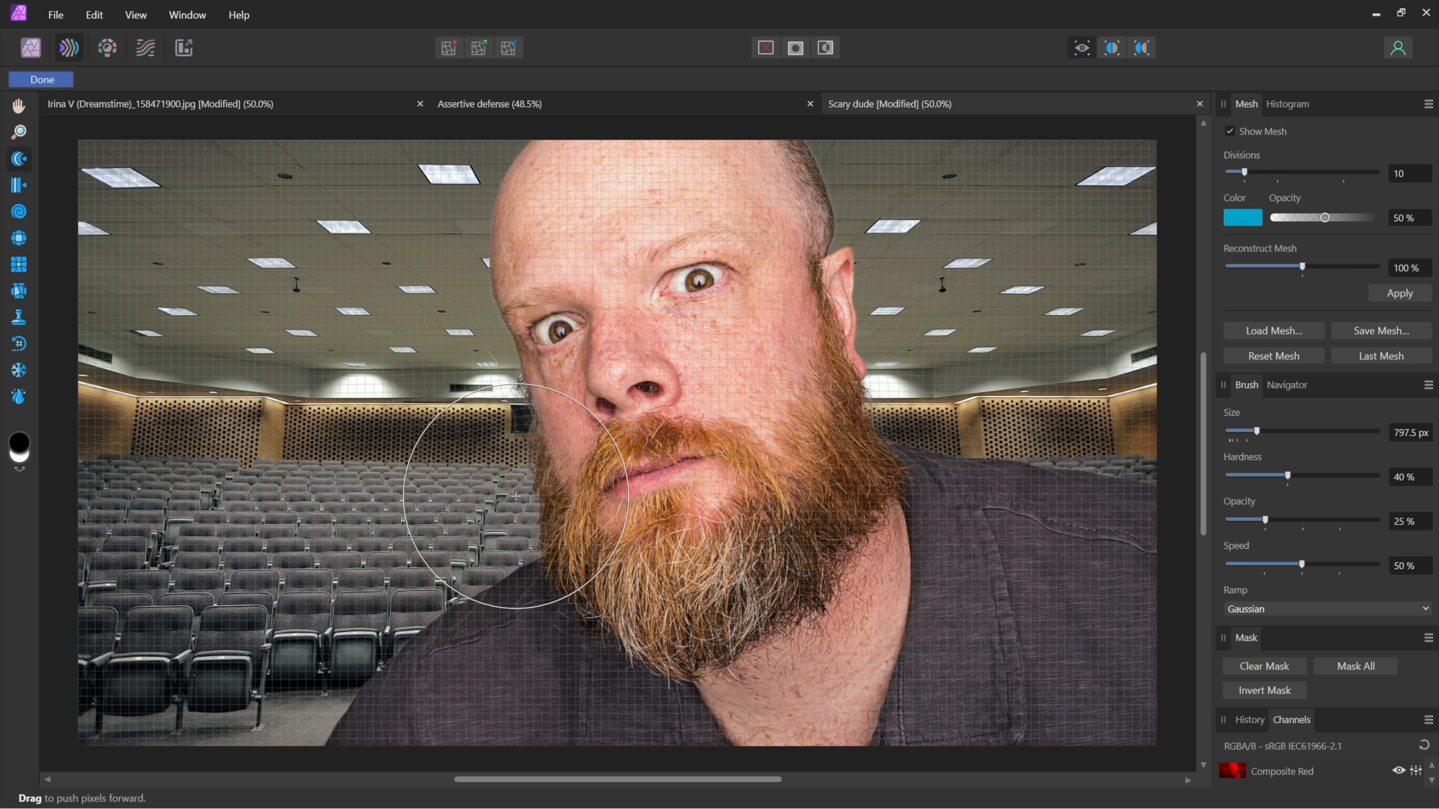
pyautogui.moveTo(518, 496); pyautogui.dragTo(569, 500)
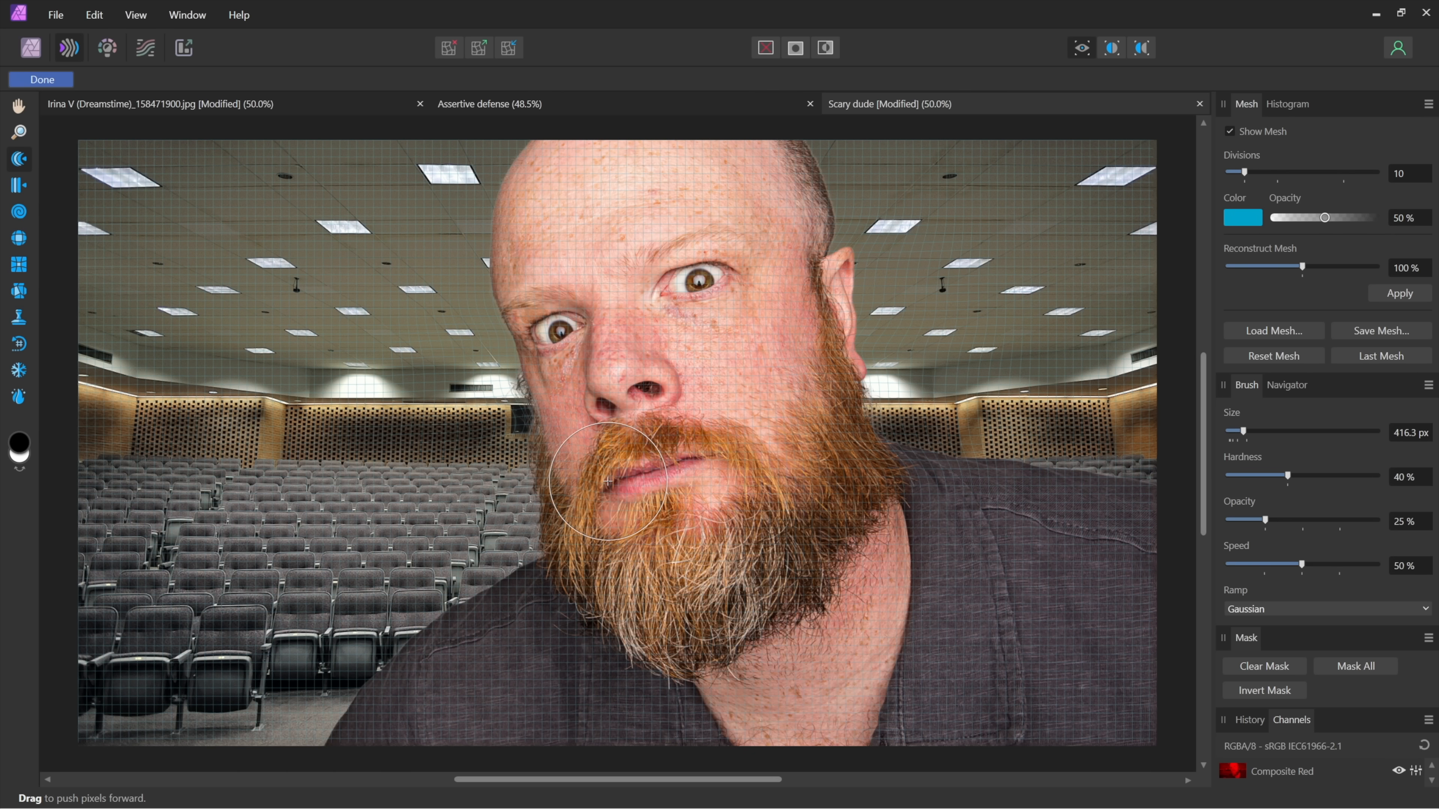
pyautogui.moveTo(606, 481); pyautogui.dragTo(588, 462)
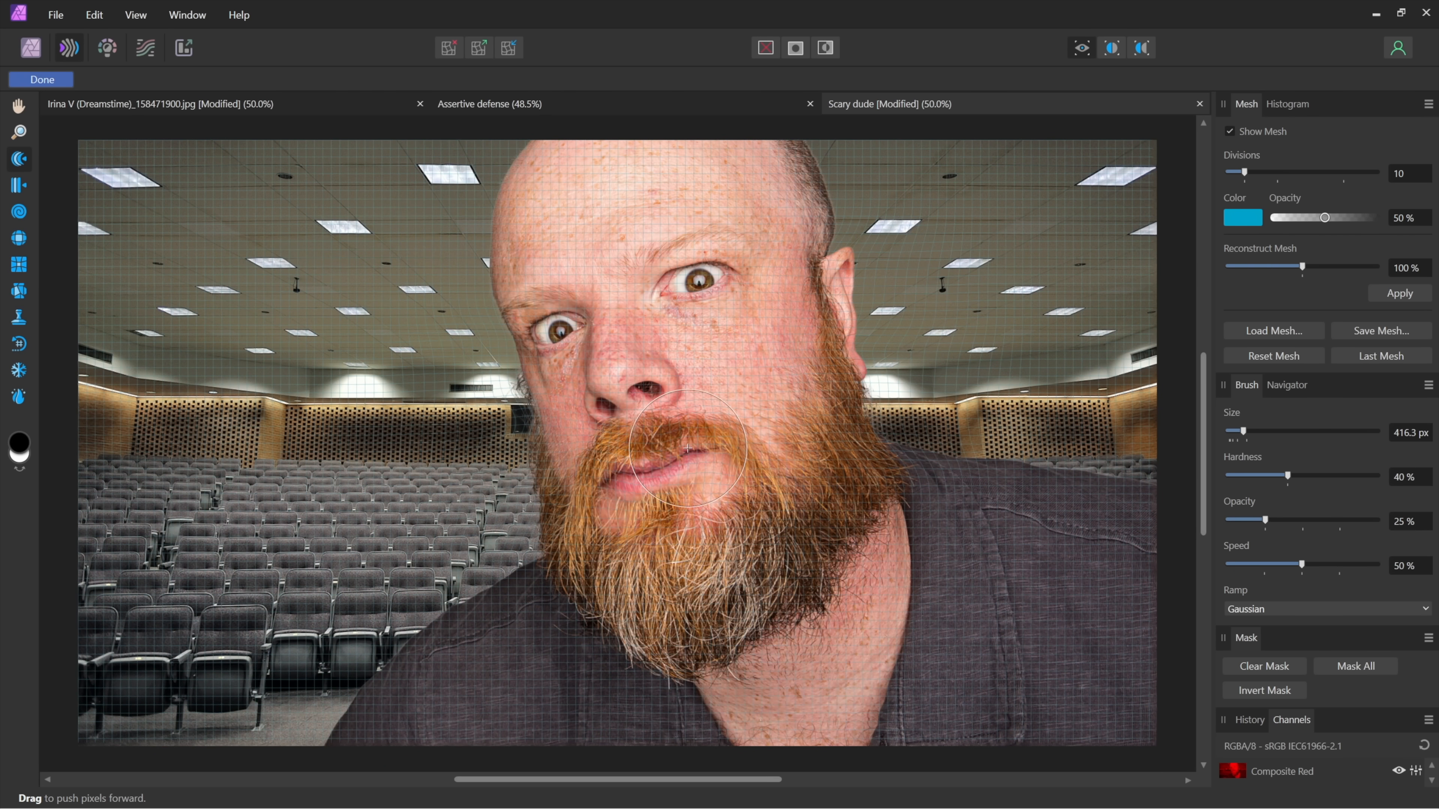
pyautogui.moveTo(288, 281)
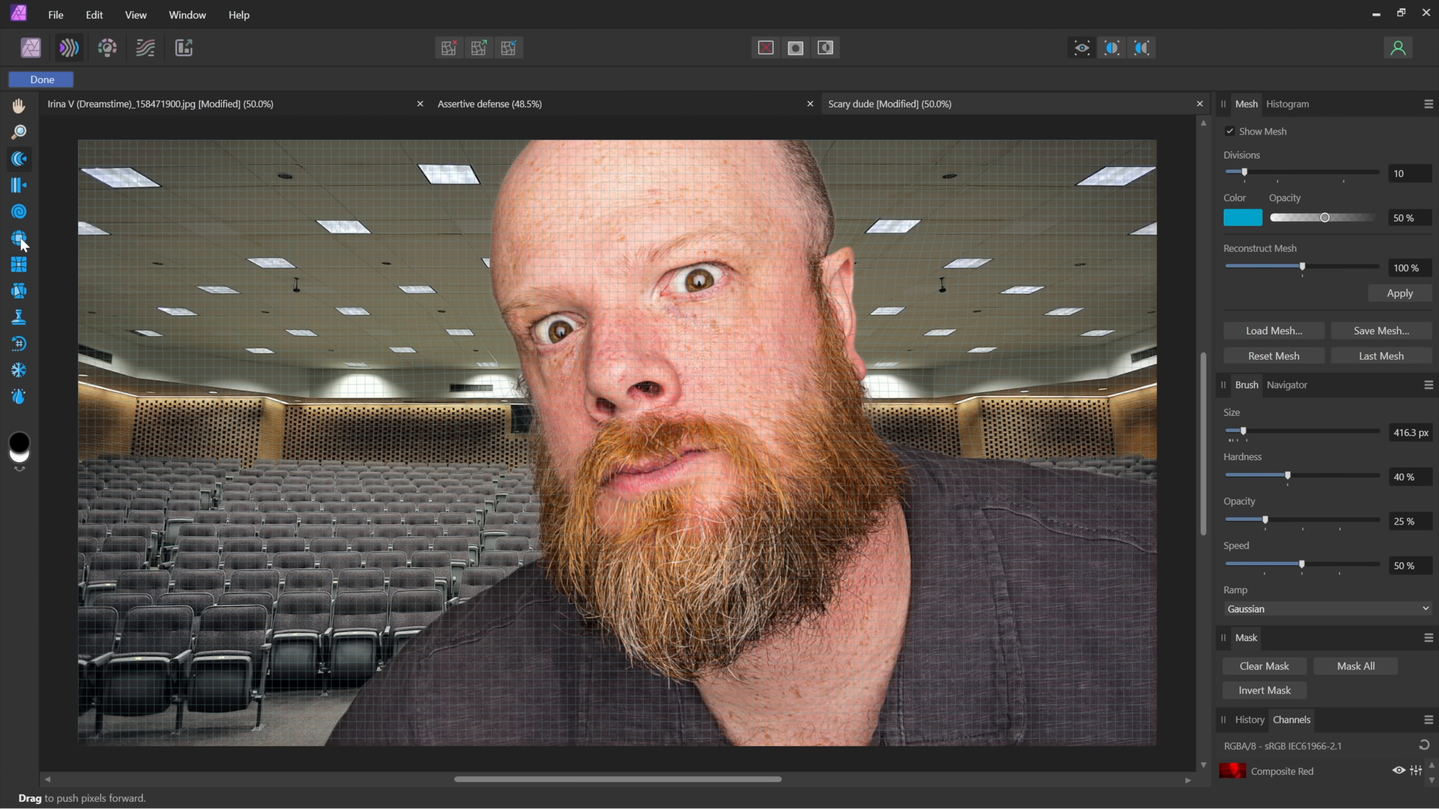
pyautogui.moveTo(20, 243)
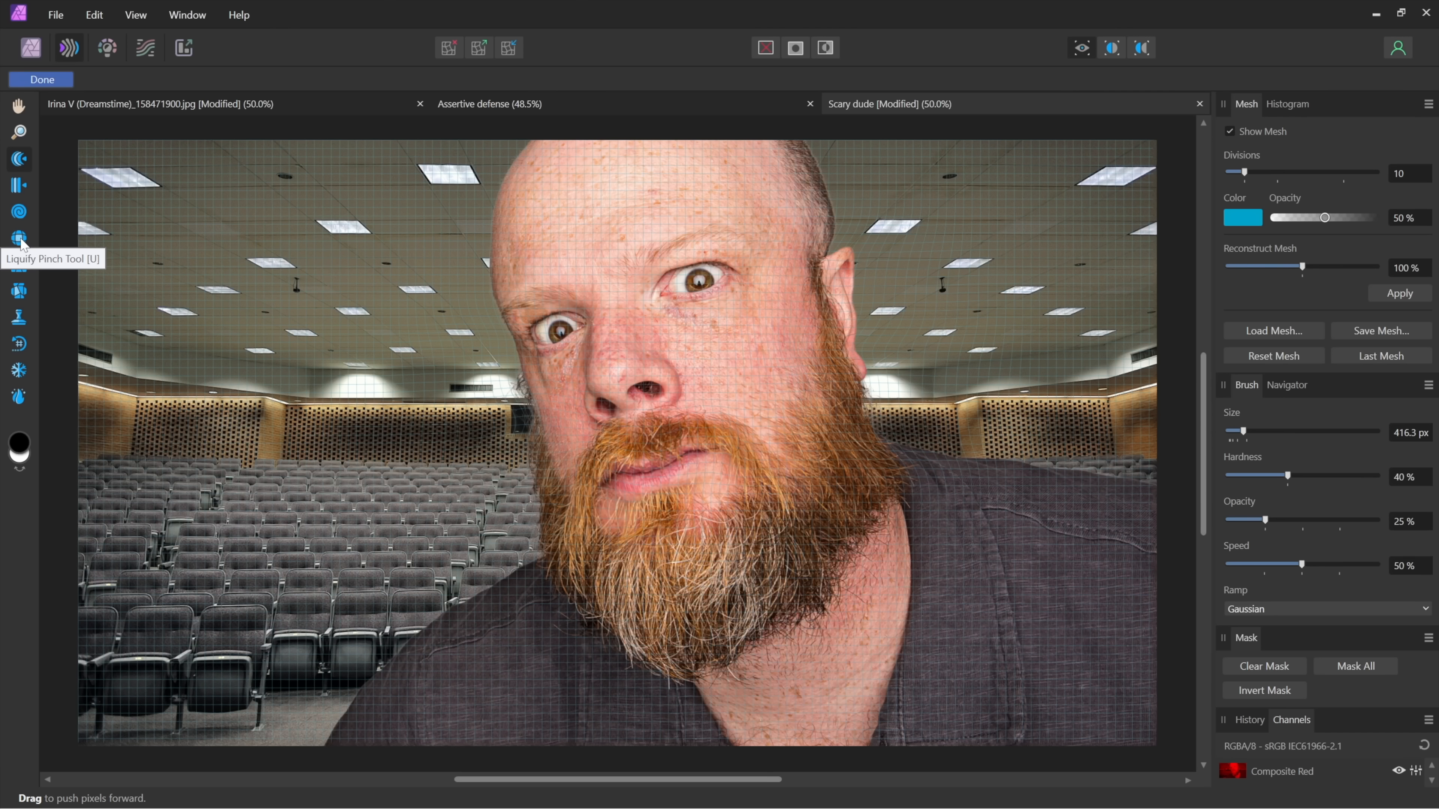
pyautogui.moveTo(18, 265)
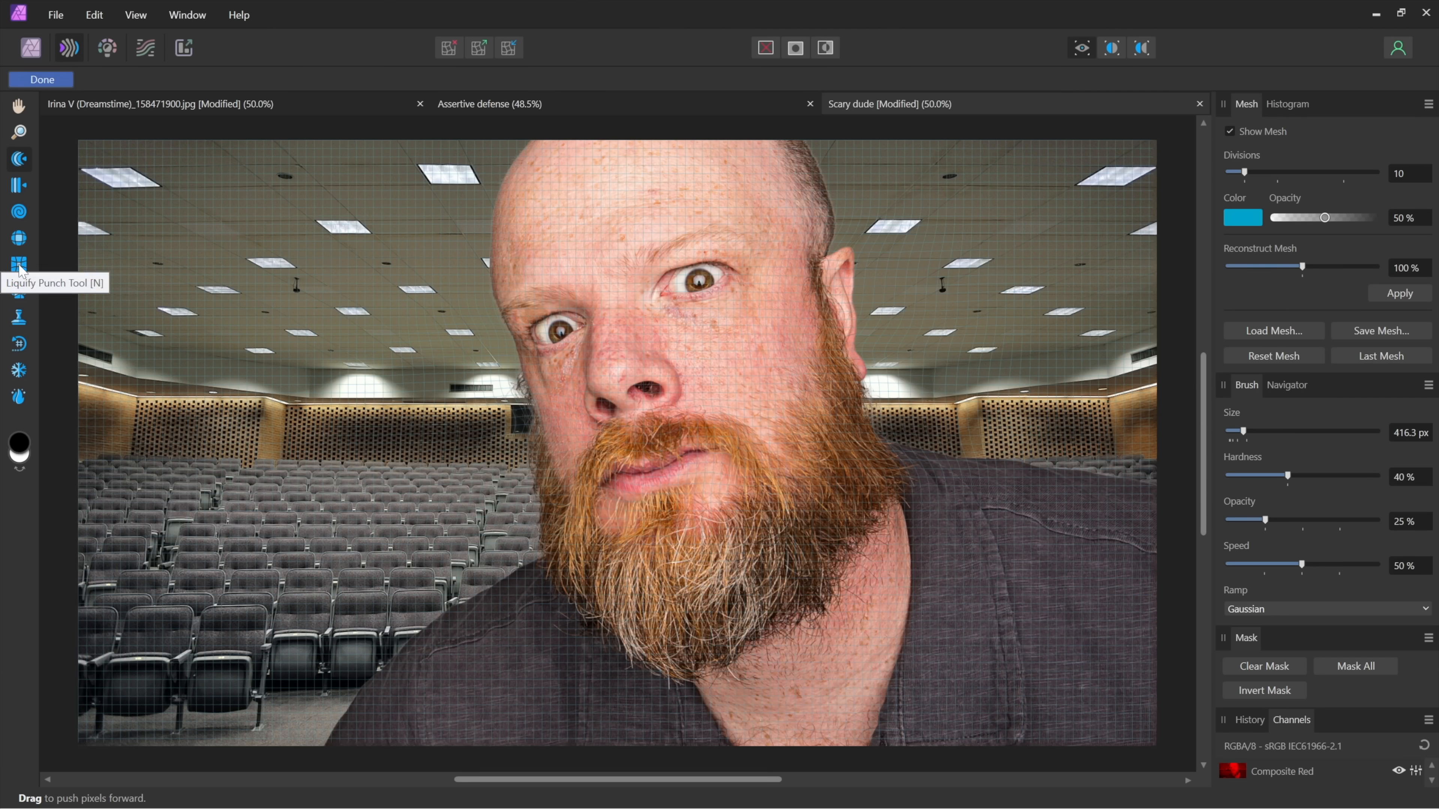
pyautogui.moveTo(19, 246)
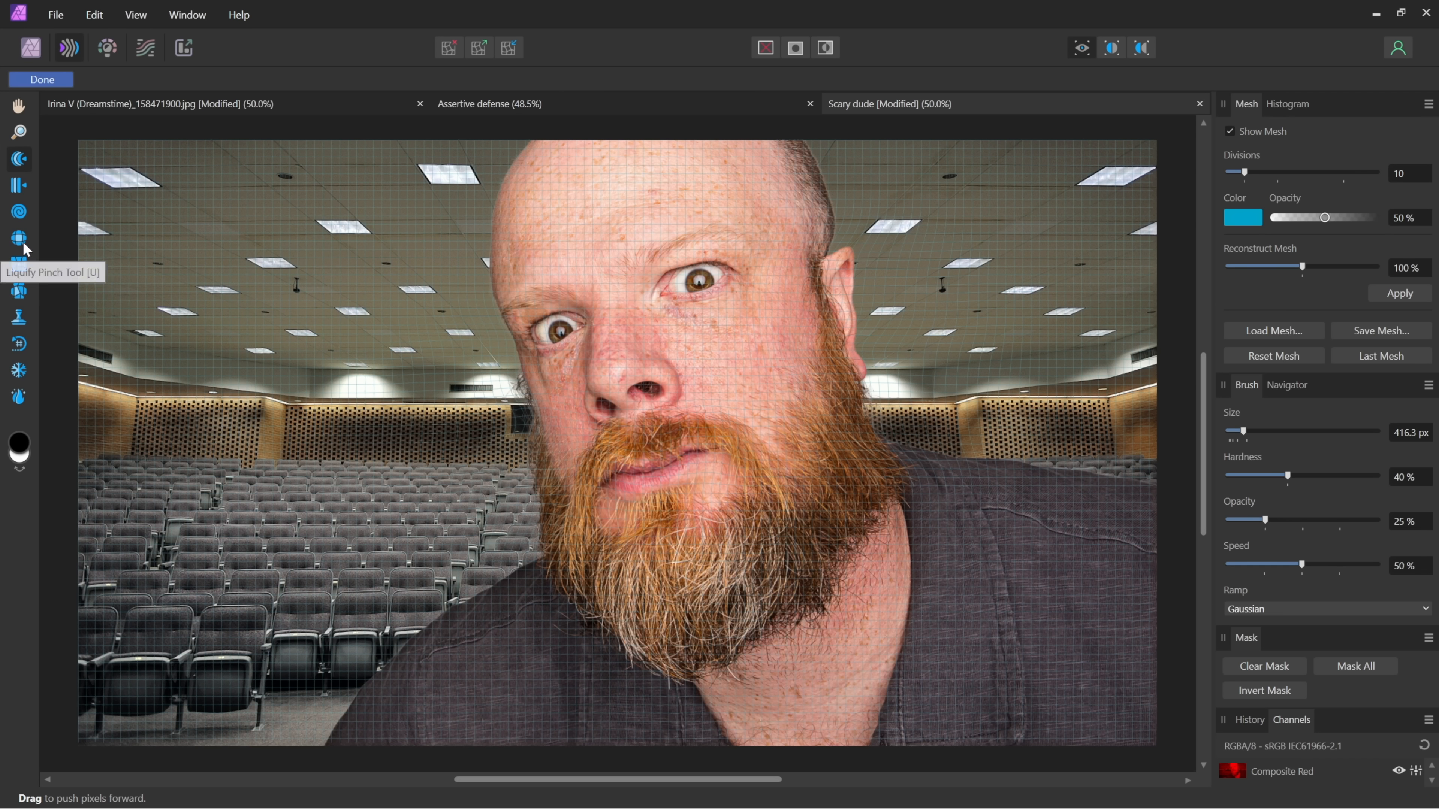
# Pick the Liquify Pinch Tool, then commit the liquify edits with Done.
pyautogui.click(18, 239)
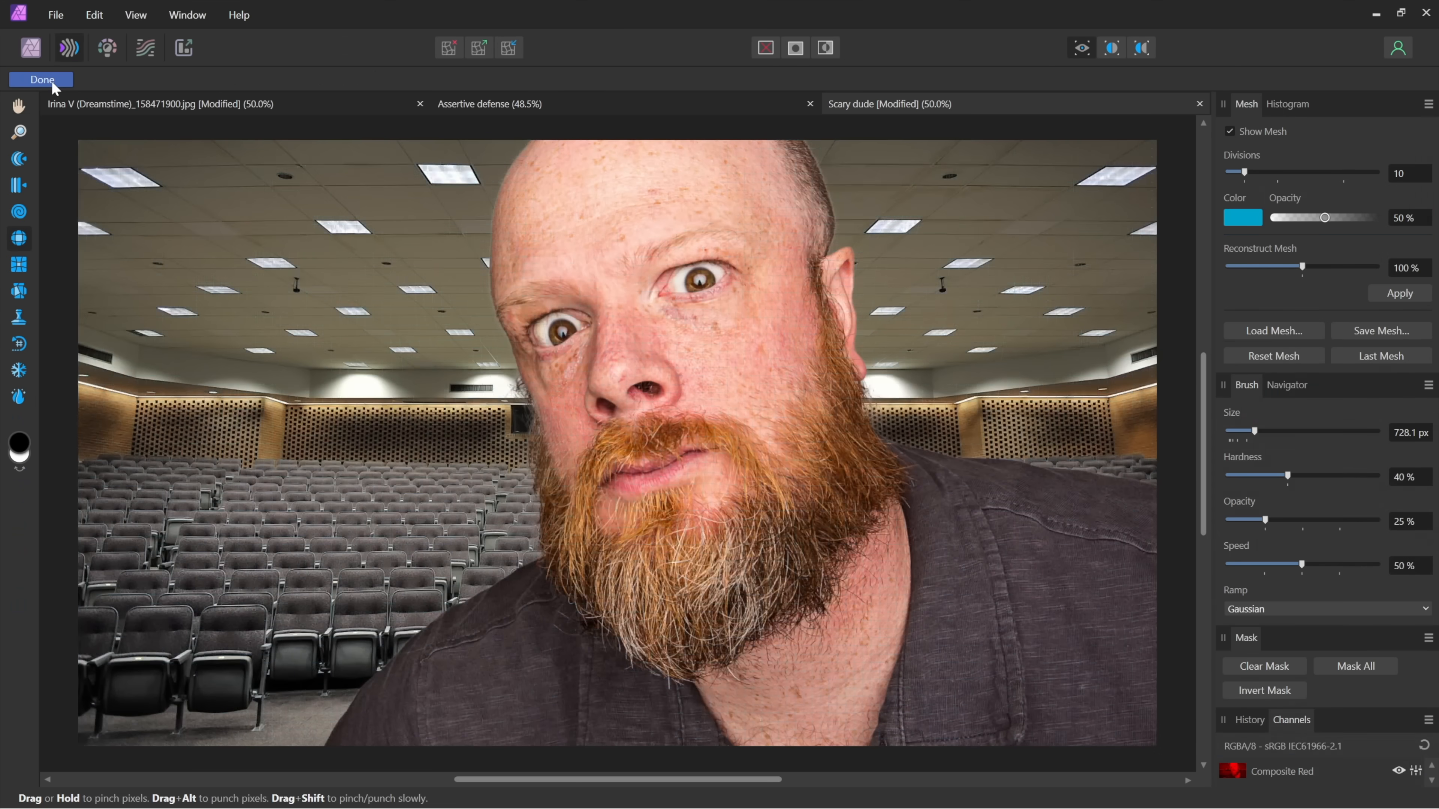
pyautogui.click(41, 79)
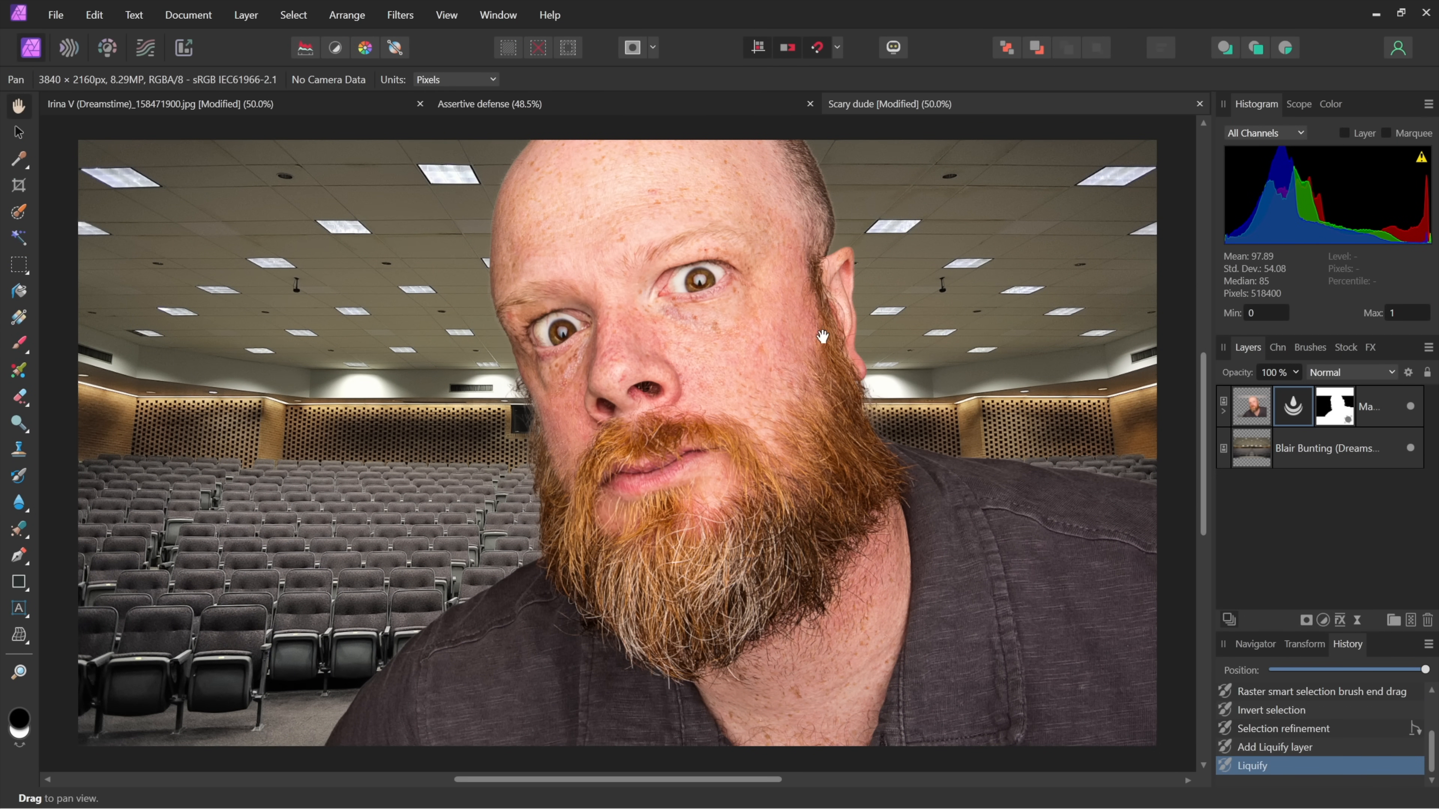
pyautogui.moveTo(1293, 418)
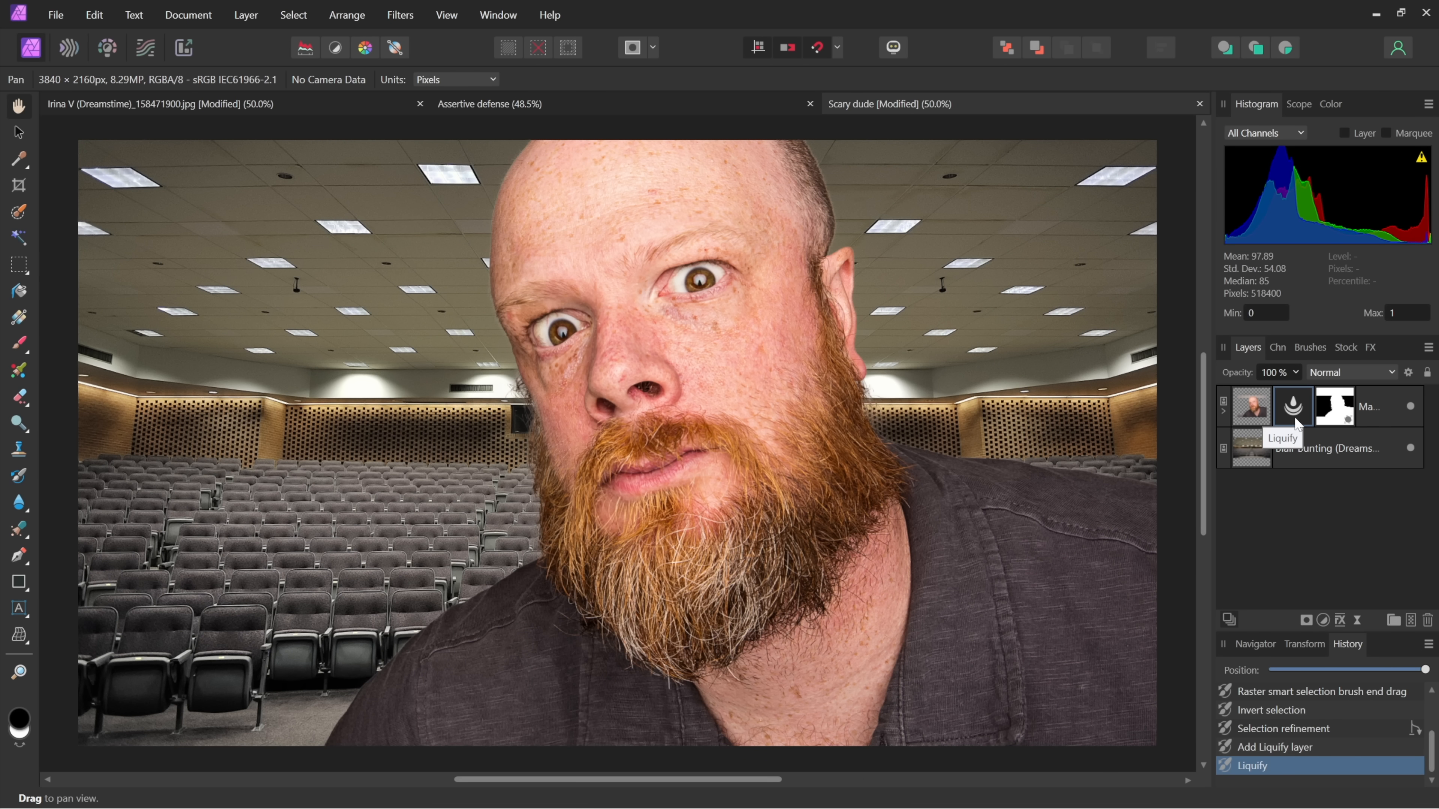
pyautogui.click(1292, 407)
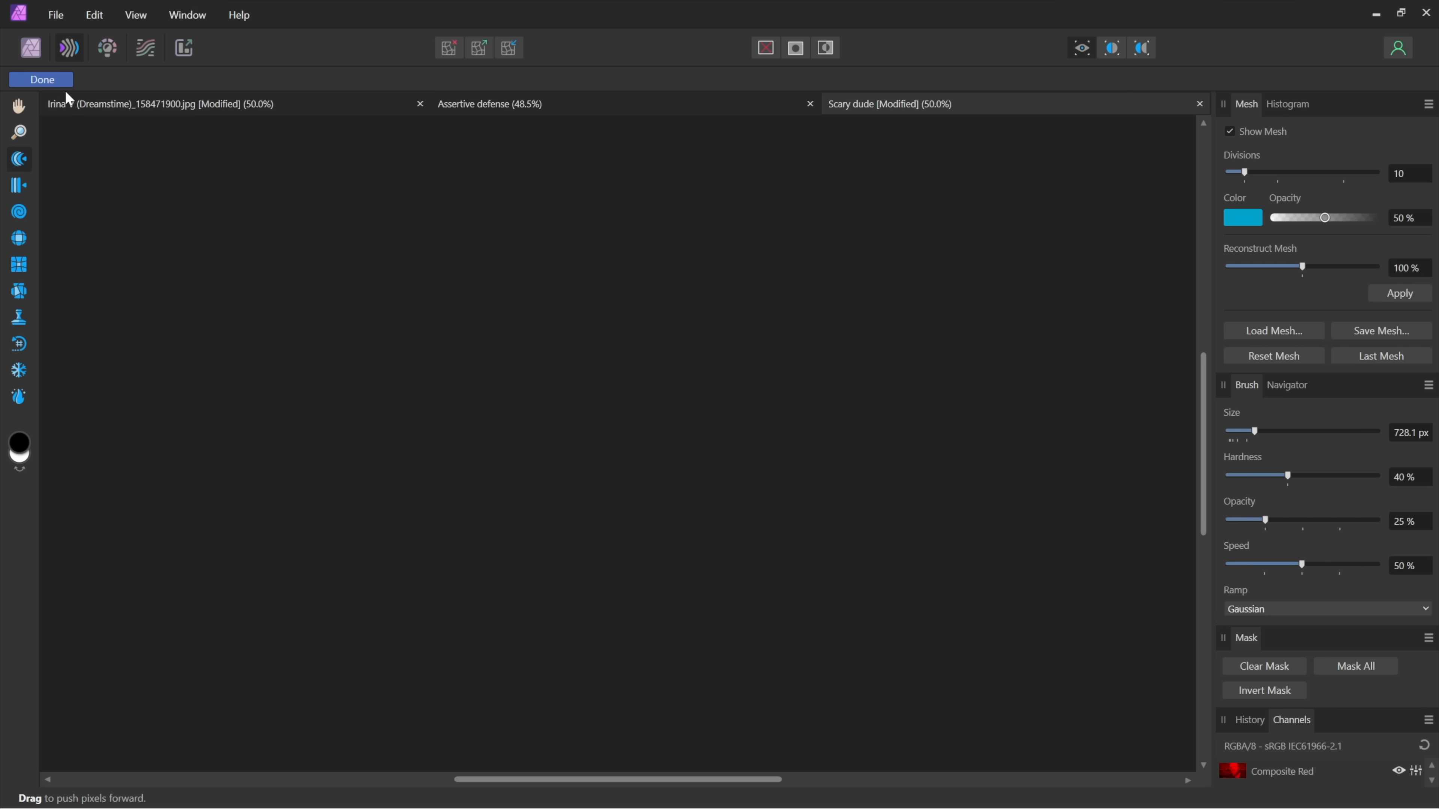
pyautogui.click(40, 80)
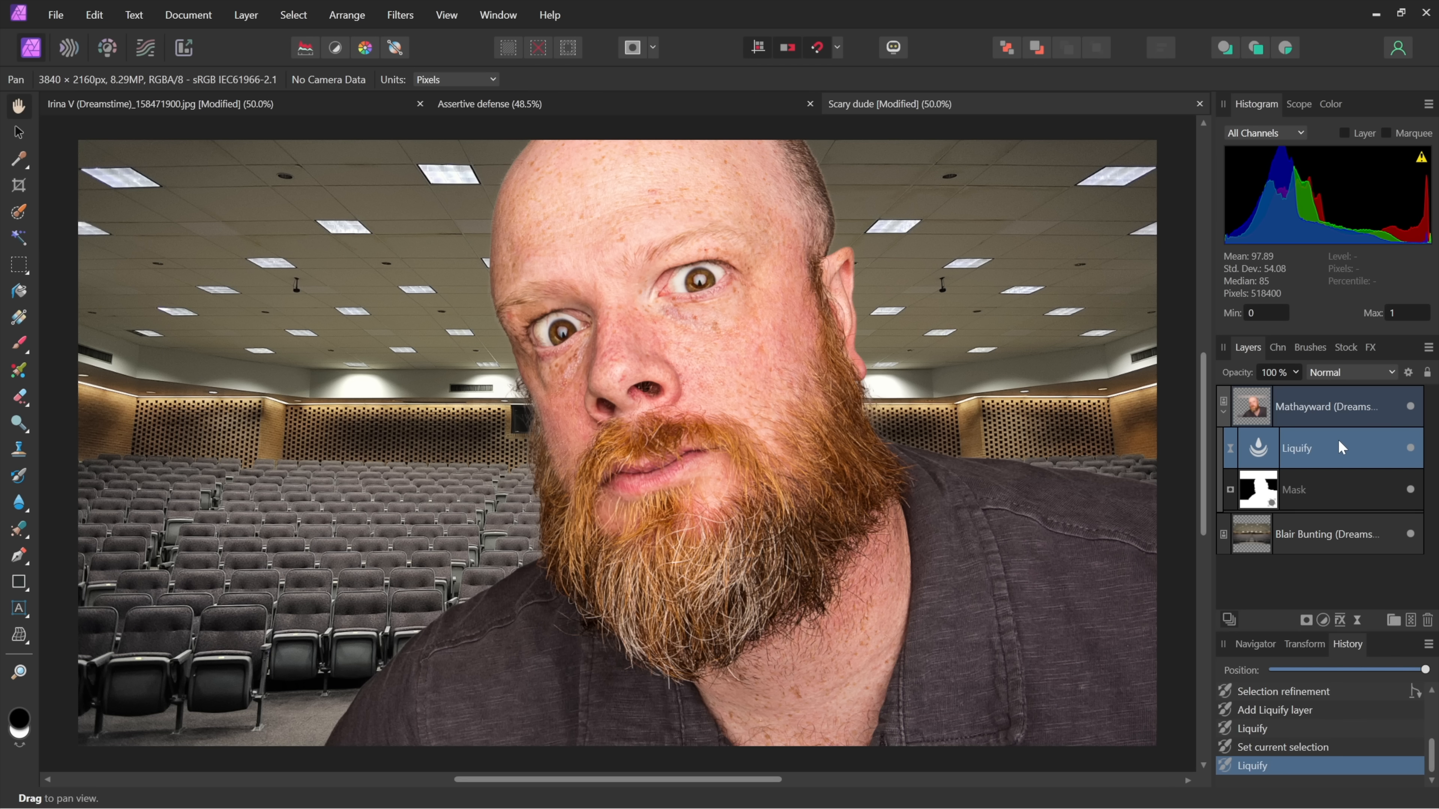
pyautogui.moveTo(1322, 450)
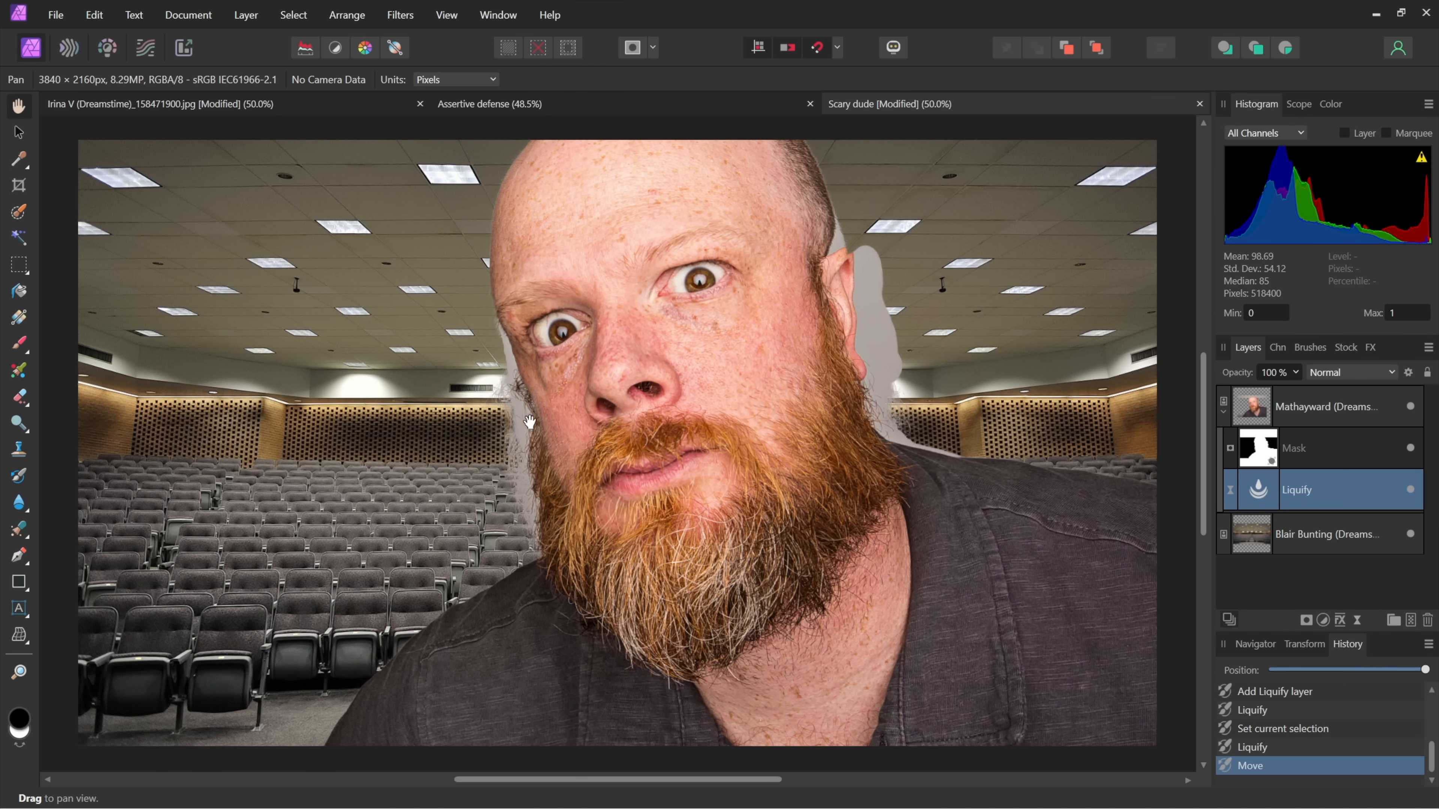
pyautogui.moveTo(1344, 496)
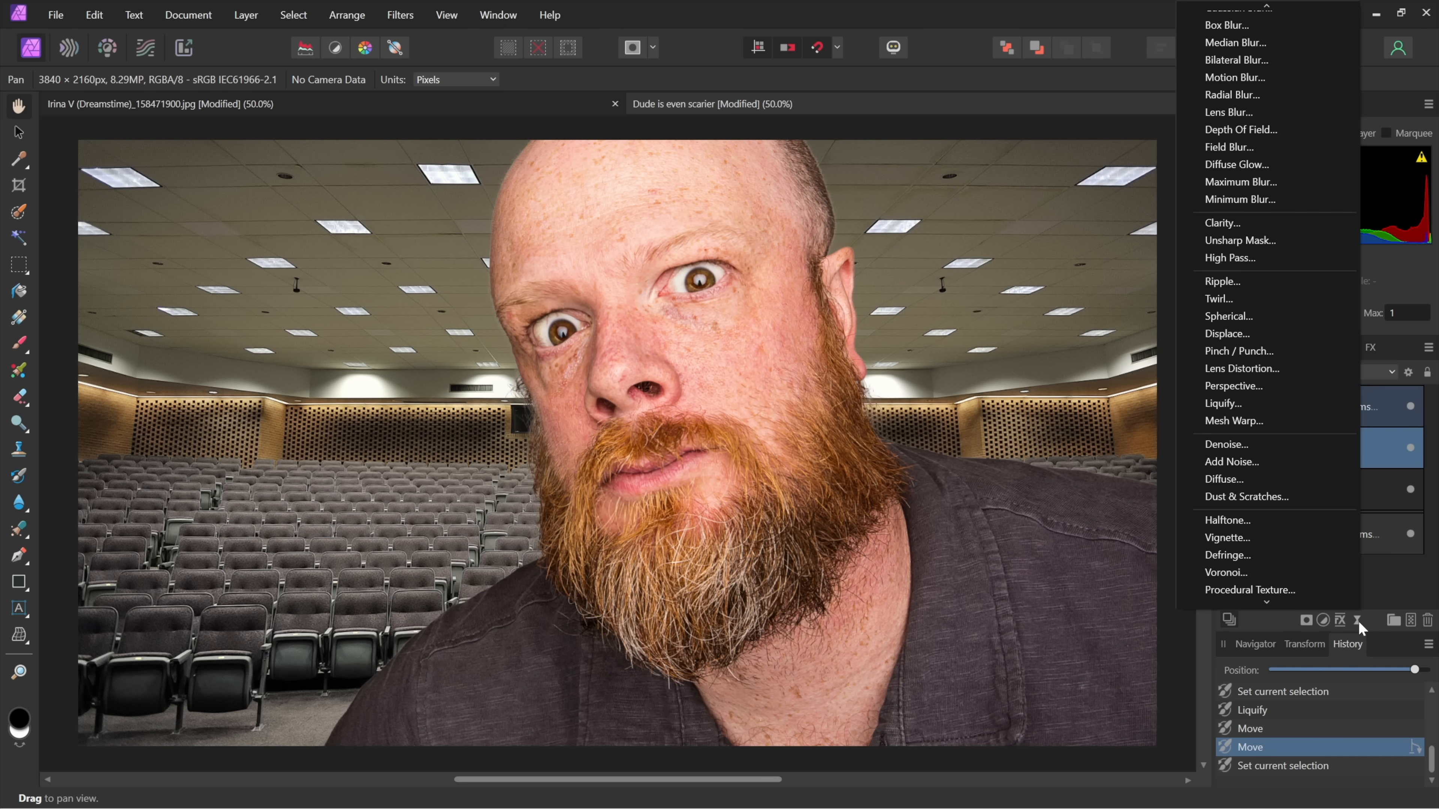
pyautogui.moveTo(124, 512)
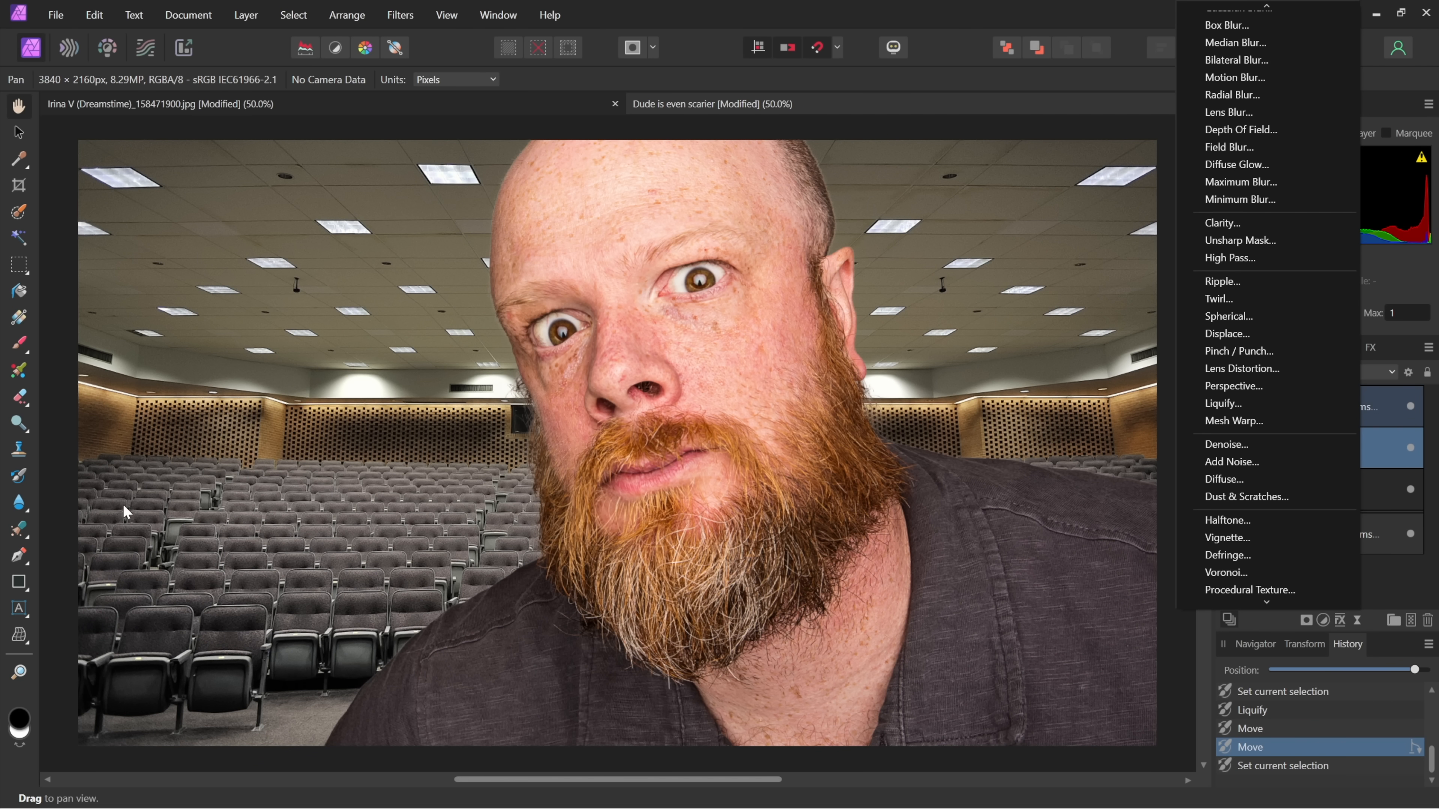
pyautogui.moveTo(27, 538)
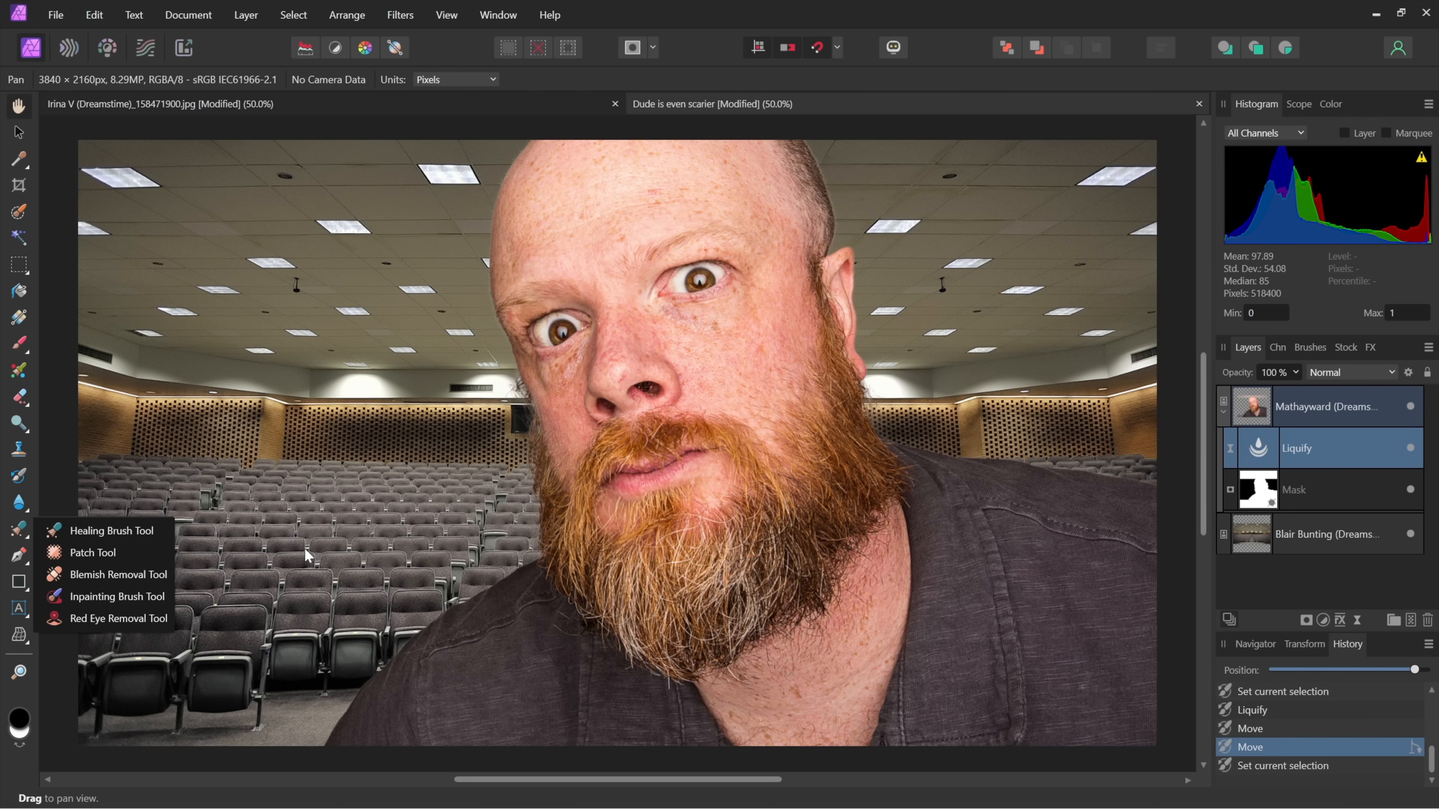
pyautogui.moveTo(998, 384)
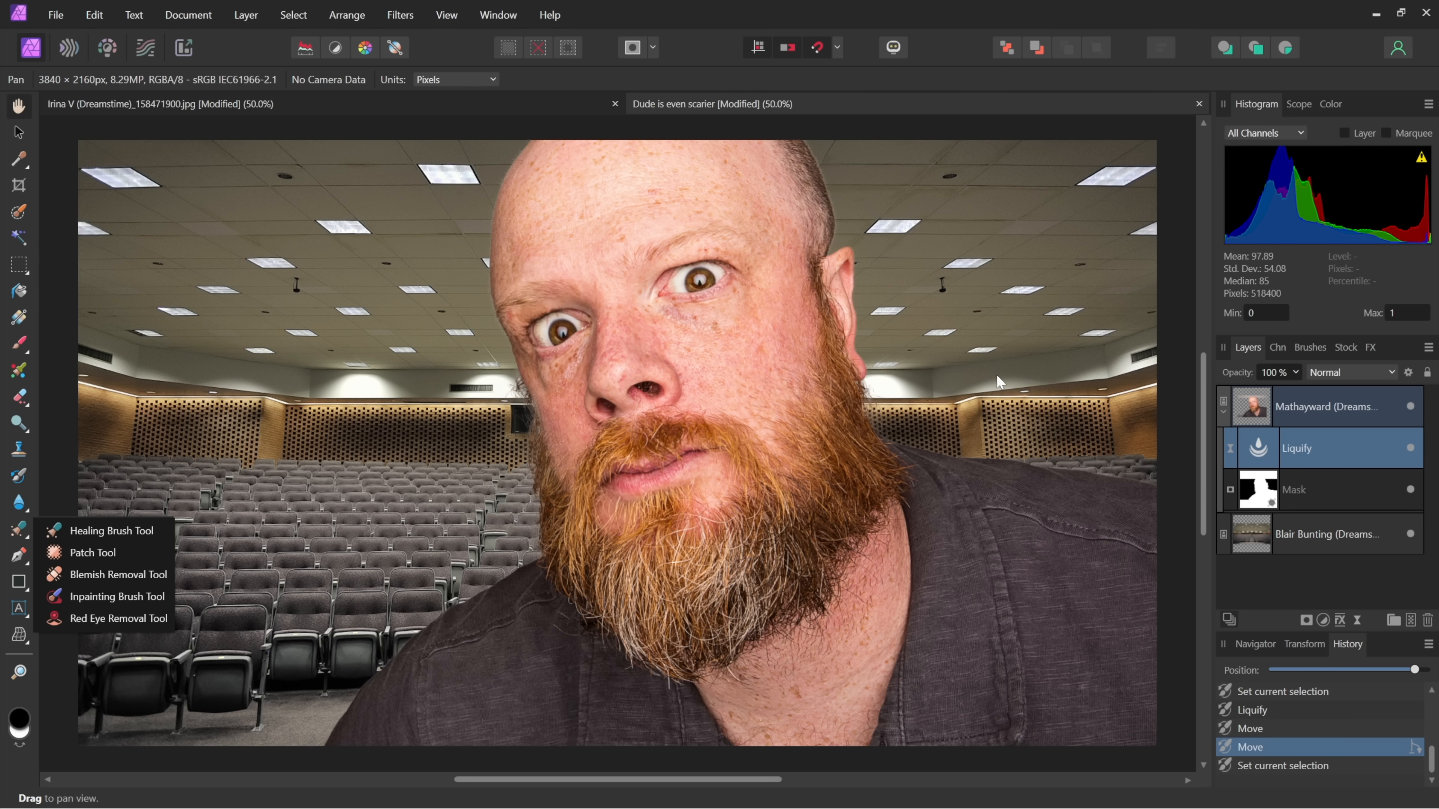
pyautogui.click(1410, 406)
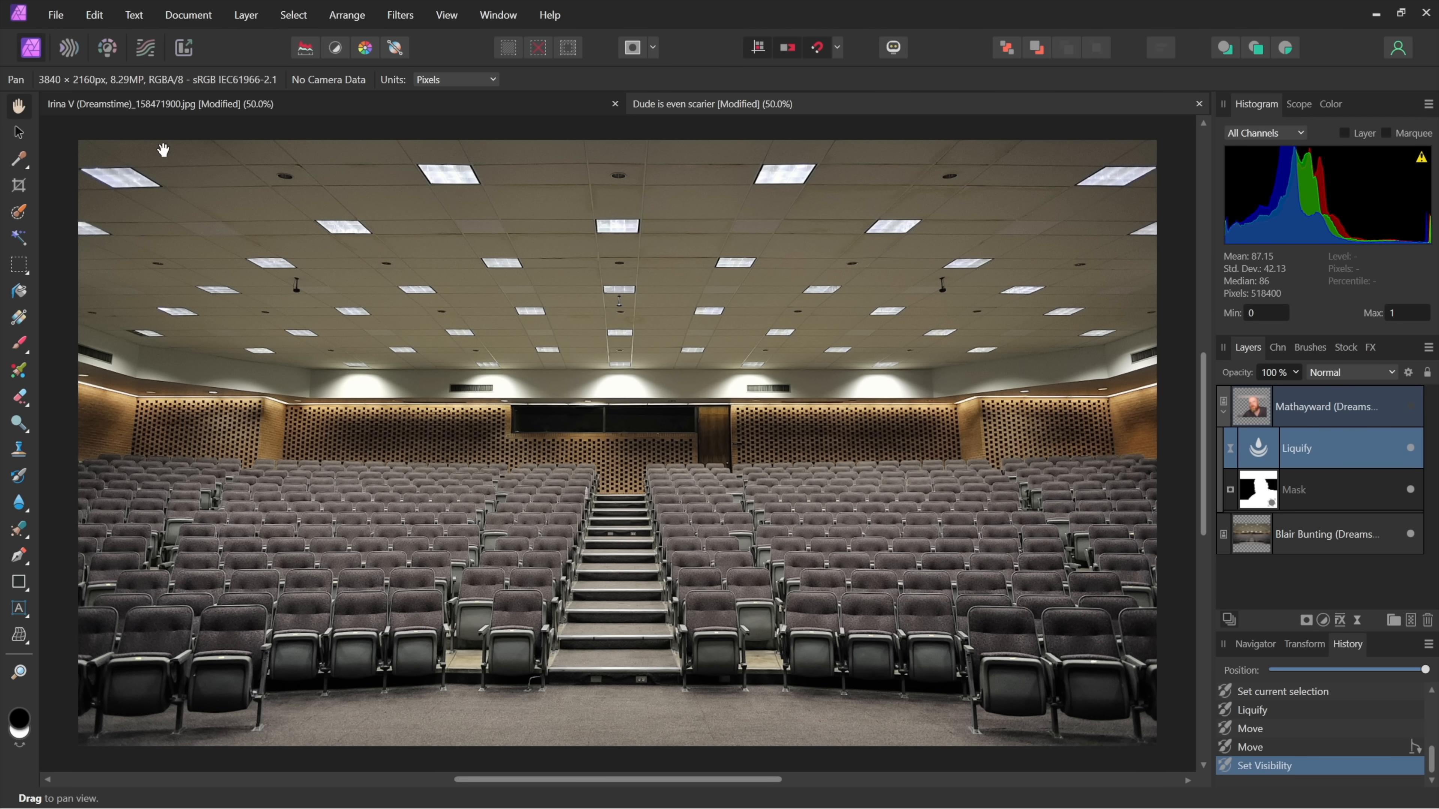
# Place the cloud image as a new top layer via File > Place.
pyautogui.click(56, 14)
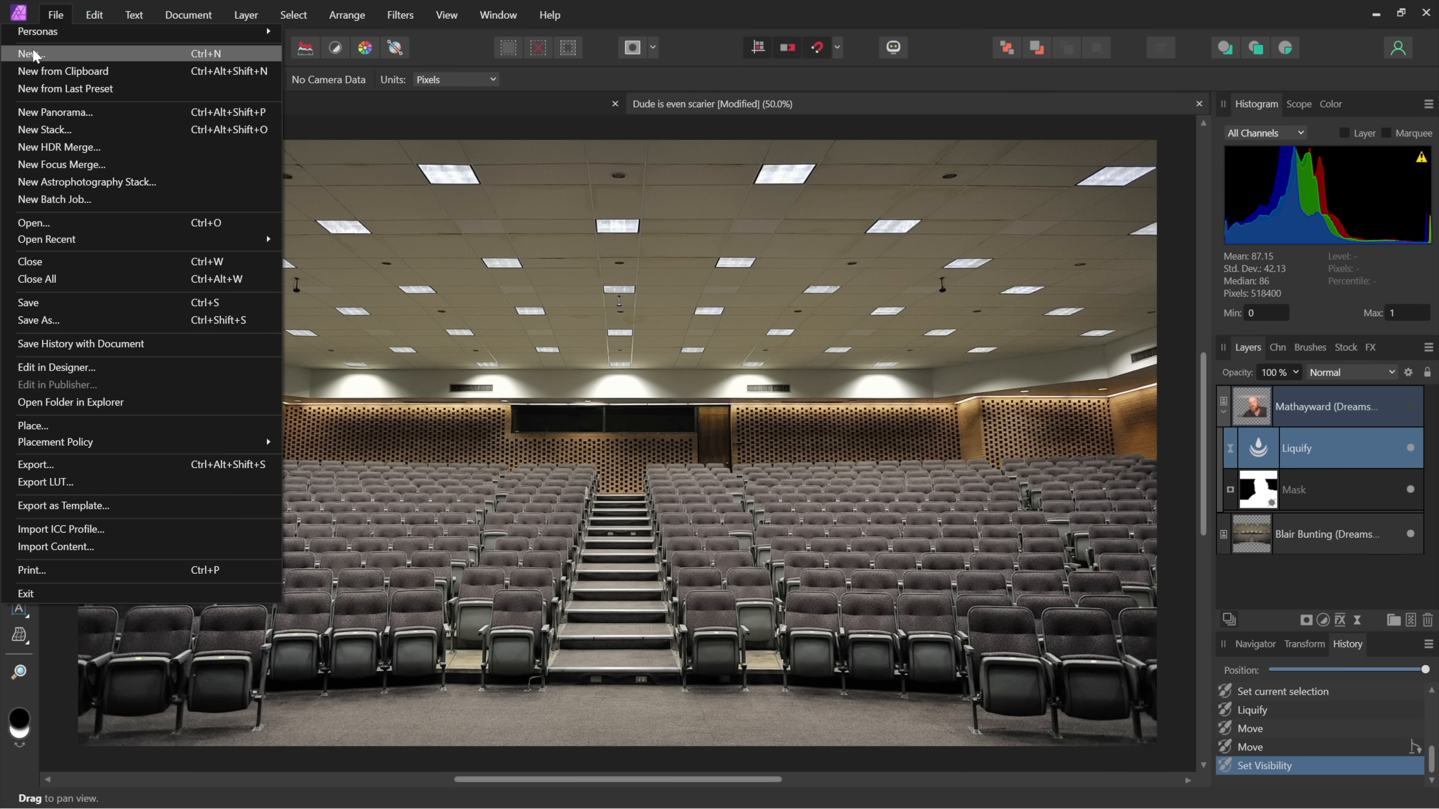
pyautogui.moveTo(182, 443)
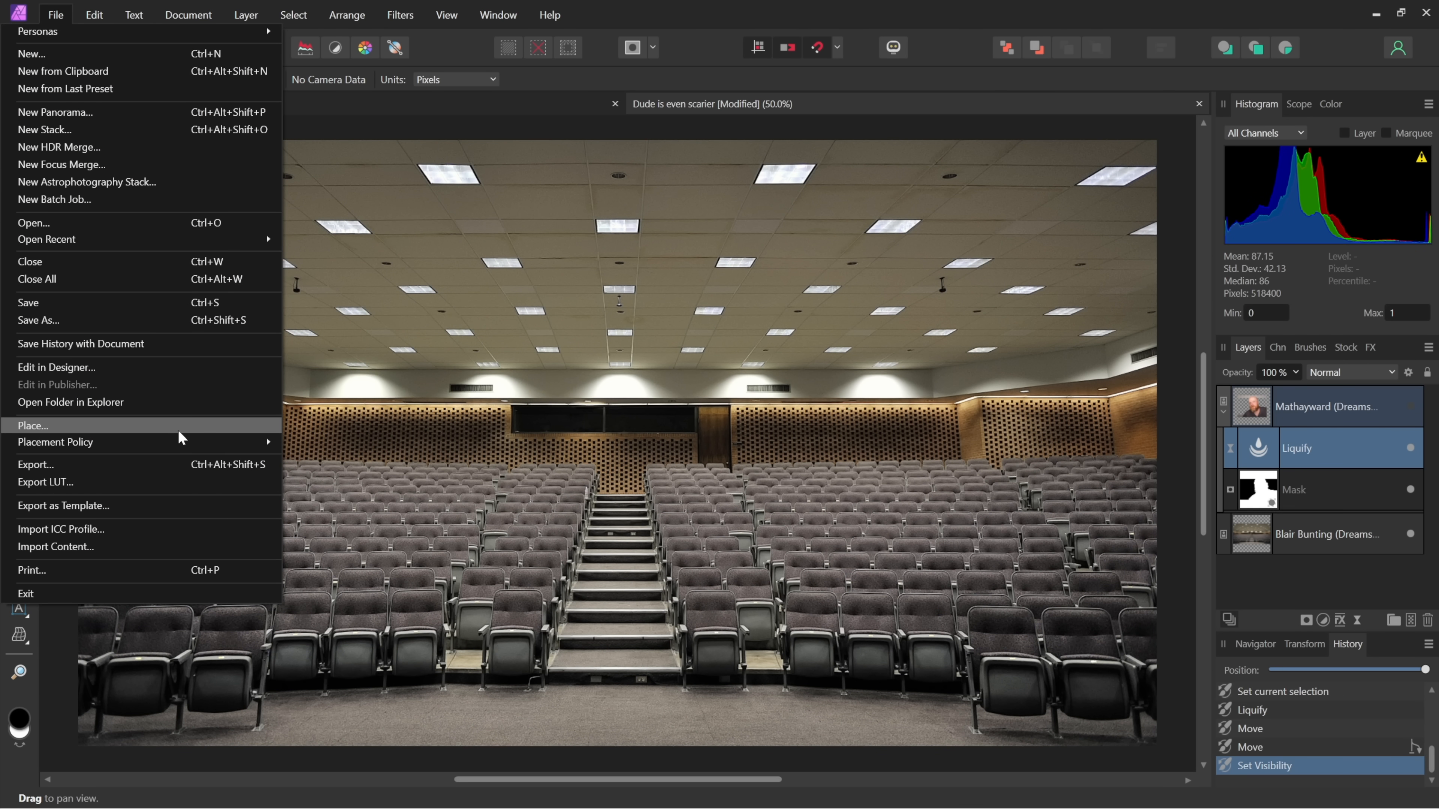
pyautogui.click(28, 426)
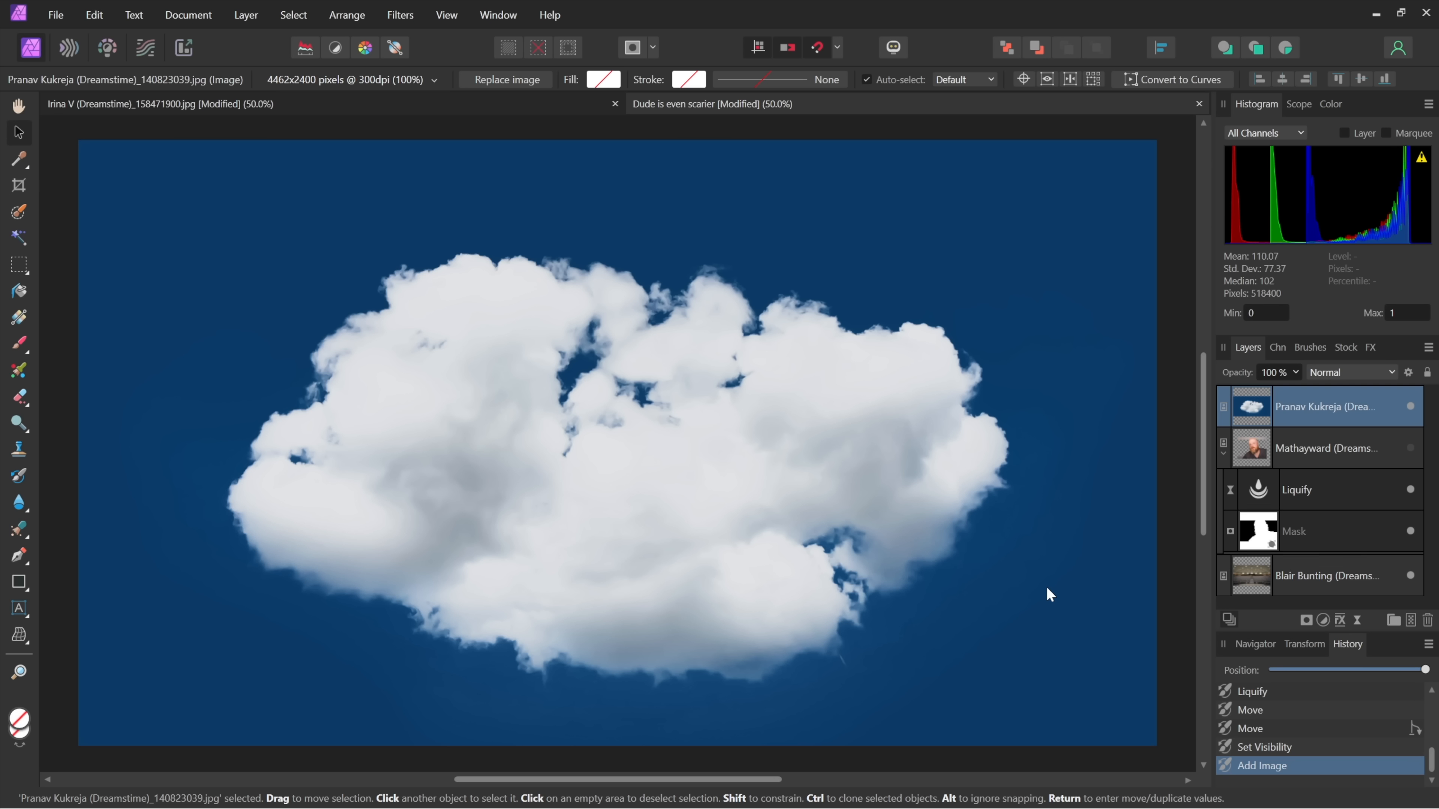
pyautogui.moveTo(995, 626)
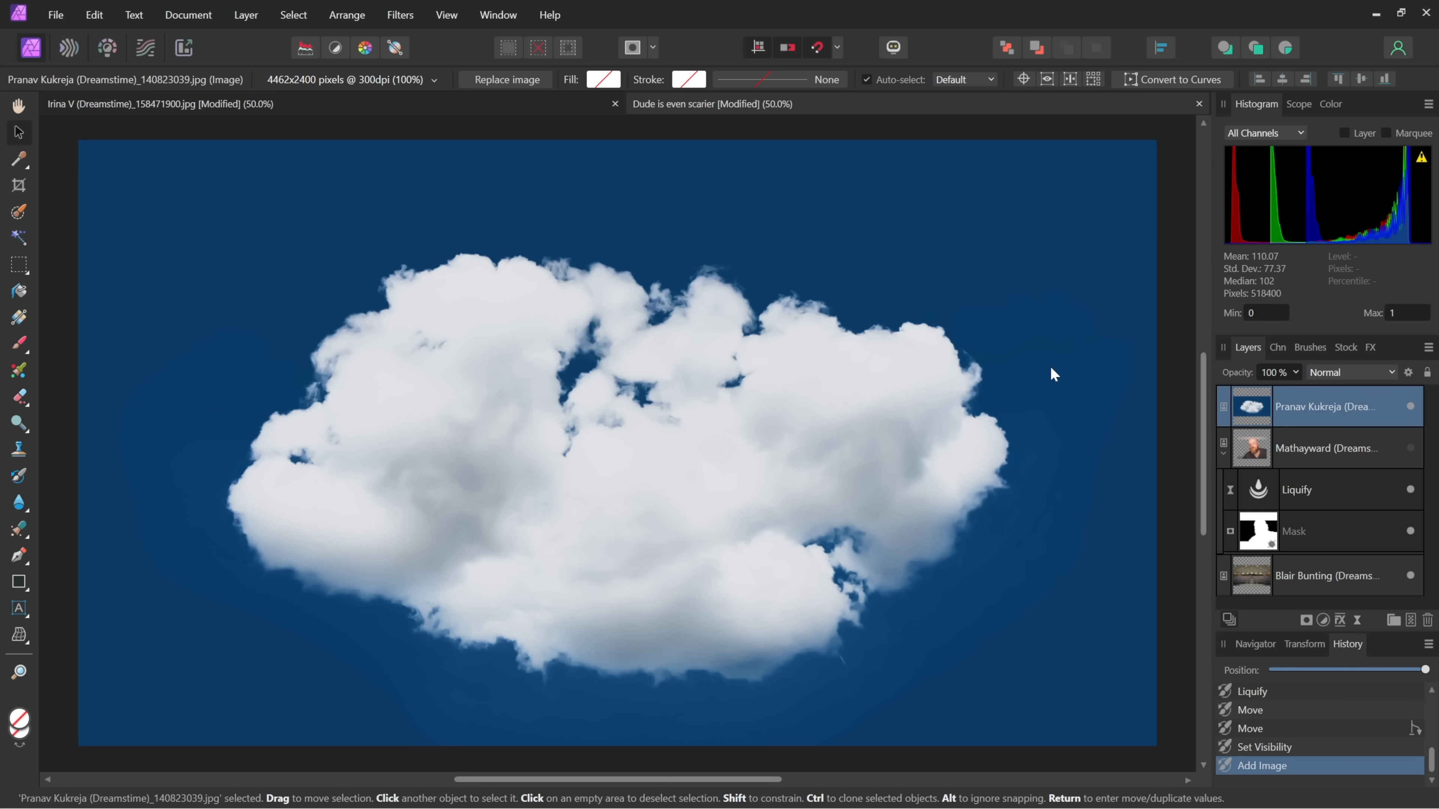
pyautogui.moveTo(1409, 373)
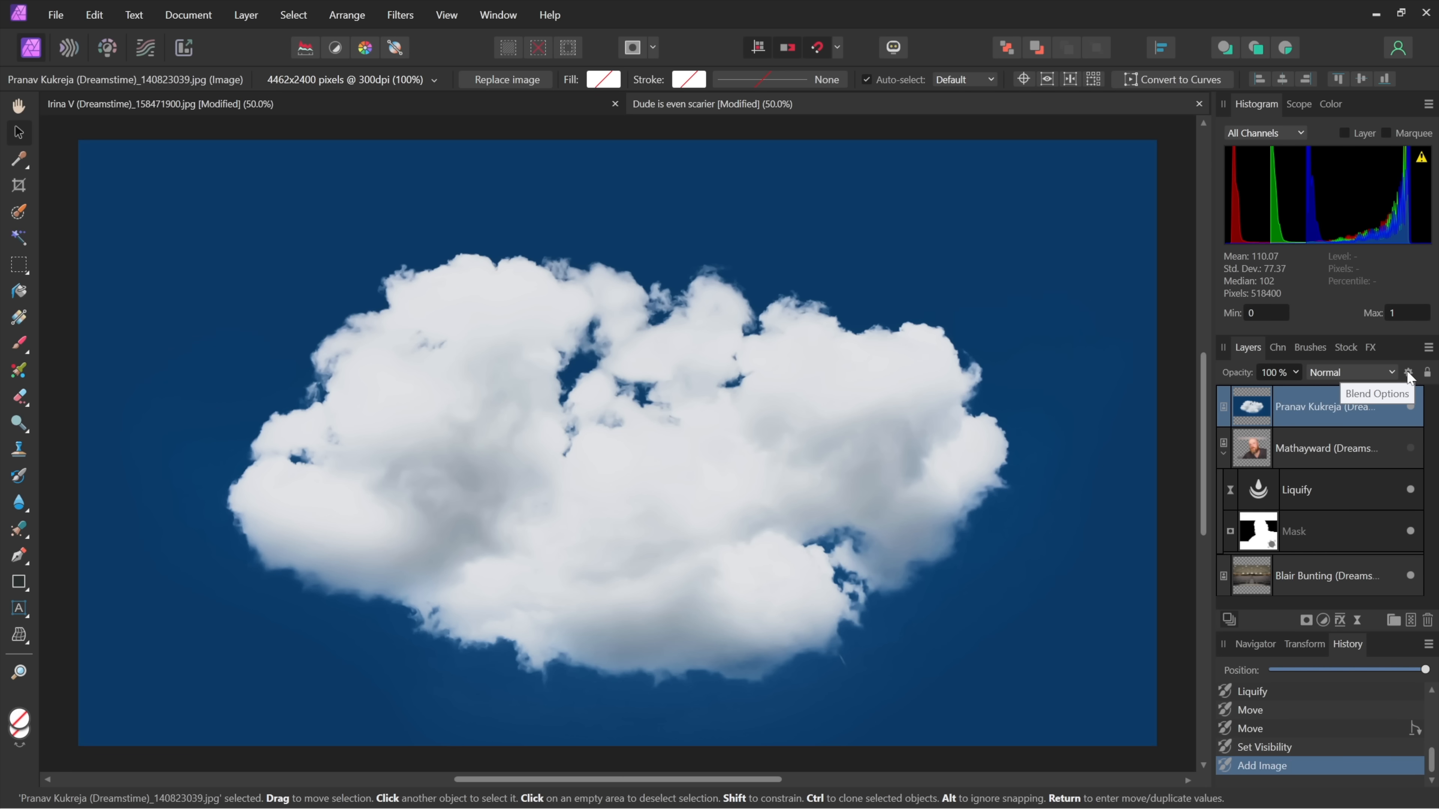
# In Blend Options, set Blue channel and pull the range start to zero, shifted right to drop the sky.
pyautogui.click(1407, 372)
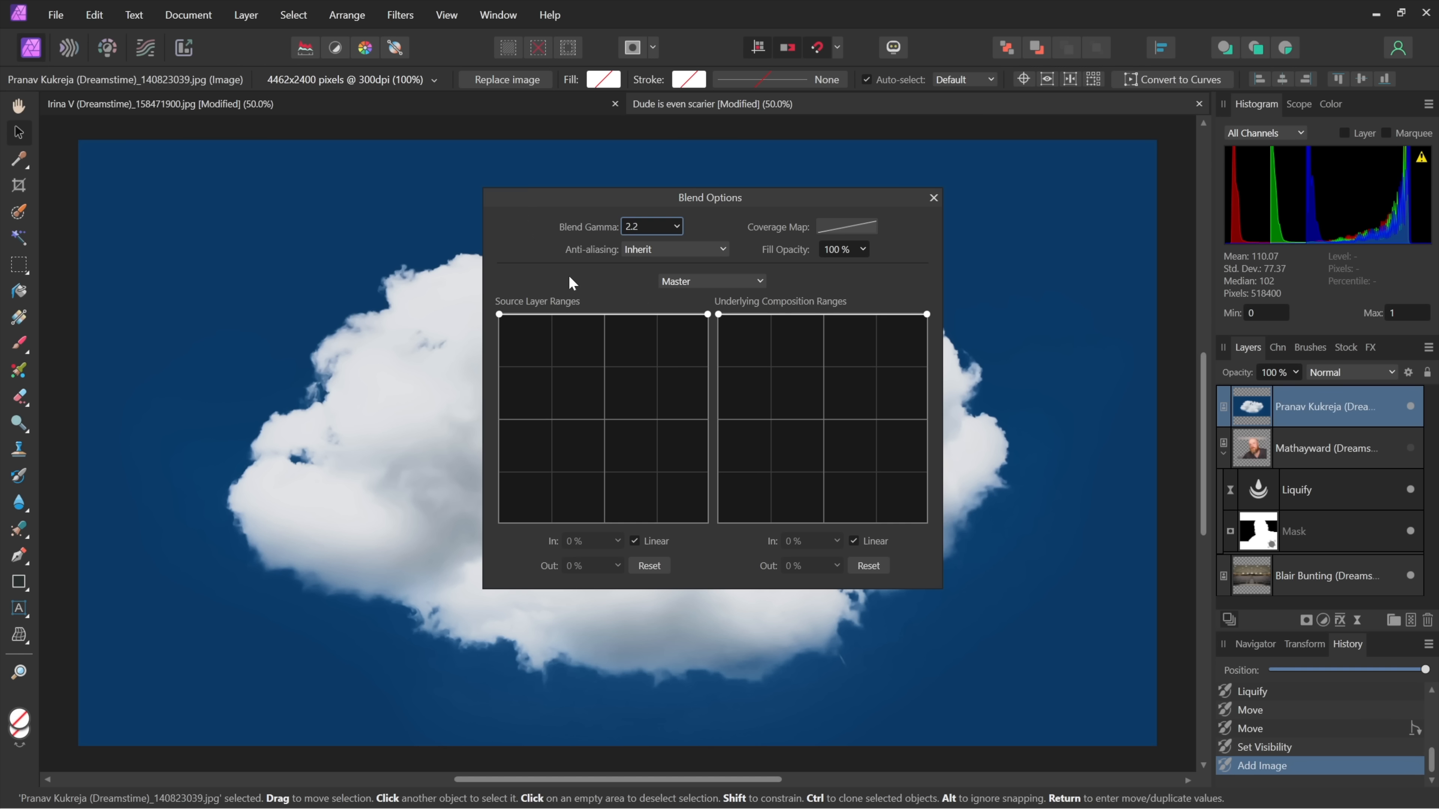
pyautogui.moveTo(506, 292)
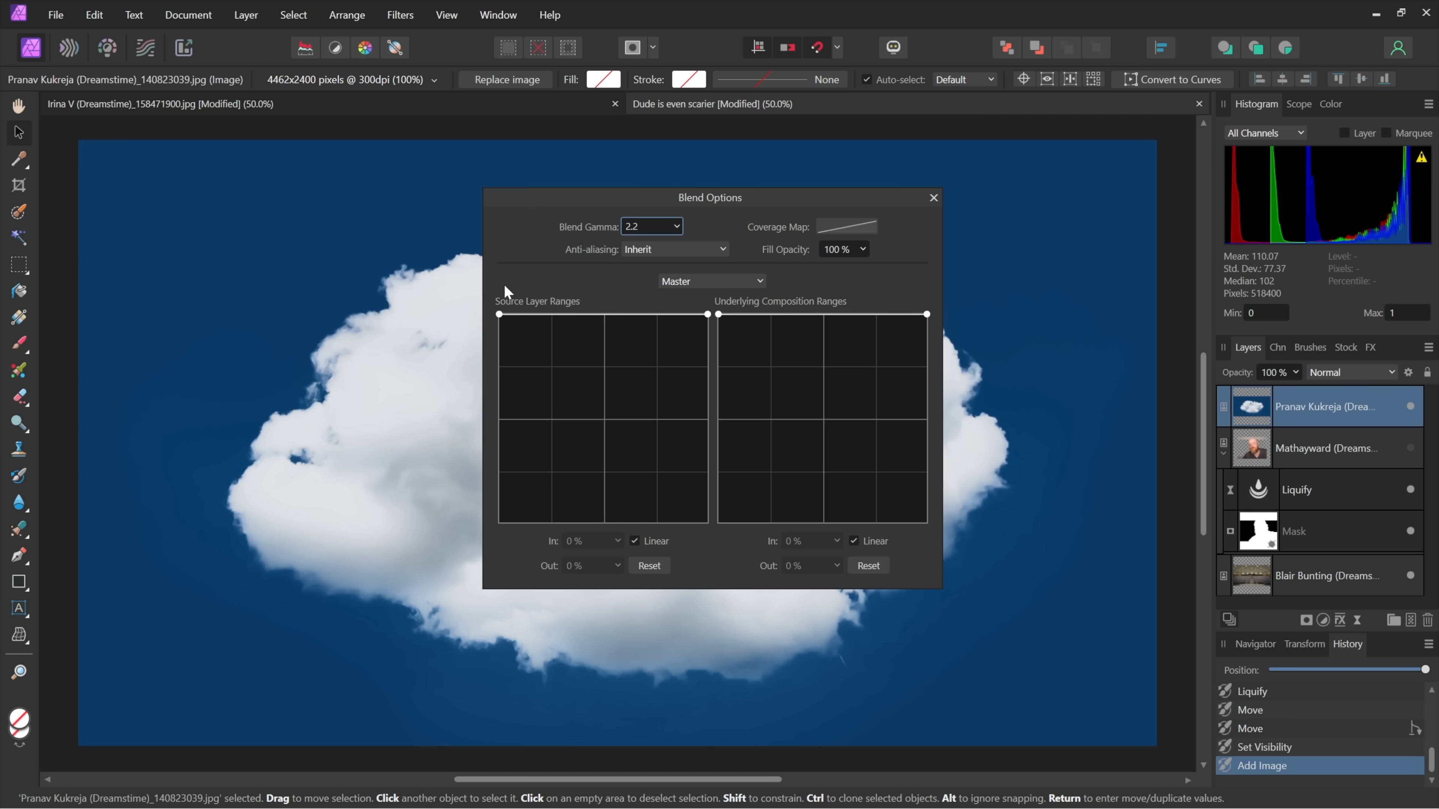
pyautogui.moveTo(524, 297)
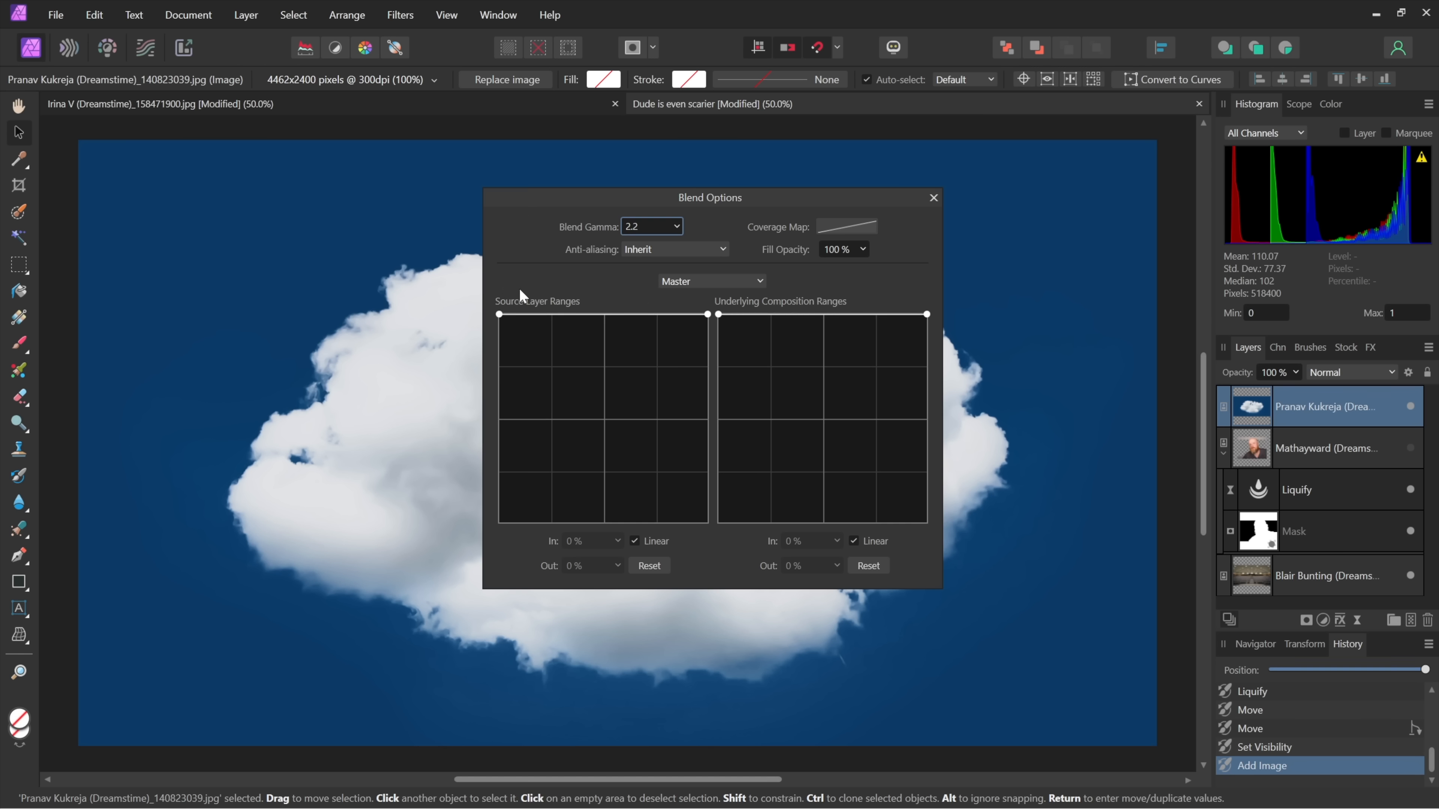
pyautogui.moveTo(637, 291)
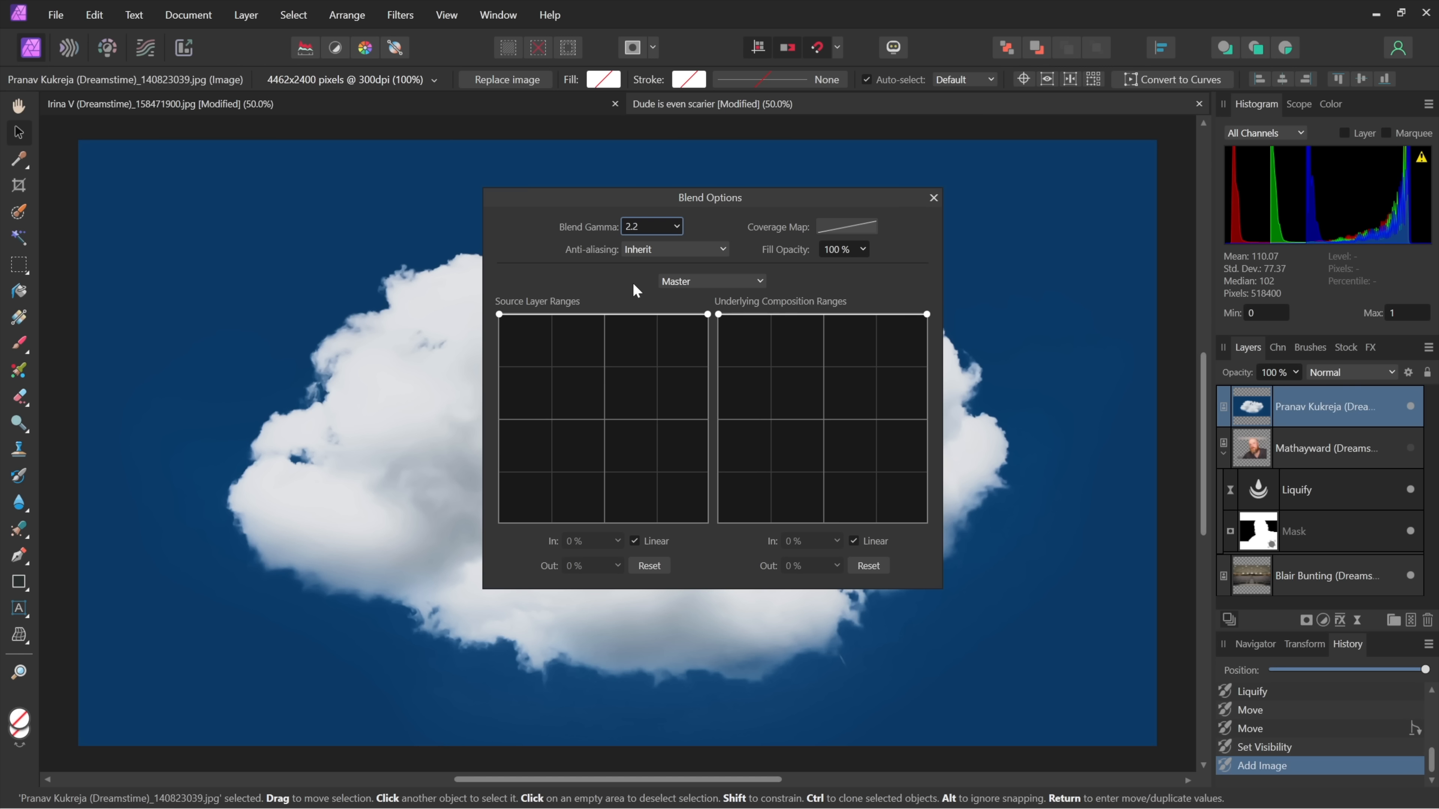
pyautogui.moveTo(554, 314)
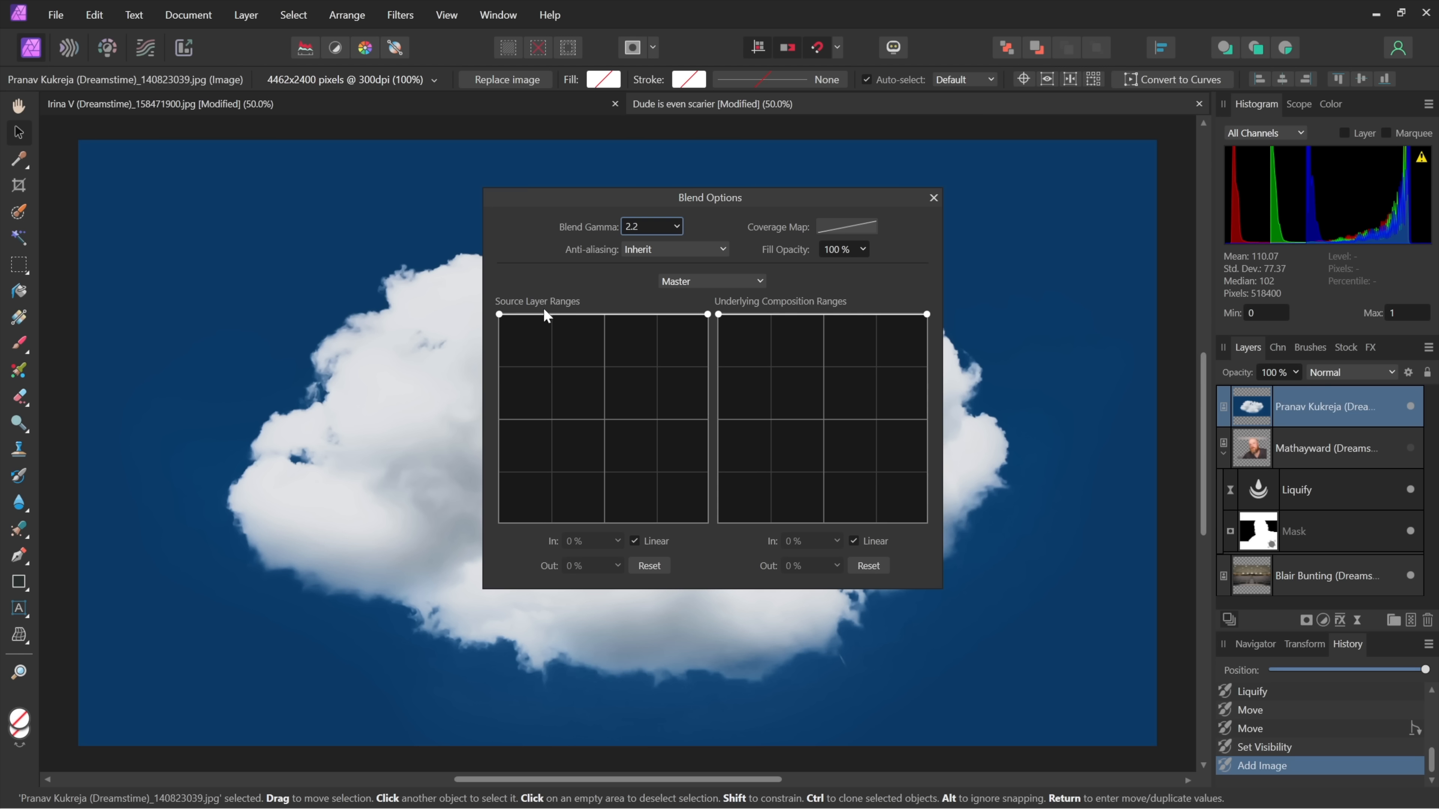
pyautogui.moveTo(694, 299)
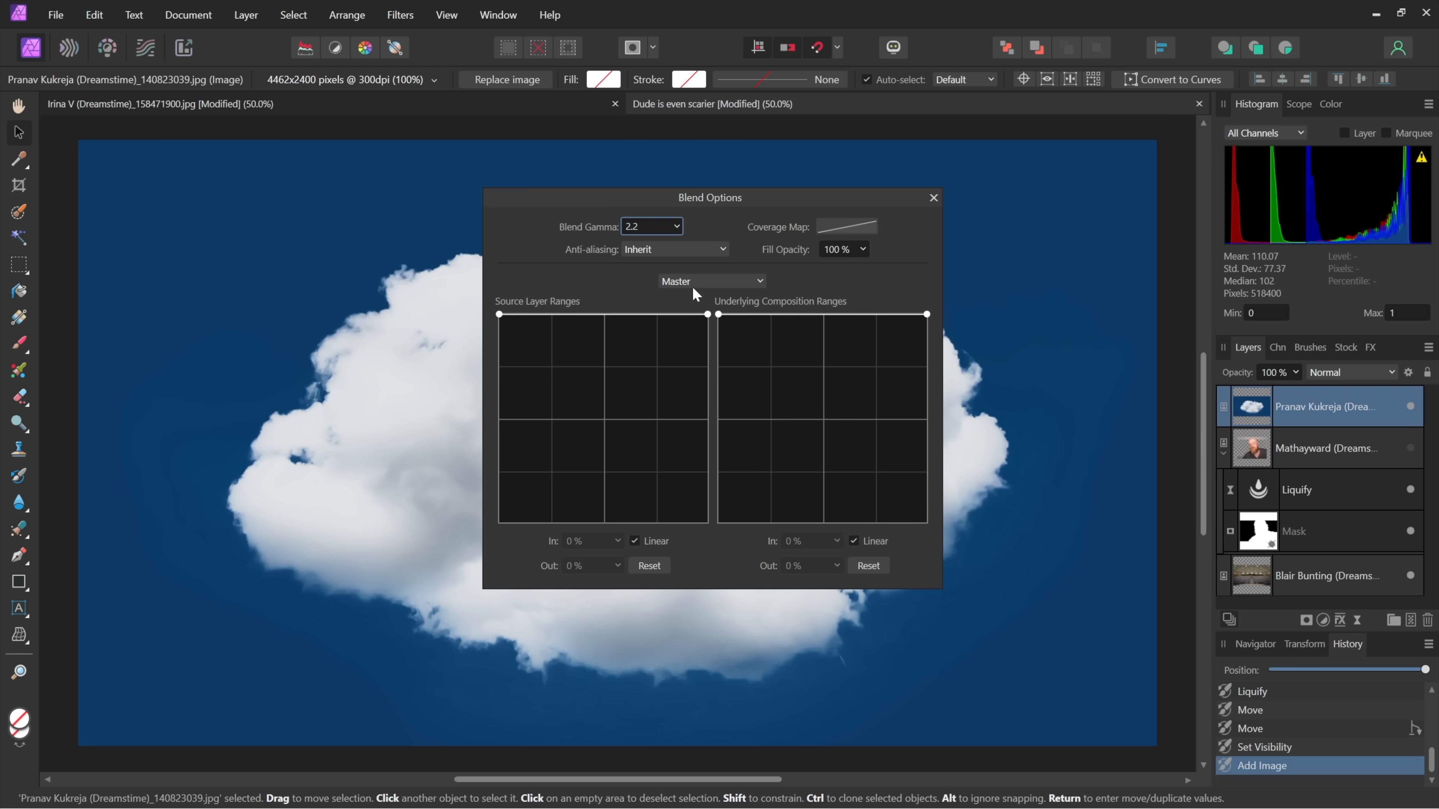
pyautogui.click(712, 281)
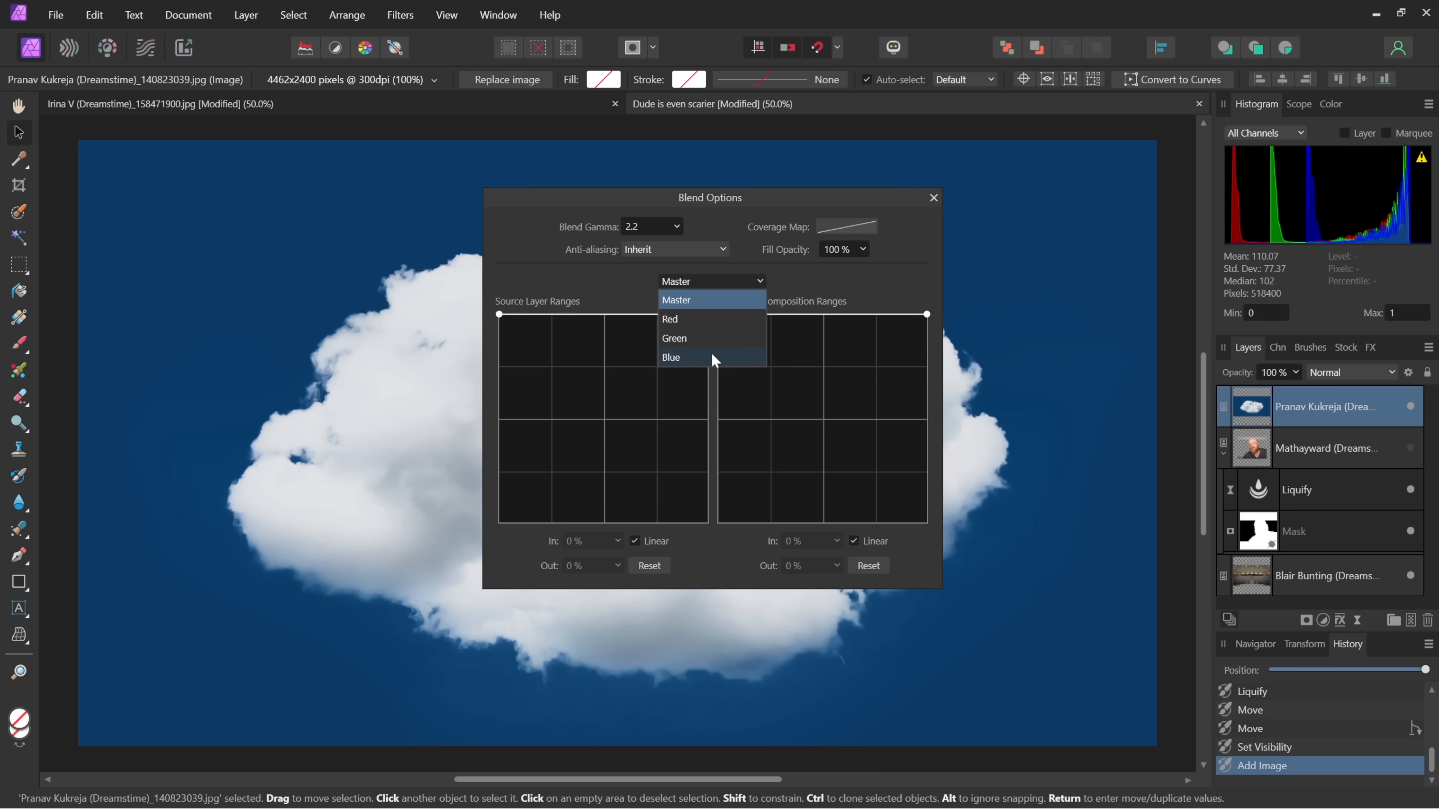
pyautogui.click(671, 358)
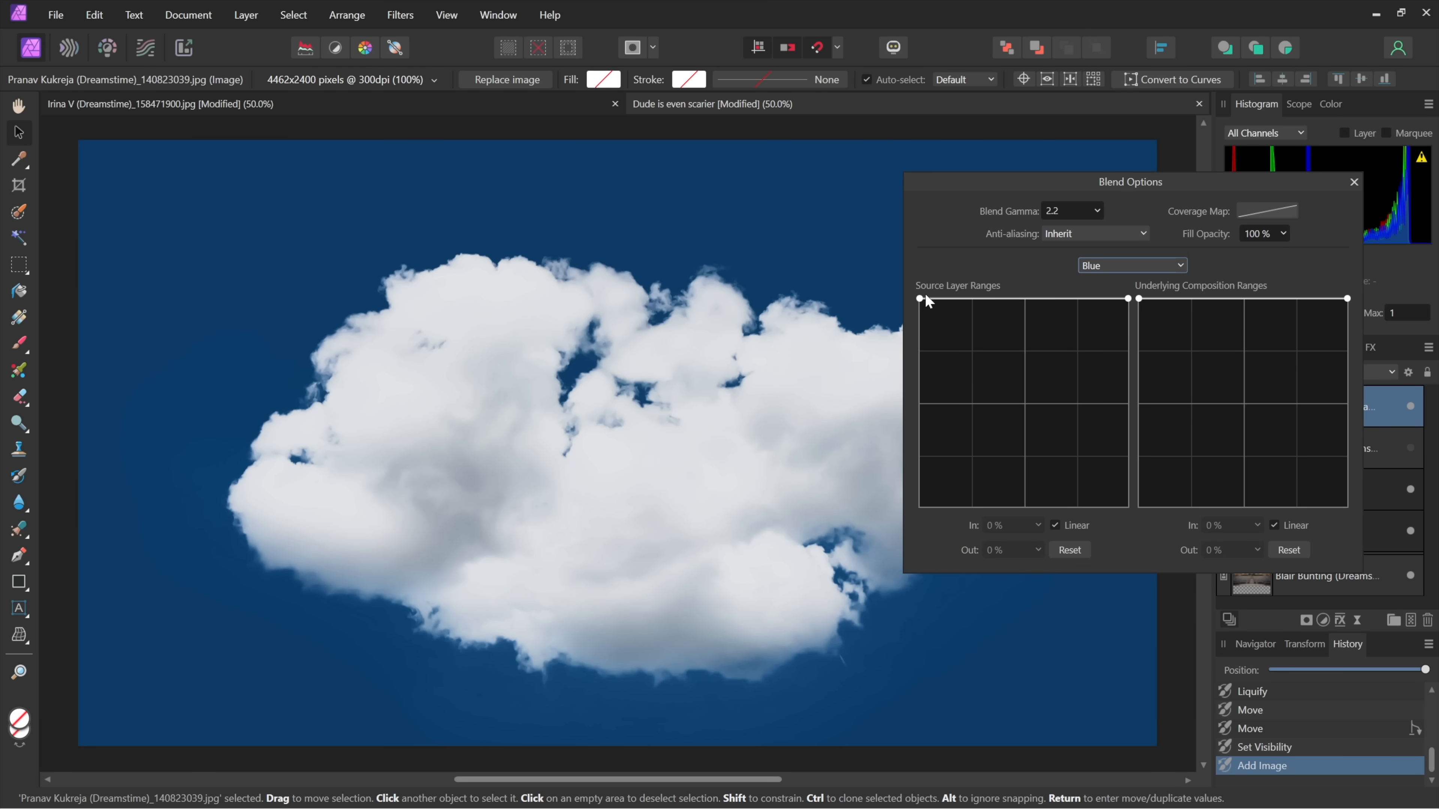
pyautogui.moveTo(920, 298); pyautogui.dragTo(921, 506)
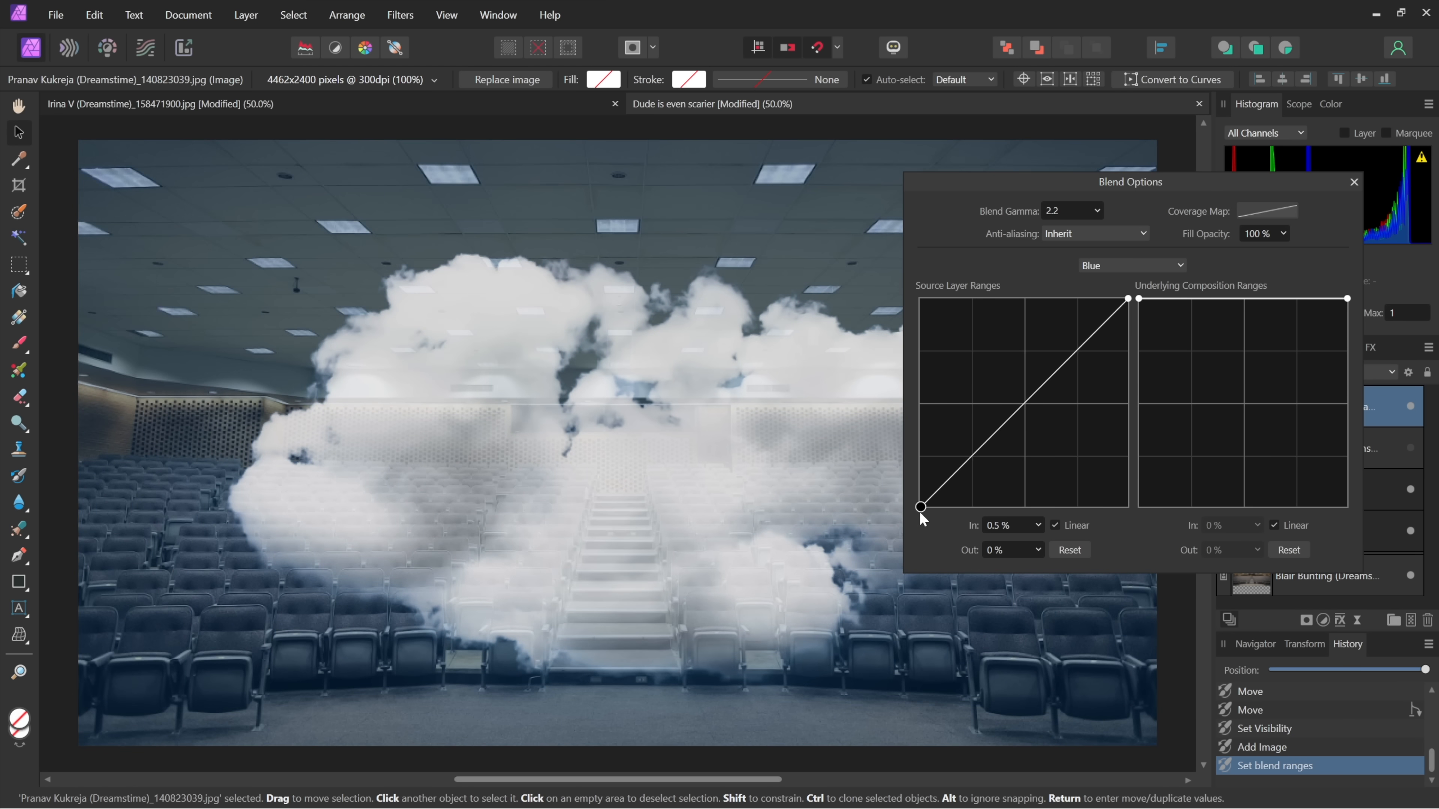
pyautogui.moveTo(920, 506); pyautogui.dragTo(921, 506)
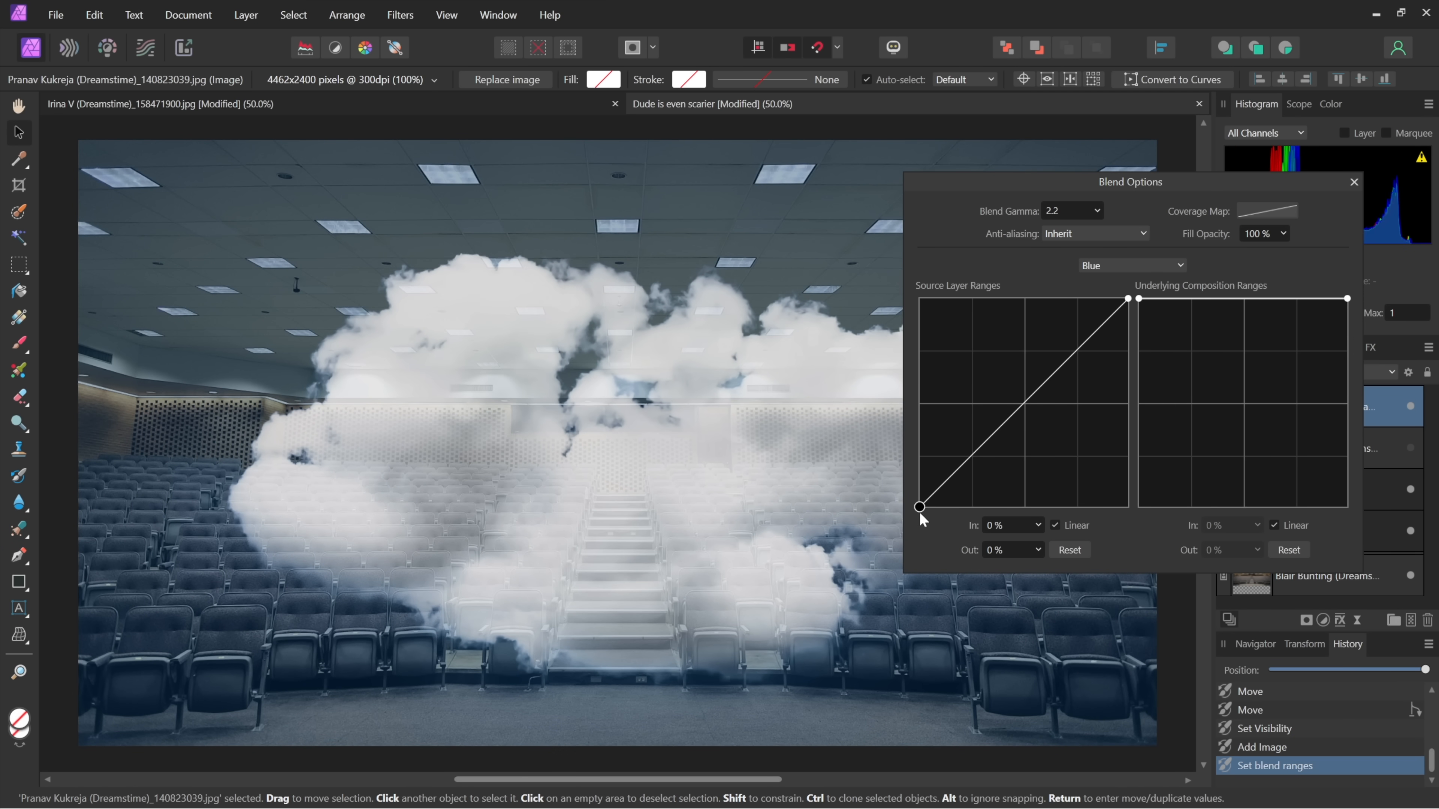
pyautogui.moveTo(920, 506); pyautogui.dragTo(1022, 508)
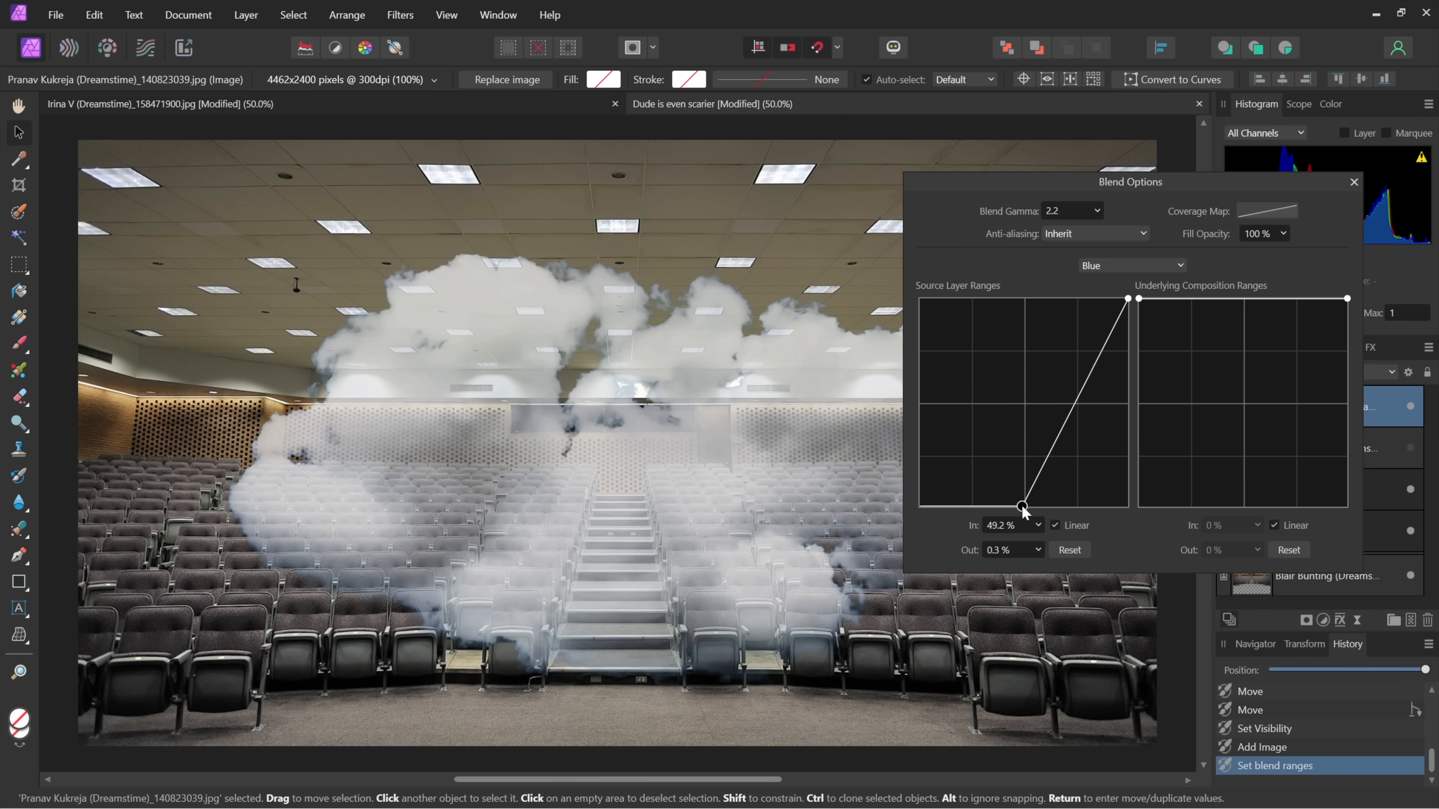
pyautogui.moveTo(967, 464)
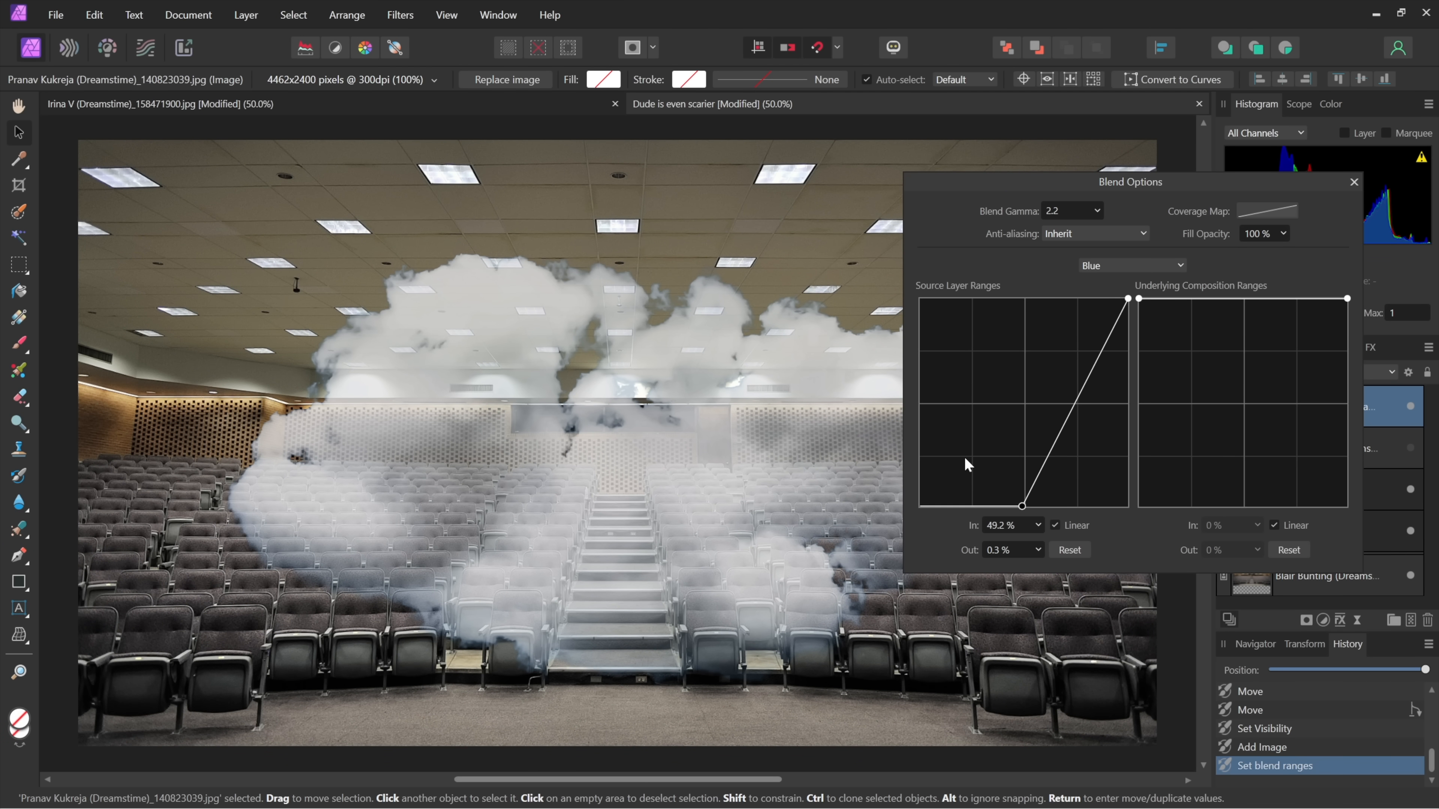
pyautogui.moveTo(1040, 413)
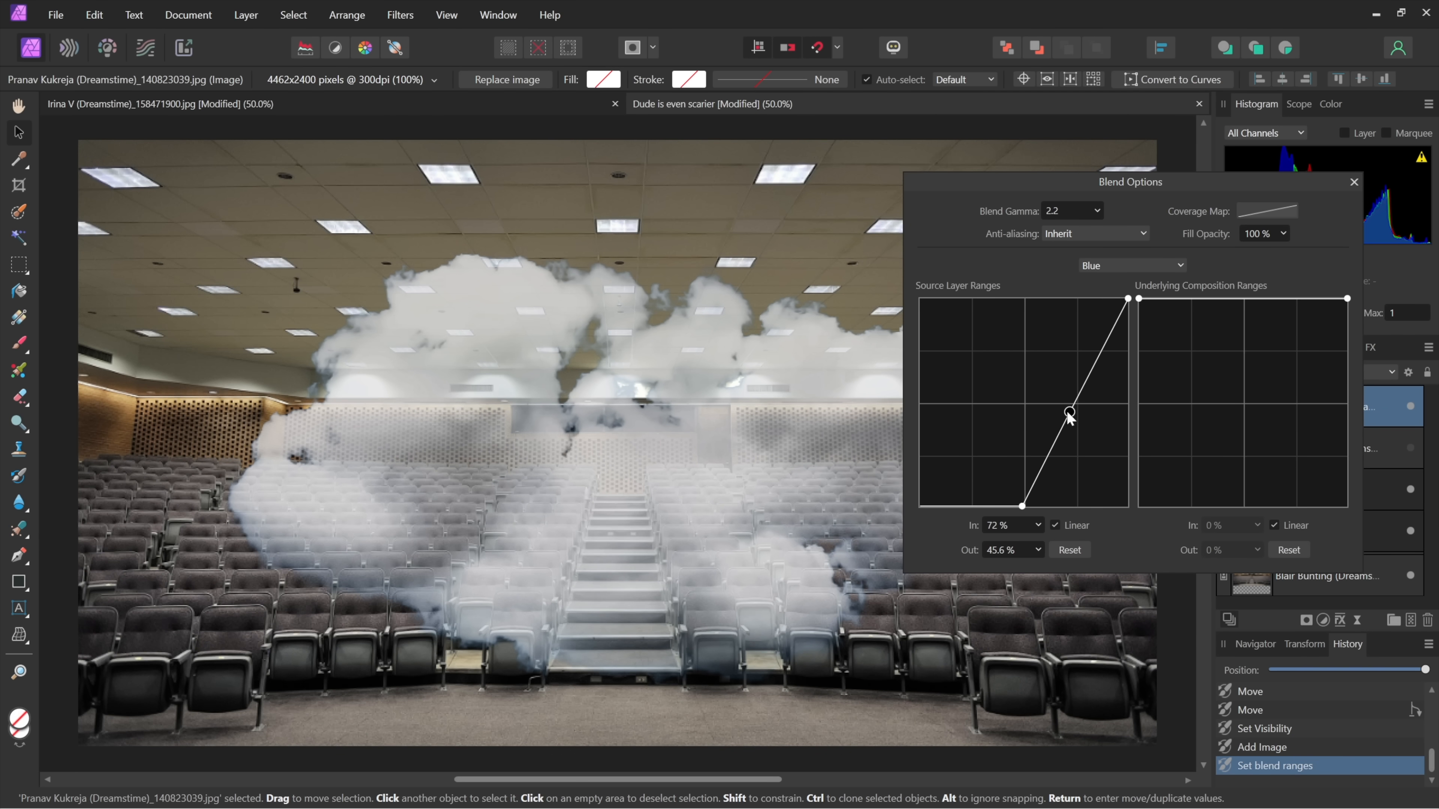
# Raise the curve midpoint and make it a smooth non-linear curve to restore cloud density.
pyautogui.moveTo(1070, 413); pyautogui.dragTo(1057, 388)
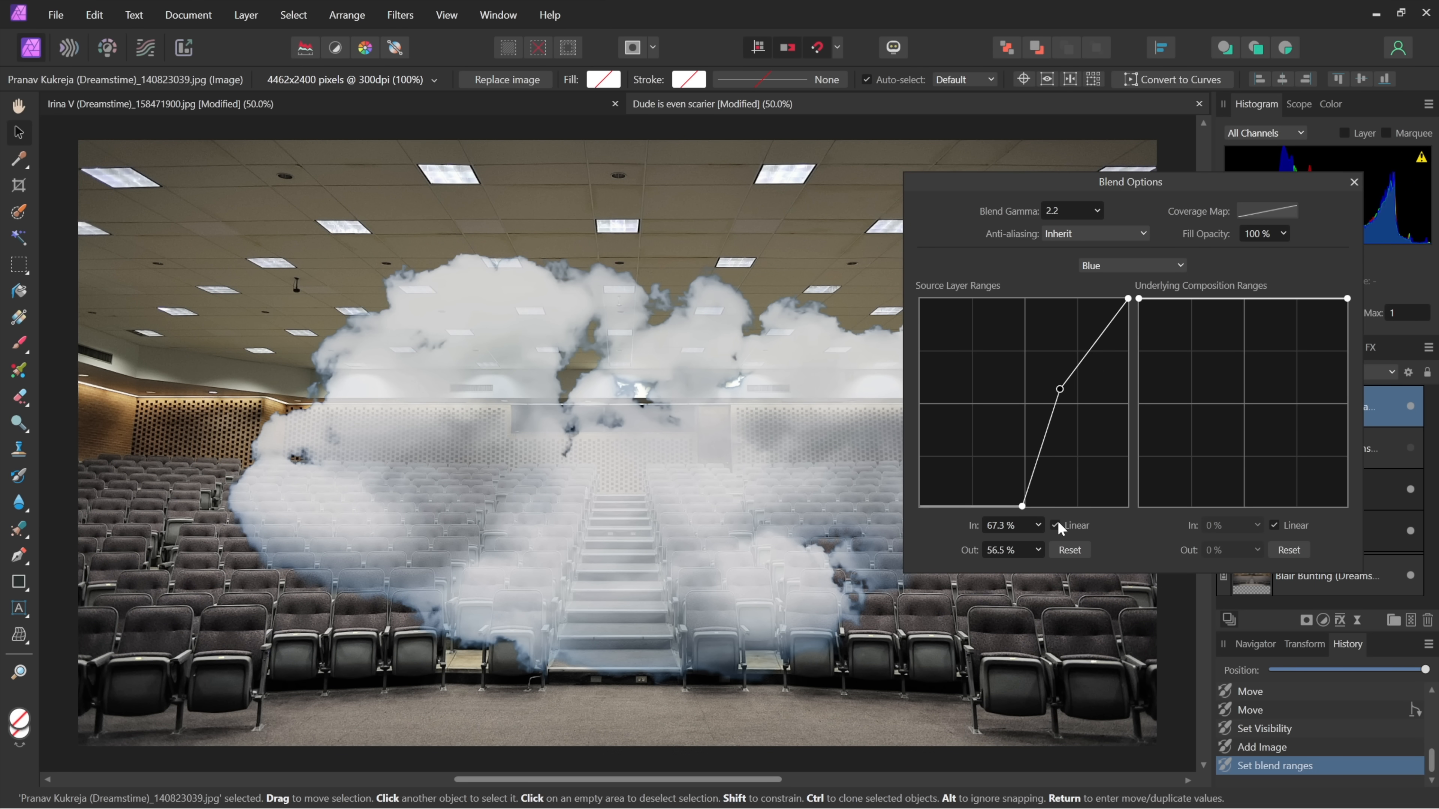
pyautogui.moveTo(1059, 388); pyautogui.dragTo(1064, 405)
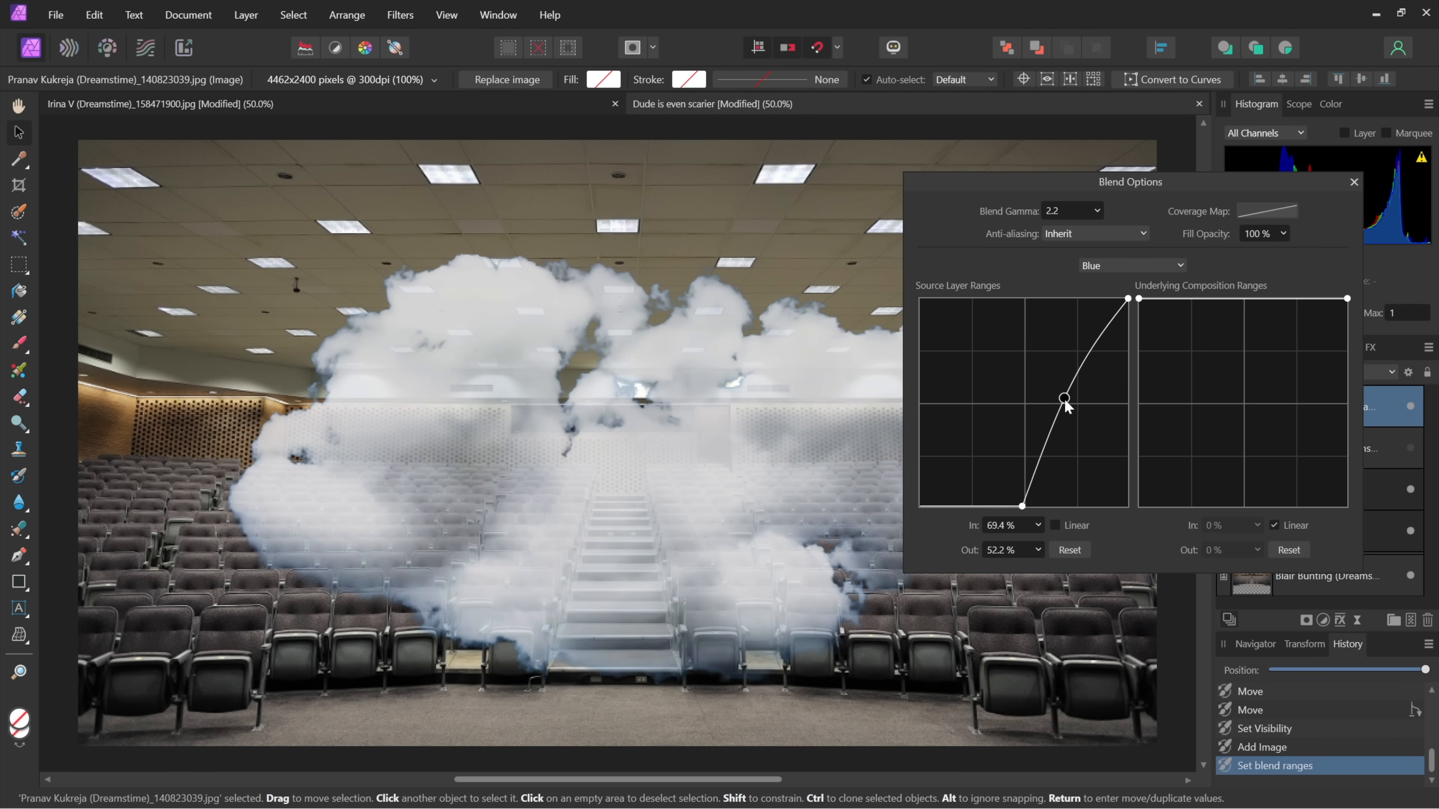
pyautogui.moveTo(1066, 405); pyautogui.dragTo(1059, 391)
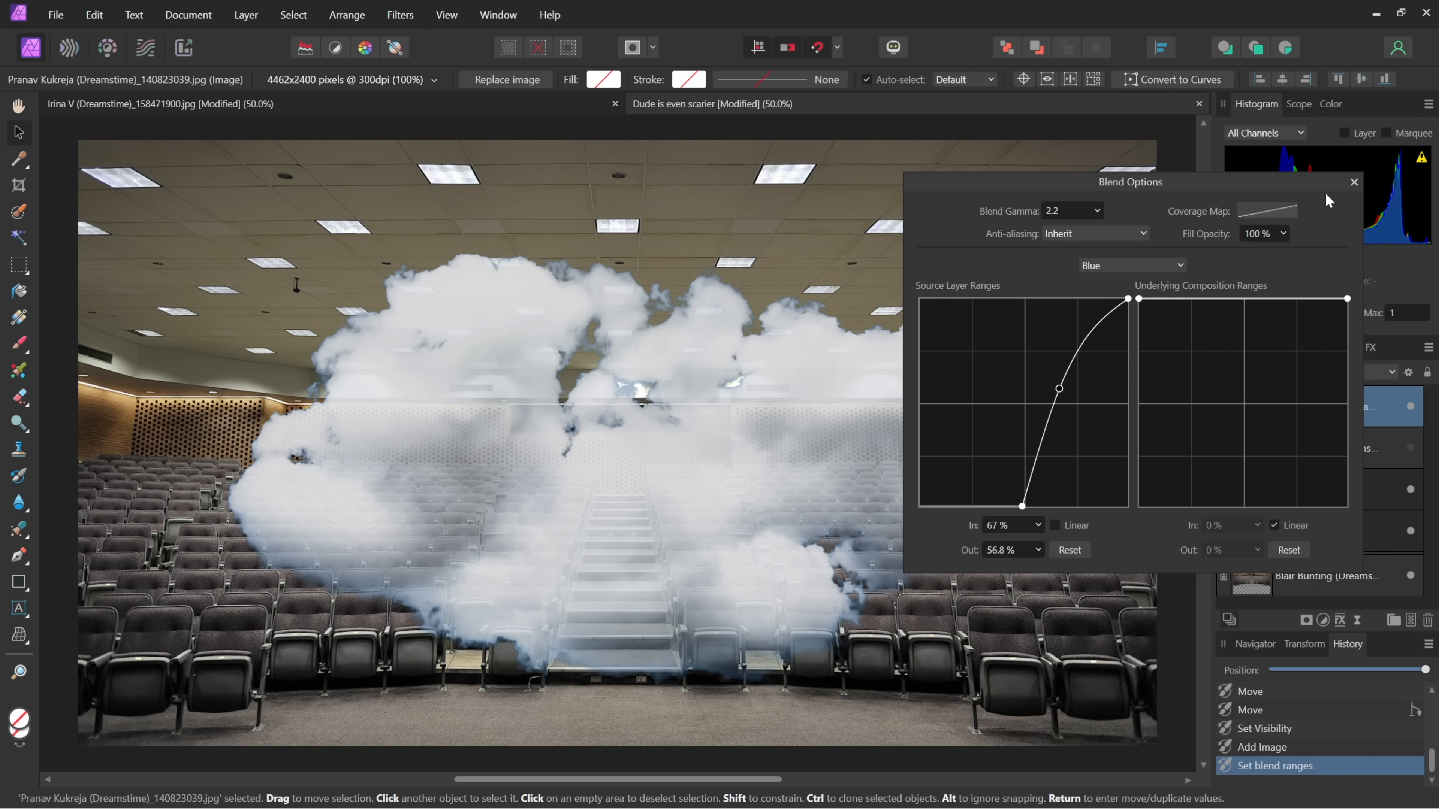
# Reopen Blend Options and reshape the Blue curve so the clouds become fainter, then keep the changes.
pyautogui.click(1354, 182)
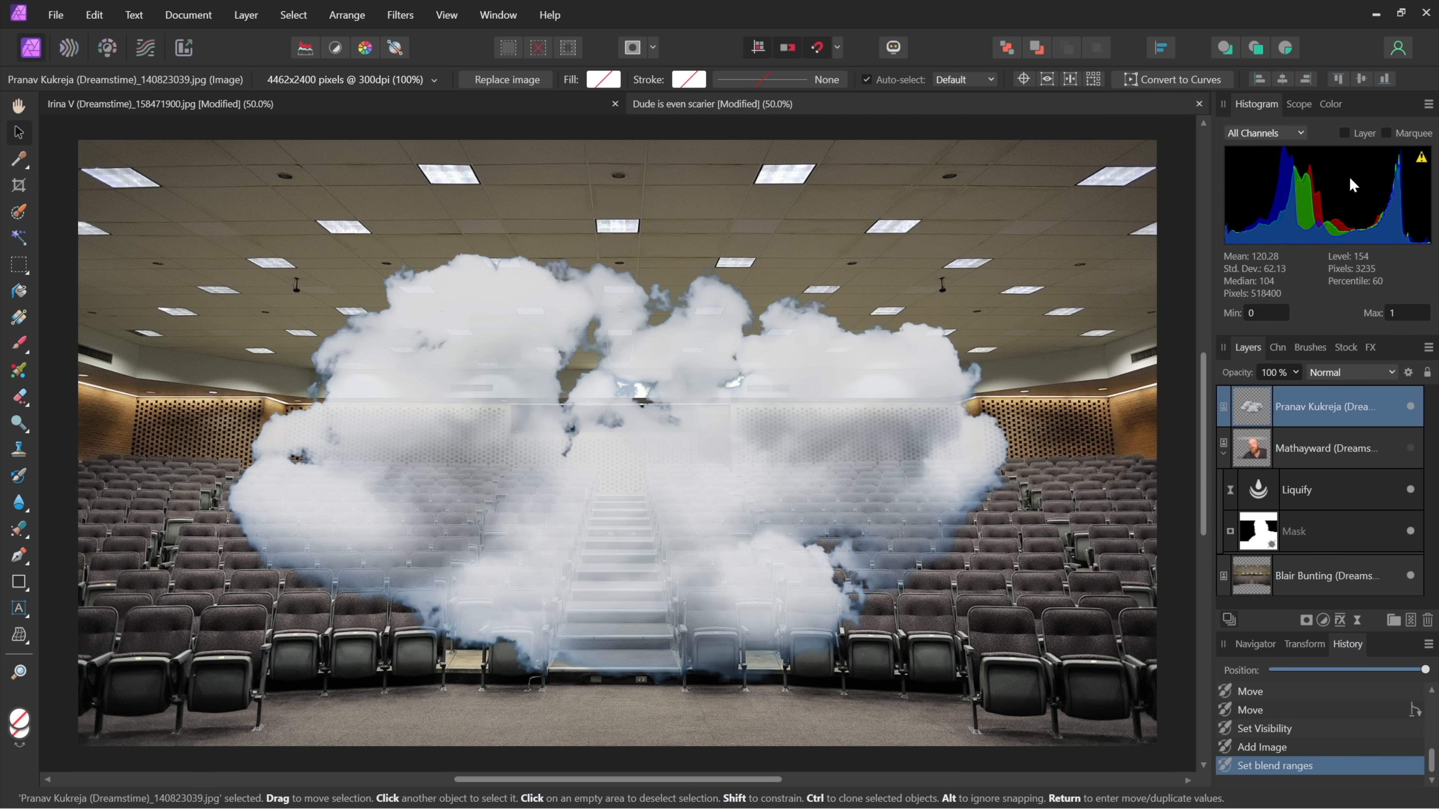
pyautogui.moveTo(1032, 404)
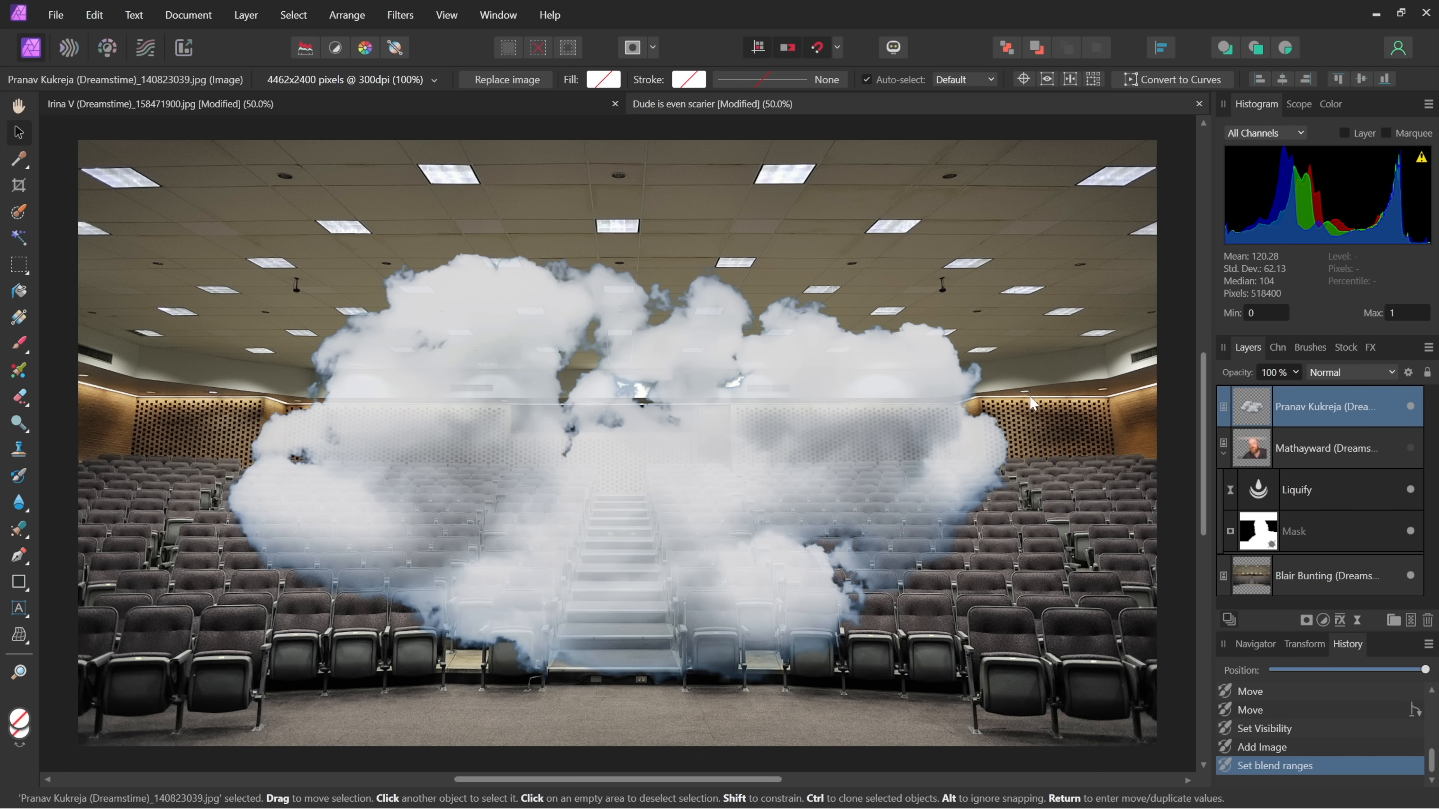
pyautogui.moveTo(1386, 408)
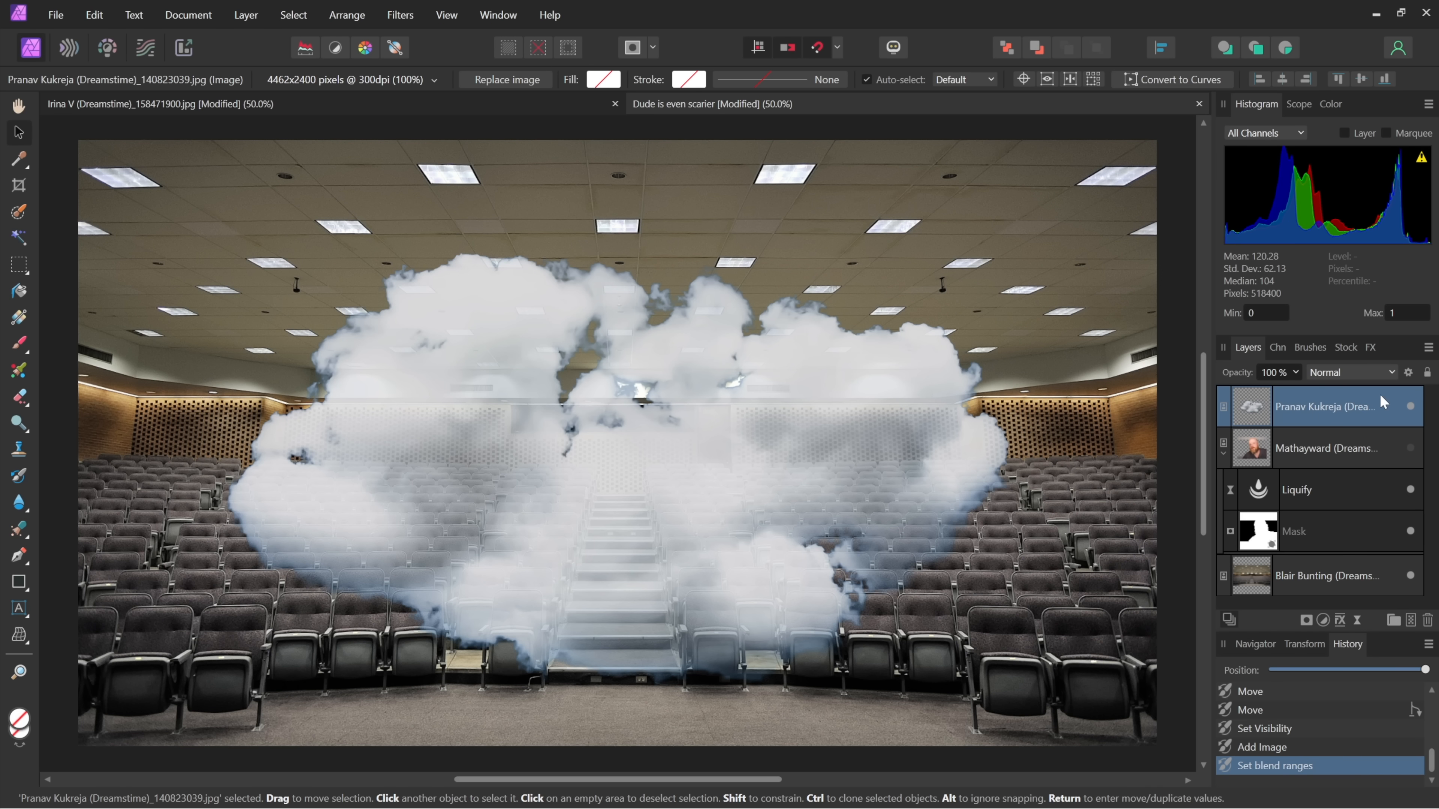
pyautogui.click(1409, 372)
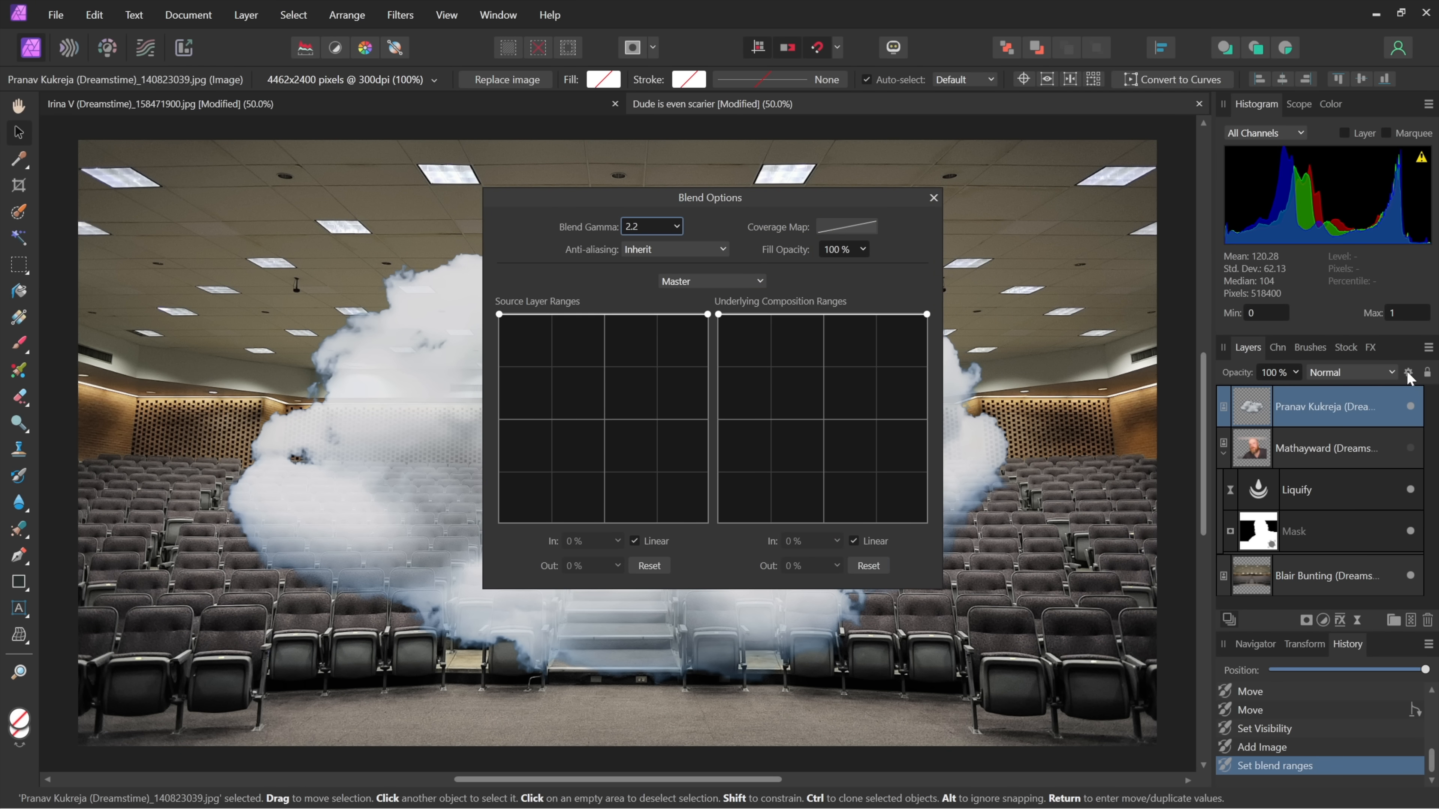
pyautogui.moveTo(774, 375)
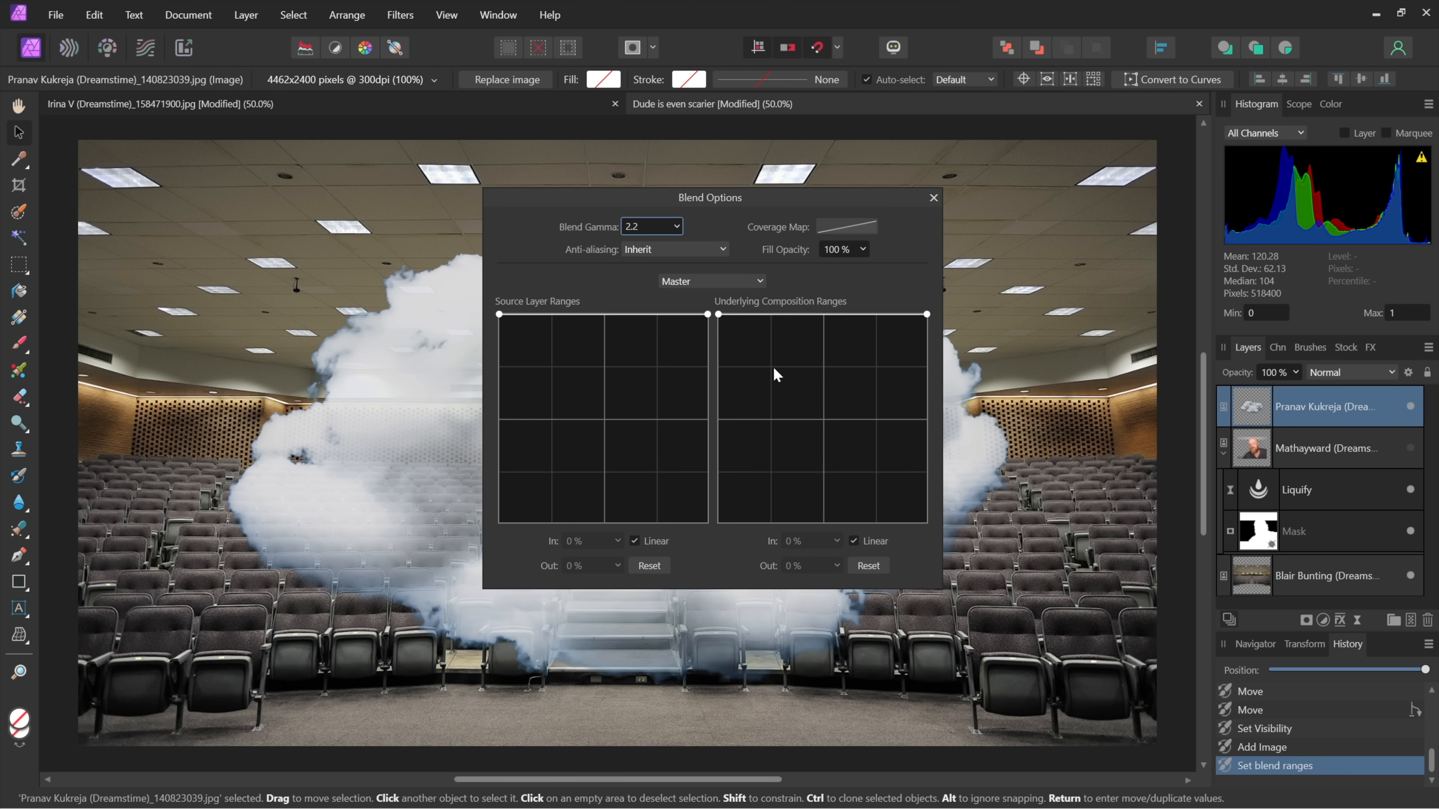
pyautogui.moveTo(695, 309)
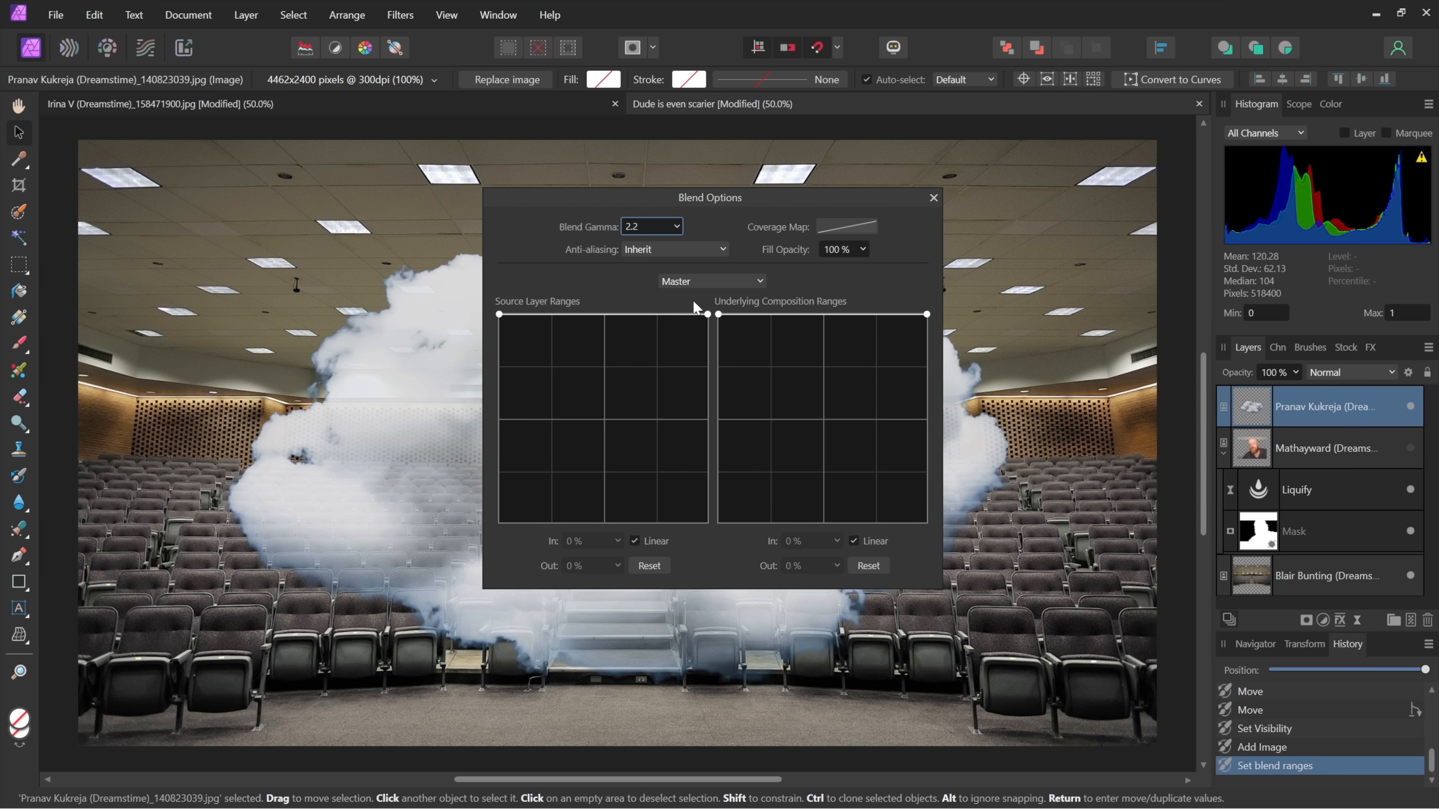
pyautogui.click(711, 281)
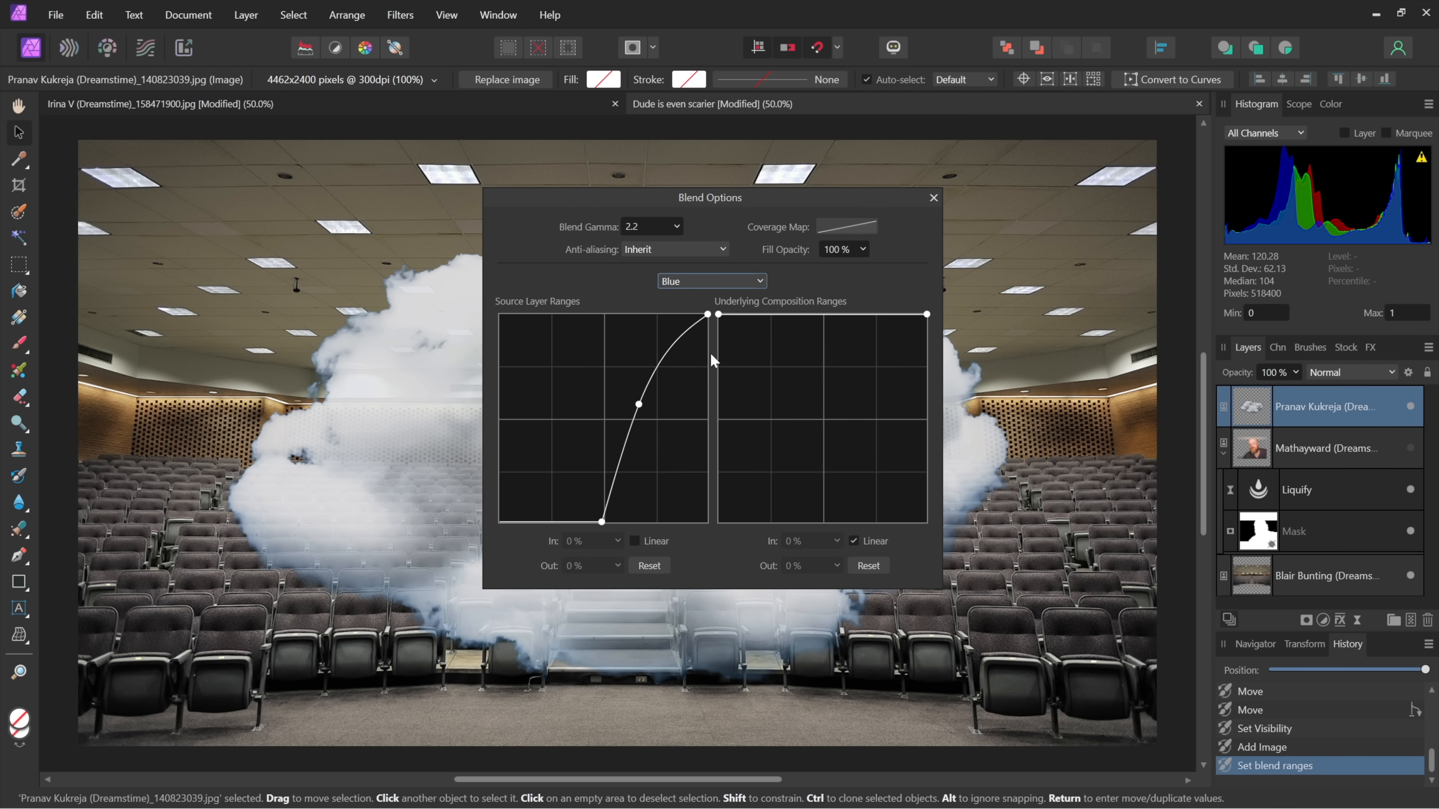
pyautogui.moveTo(709, 197); pyautogui.dragTo(863, 237)
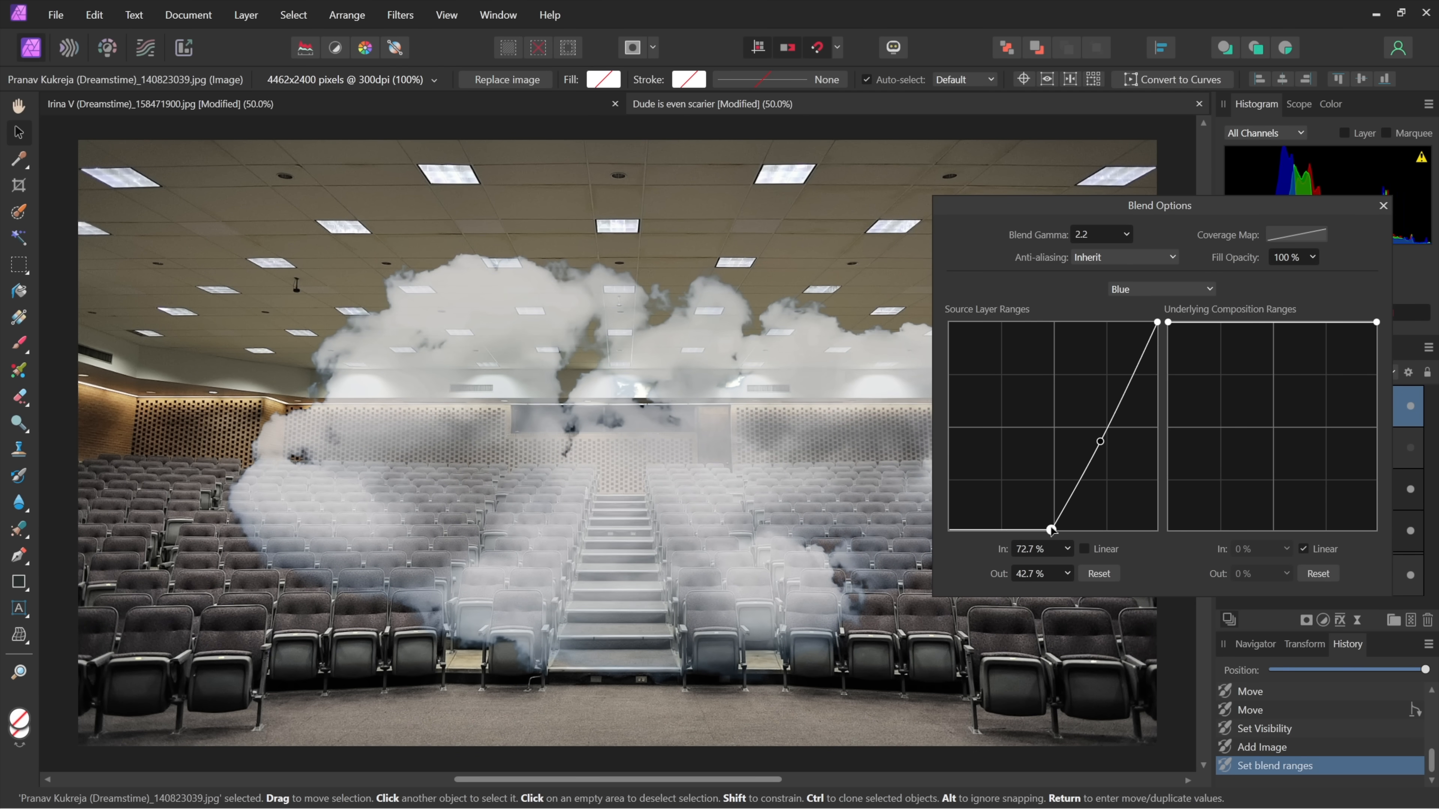
pyautogui.moveTo(1050, 531); pyautogui.dragTo(1067, 532)
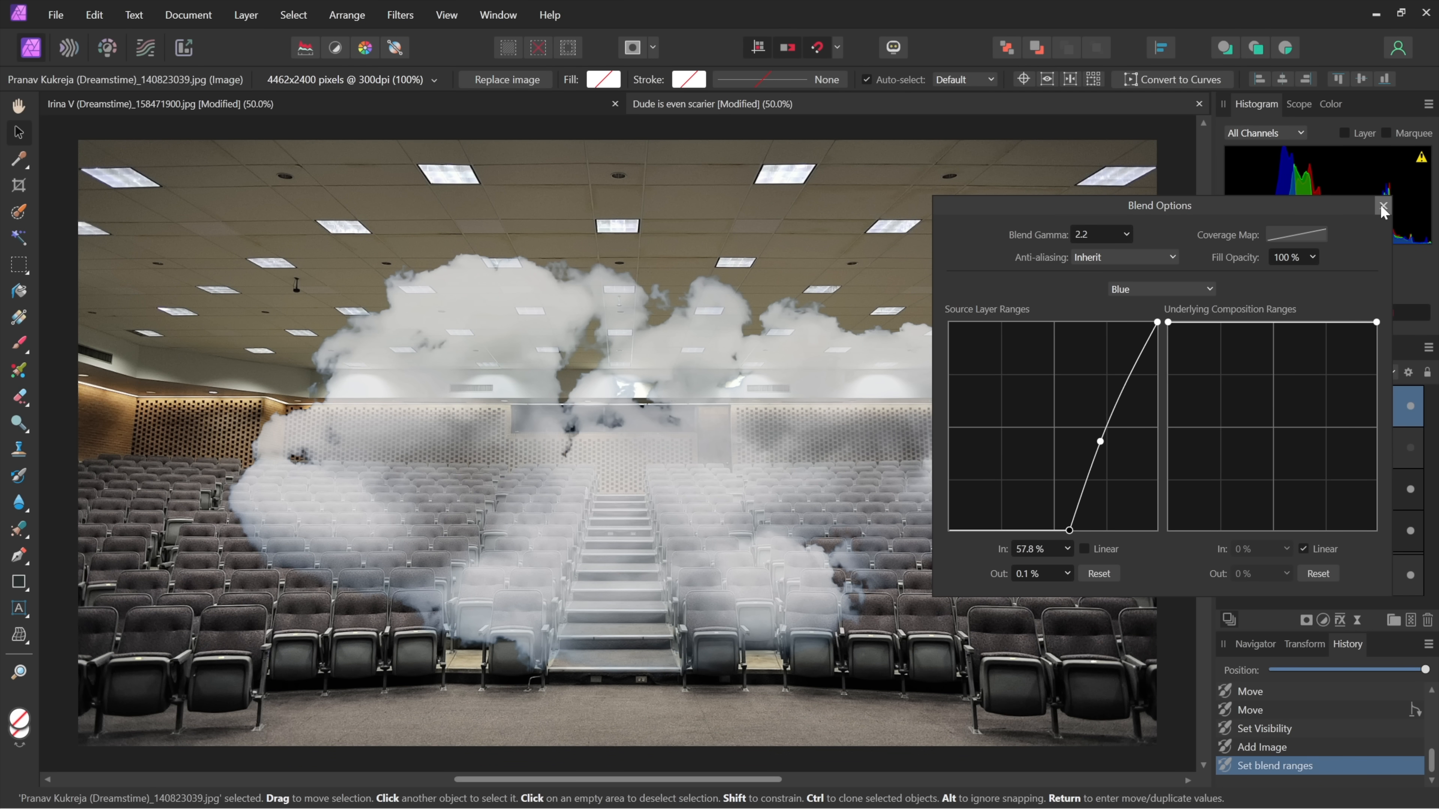
pyautogui.click(1383, 206)
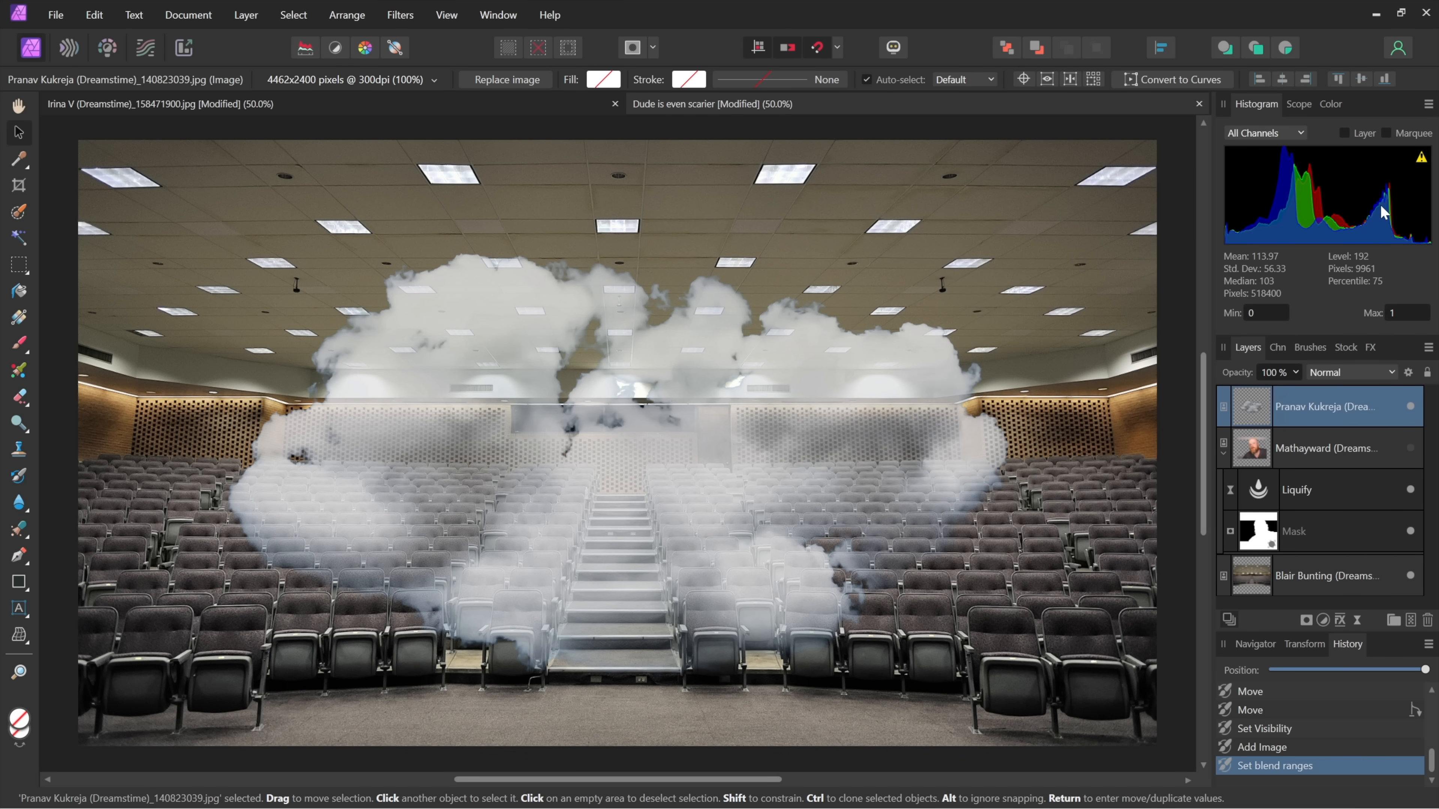